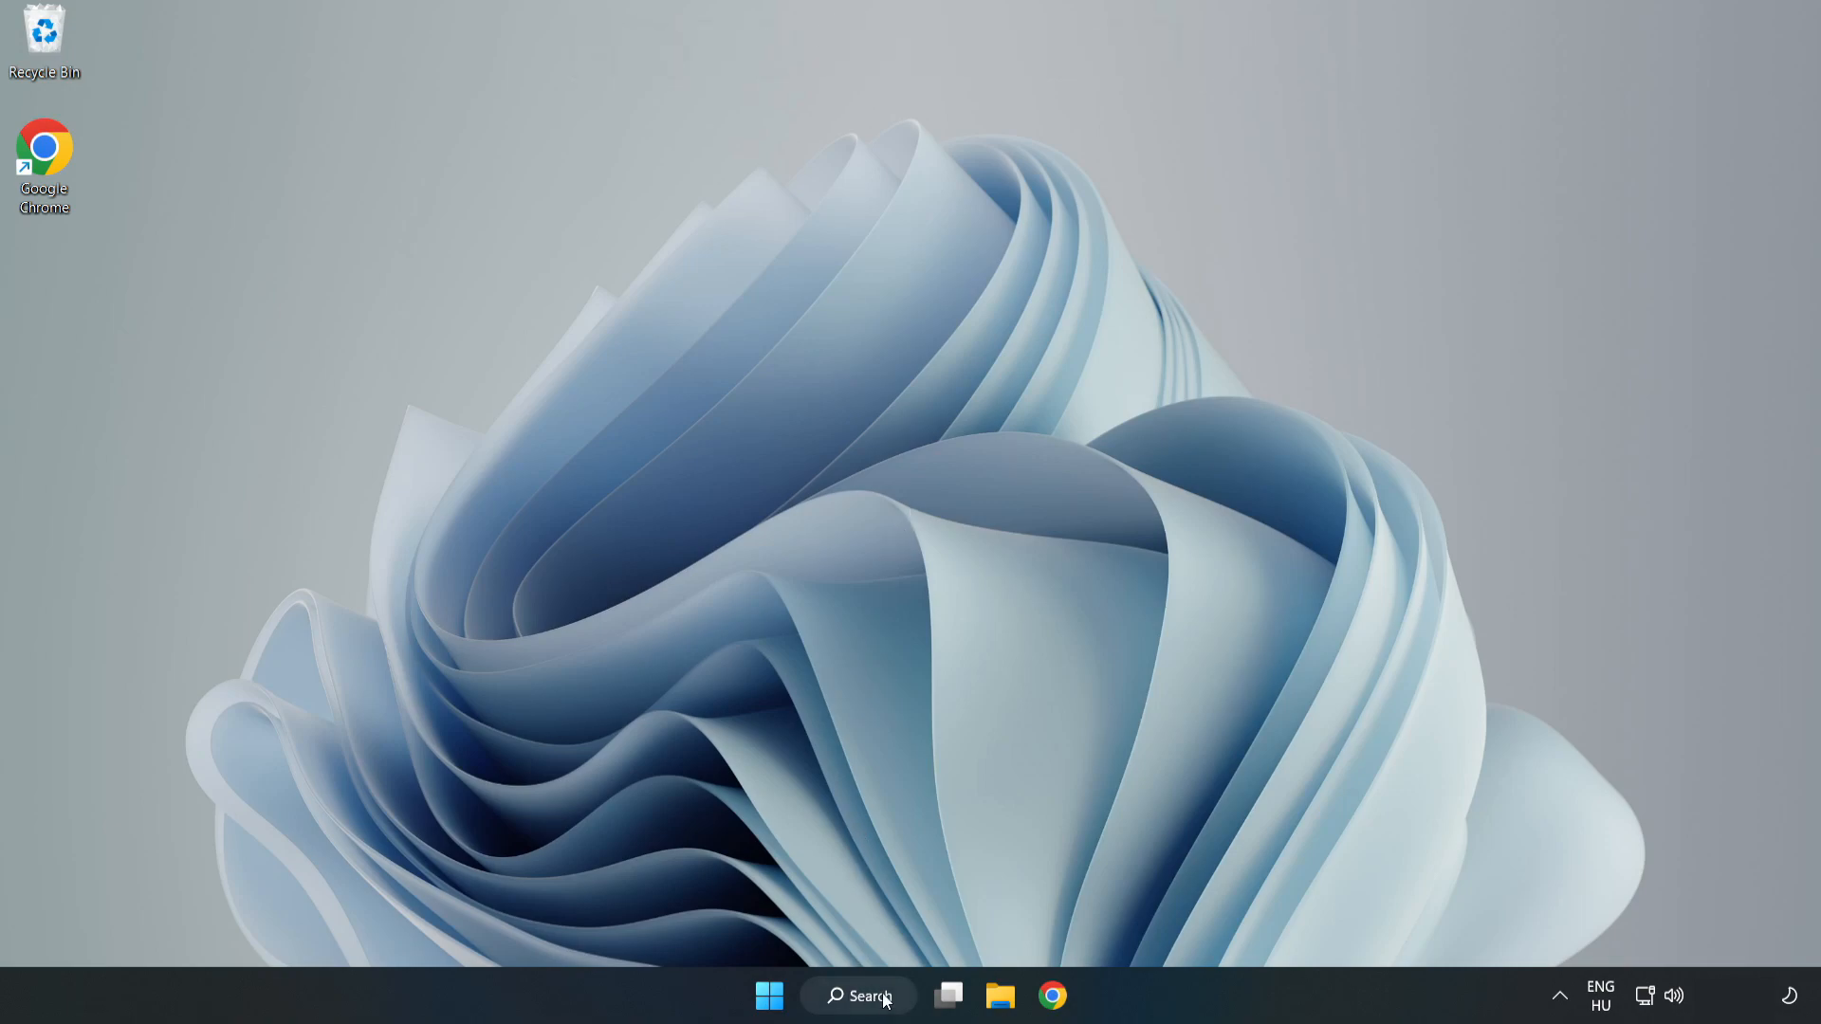
Step: Find Device Manager through Windows Search and launch it from the best match
{"action": "left_click", "coordinate": [858, 995]}
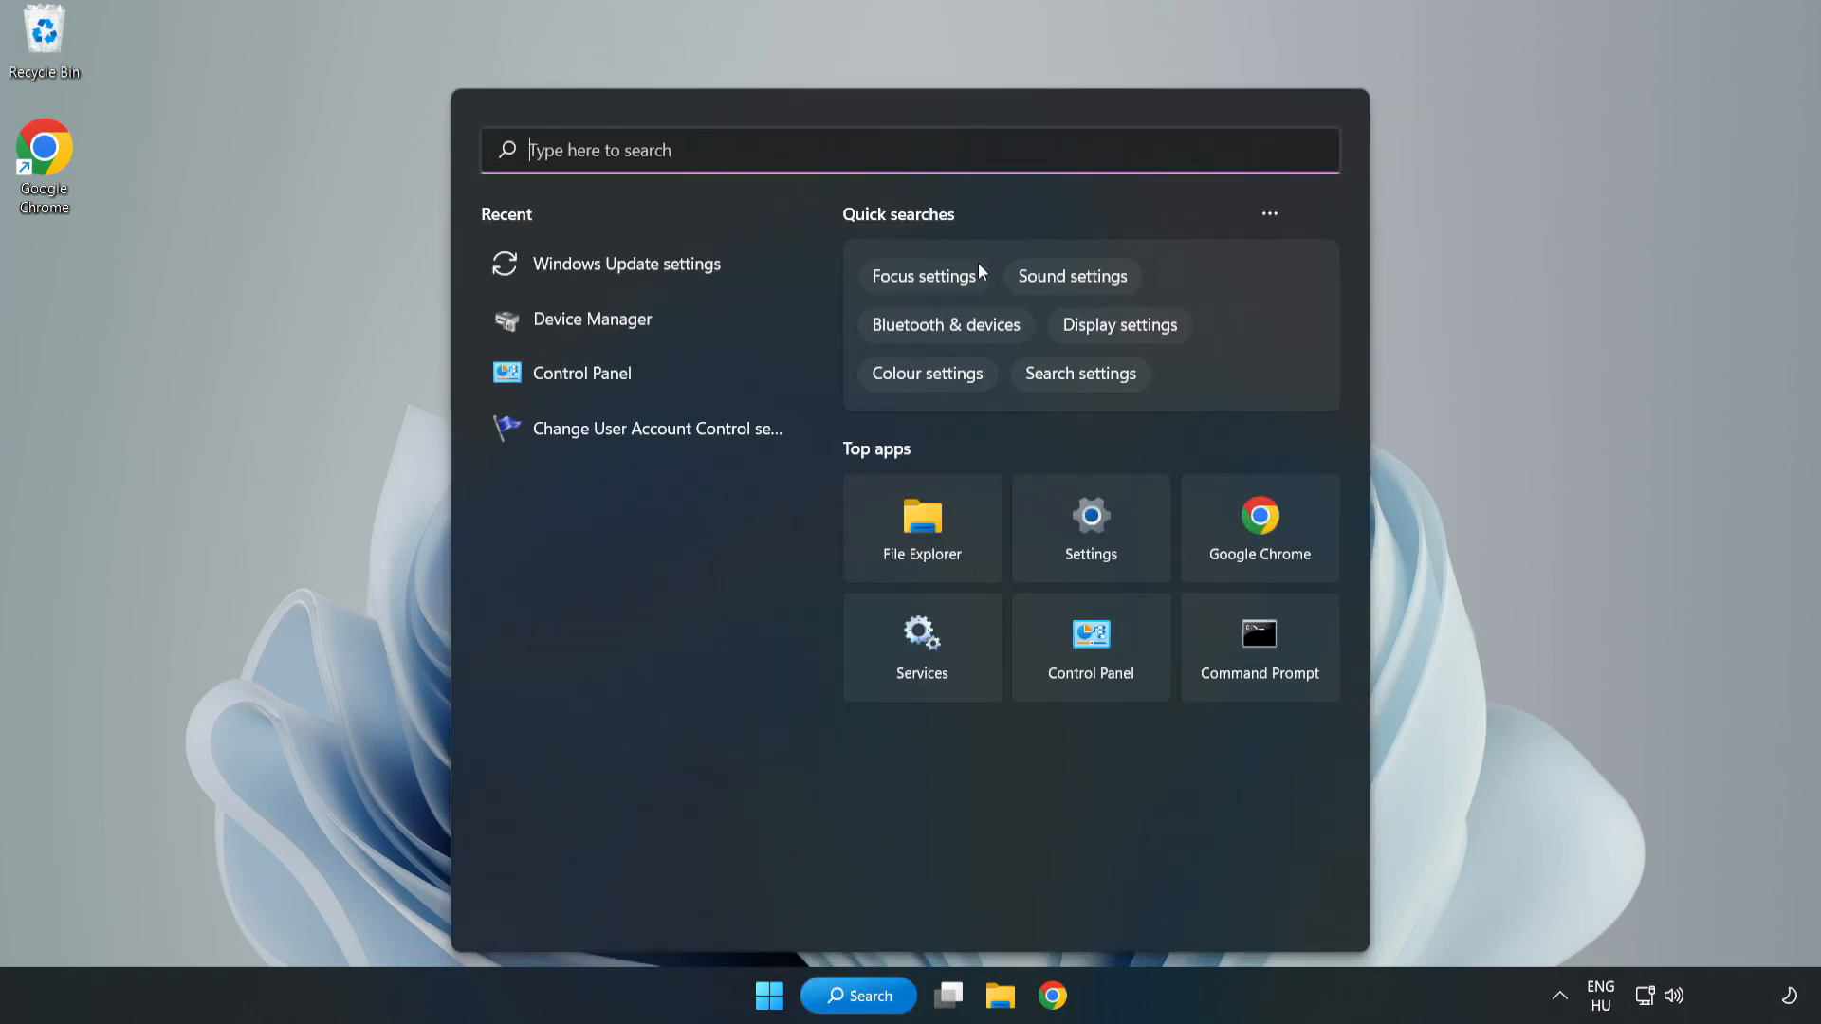
{"action": "type", "text": "device manager"}
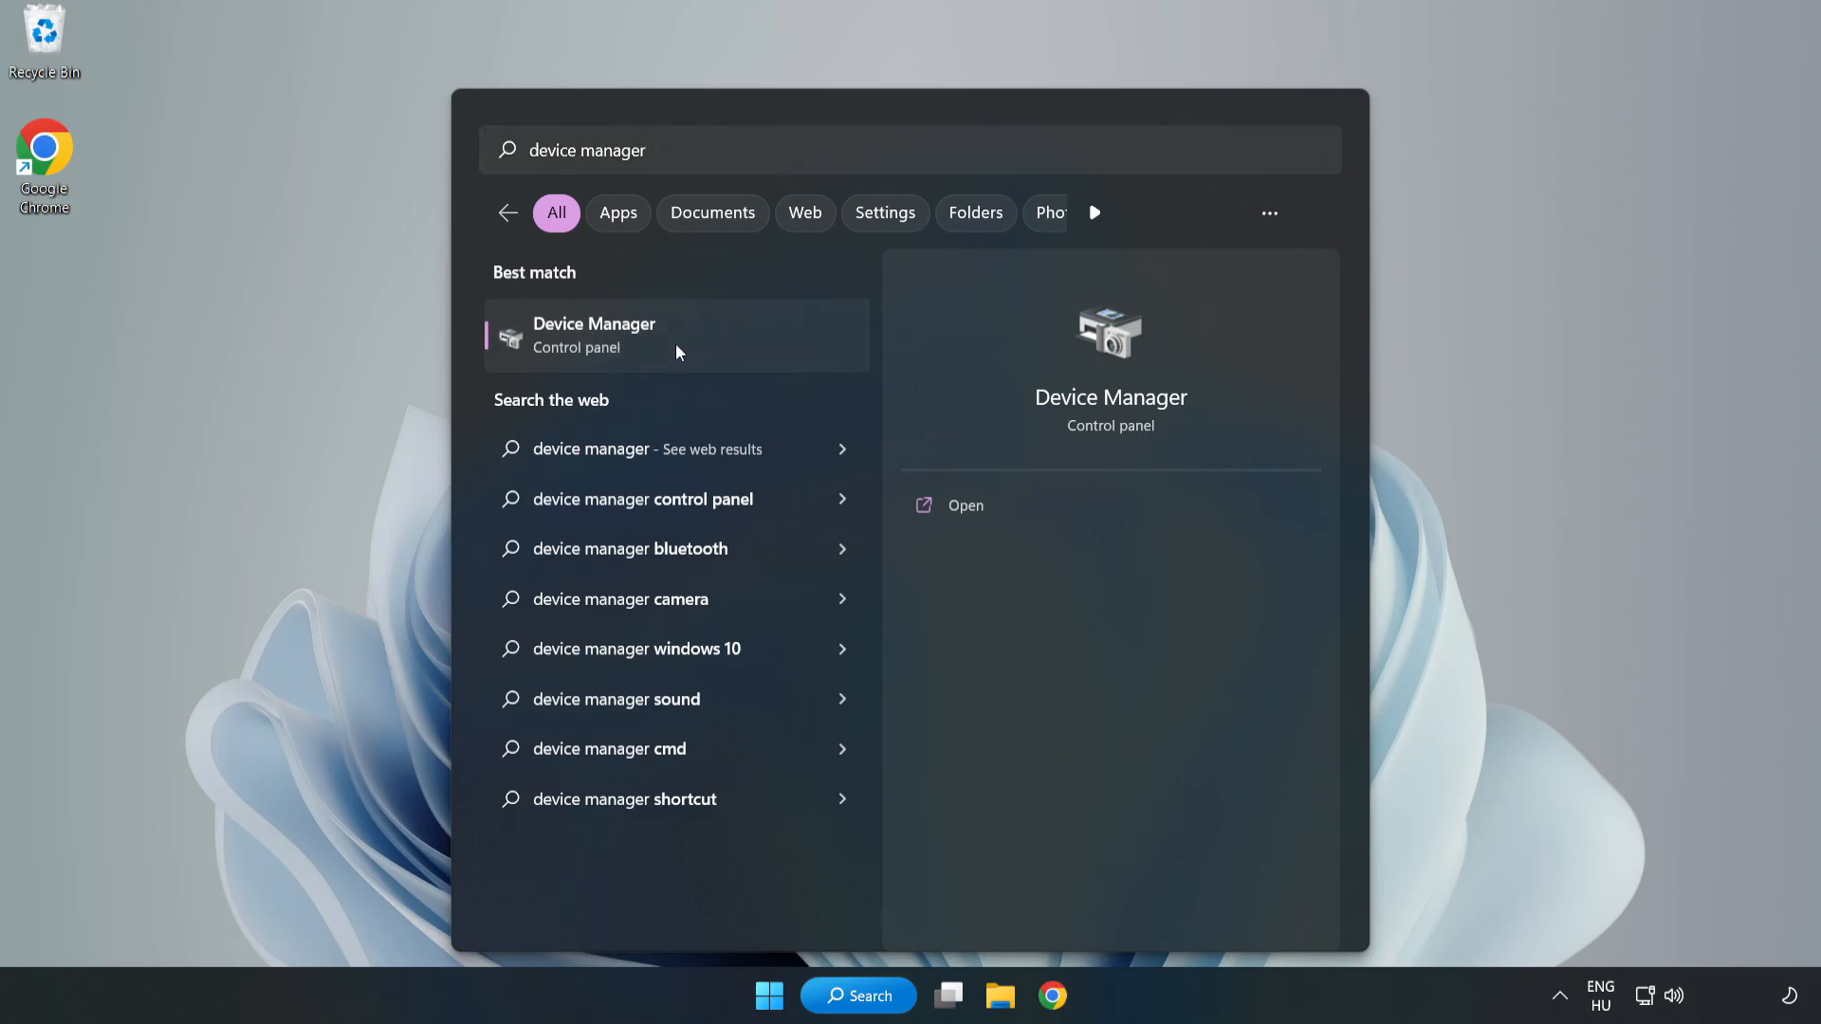
{"action": "left_click", "coordinate": [593, 334]}
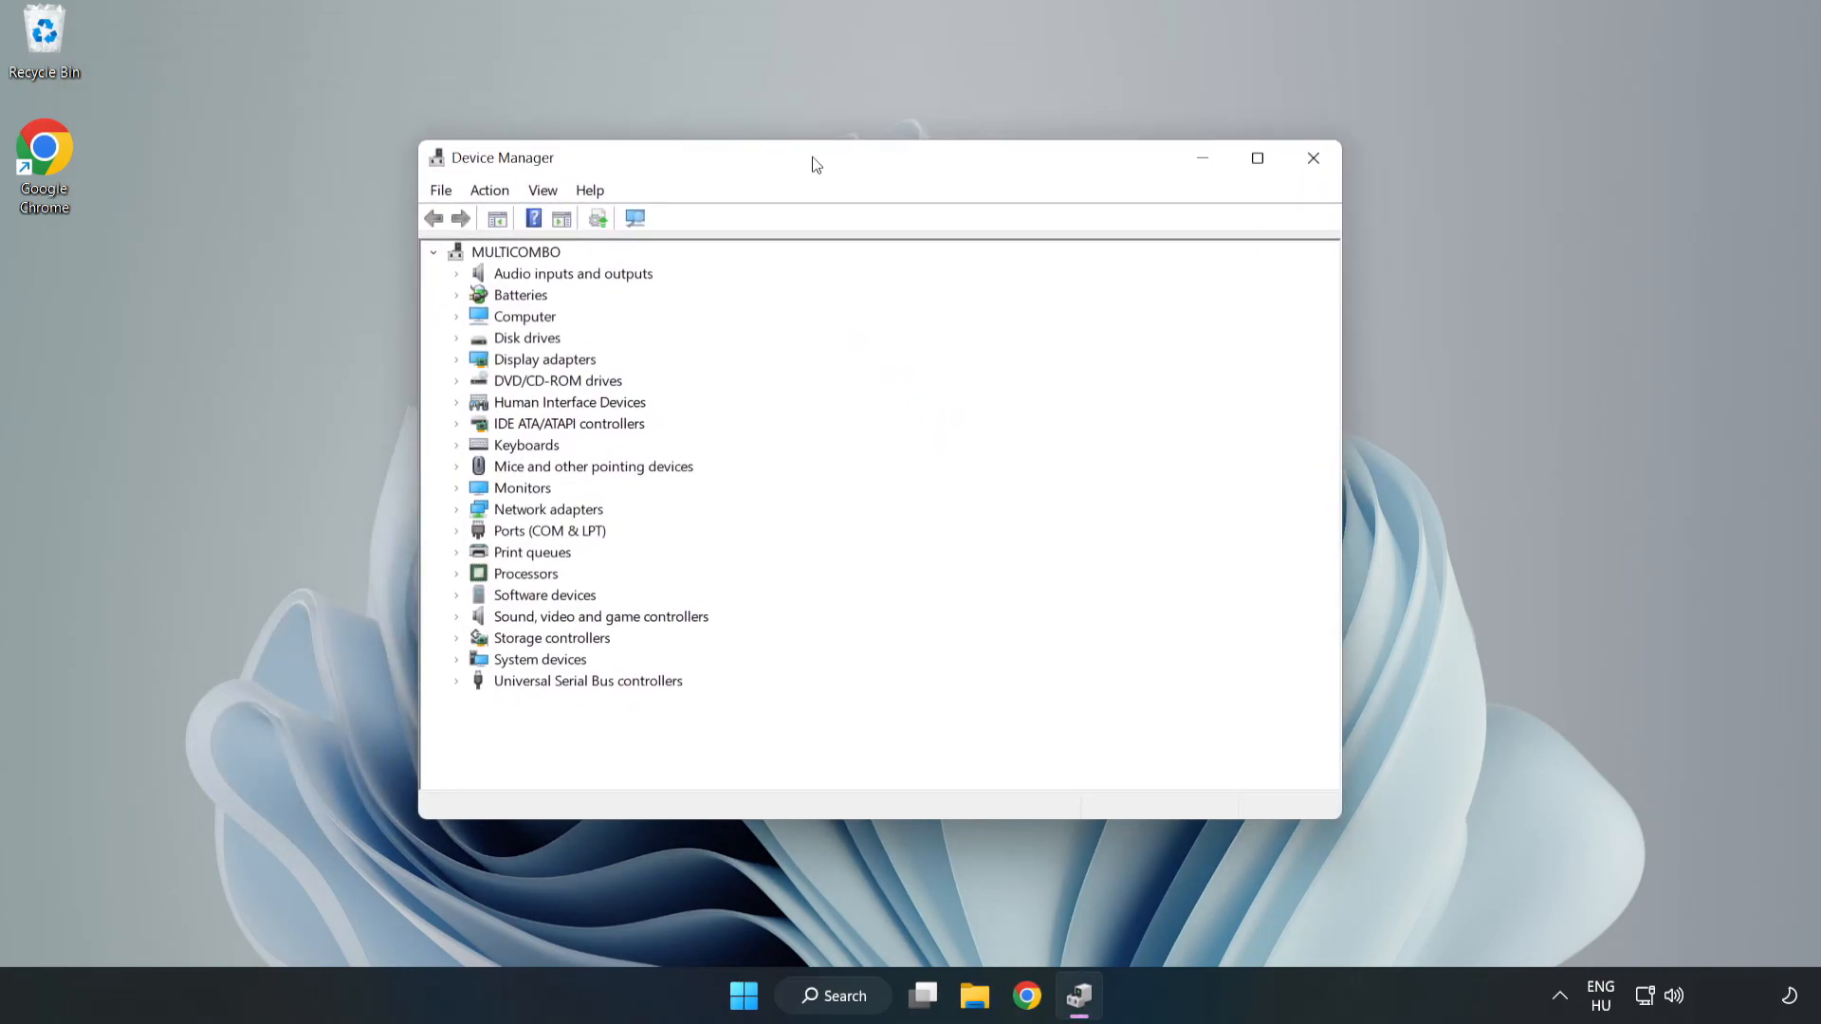
Step: Update the VMware SVGA 3D display adapter driver with an automatic driver search
{"action": "left_click", "coordinate": [544, 359]}
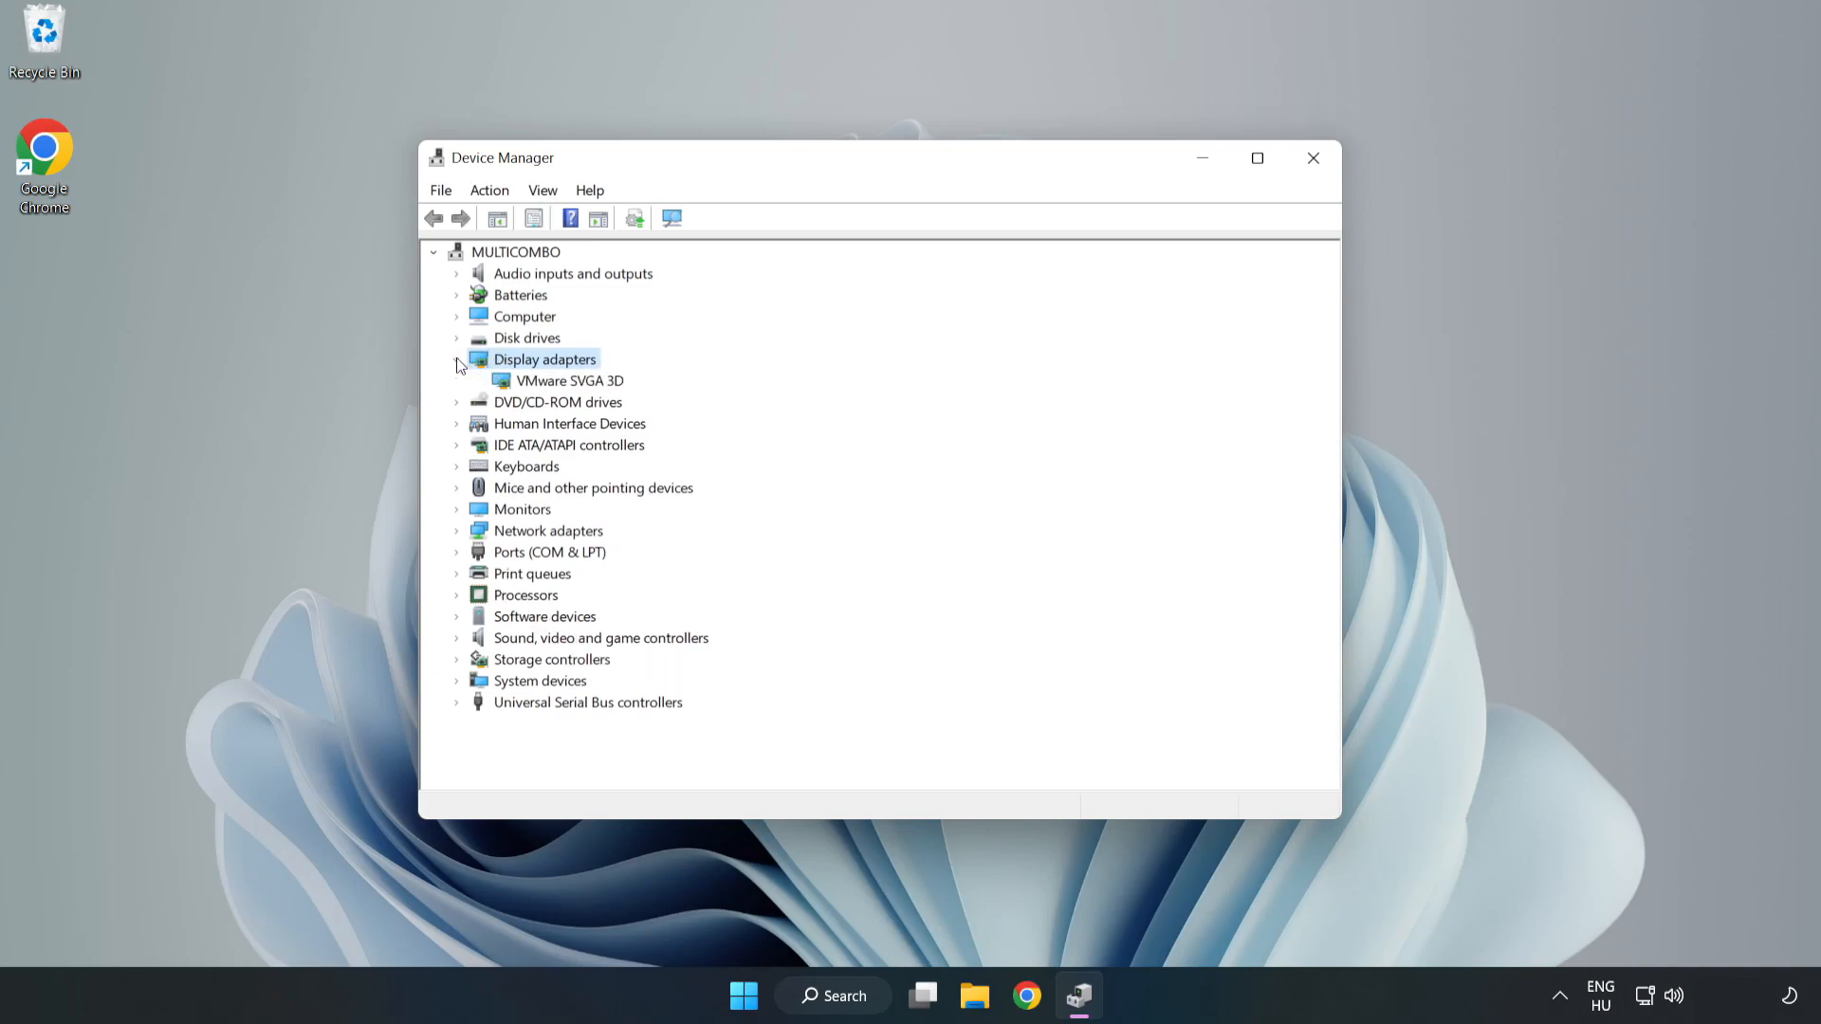
{"action": "left_click", "coordinate": [569, 379]}
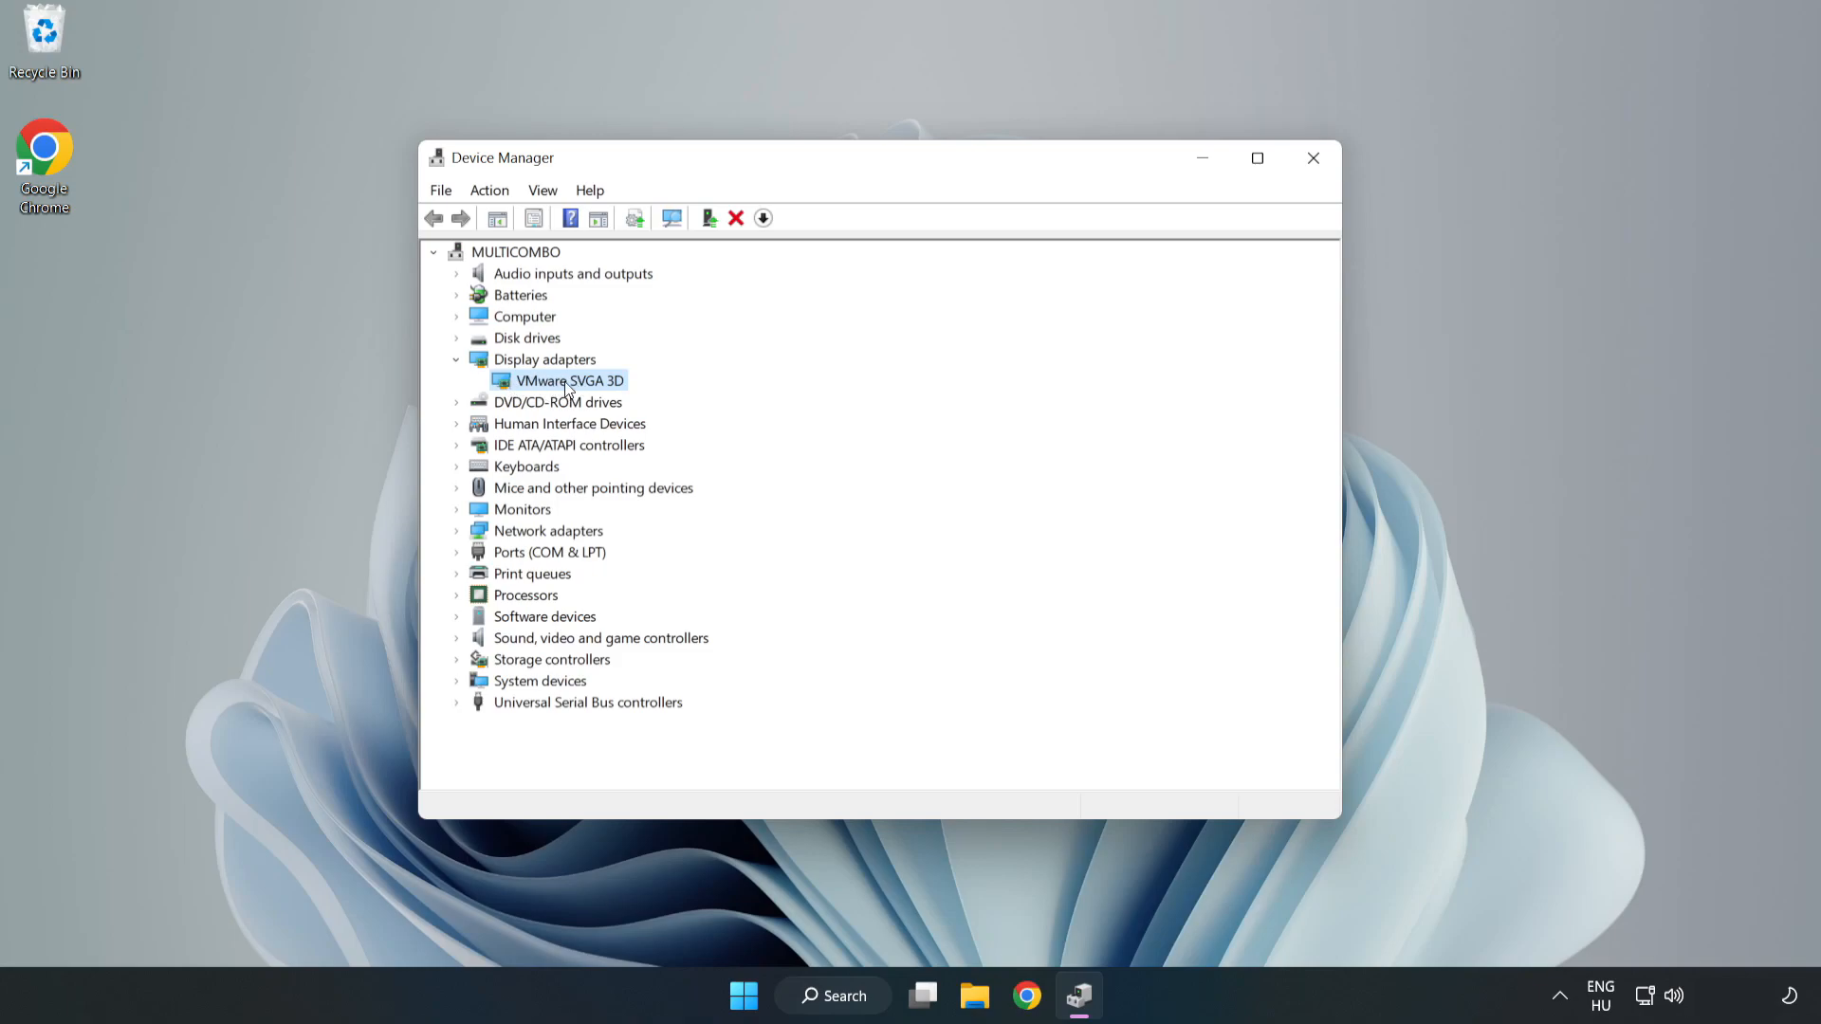
{"action": "right_click", "coordinate": [565, 380]}
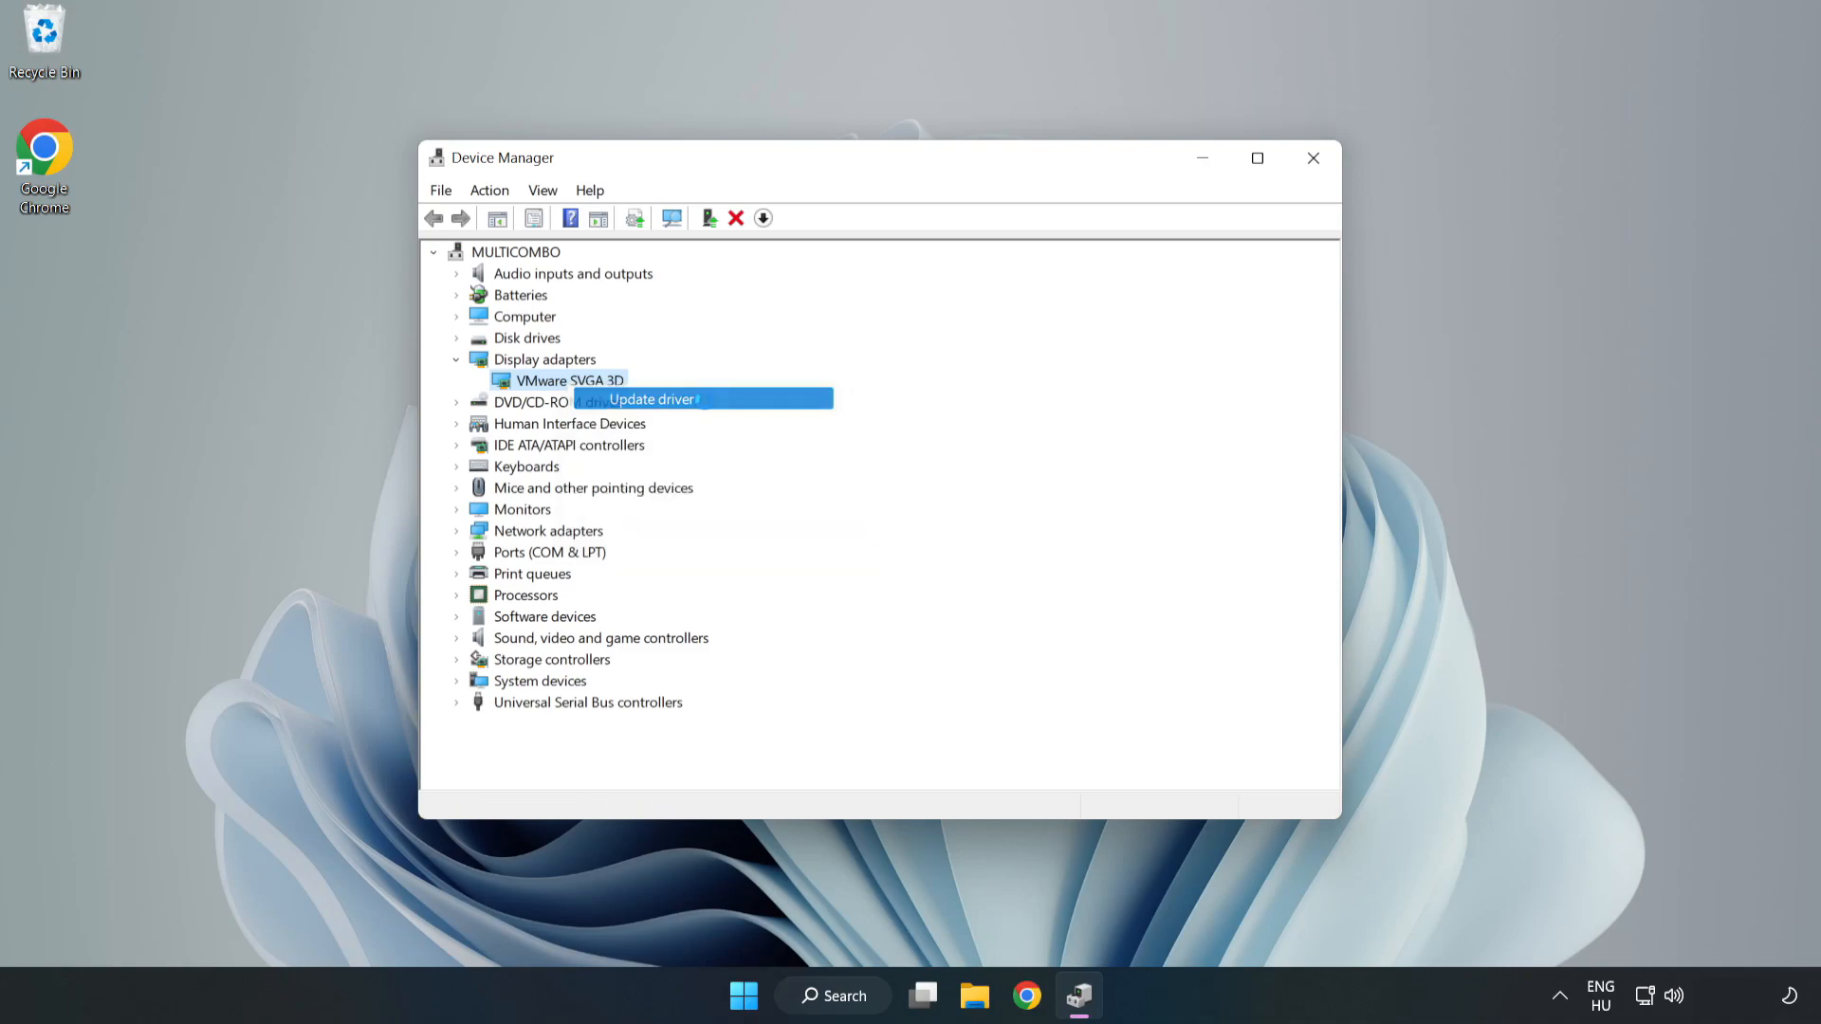
{"action": "left_click", "coordinate": [653, 400]}
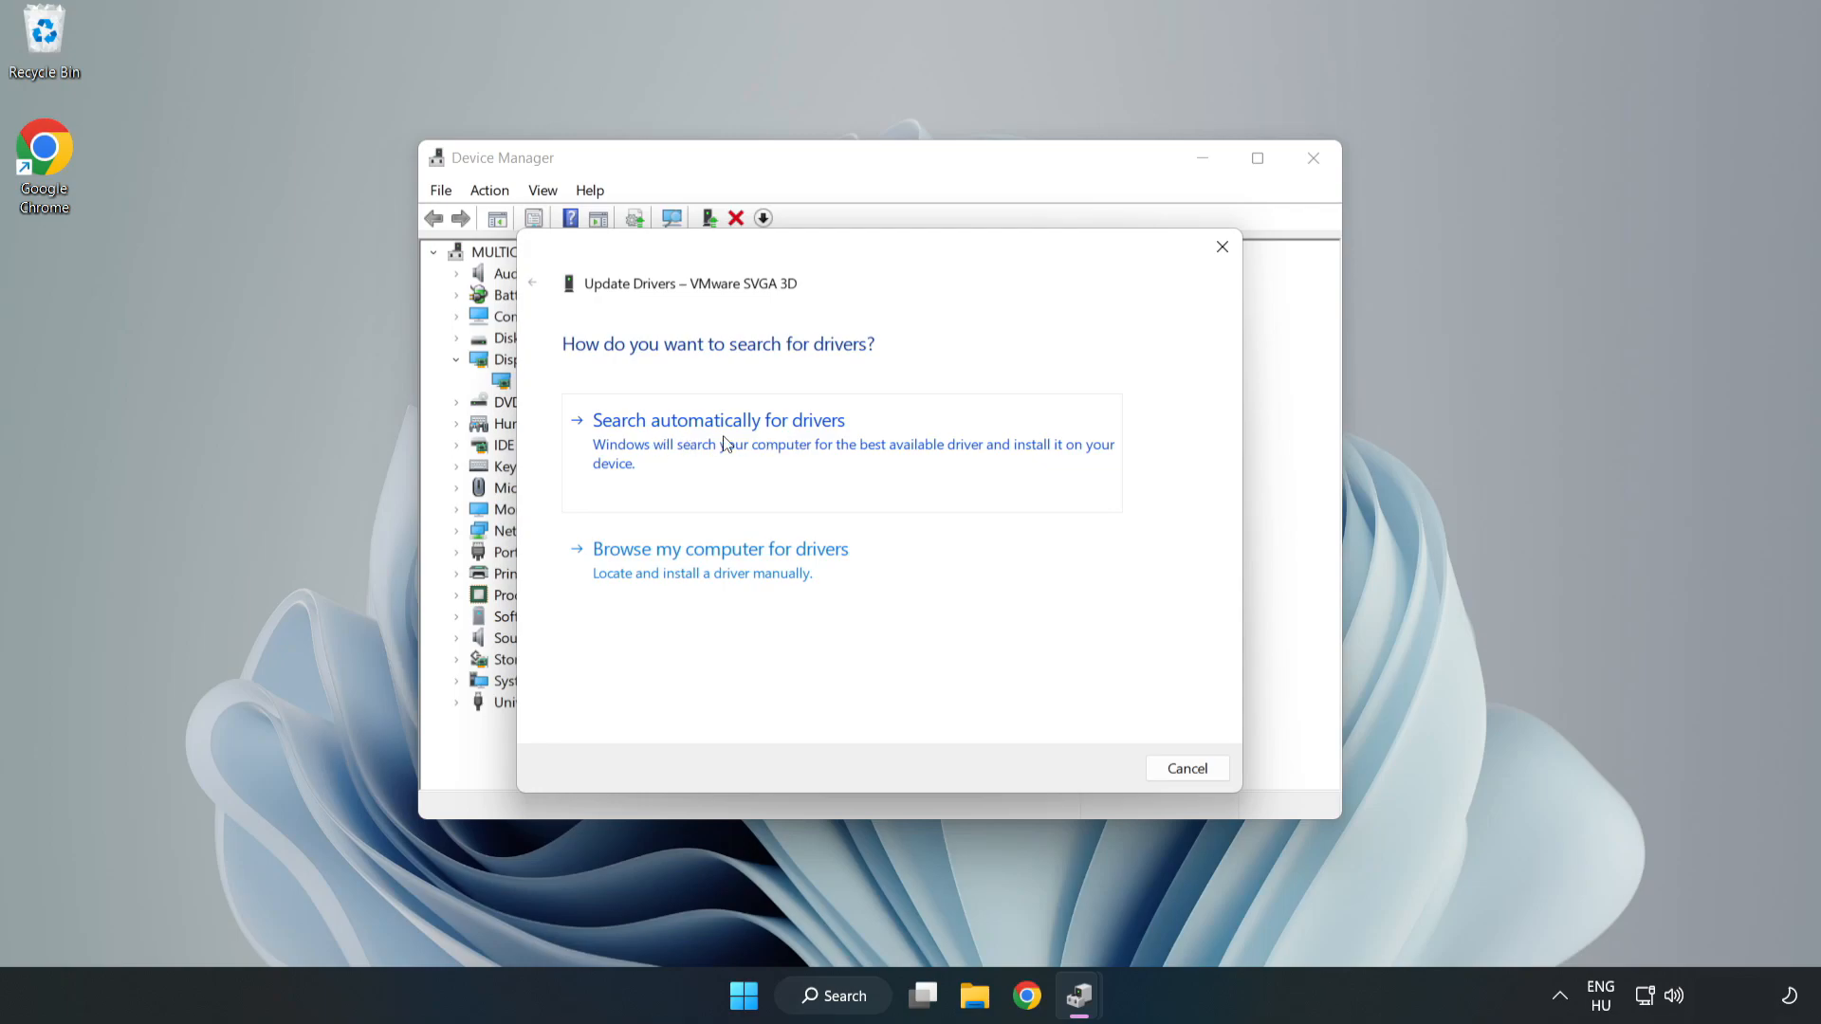
{"action": "left_click", "coordinate": [717, 419]}
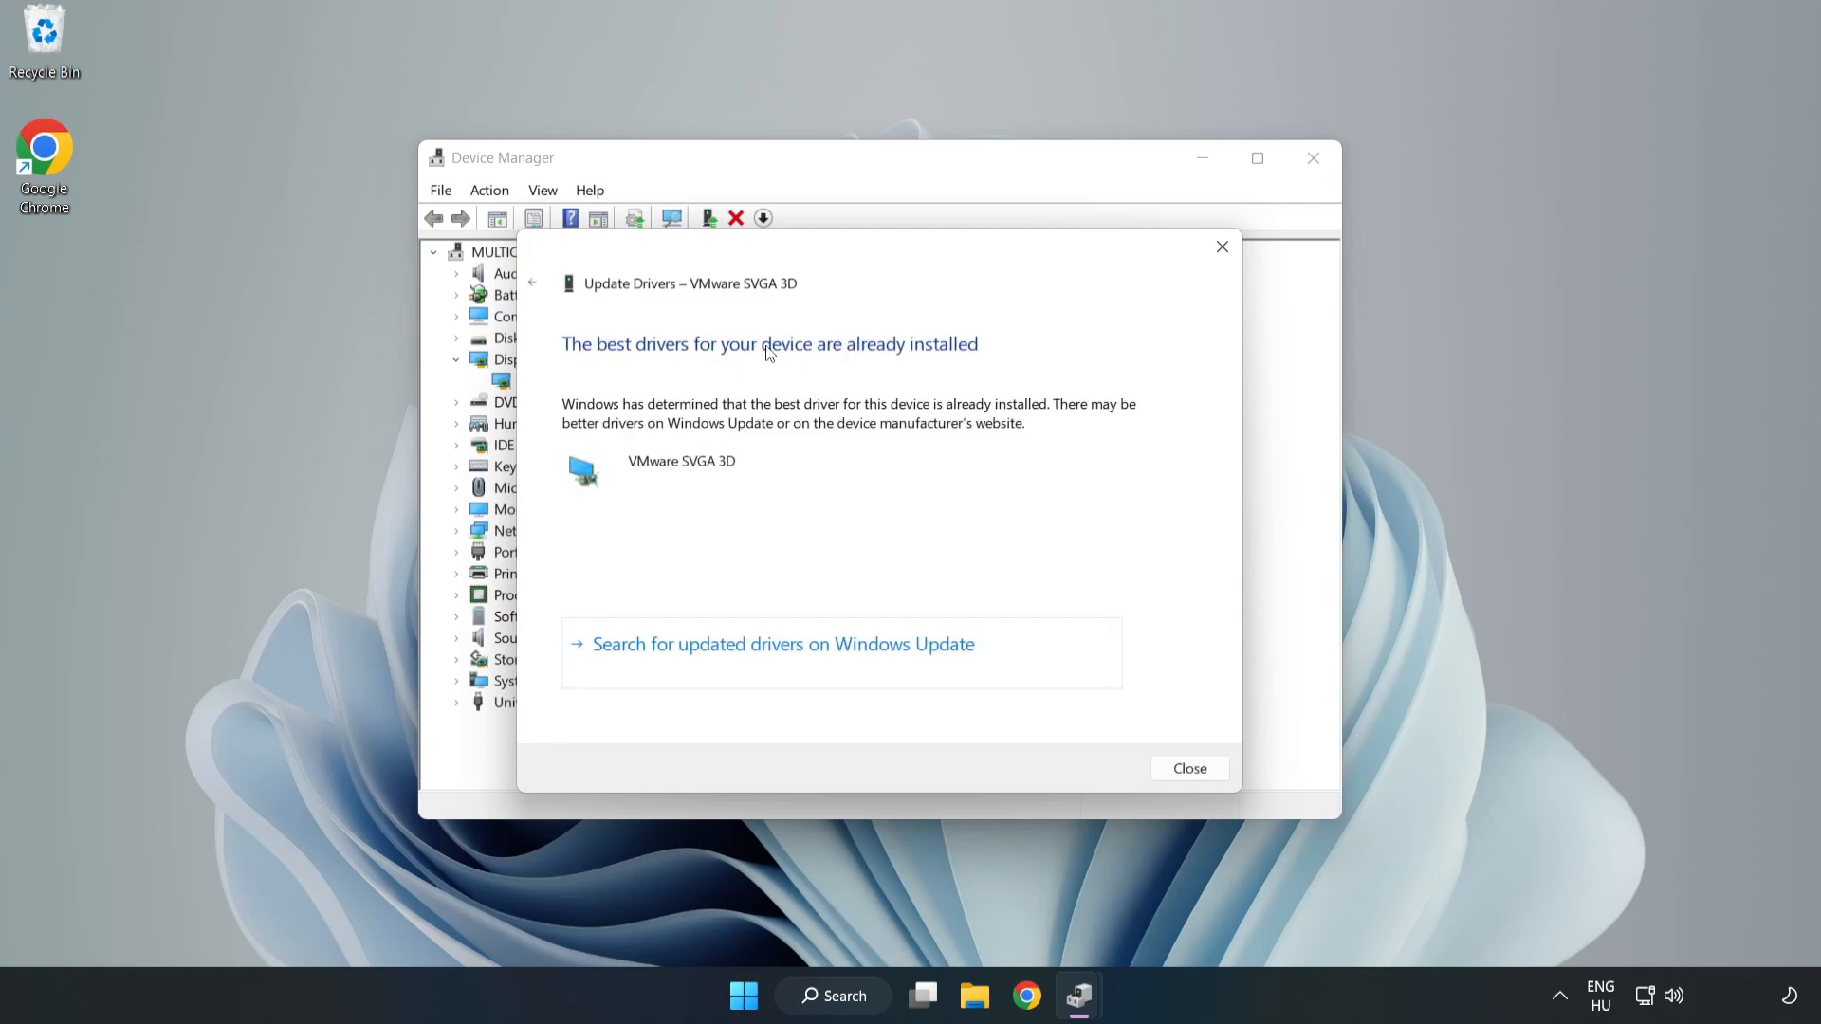
{"action": "mouse_move", "coordinate": [1187, 768]}
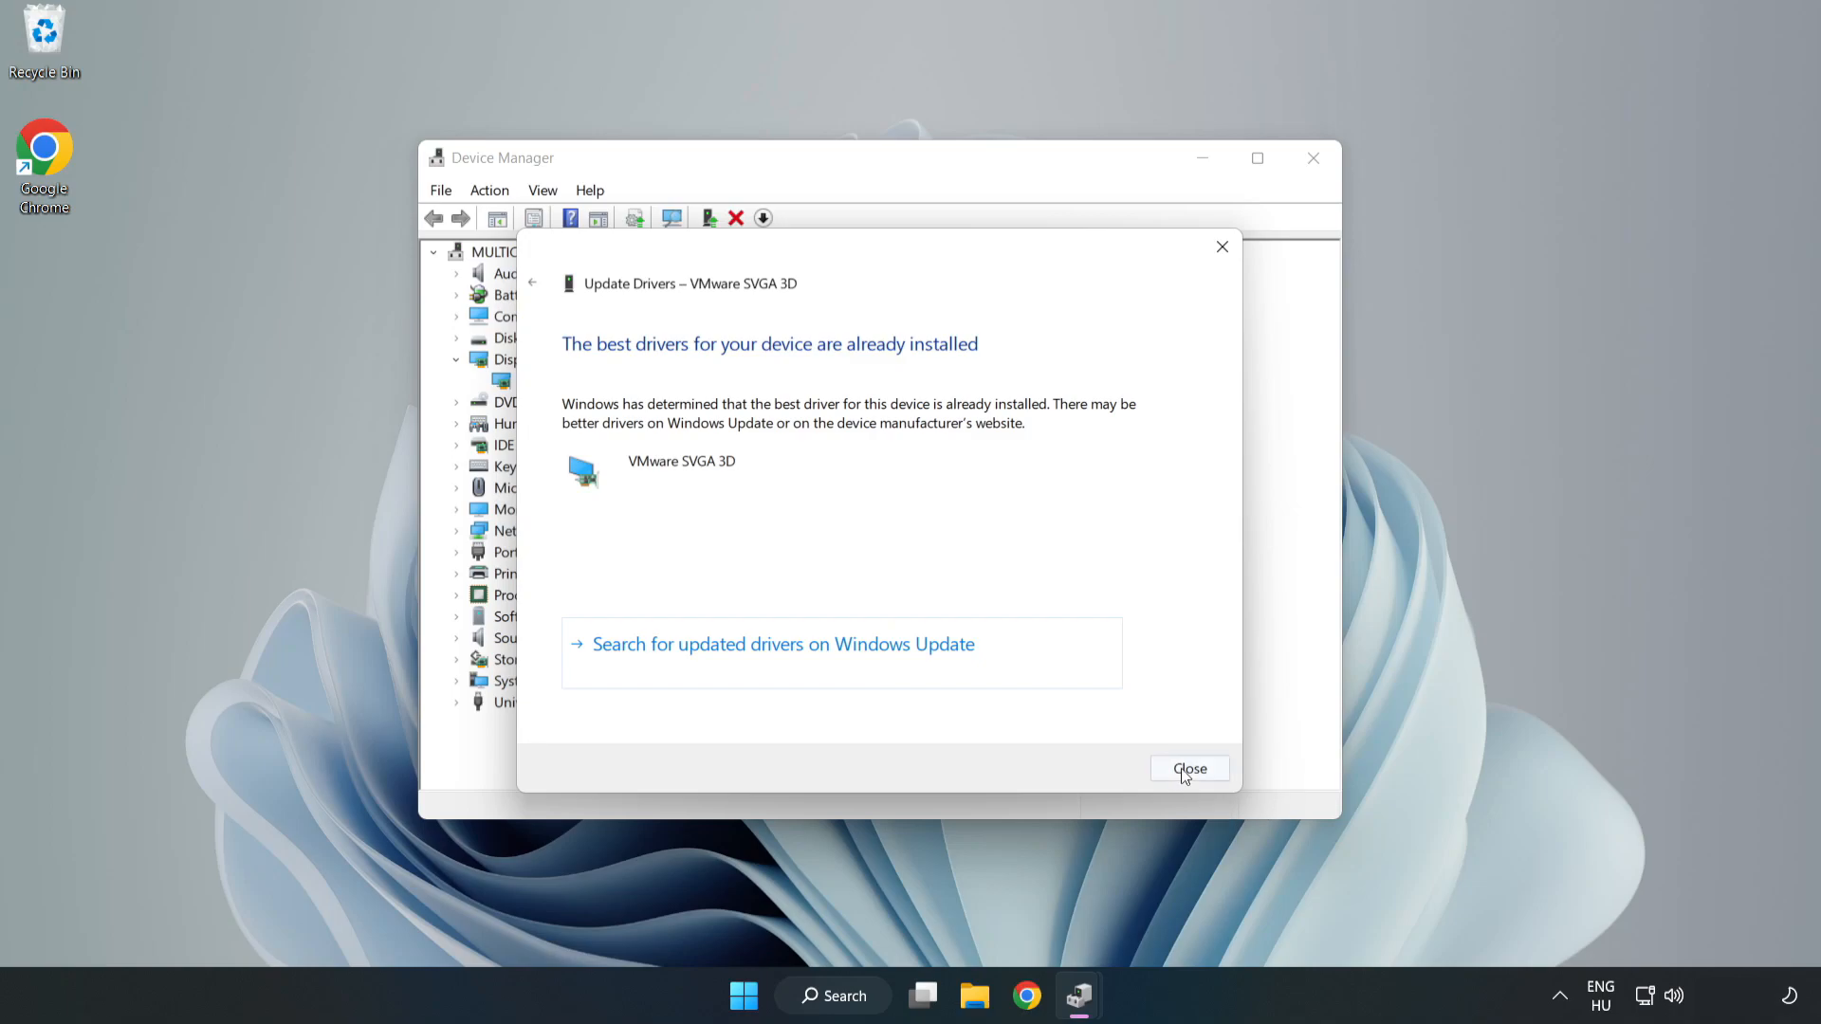
Step: Dismiss the 'best driver already installed' result and close Device Manager
{"action": "left_click", "coordinate": [1189, 768]}
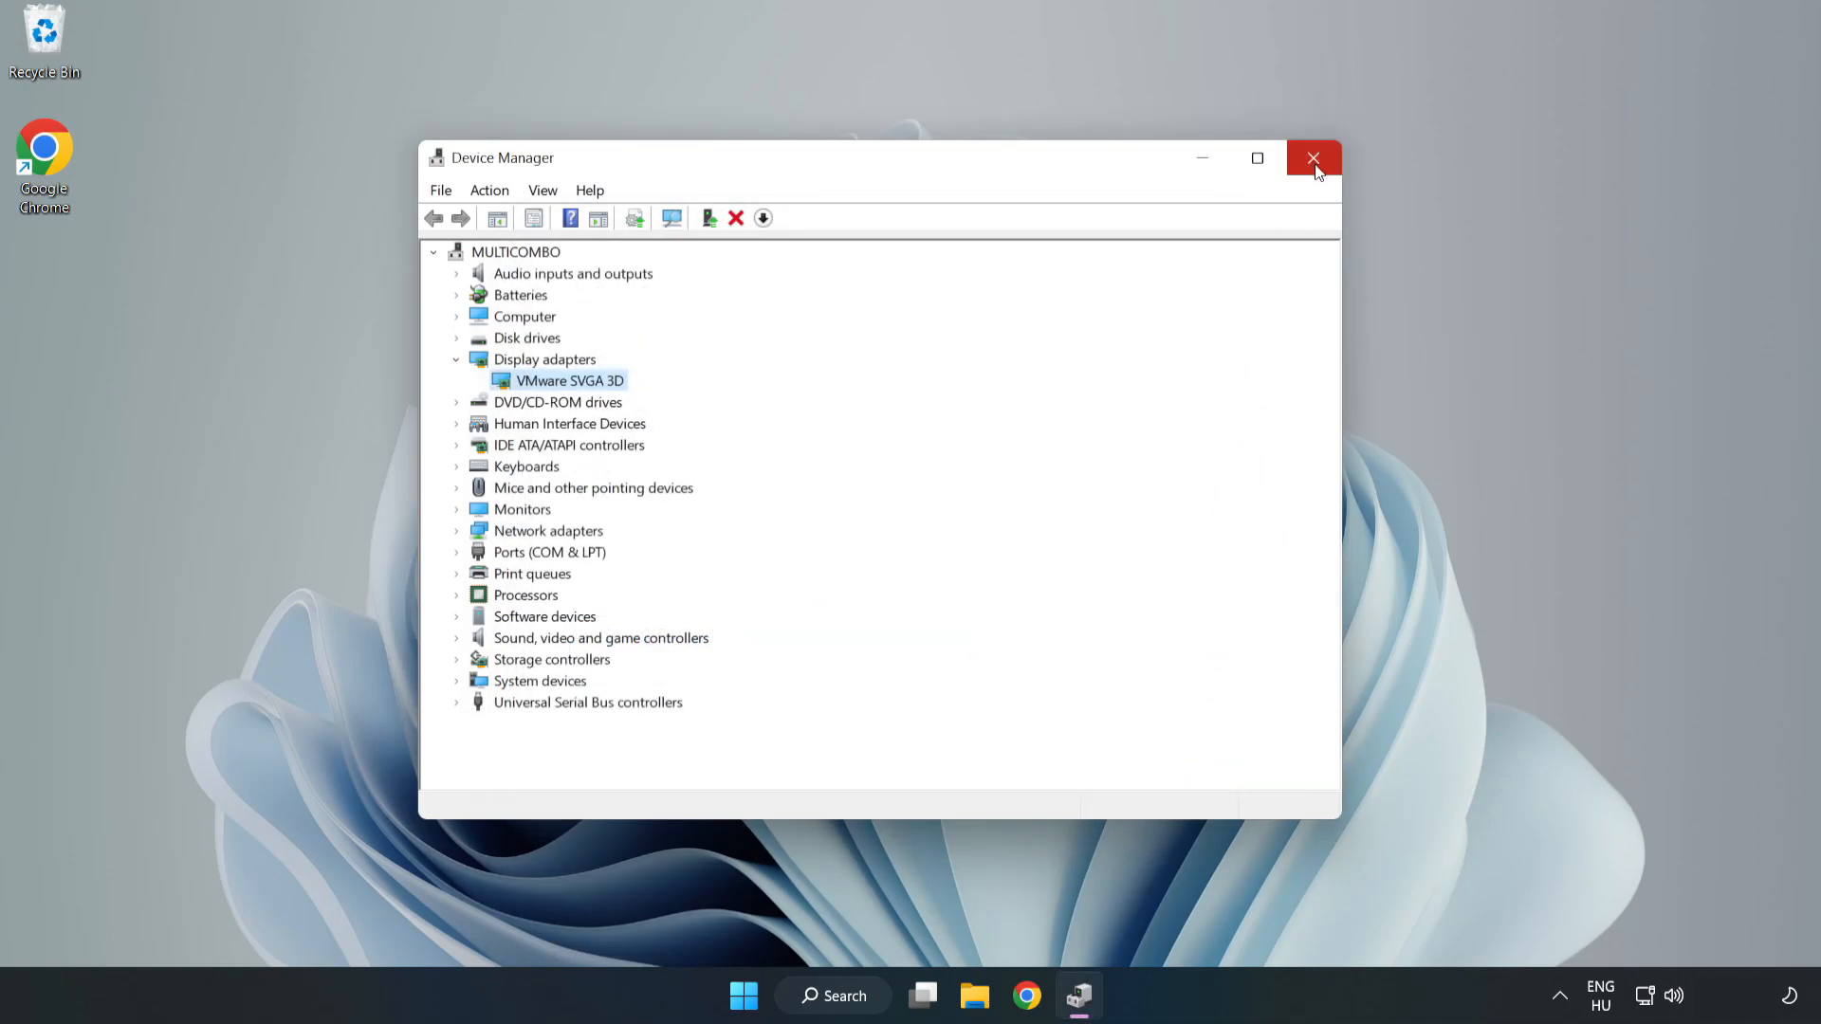
{"action": "left_click", "coordinate": [1312, 157]}
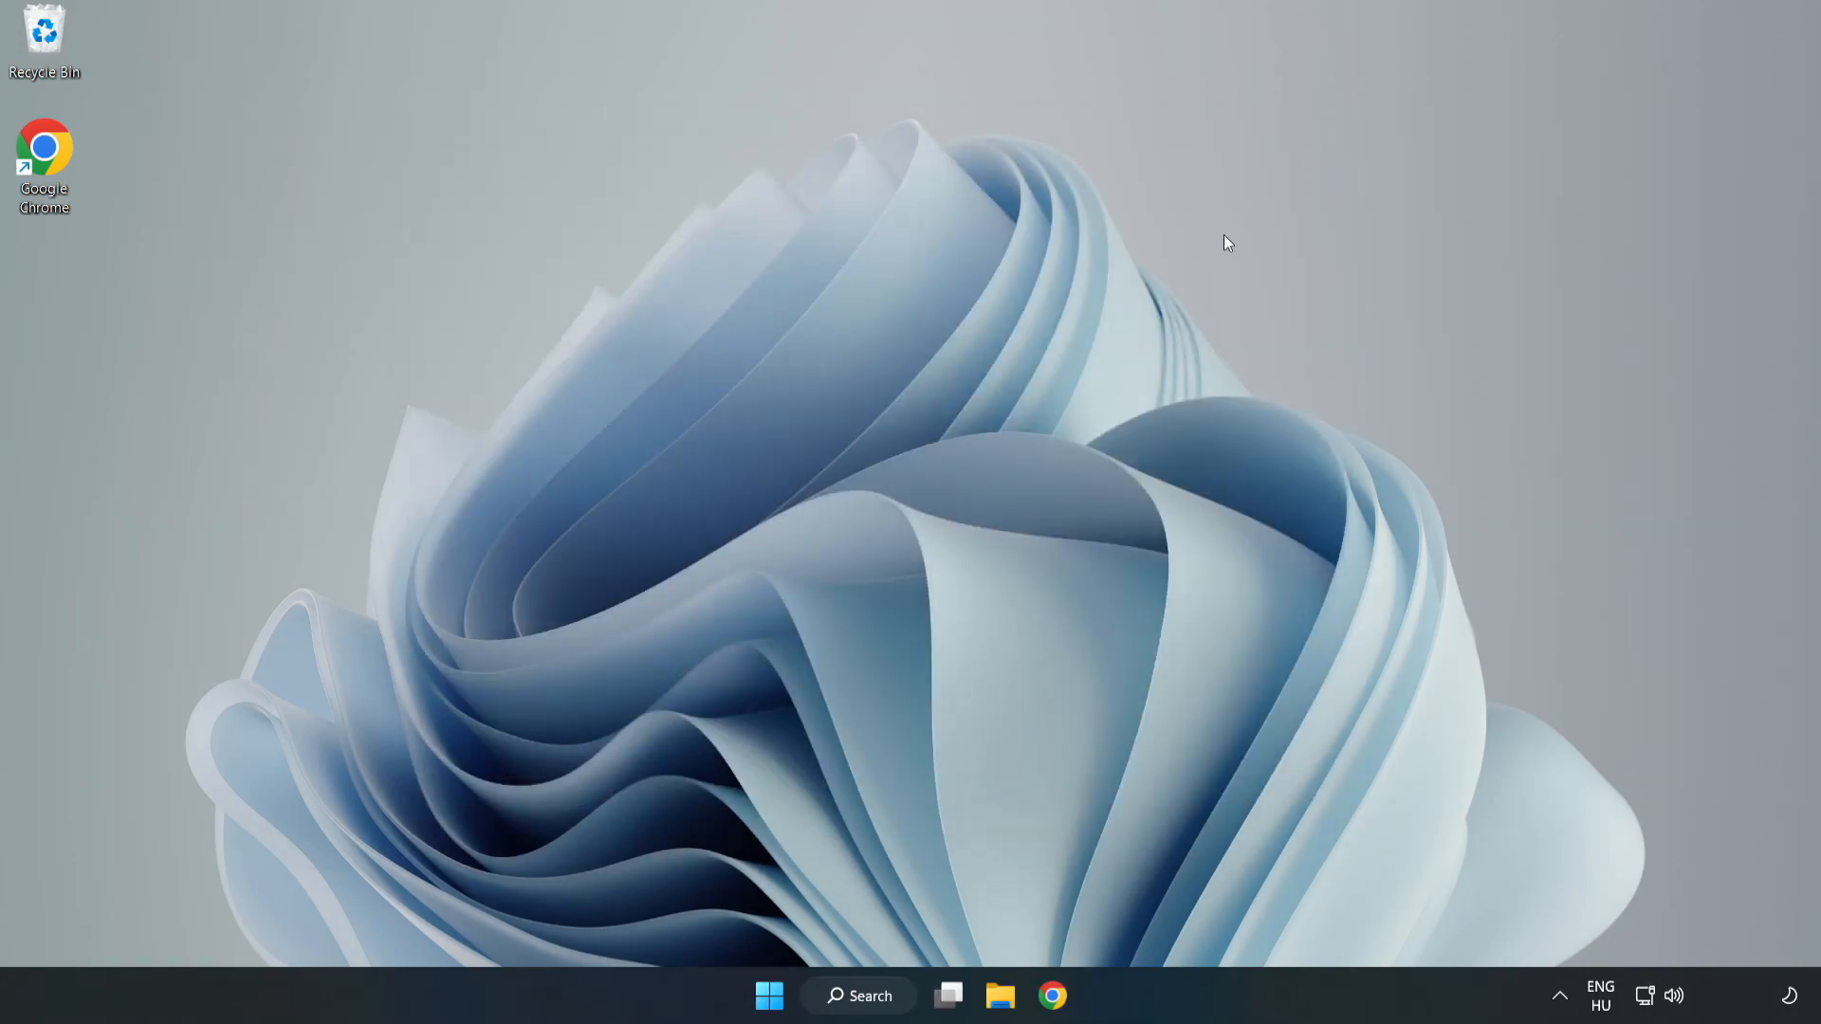
Step: Search 'update' from the taskbar to reach Windows Update settings
{"action": "left_click", "coordinate": [857, 996]}
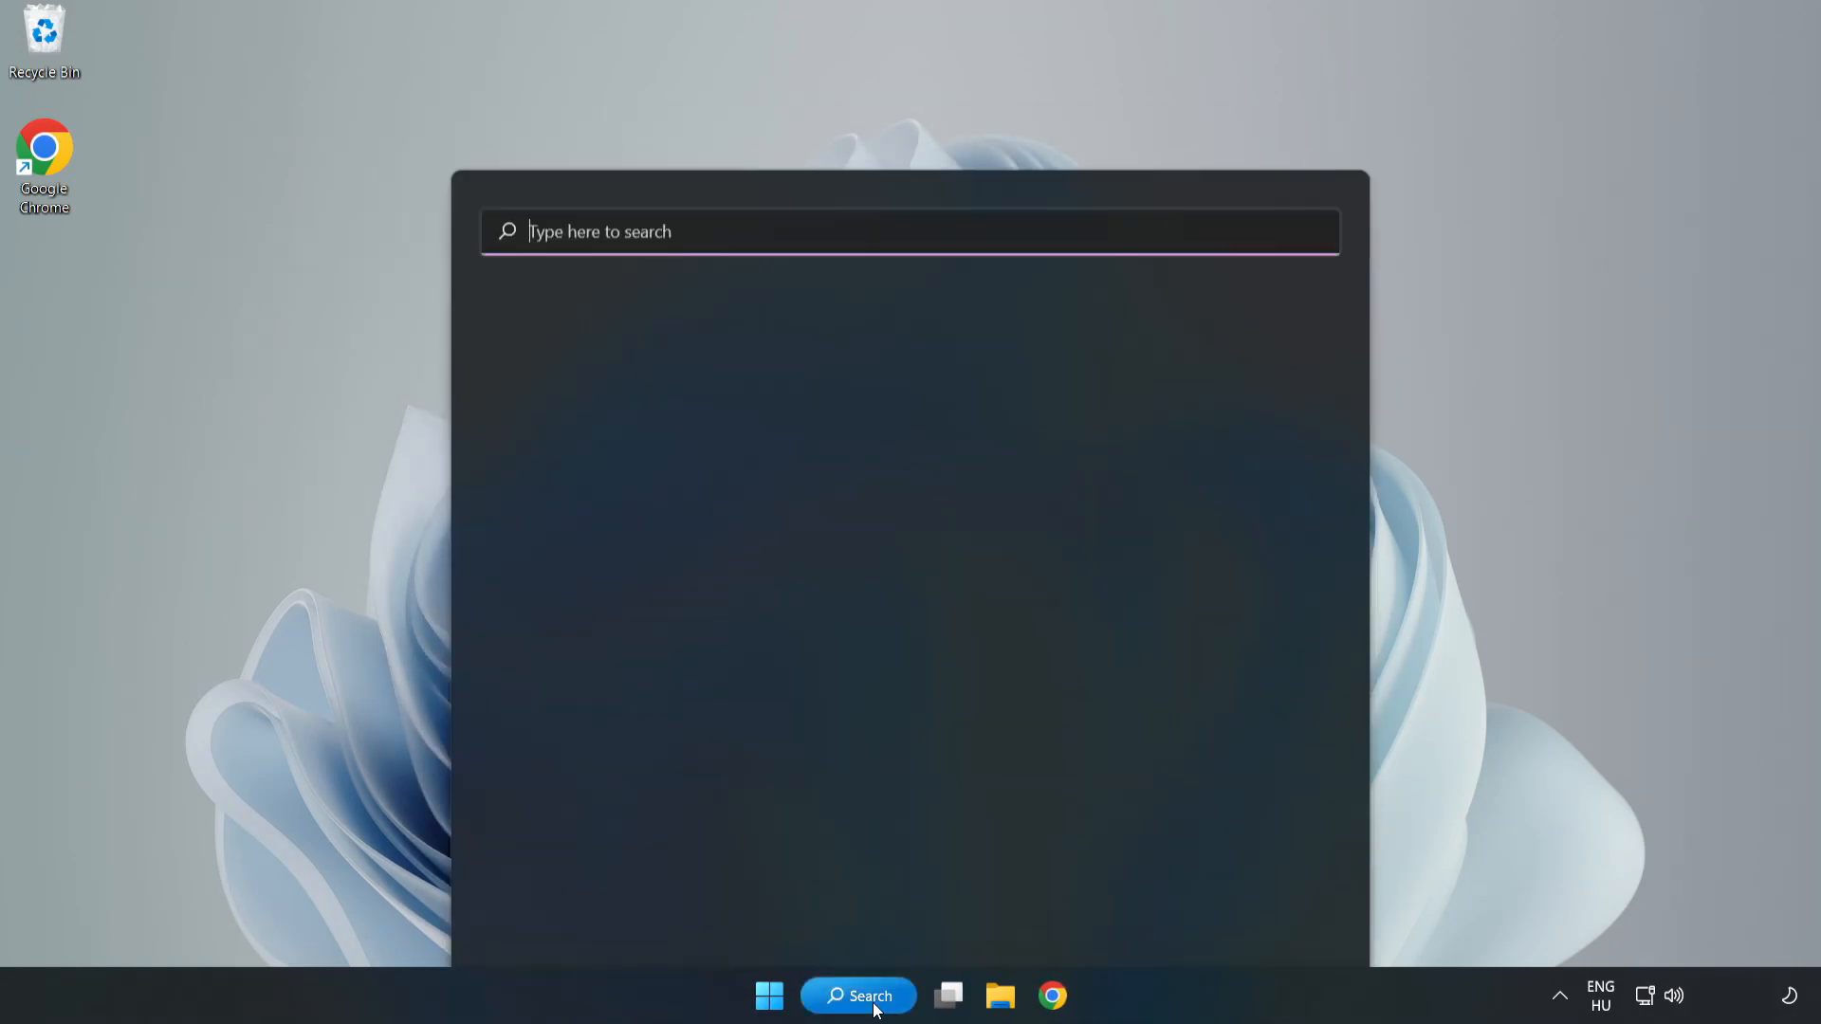
{"action": "left_click", "coordinate": [857, 995]}
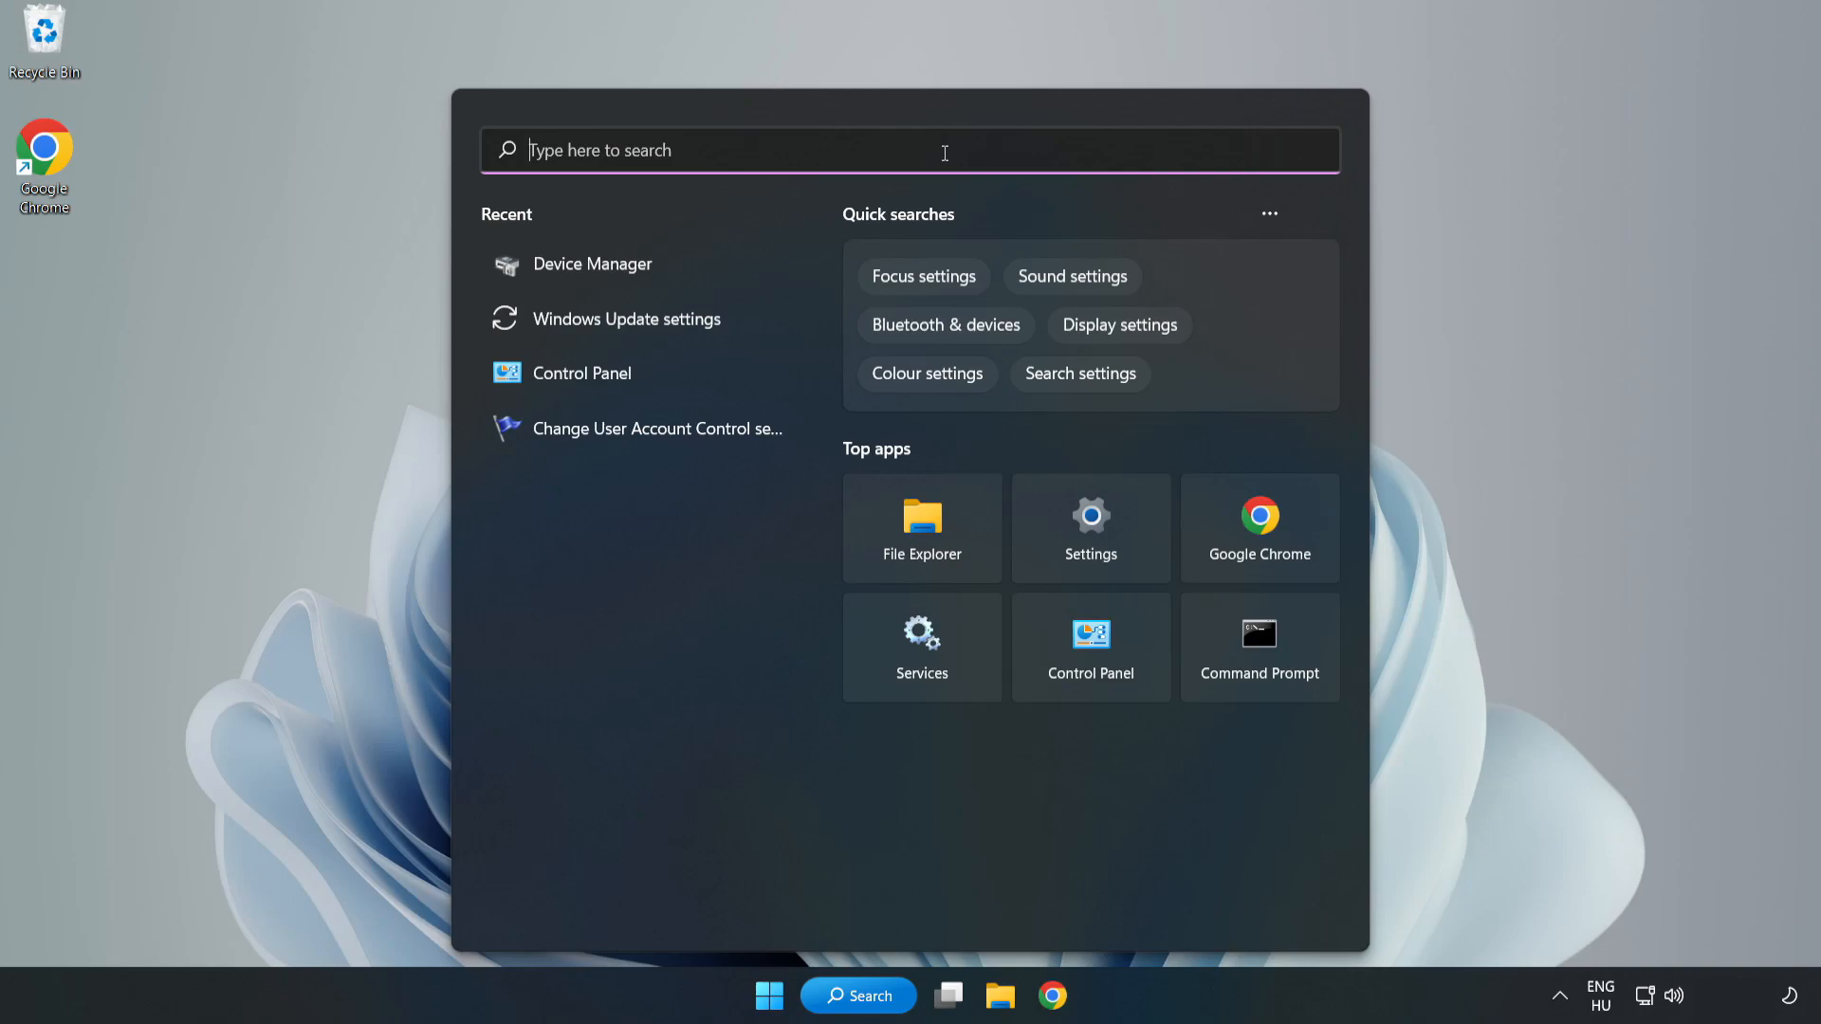
{"action": "type", "text": "upda"}
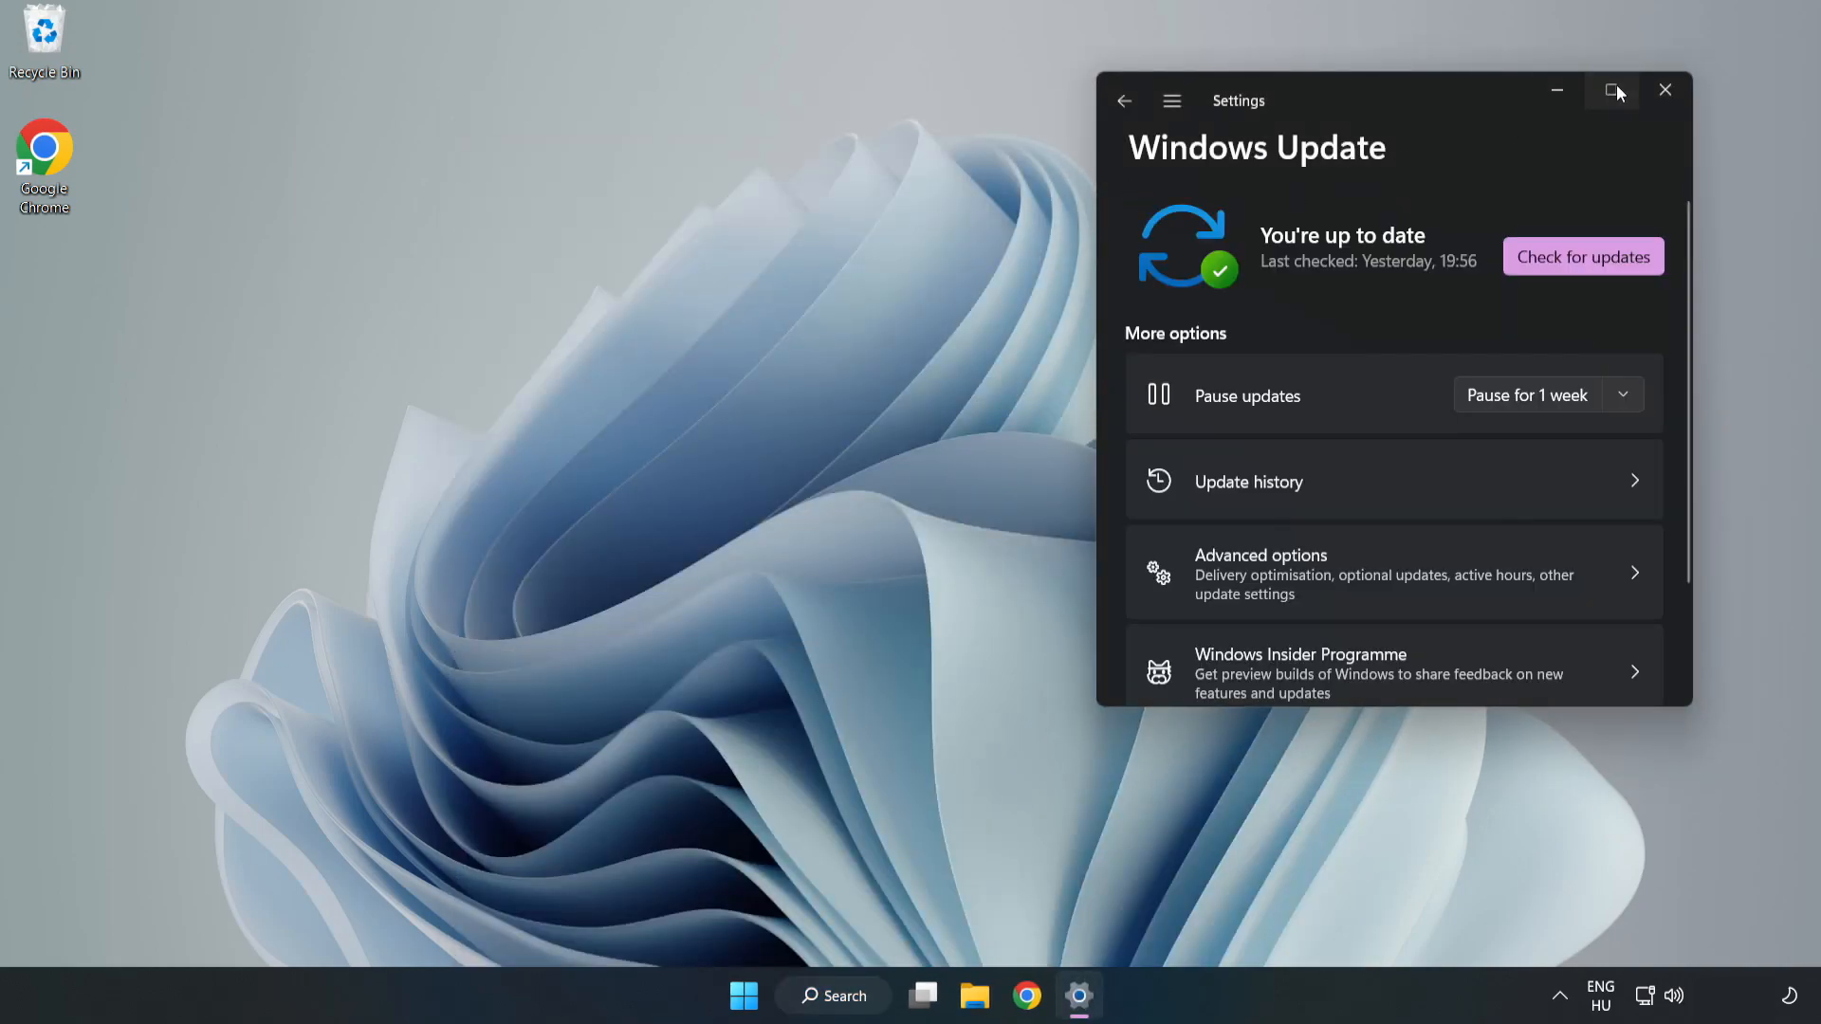
Step: Check for Windows updates, confirm 'You're up to date', and close Settings
{"action": "left_click", "coordinate": [1612, 91]}
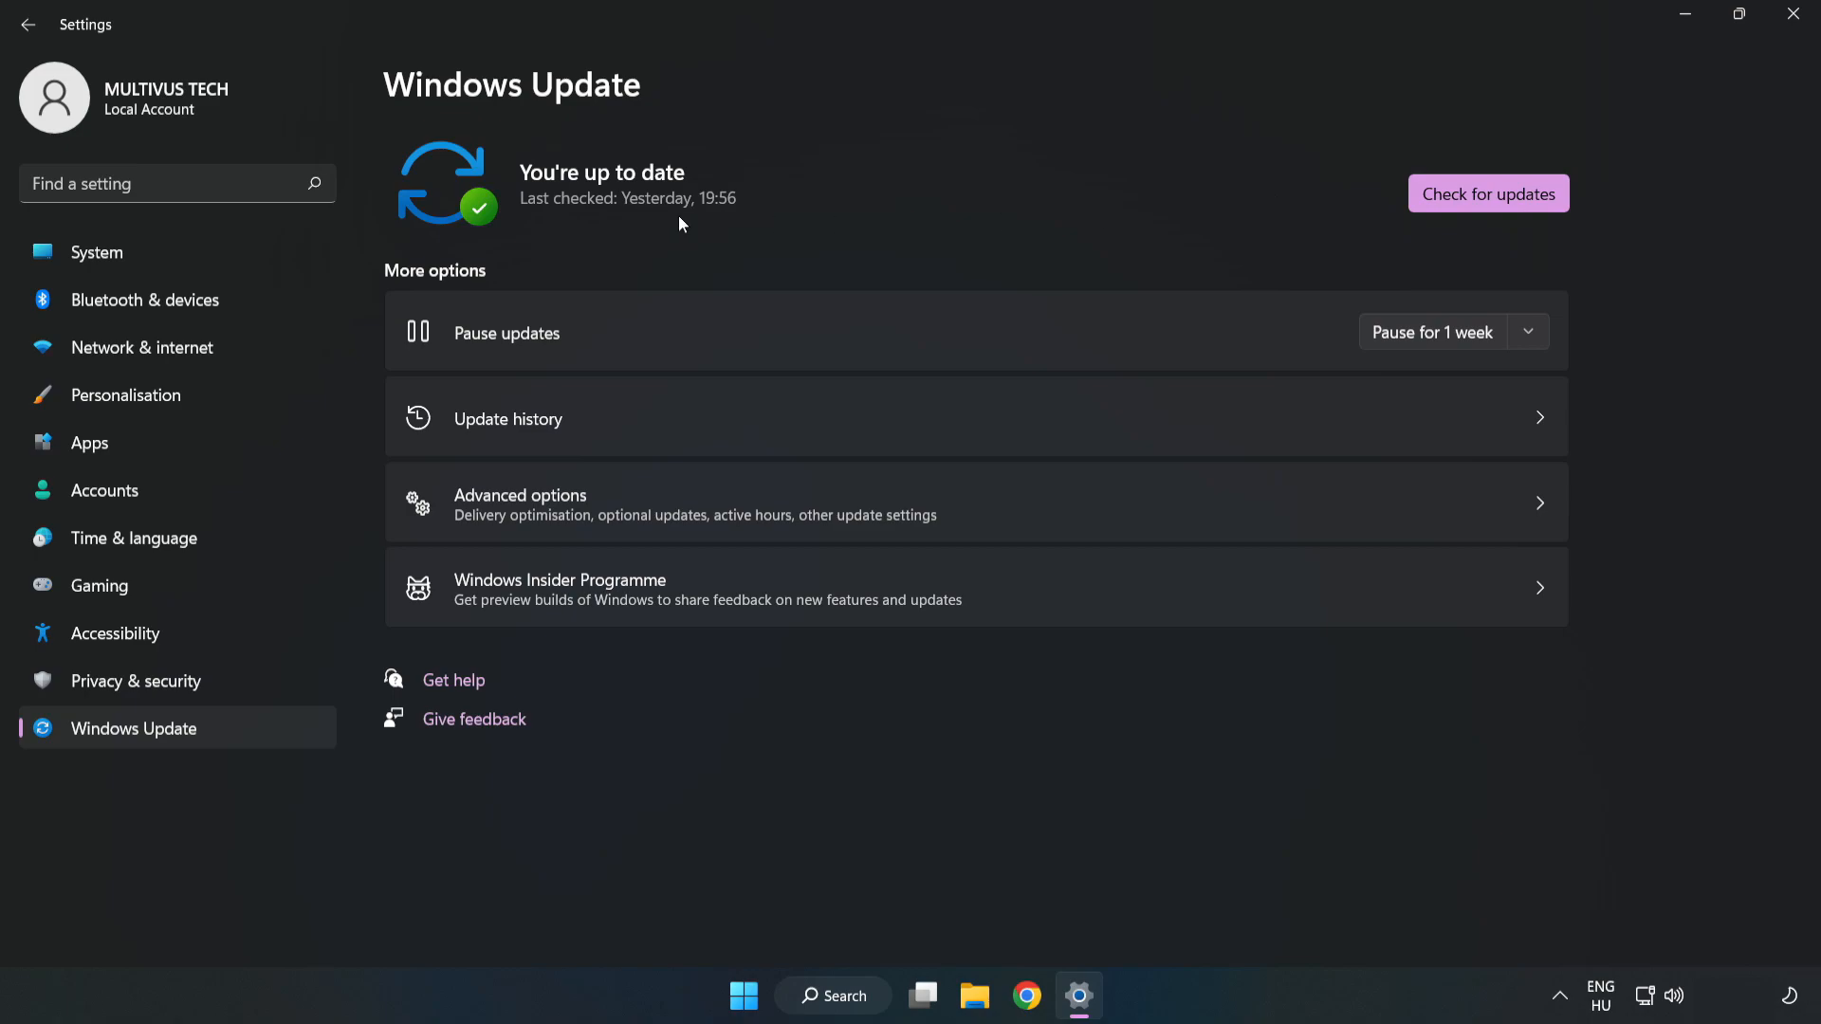
{"action": "left_click", "coordinate": [1487, 193]}
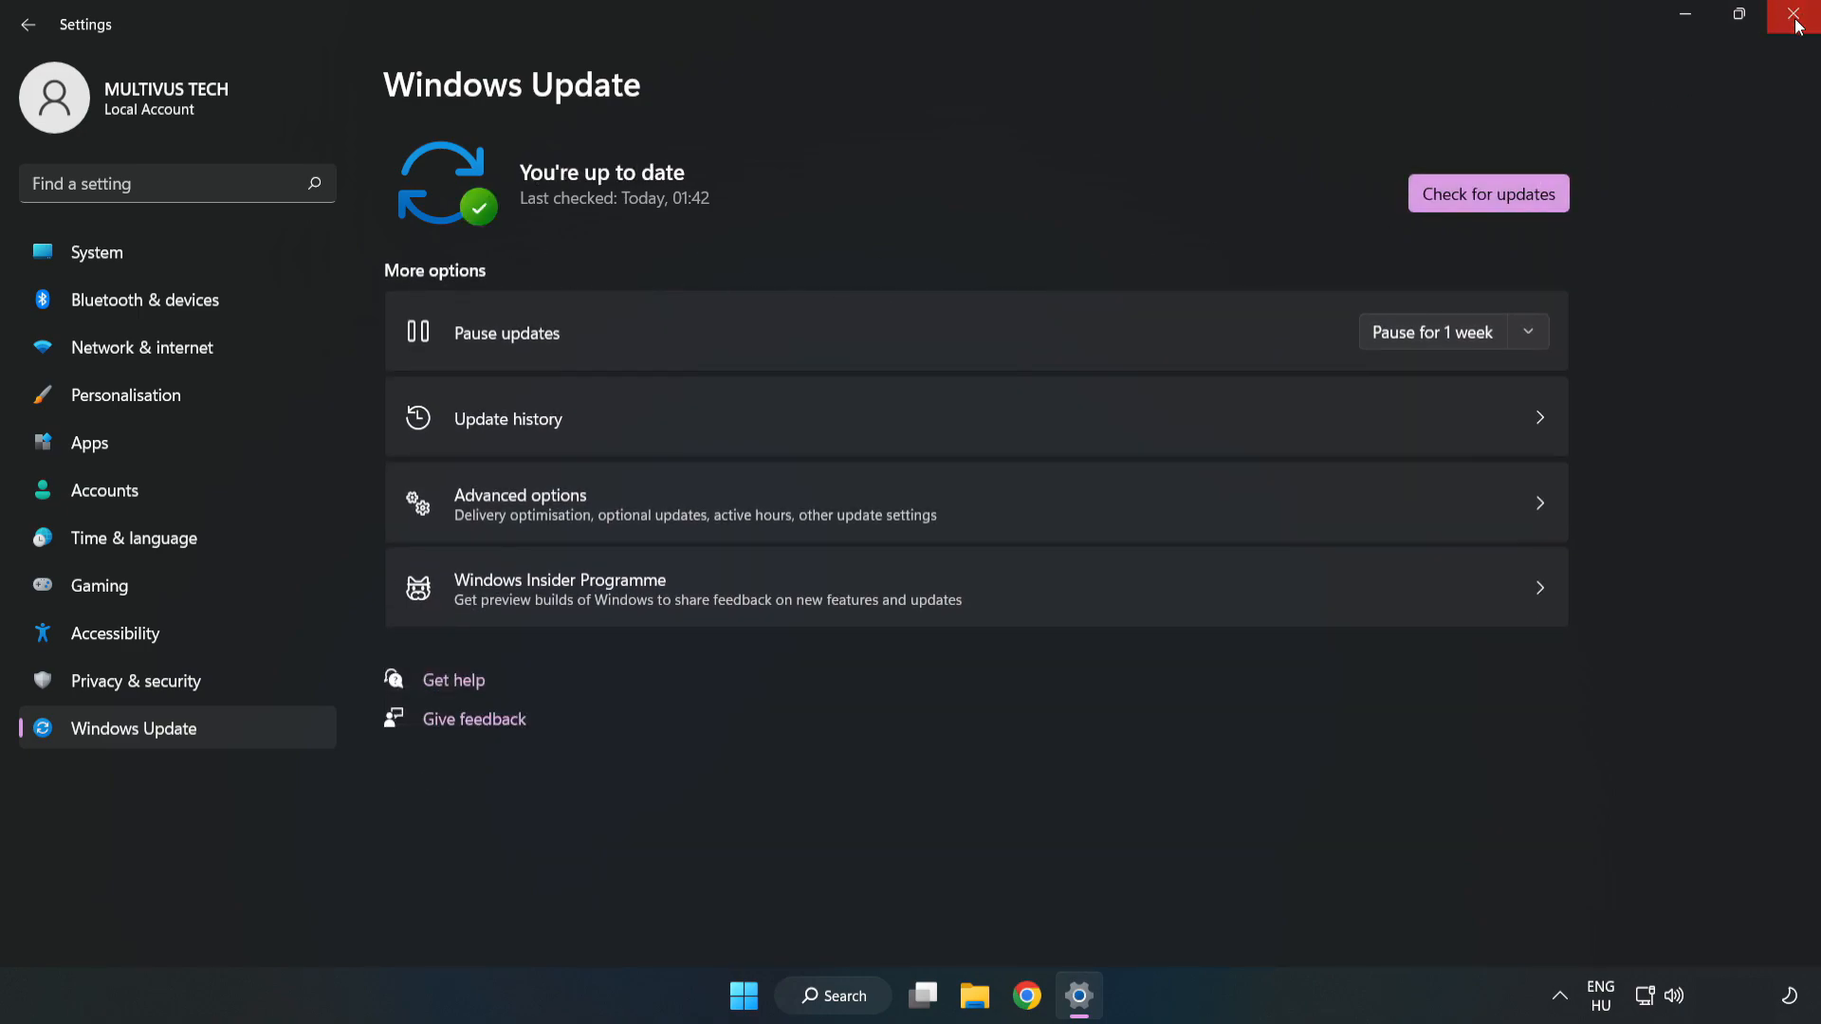
{"action": "left_click", "coordinate": [1798, 17]}
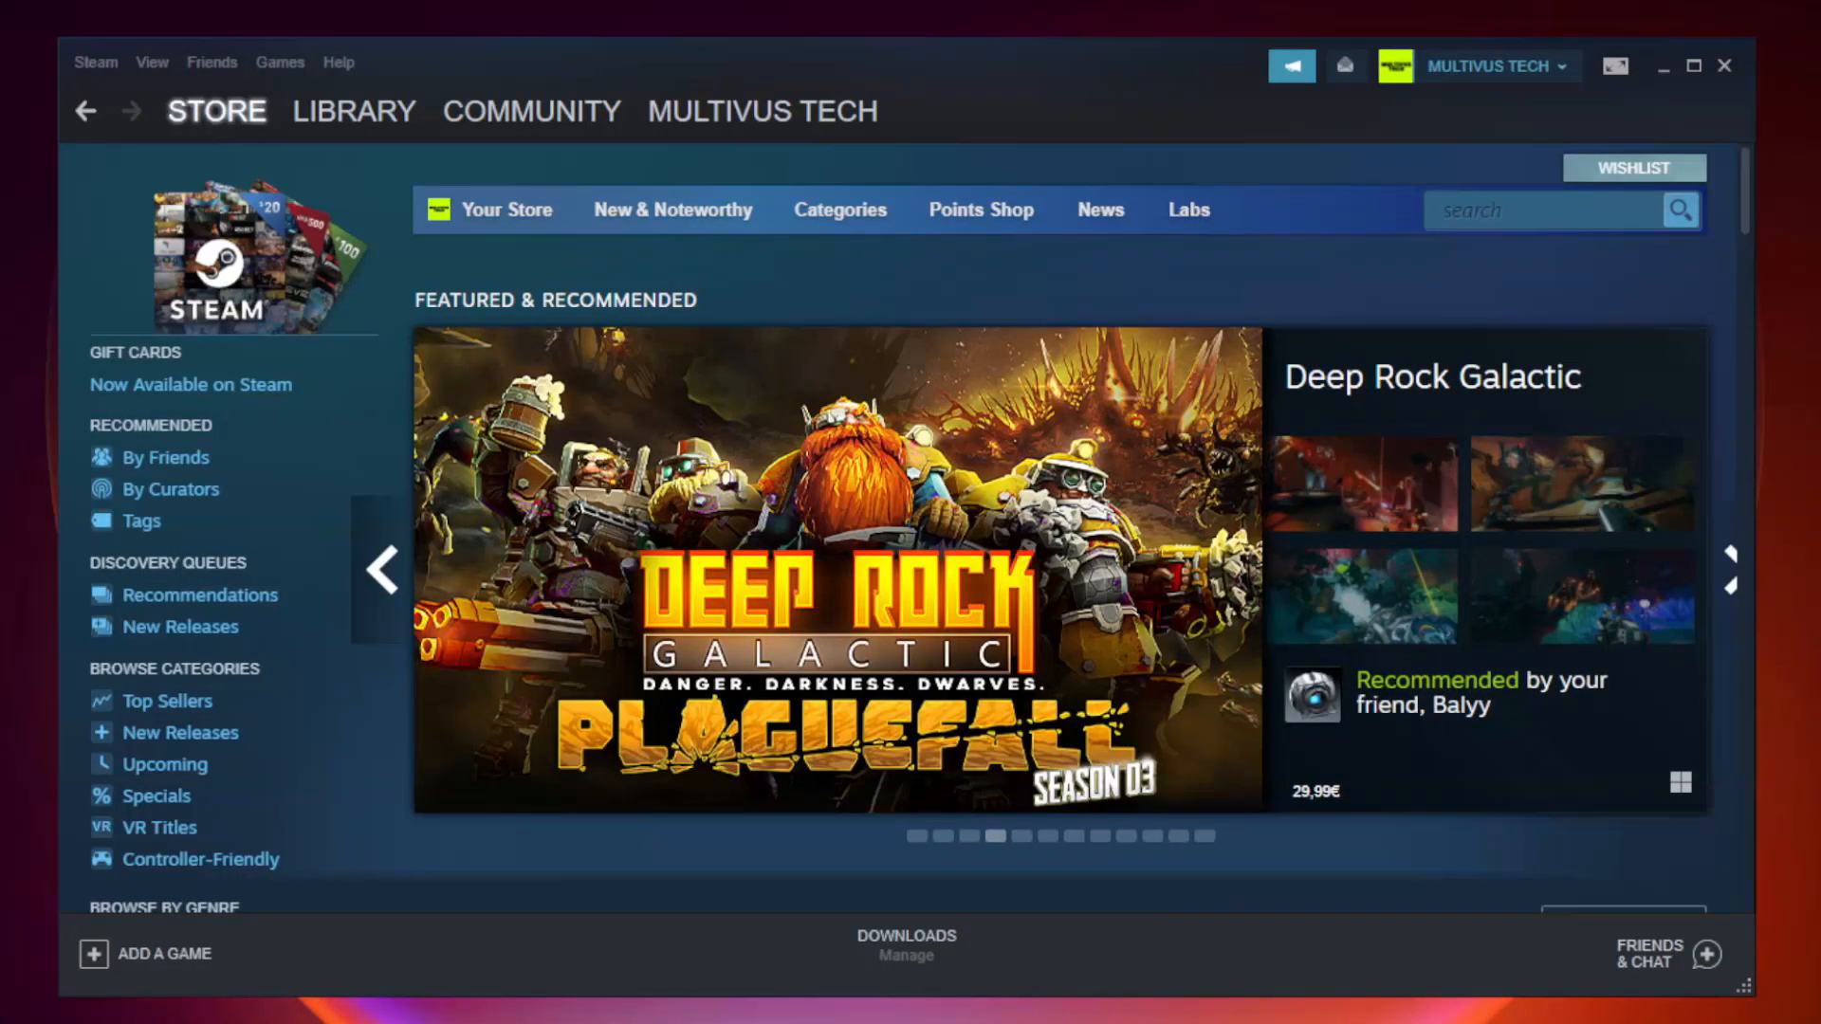
Step: From the Steam library home, bring up Properties for YOUR NOT WORKING GAME
{"action": "left_click", "coordinate": [353, 110]}
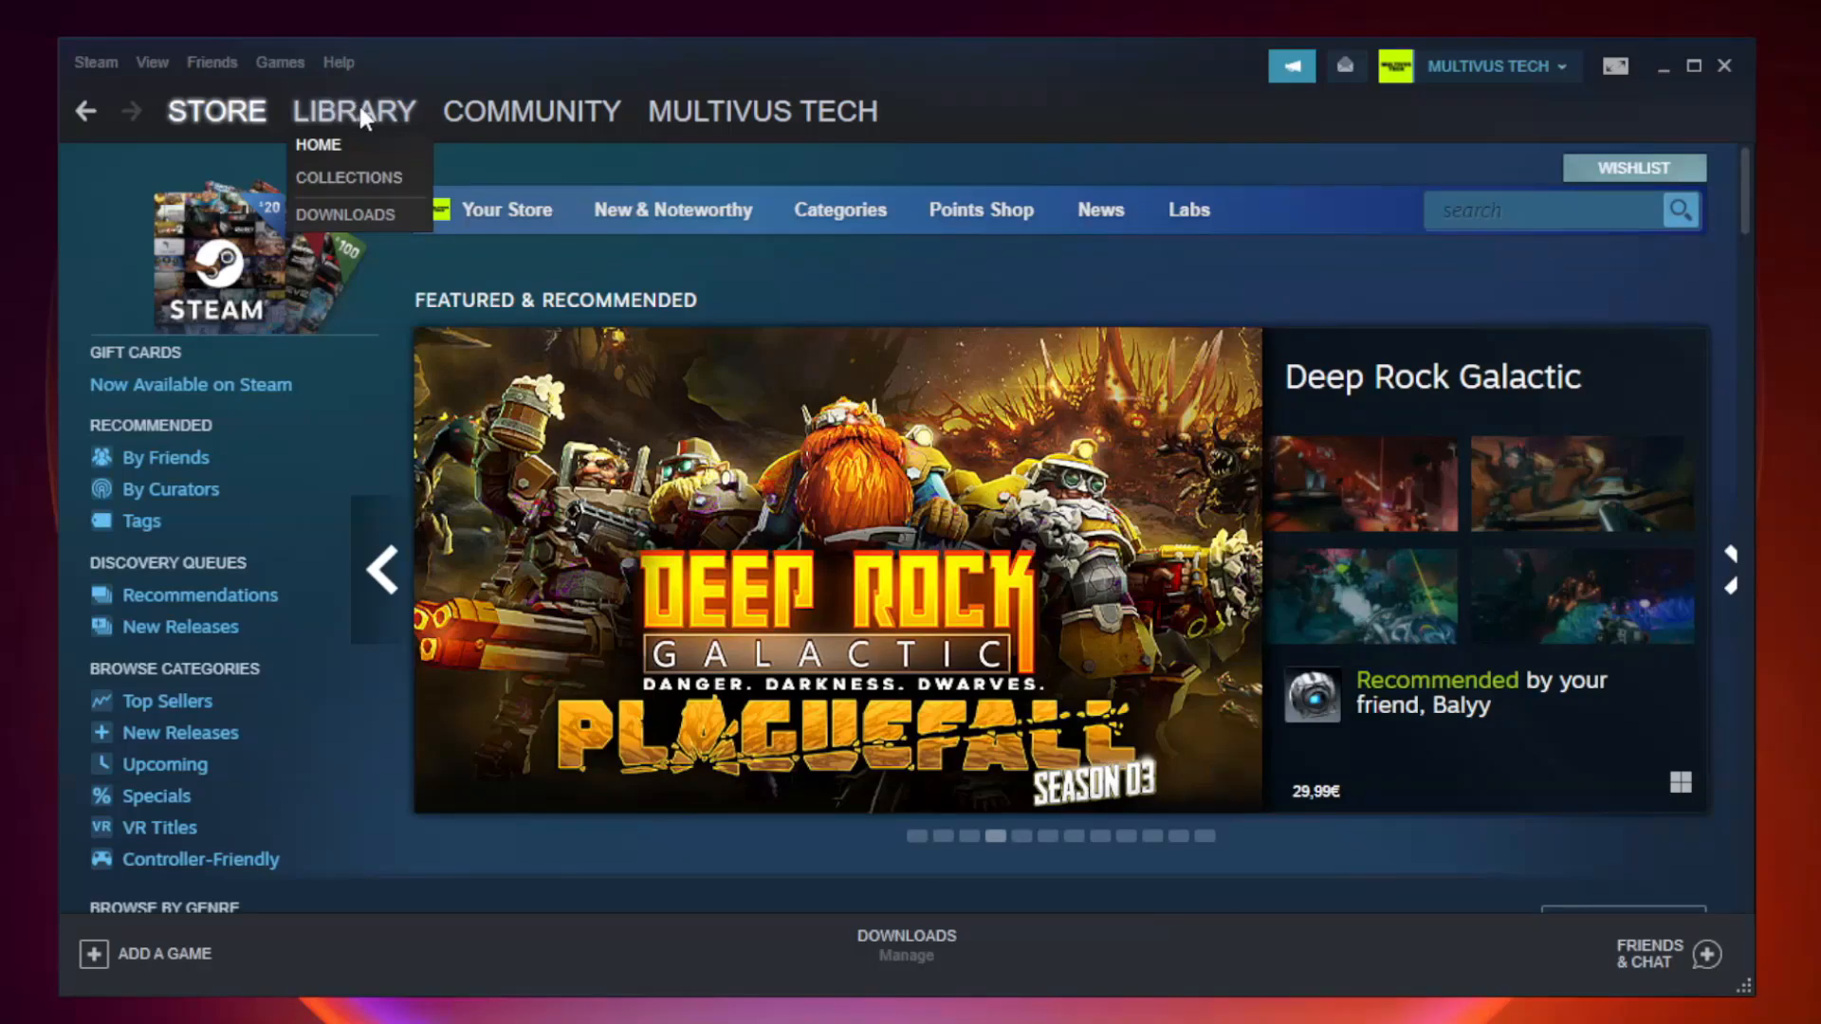
{"action": "left_click", "coordinate": [317, 144]}
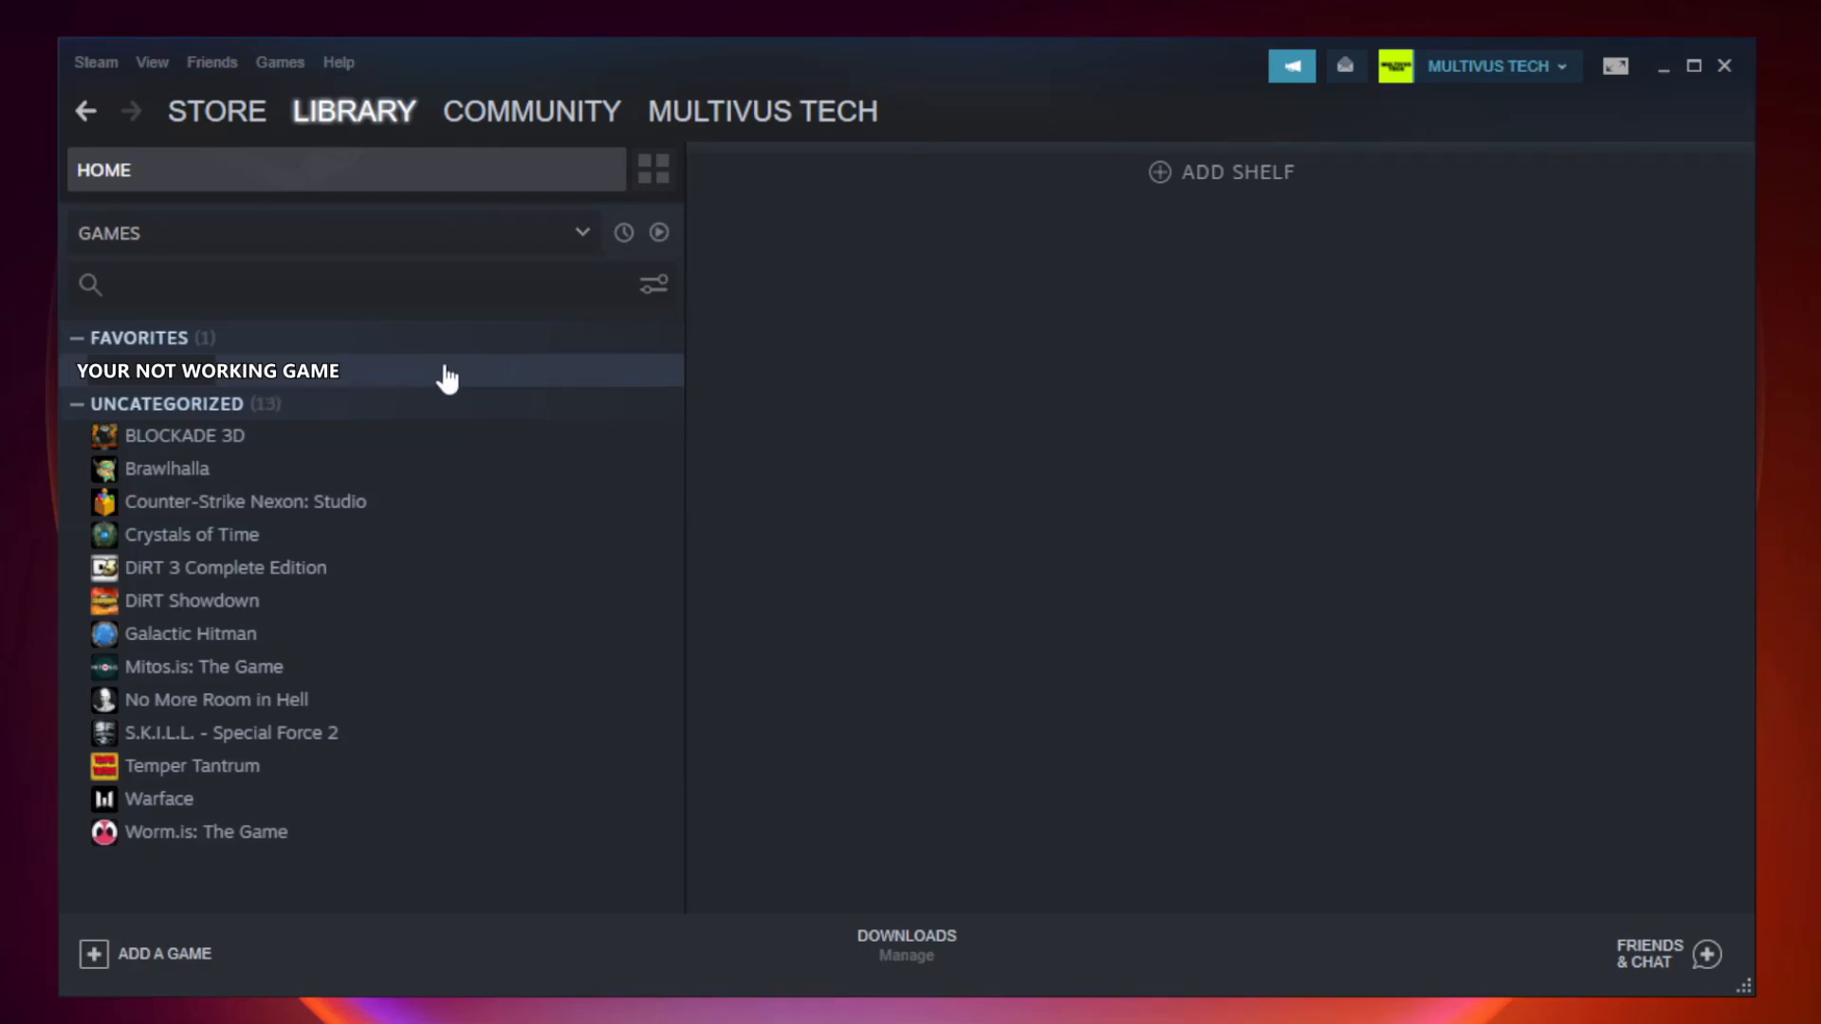
{"action": "right_click", "coordinate": [207, 370]}
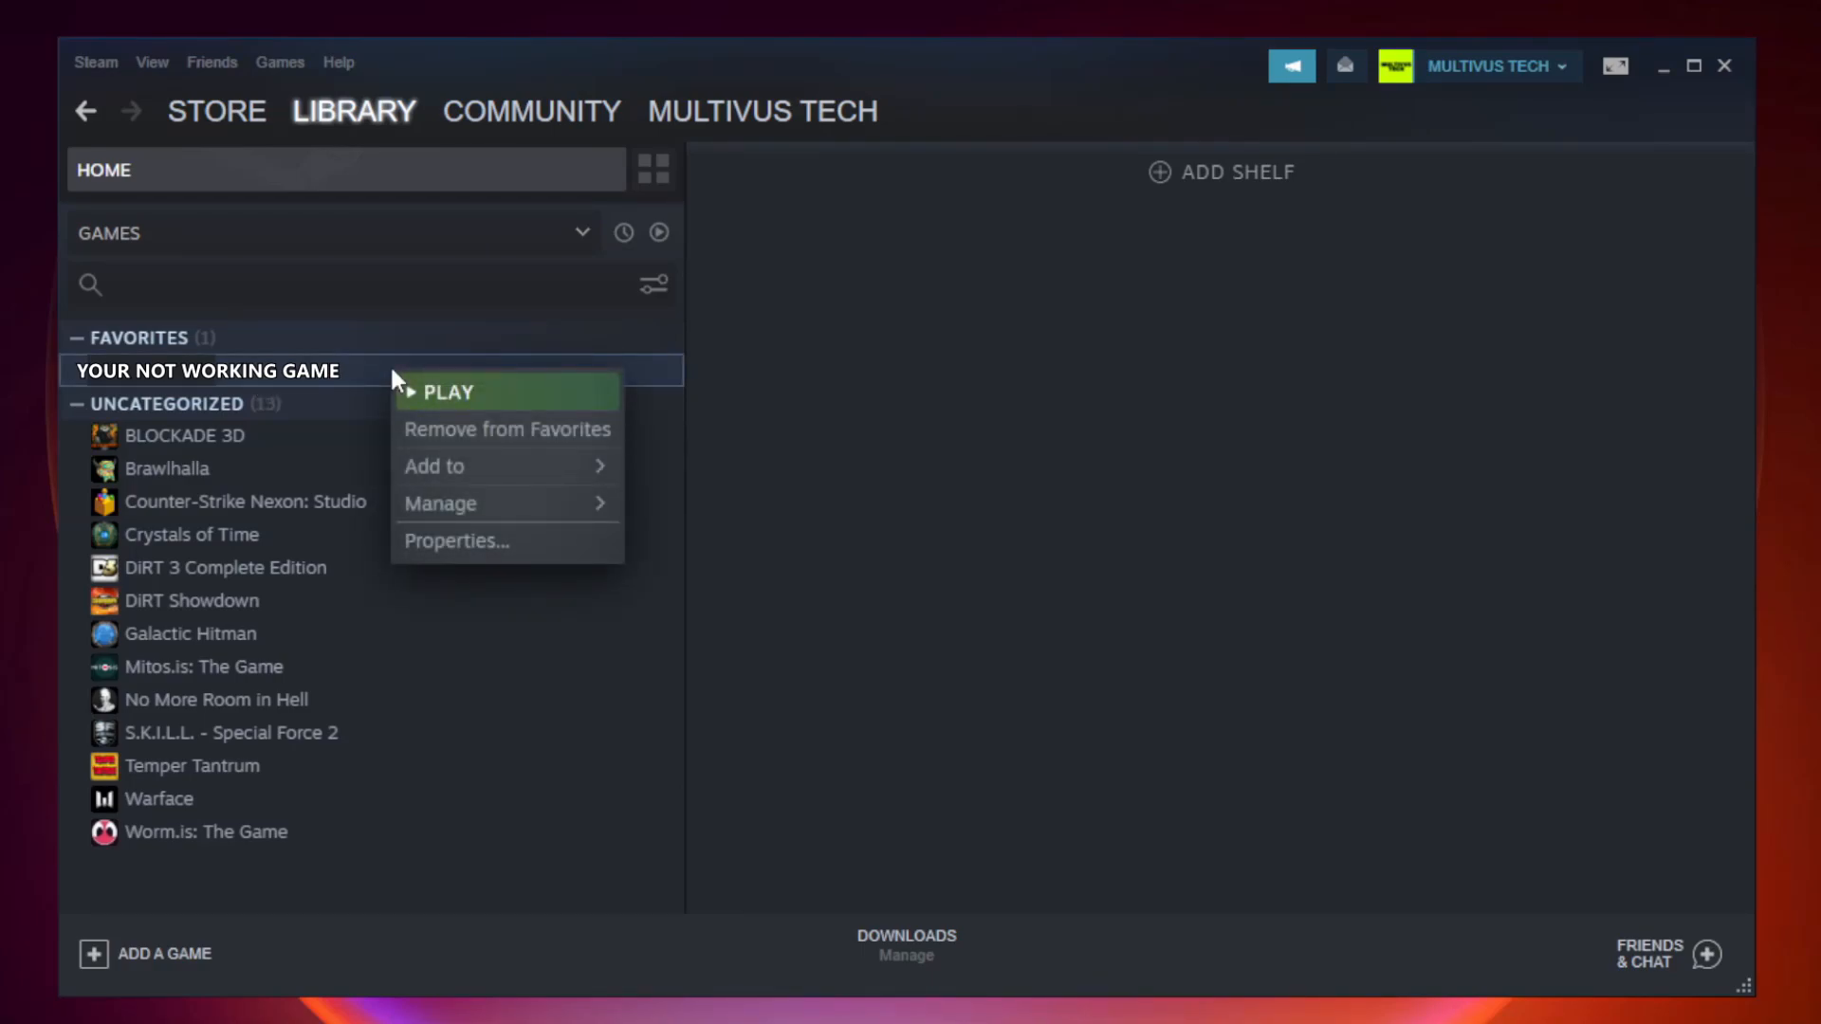
{"action": "mouse_move", "coordinate": [483, 541]}
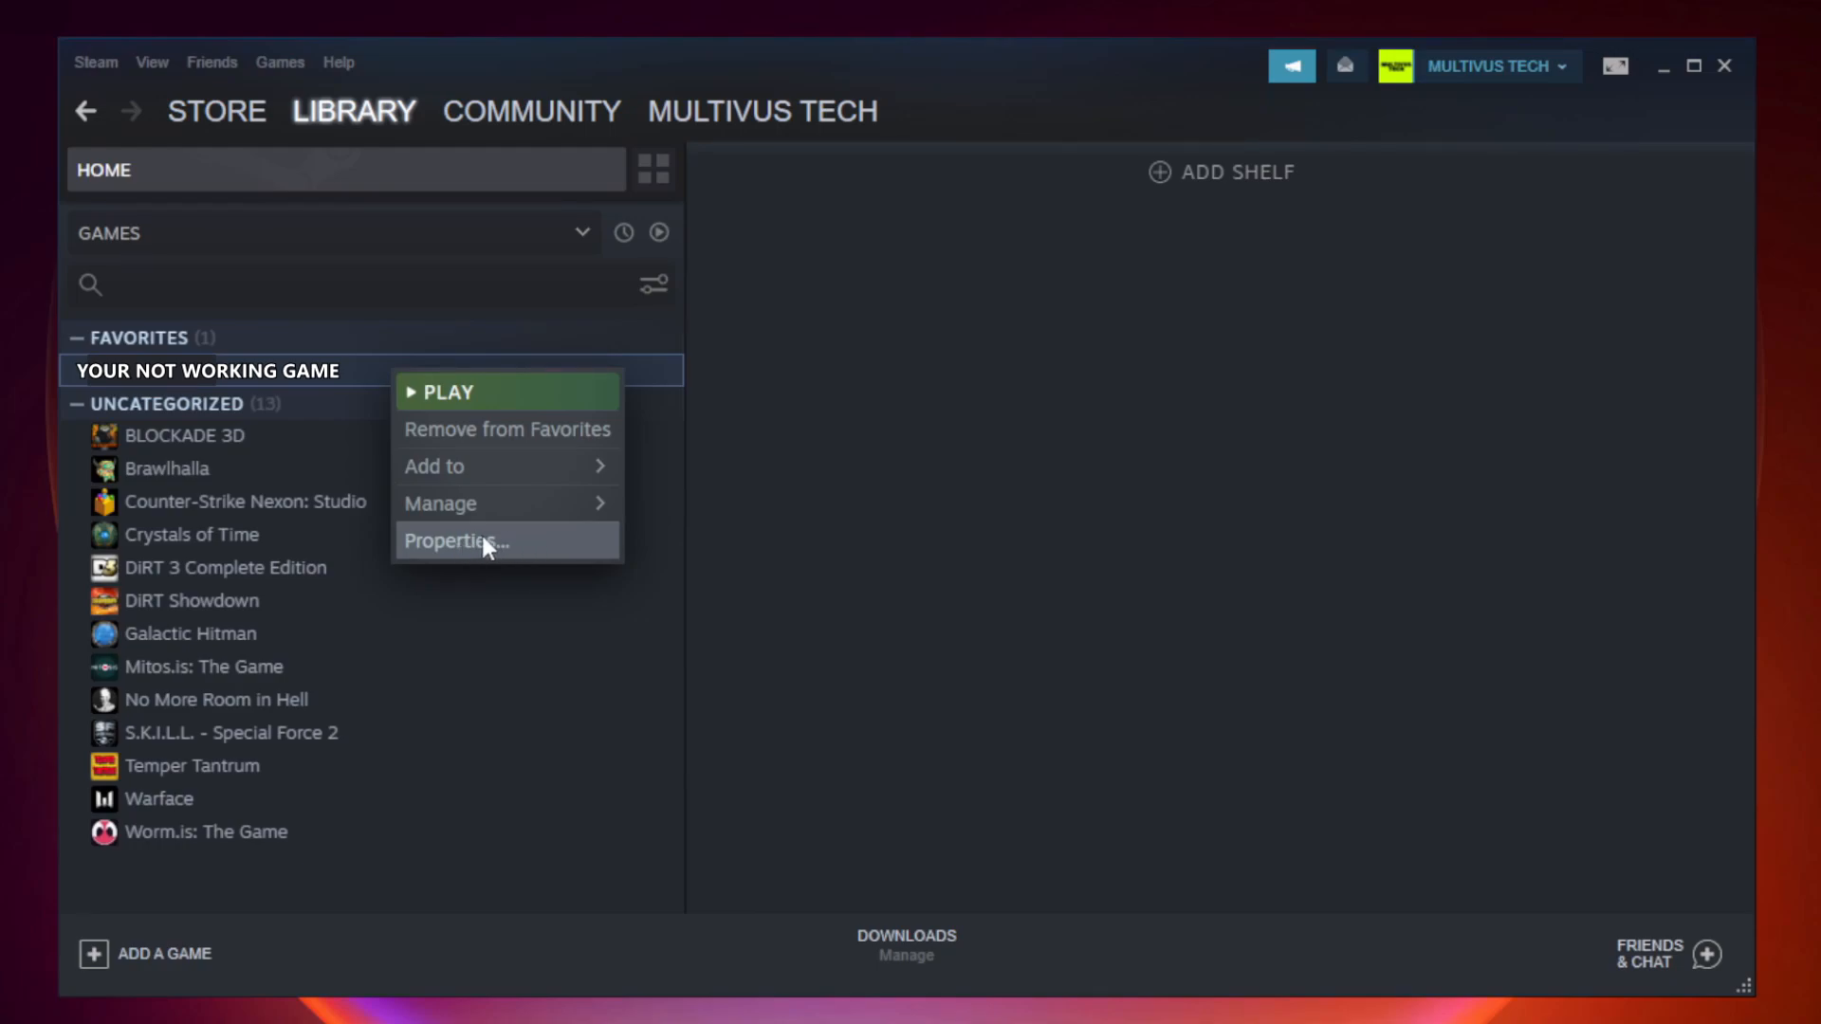
{"action": "left_click", "coordinate": [451, 541]}
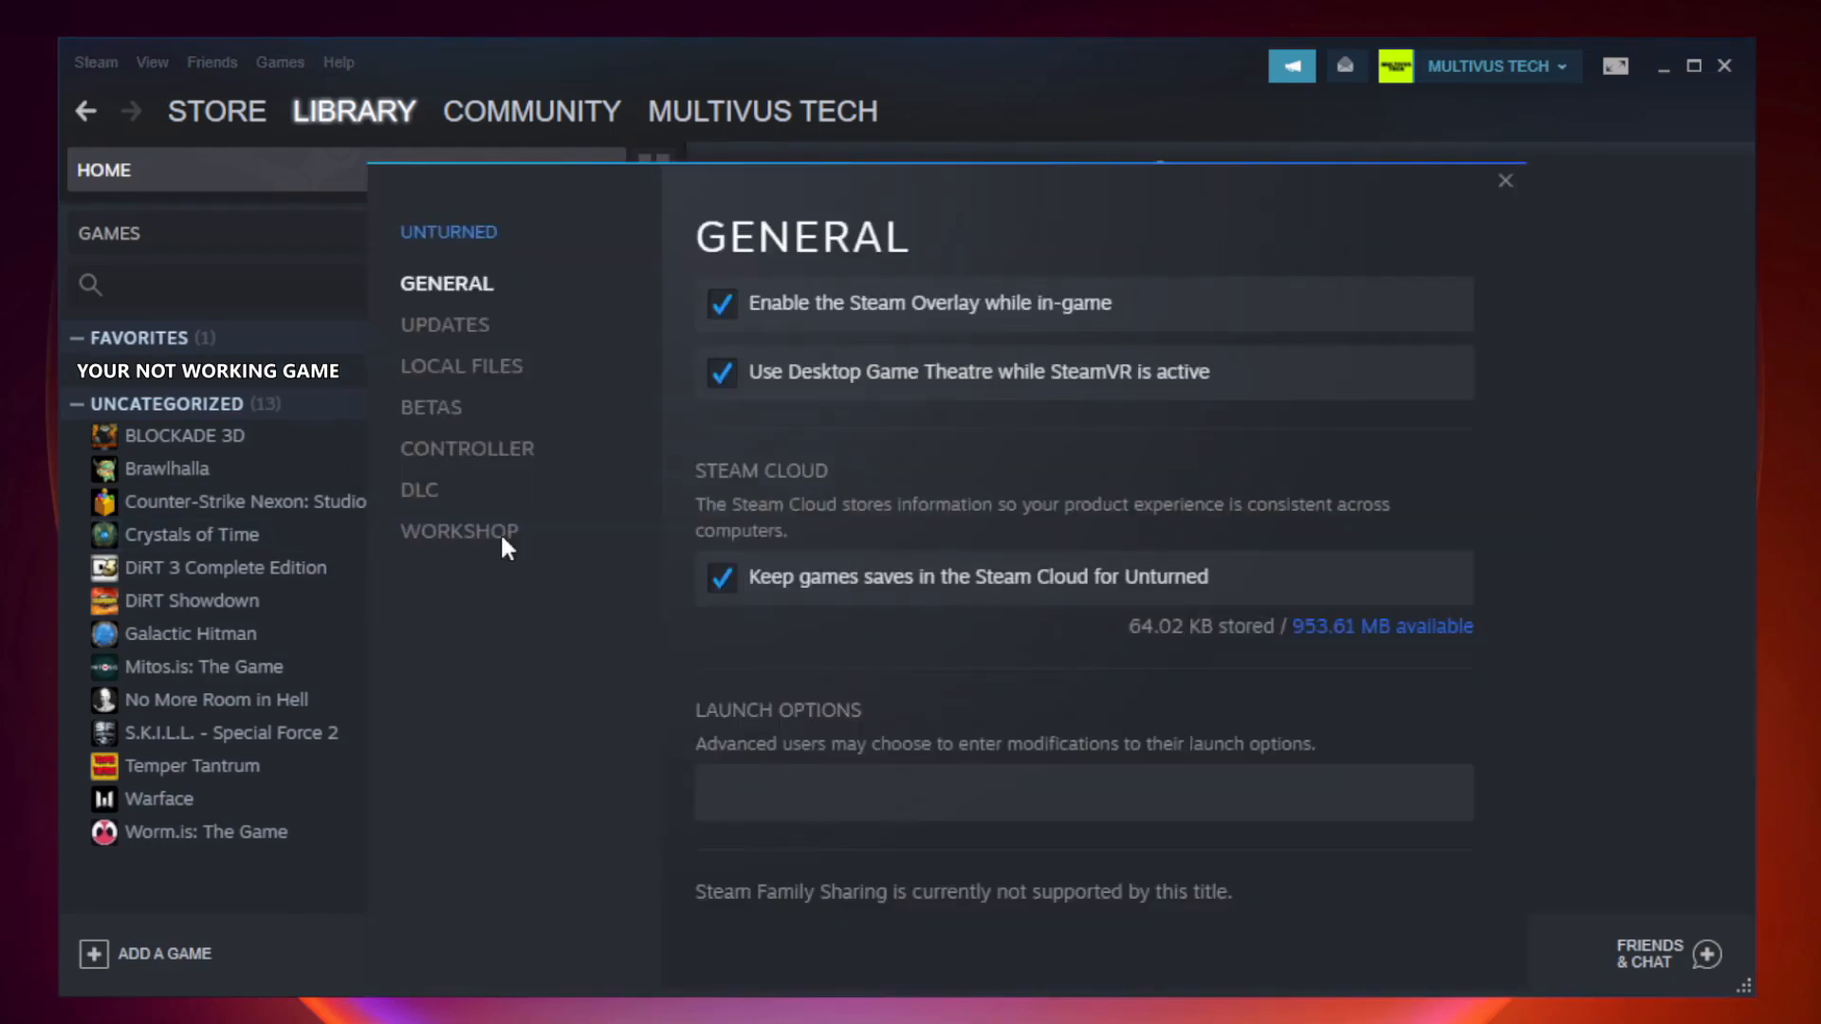
{"action": "mouse_move", "coordinate": [459, 531]}
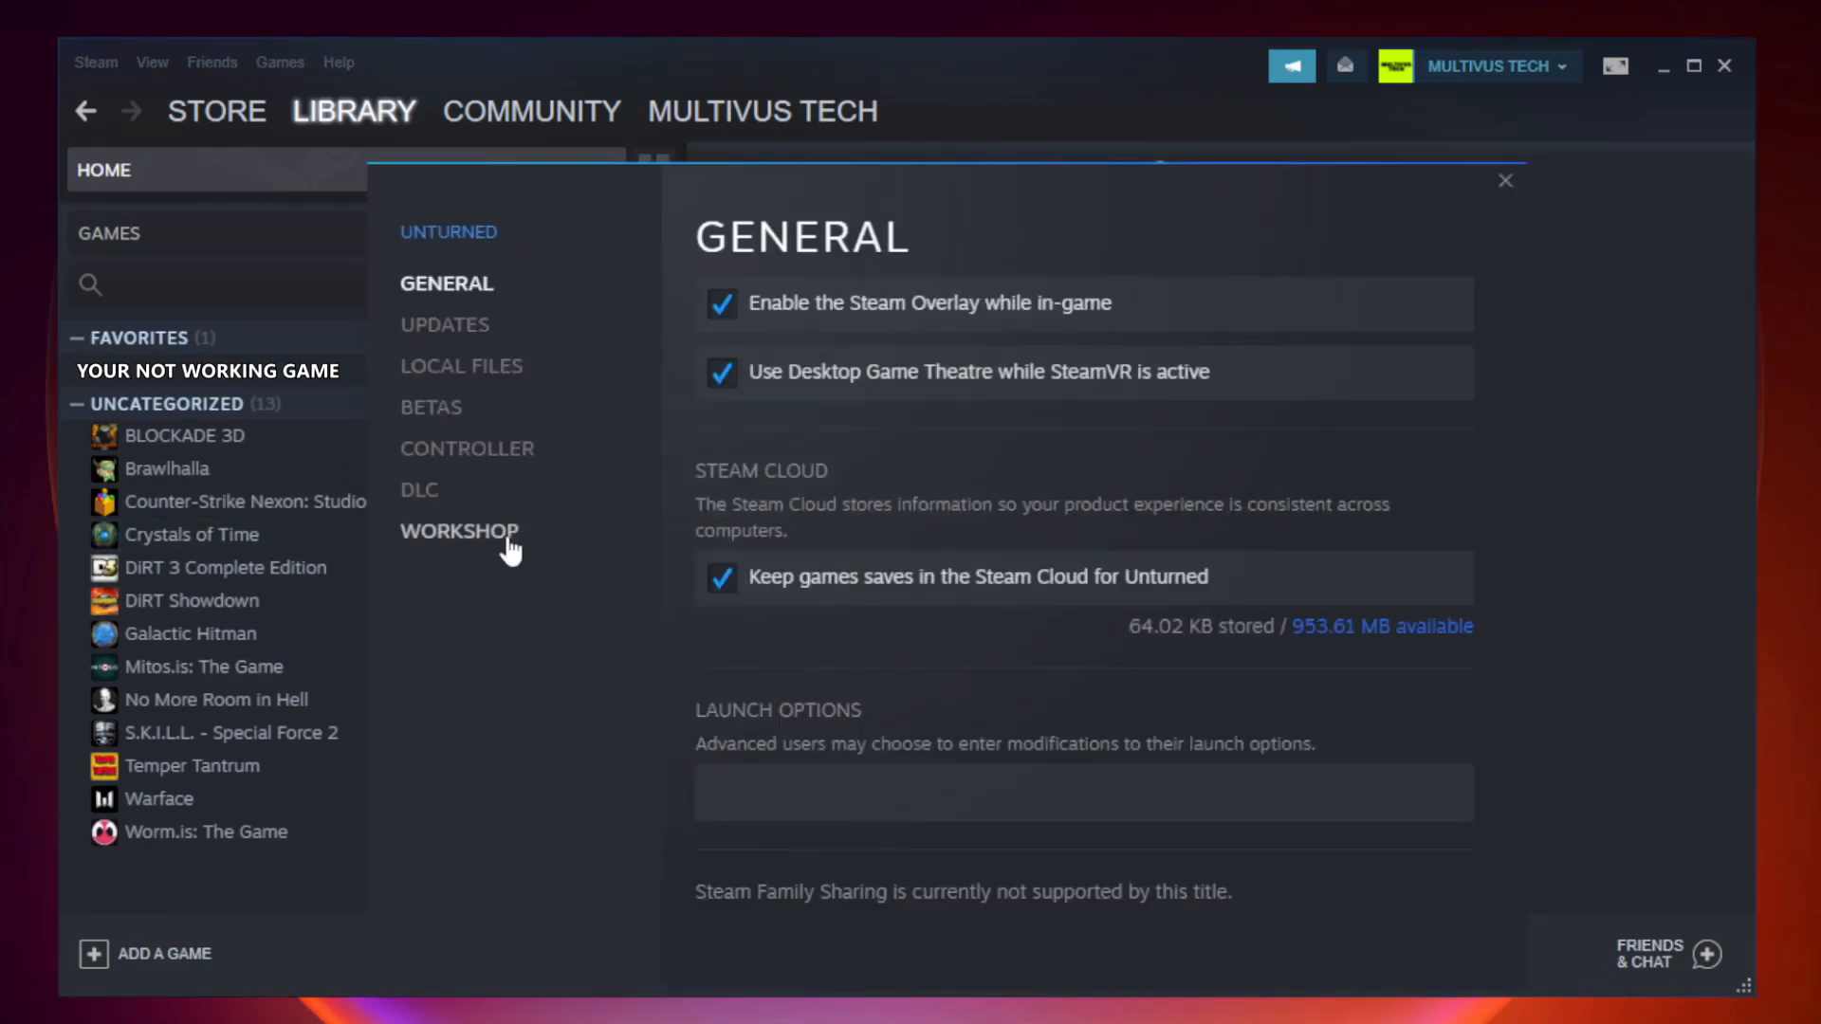
{"action": "mouse_move", "coordinate": [487, 393]}
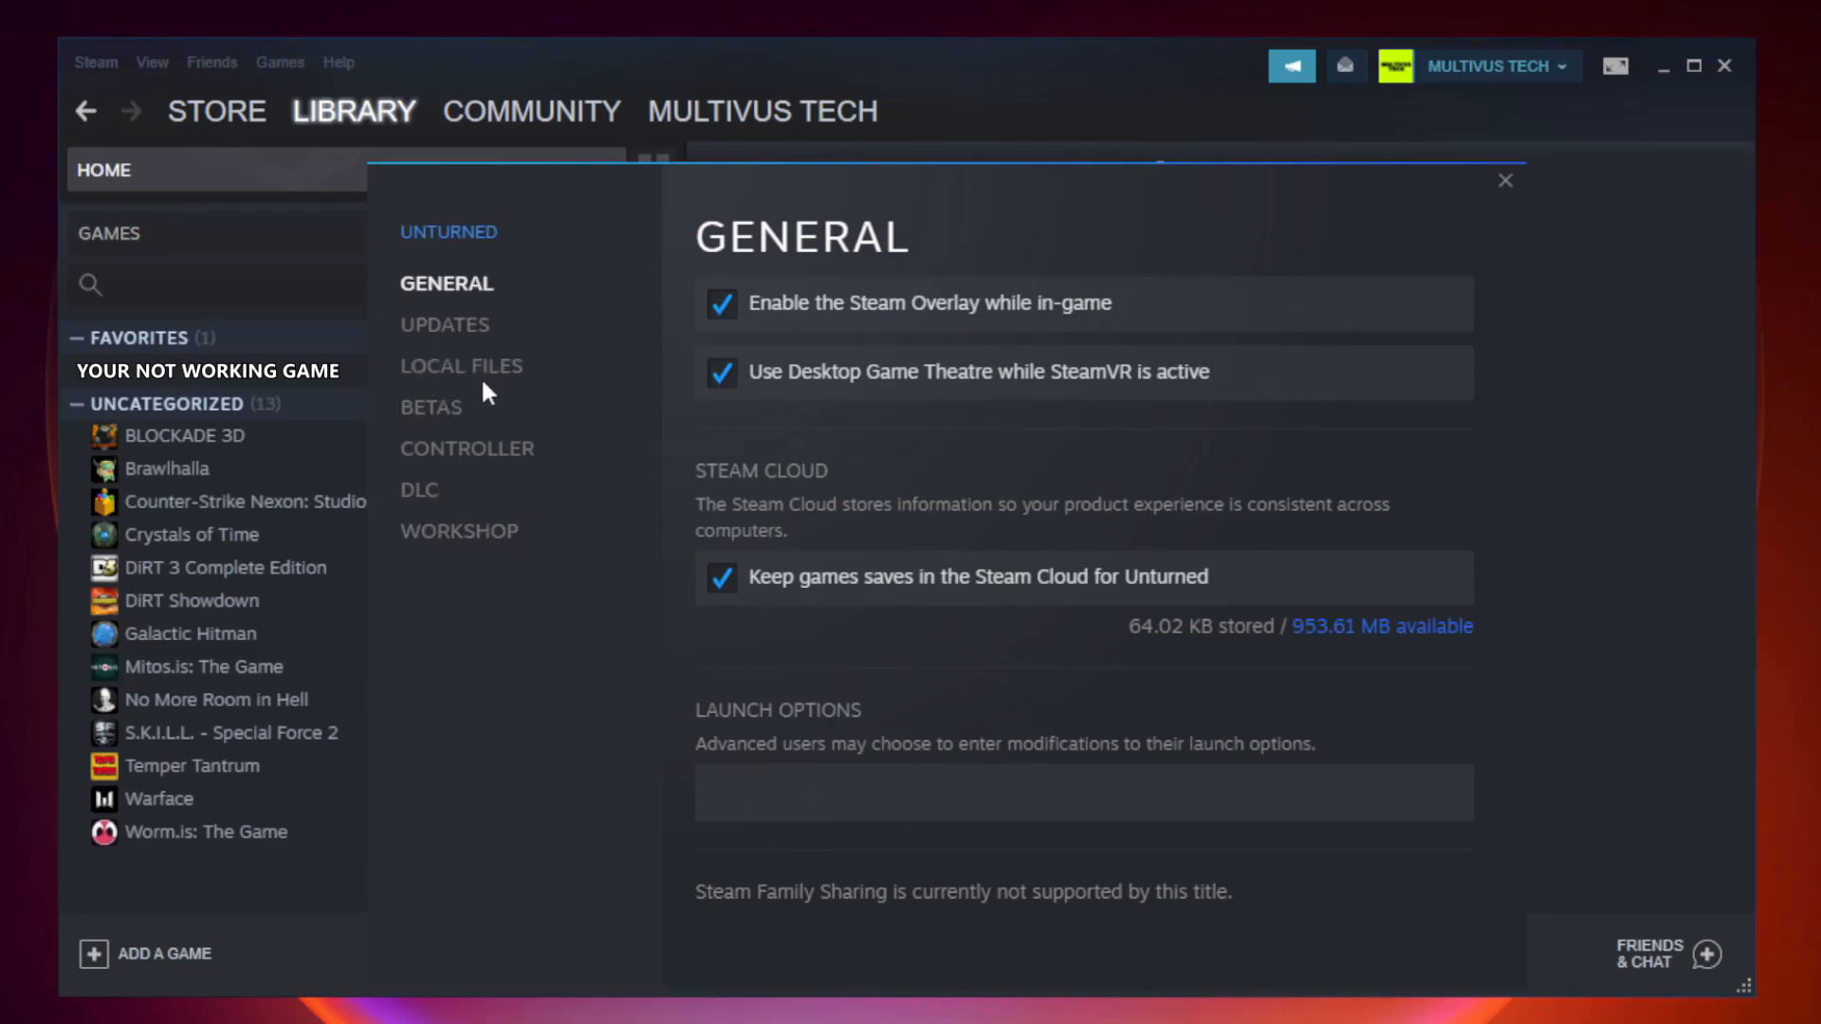
{"action": "mouse_move", "coordinate": [461, 366]}
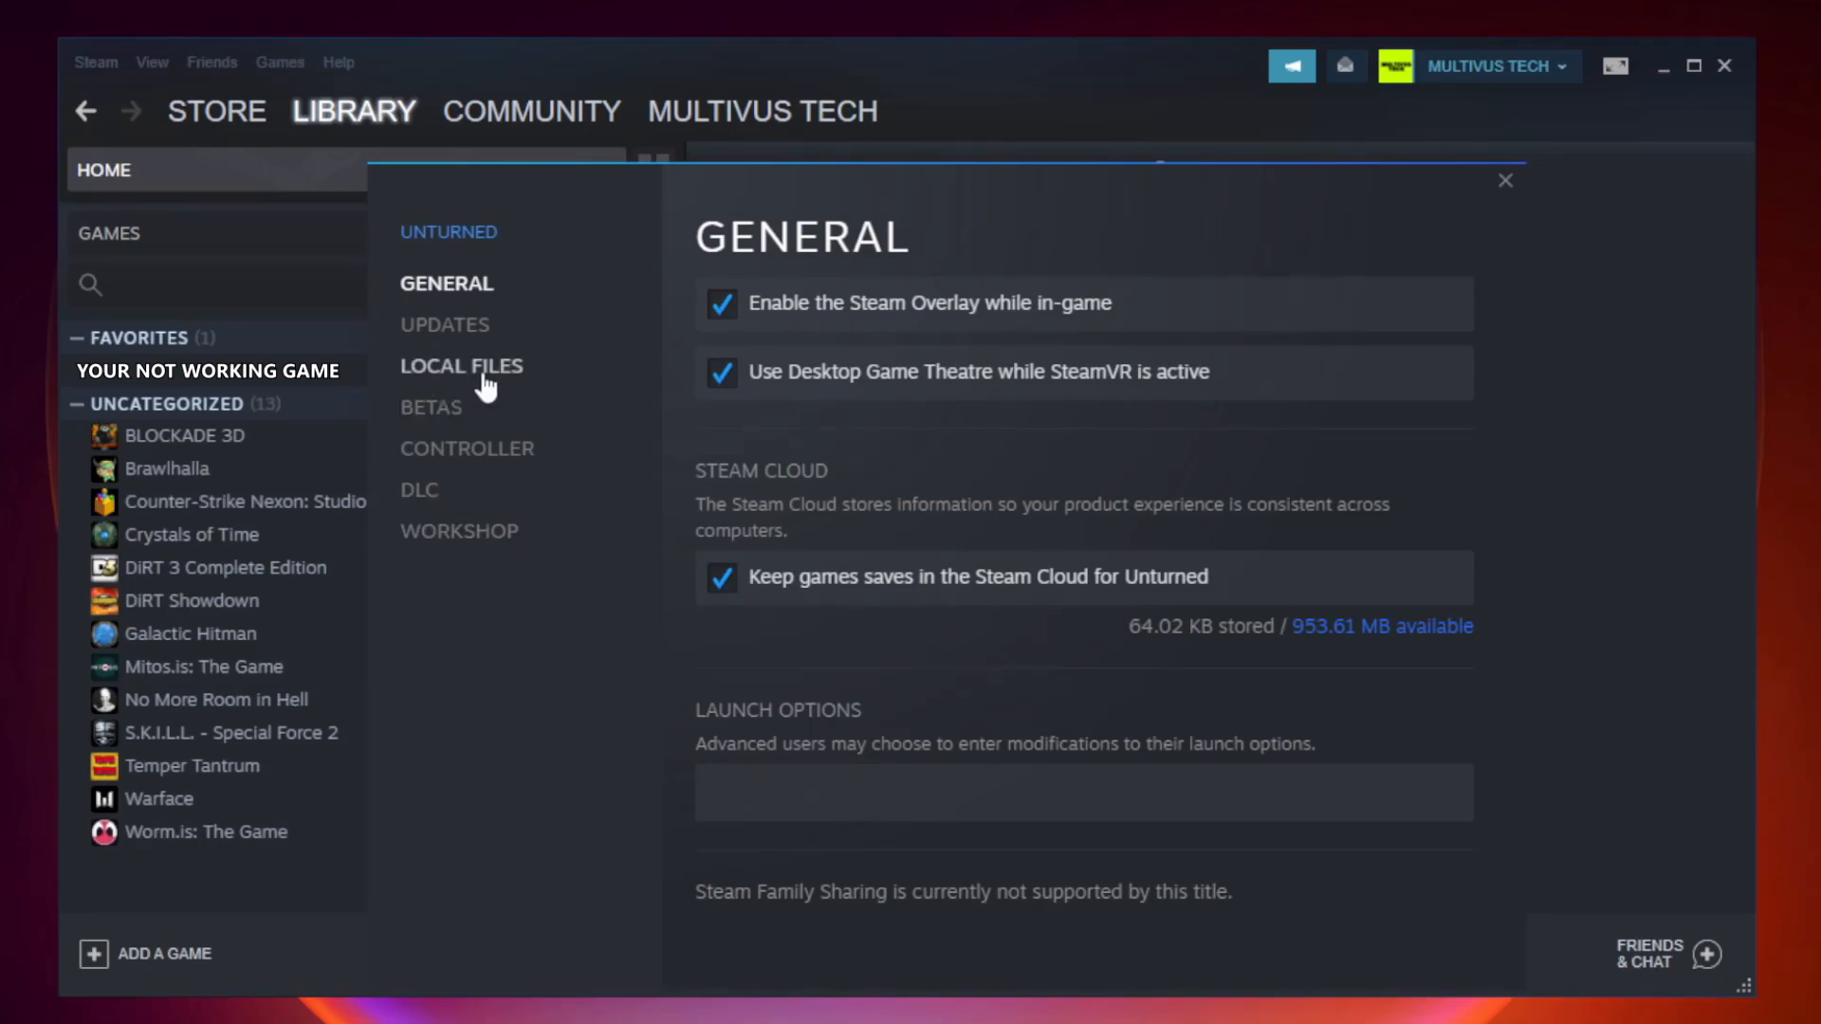
Step: Verify integrity of game files under Local Files, then browse to the install folder
{"action": "left_click", "coordinate": [461, 366]}
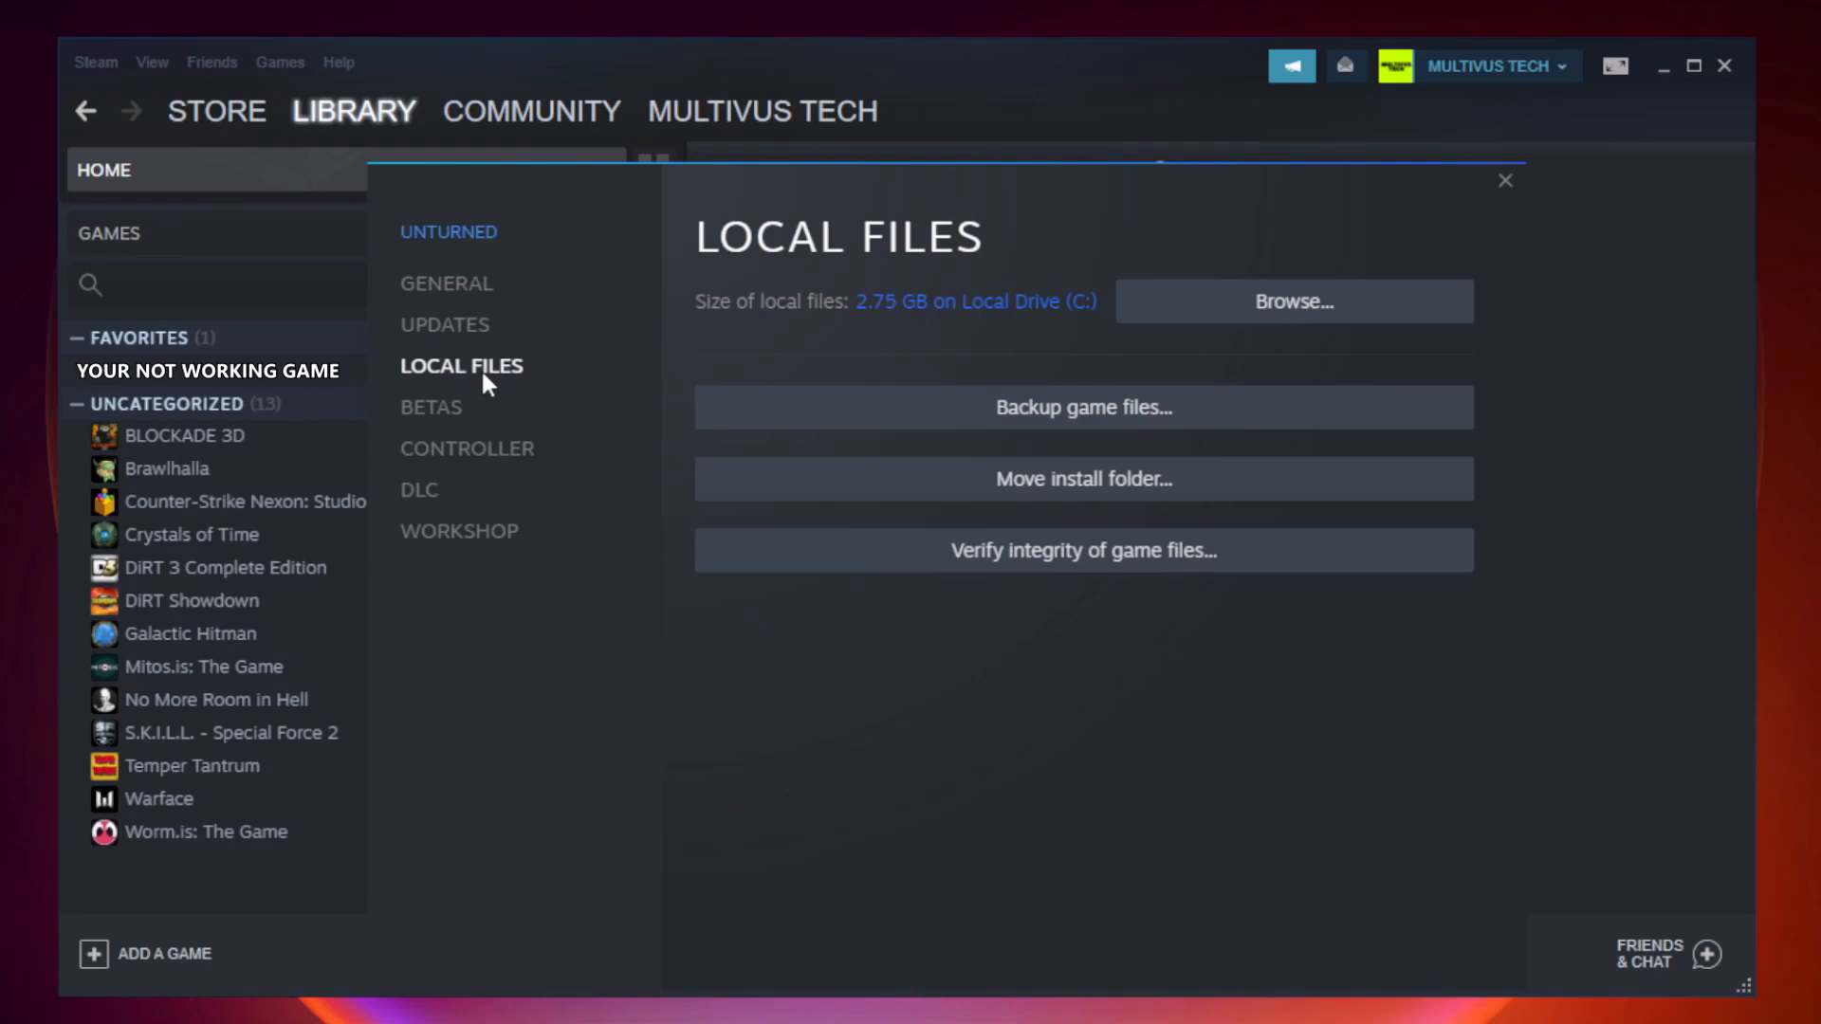
{"action": "mouse_move", "coordinate": [1225, 567]}
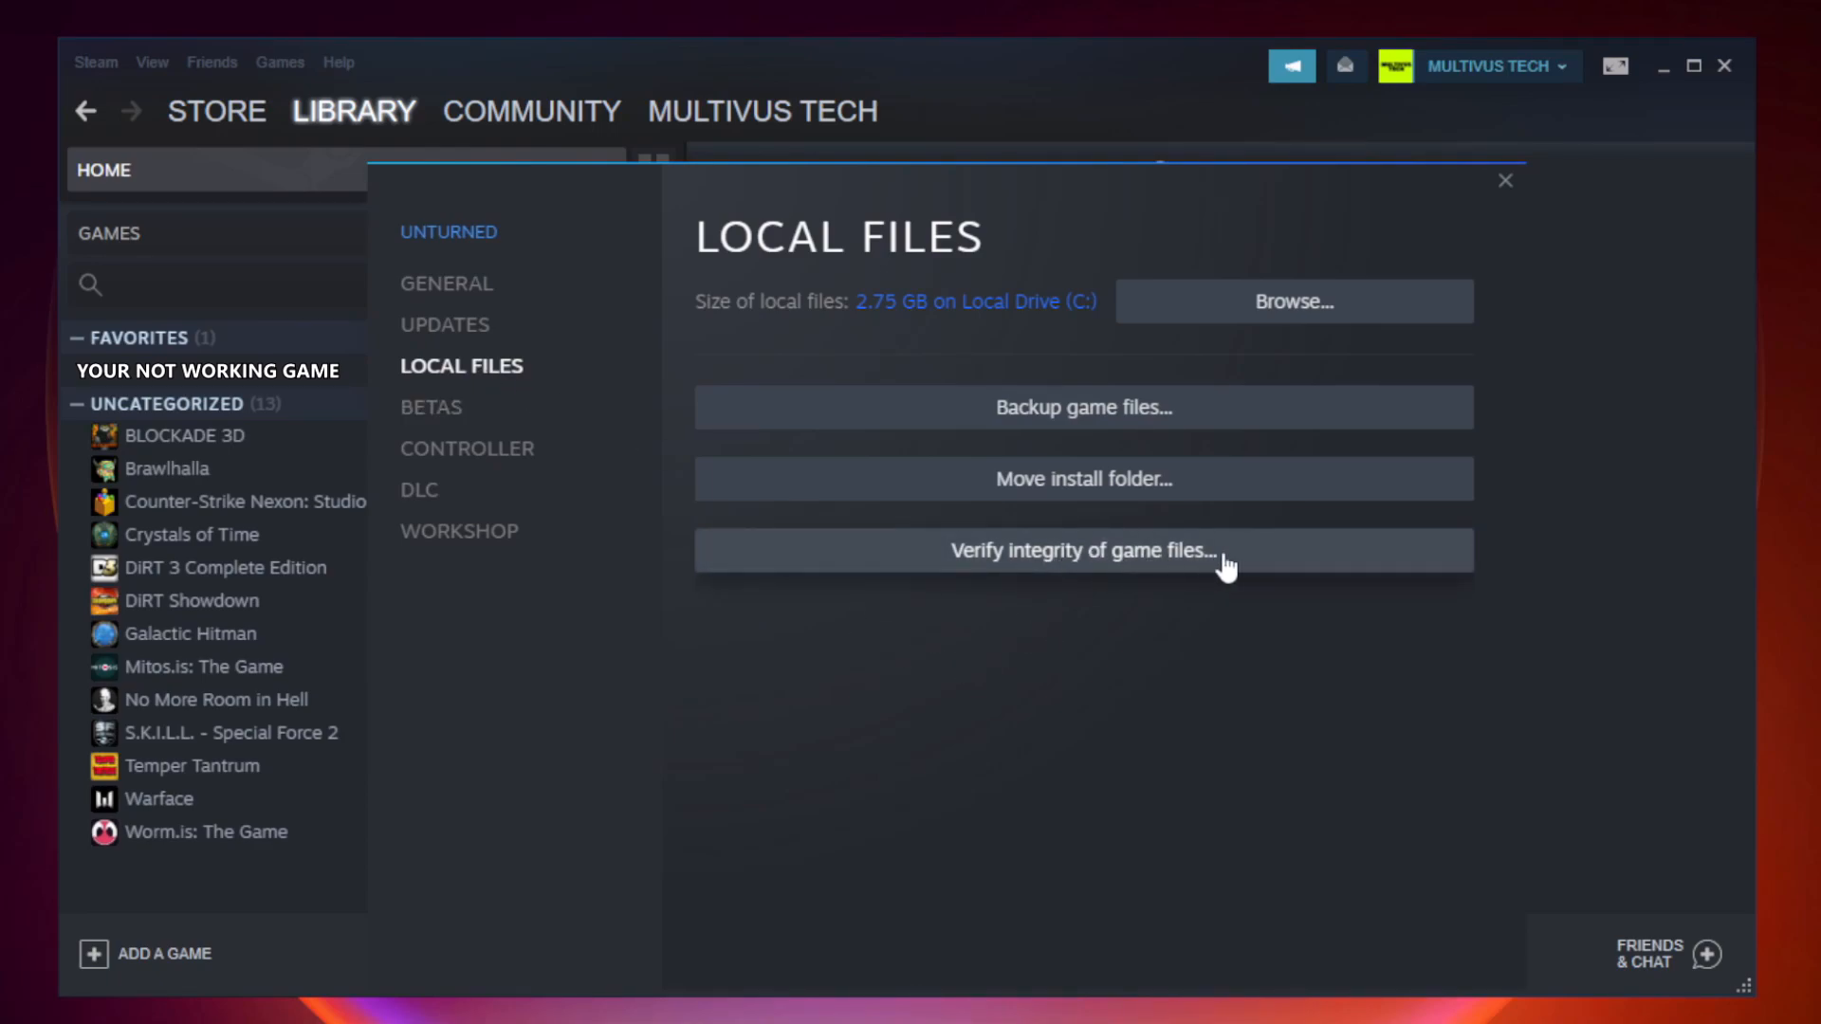
{"action": "mouse_move", "coordinate": [1102, 575]}
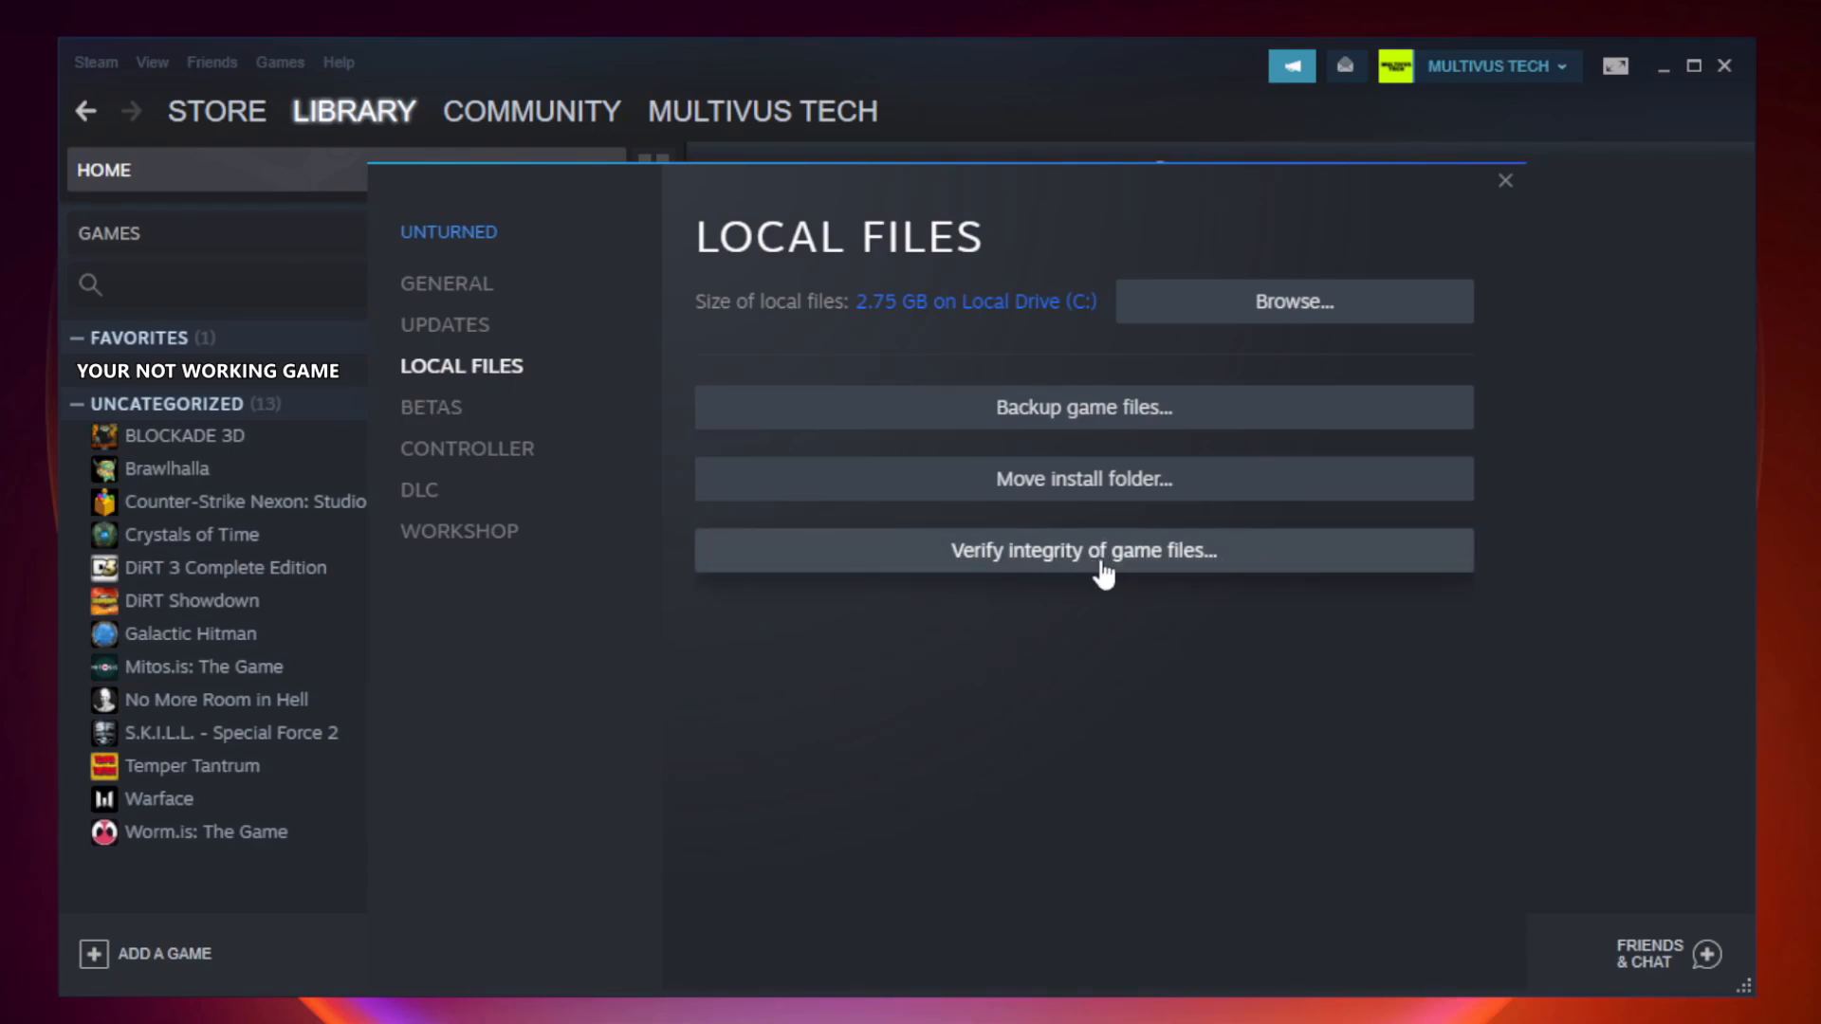
{"action": "left_click", "coordinate": [1083, 550]}
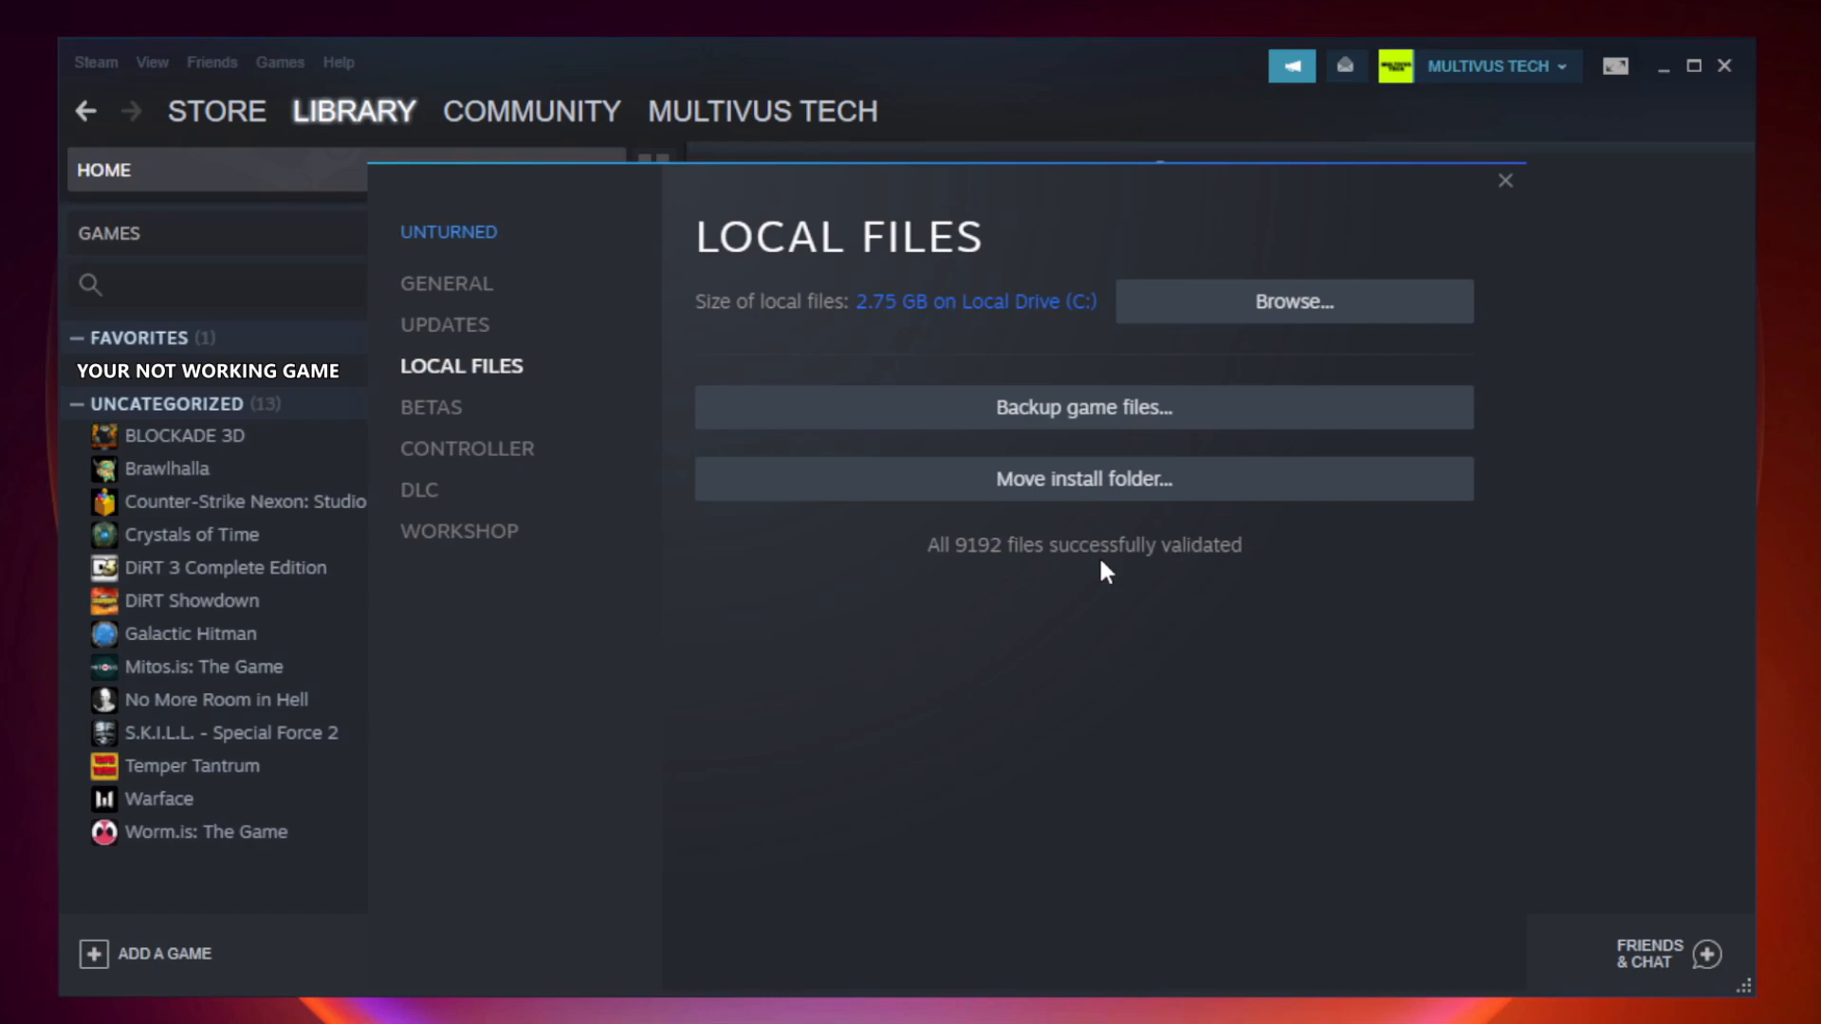
{"action": "mouse_move", "coordinate": [1208, 586]}
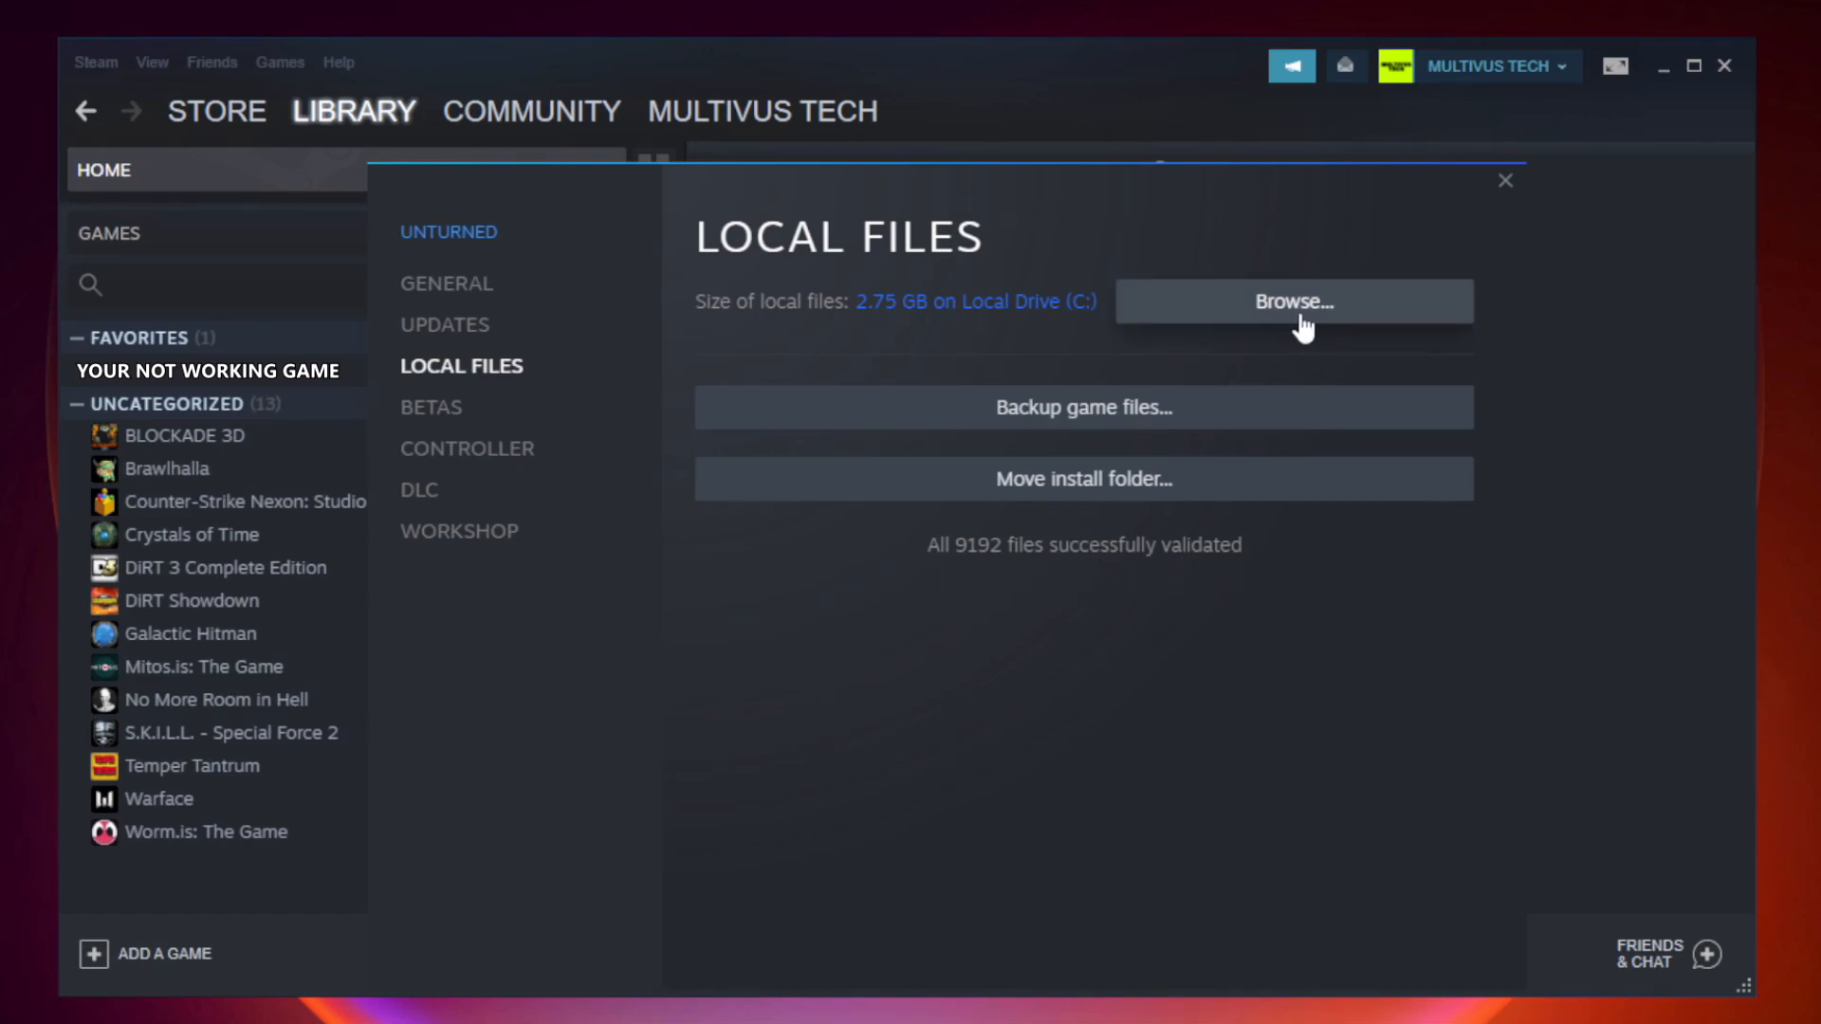
{"action": "left_click", "coordinate": [1292, 302]}
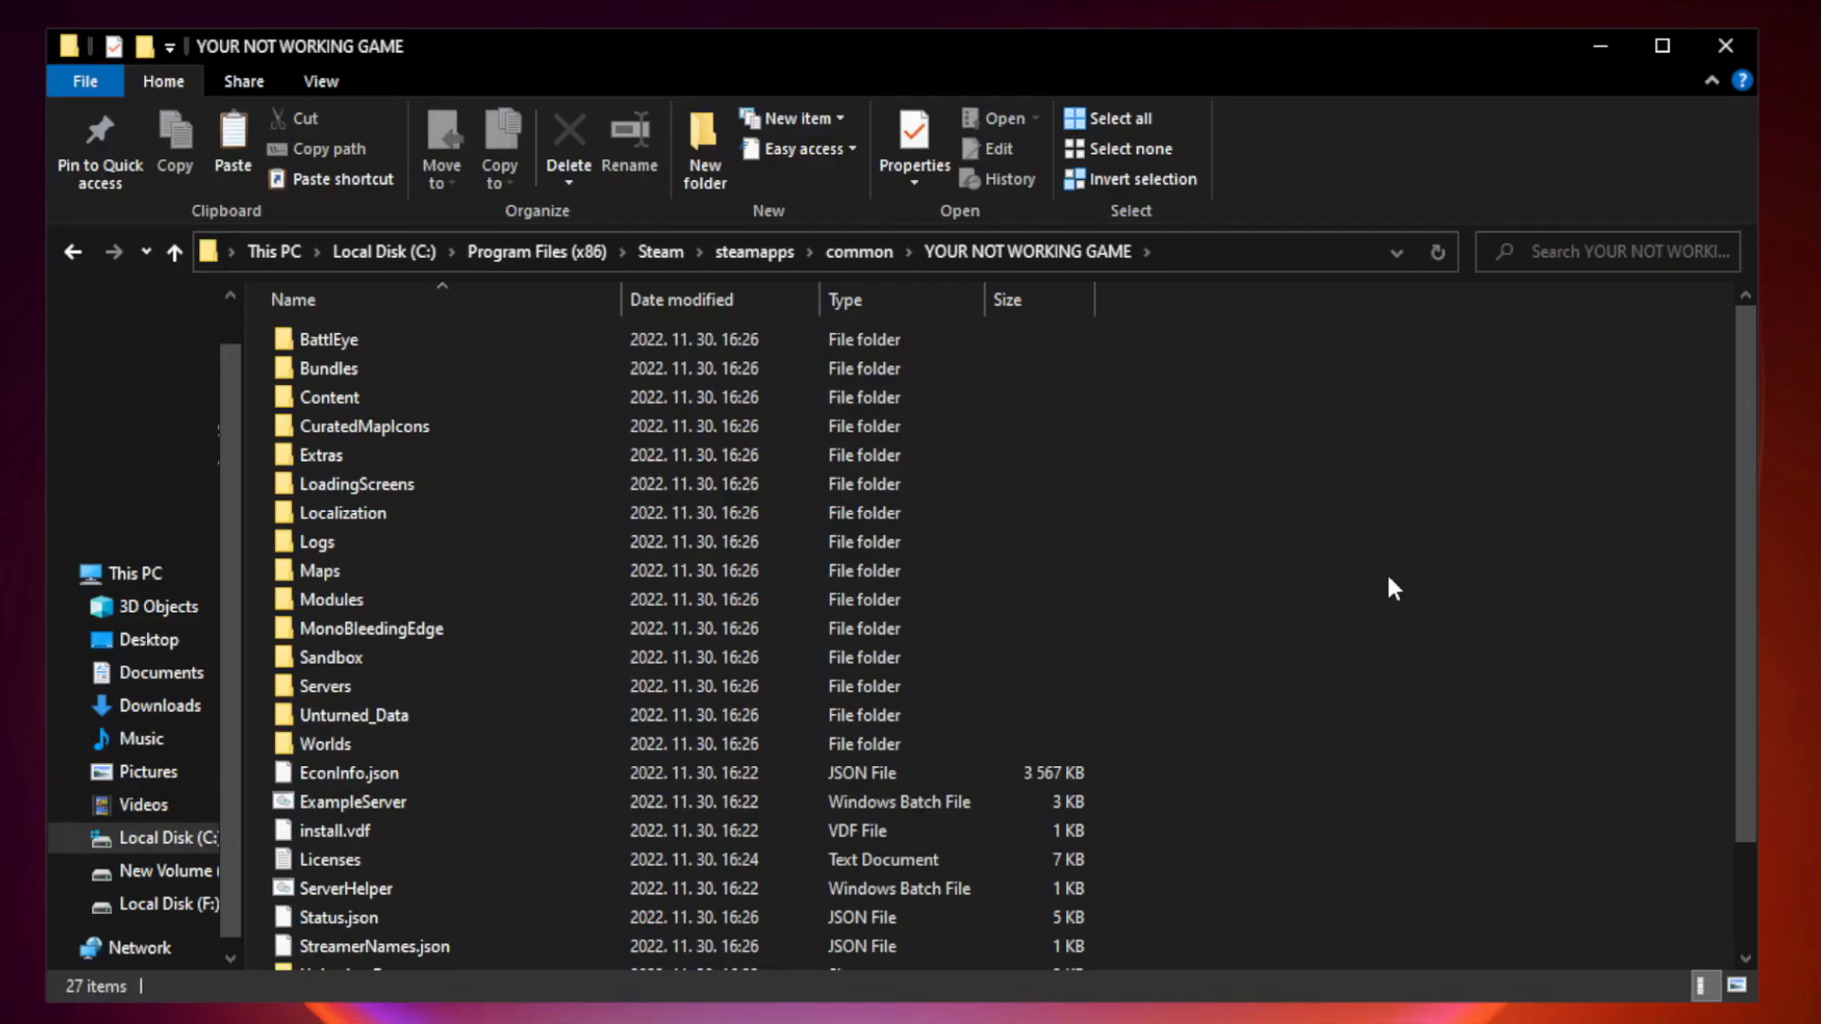
Step: Show Properties for the YOUR NOT WORKING GAME shortcut in the install folder
{"action": "scroll", "scroll_direction": "down", "scroll_amount": 3}
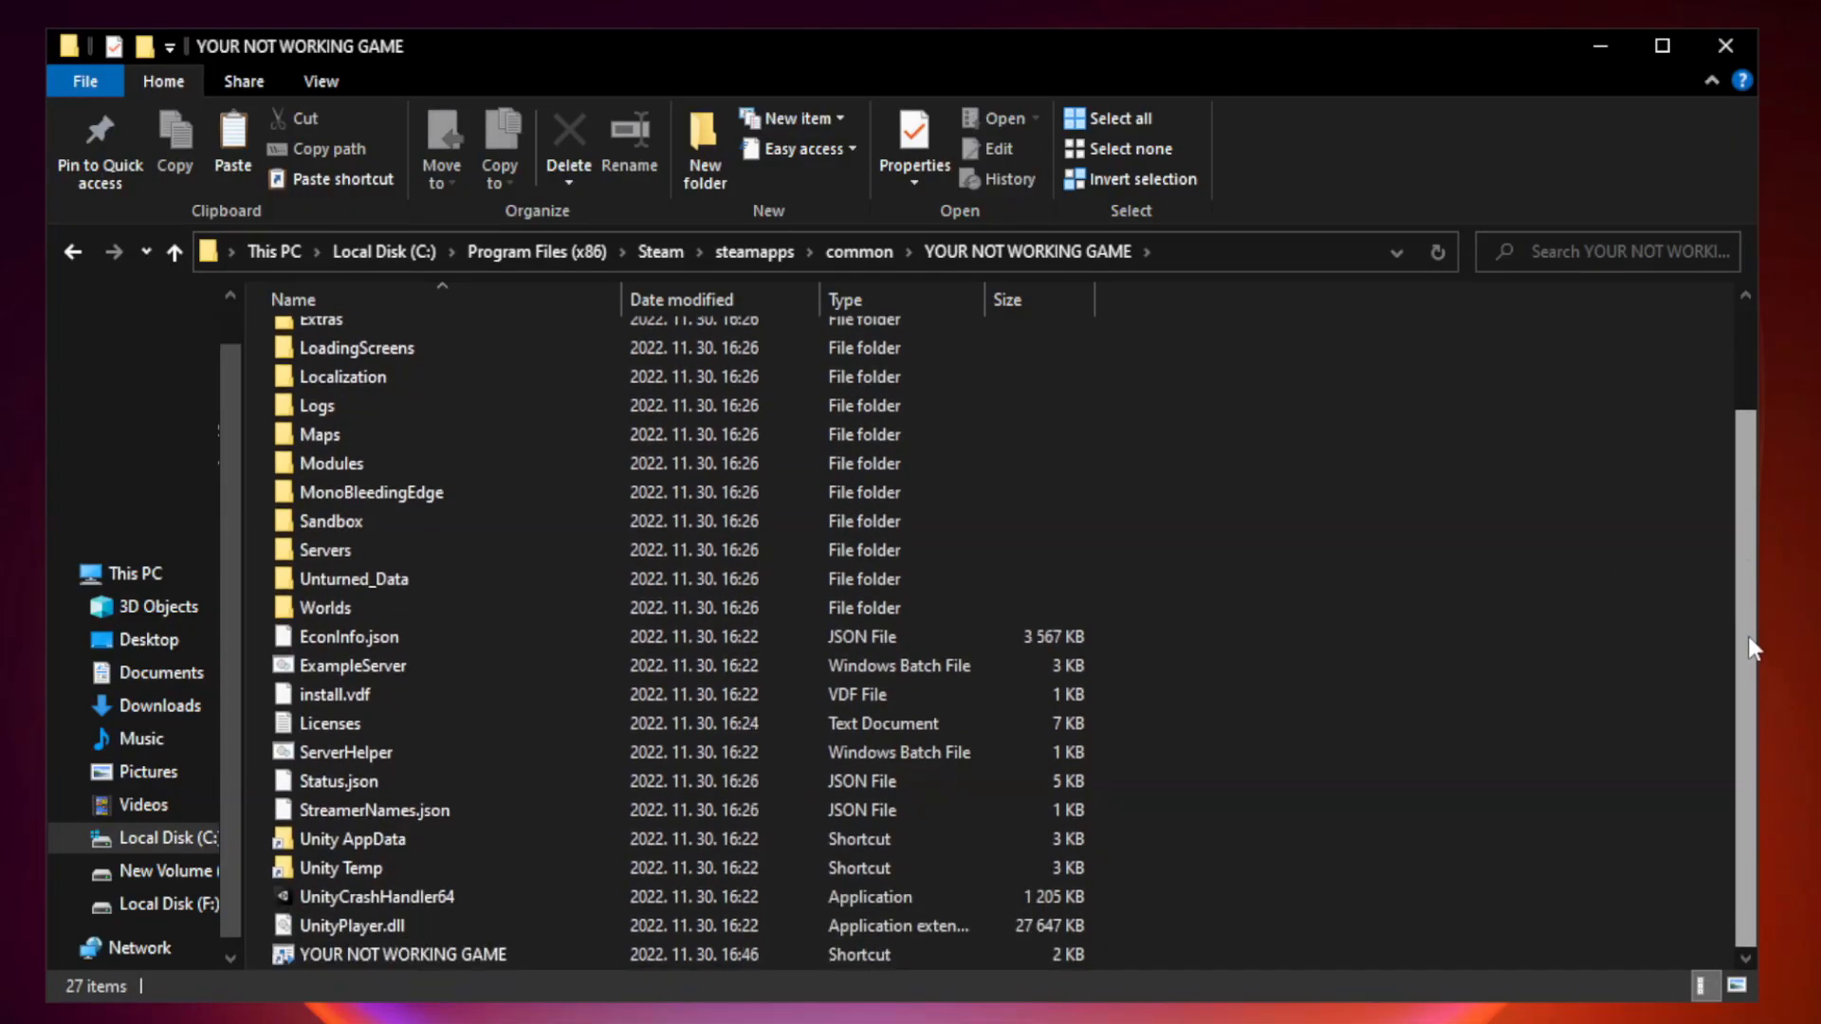
{"action": "left_click", "coordinate": [406, 954]}
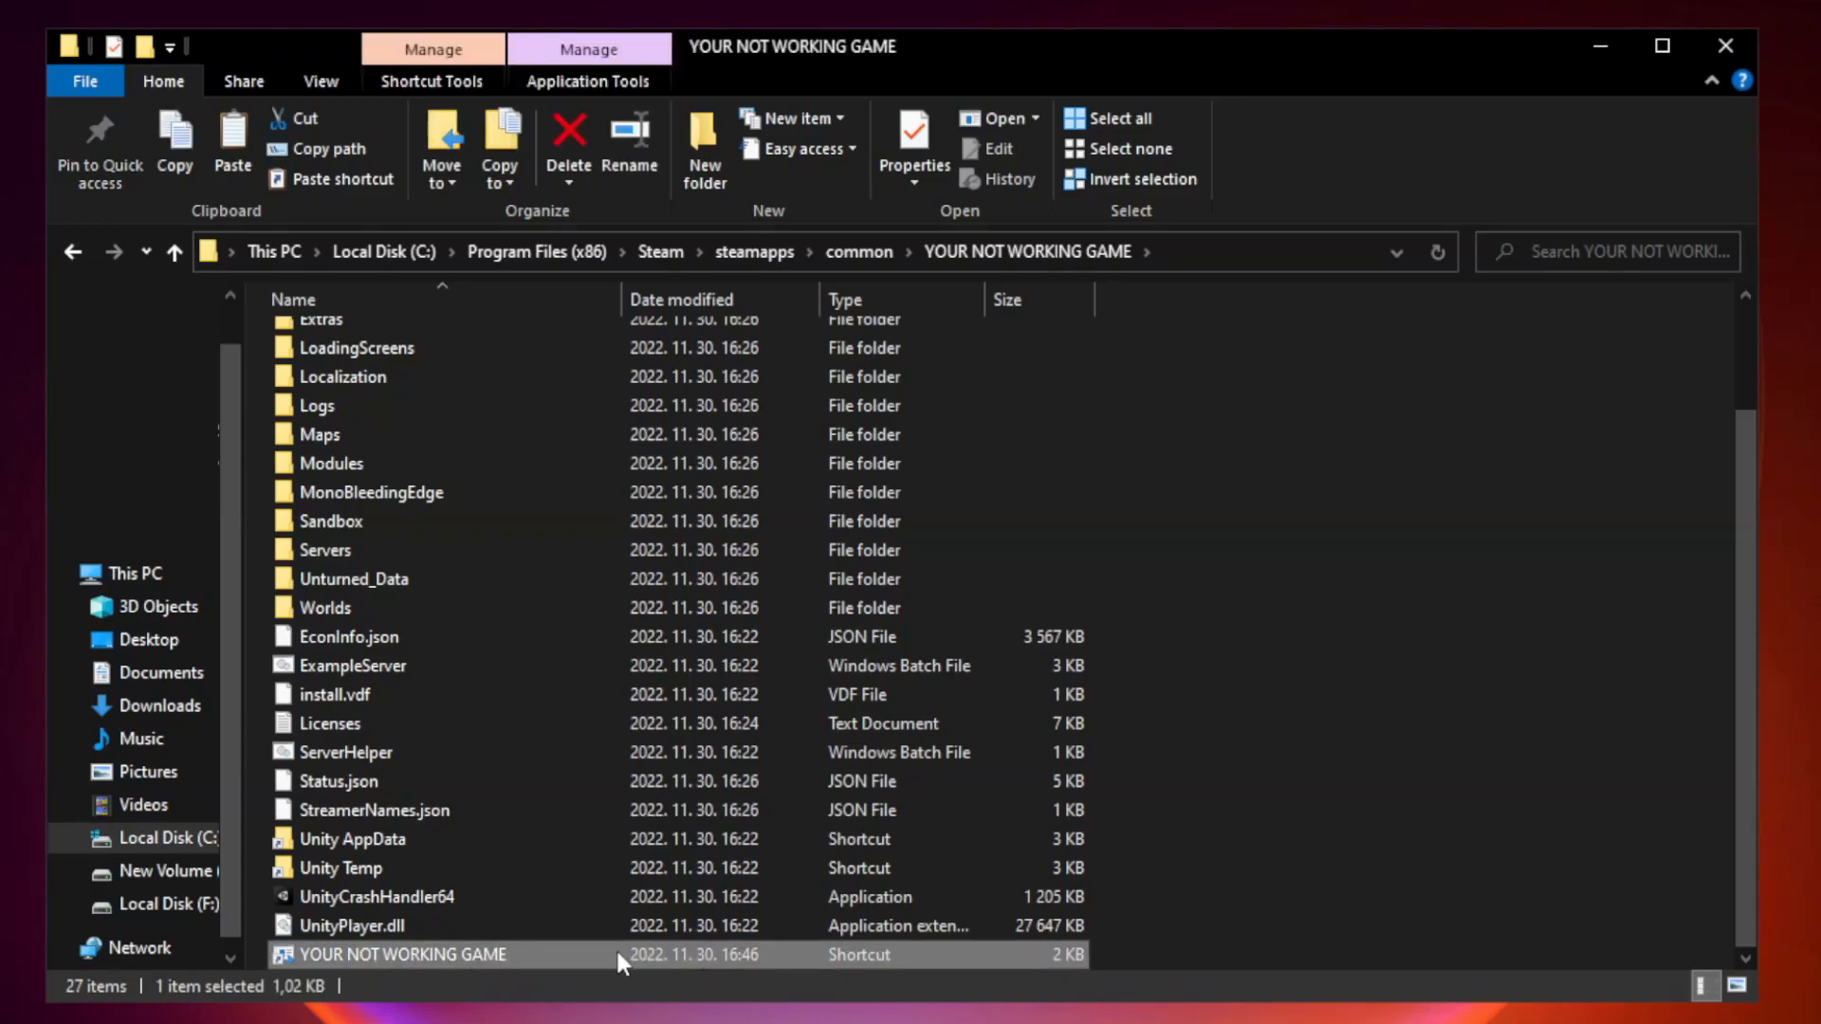
{"action": "right_click", "coordinate": [400, 954]}
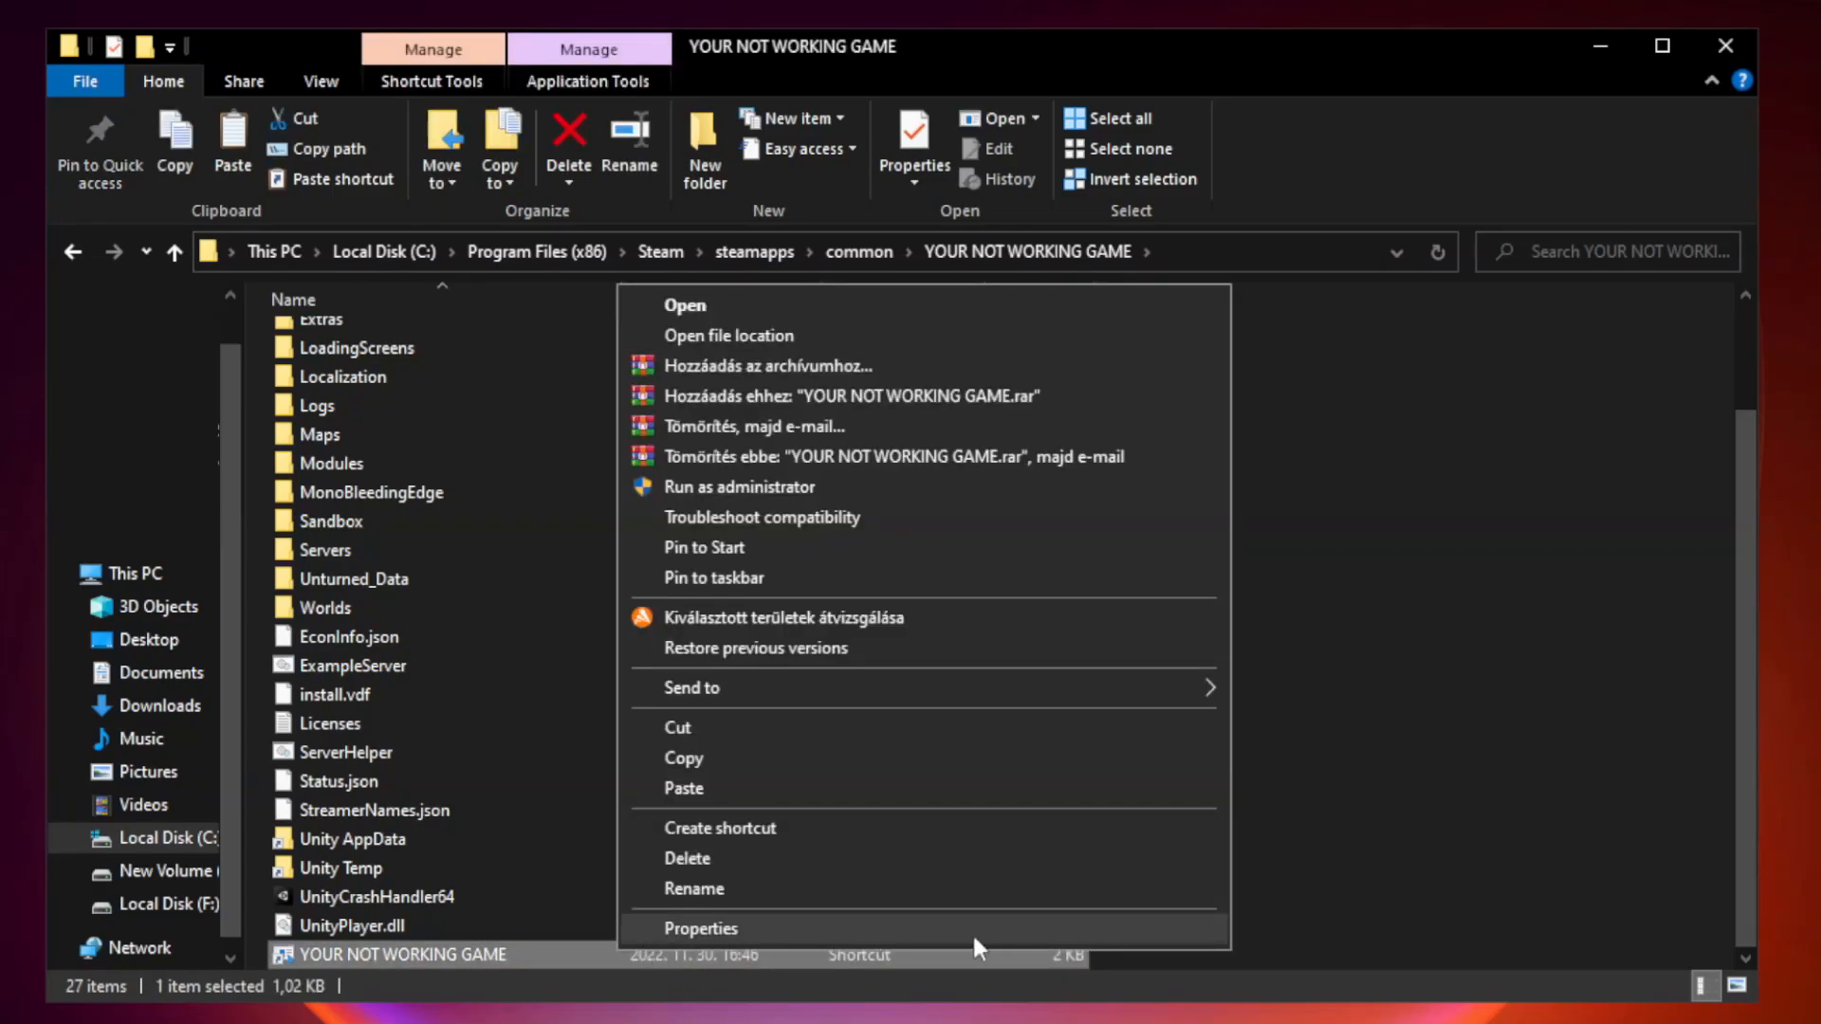
{"action": "left_click", "coordinate": [698, 927]}
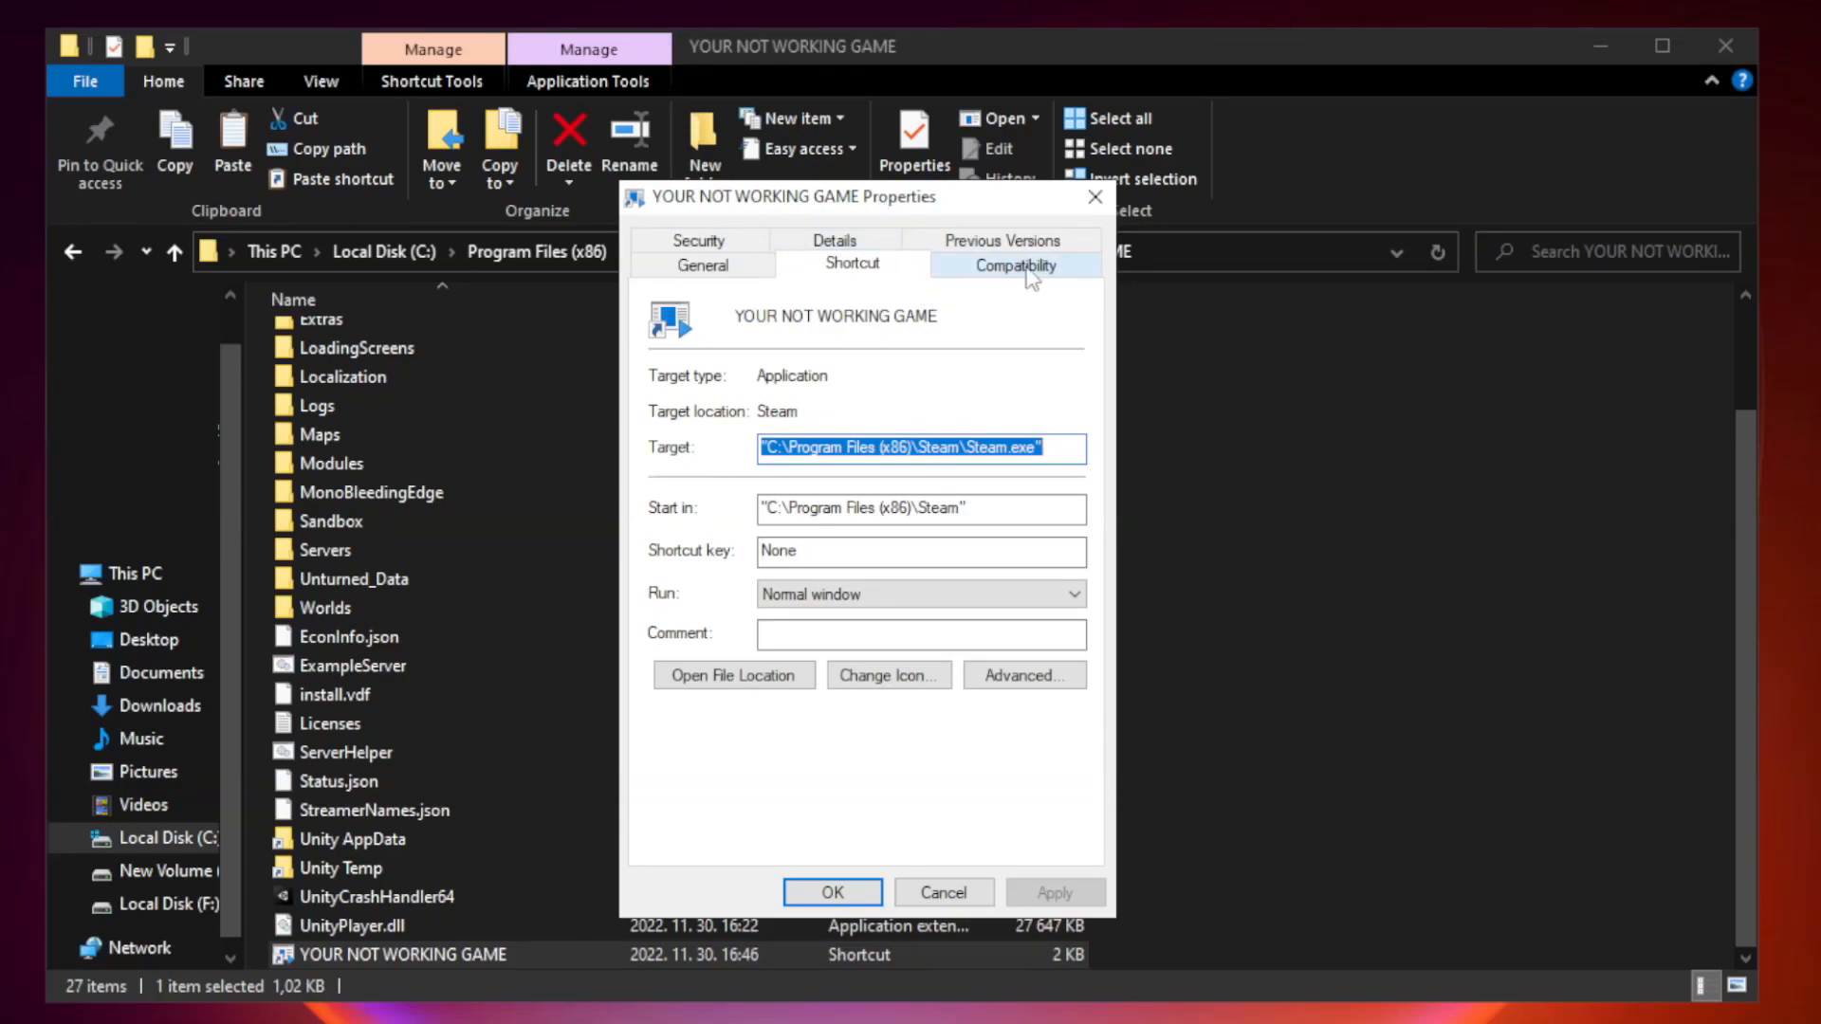
Step: Enable Windows 8 compatibility mode, disable fullscreen optimizations and run as administrator, confirmed with OK
{"action": "left_click", "coordinate": [1012, 264]}
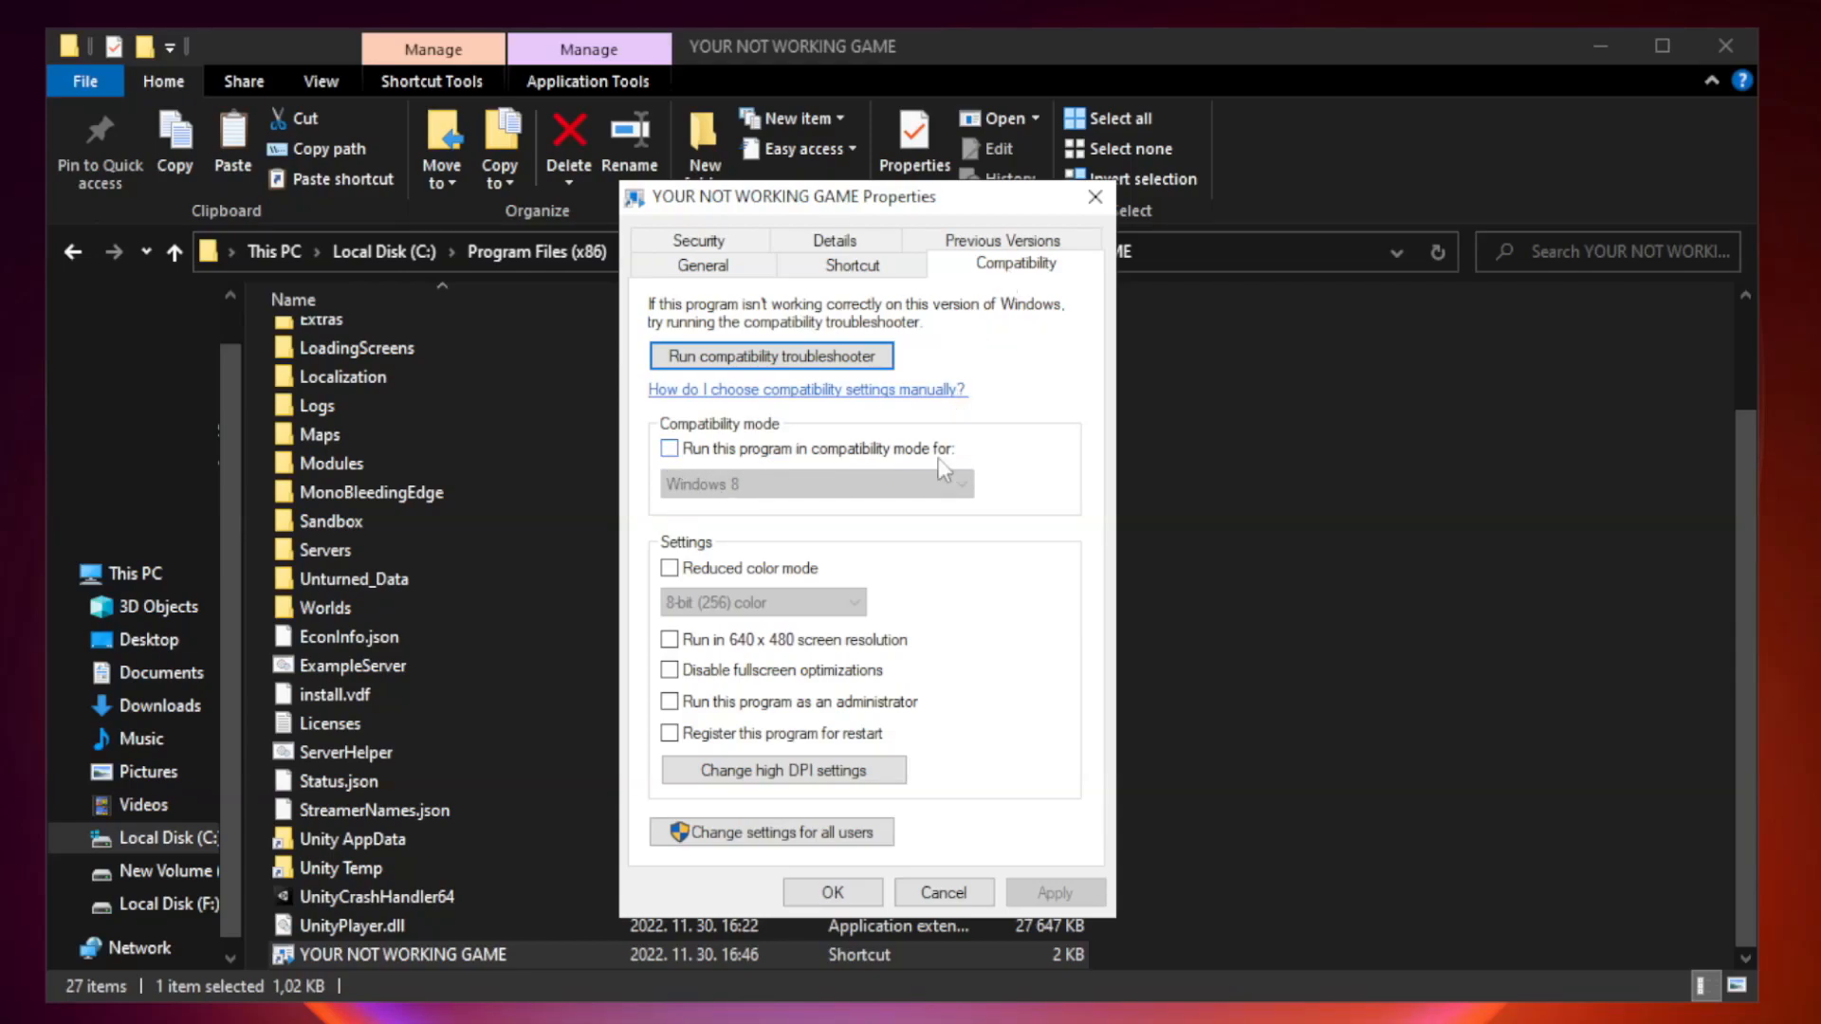
{"action": "left_click", "coordinate": [669, 450]}
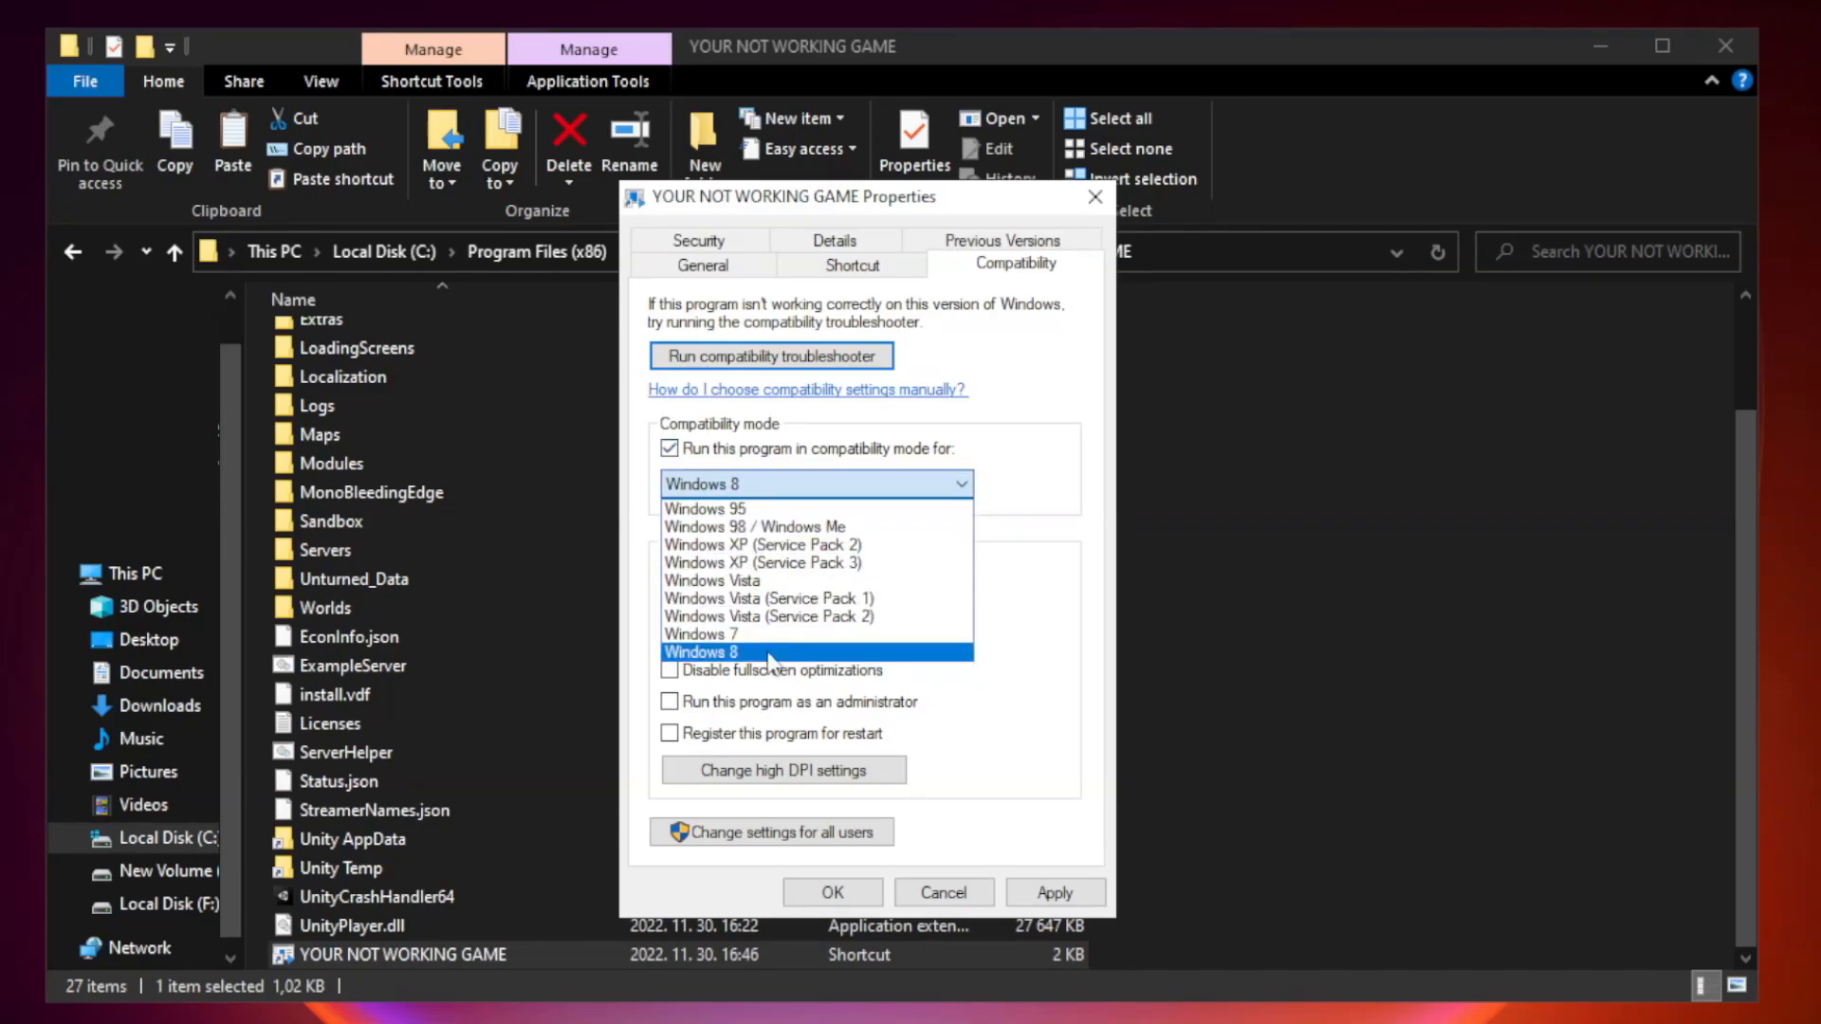
{"action": "left_click", "coordinate": [702, 651]}
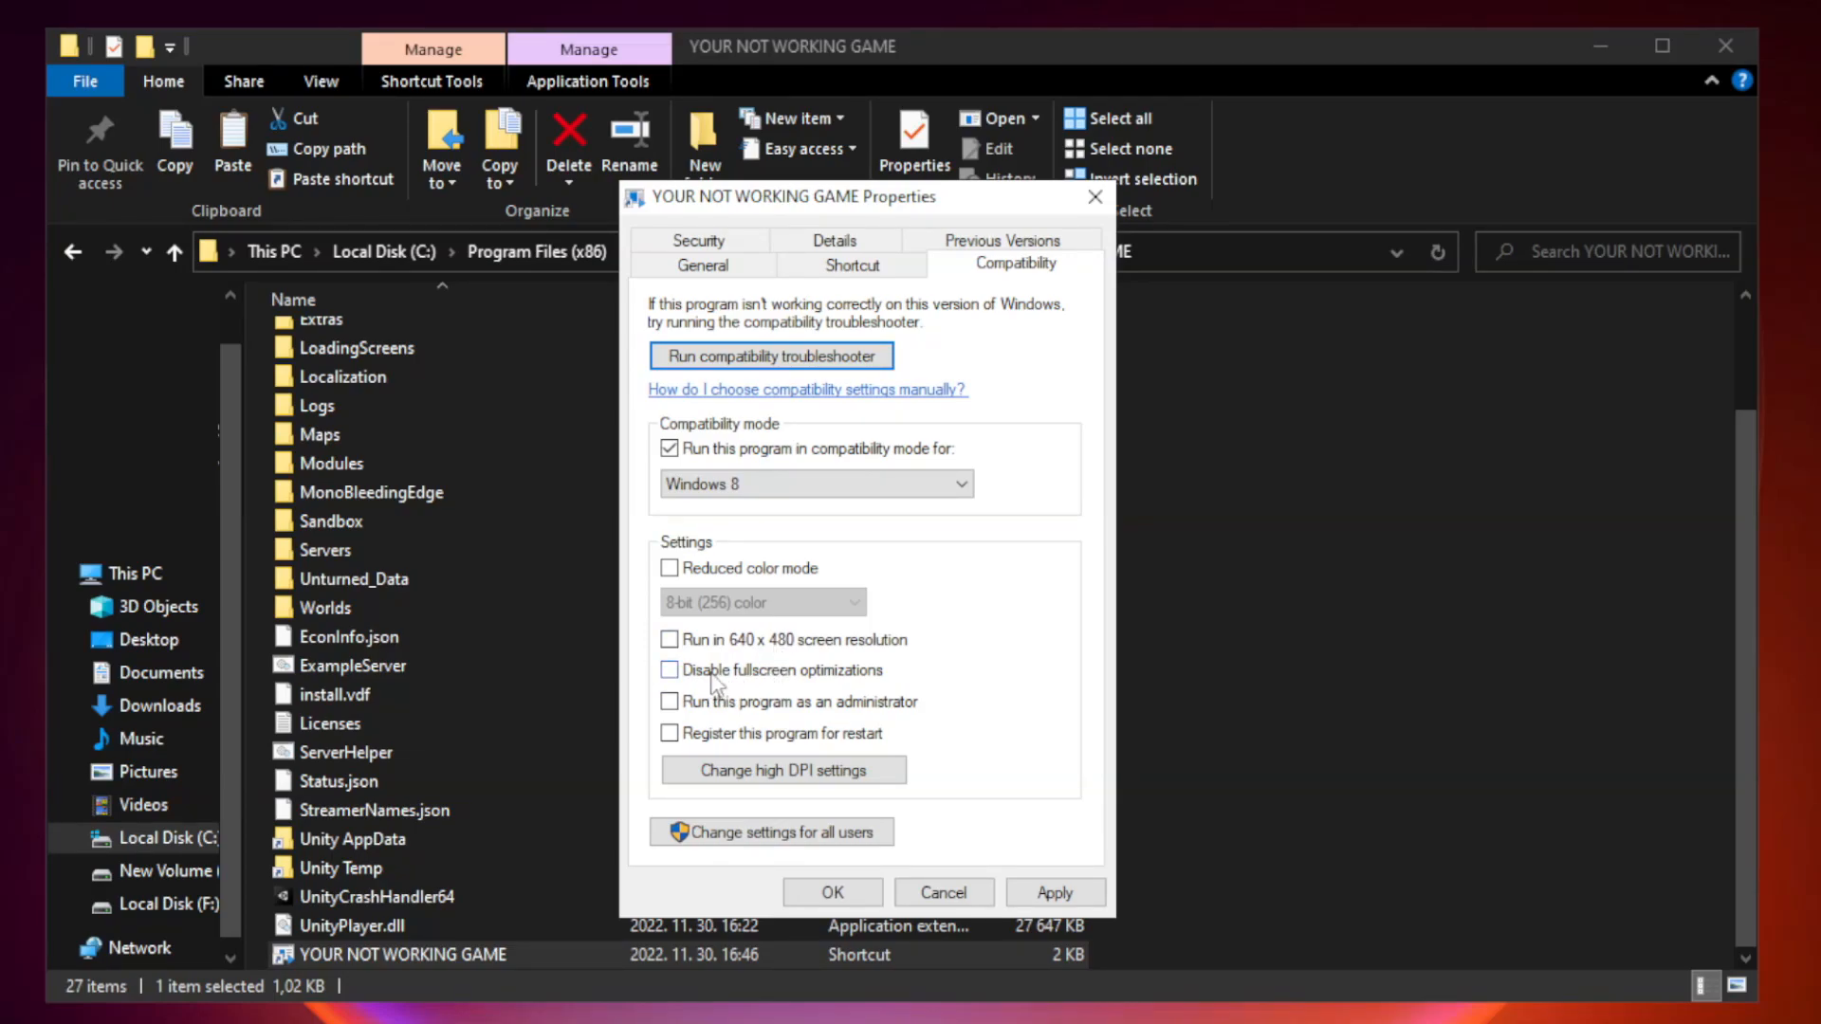
{"action": "left_click", "coordinate": [669, 670]}
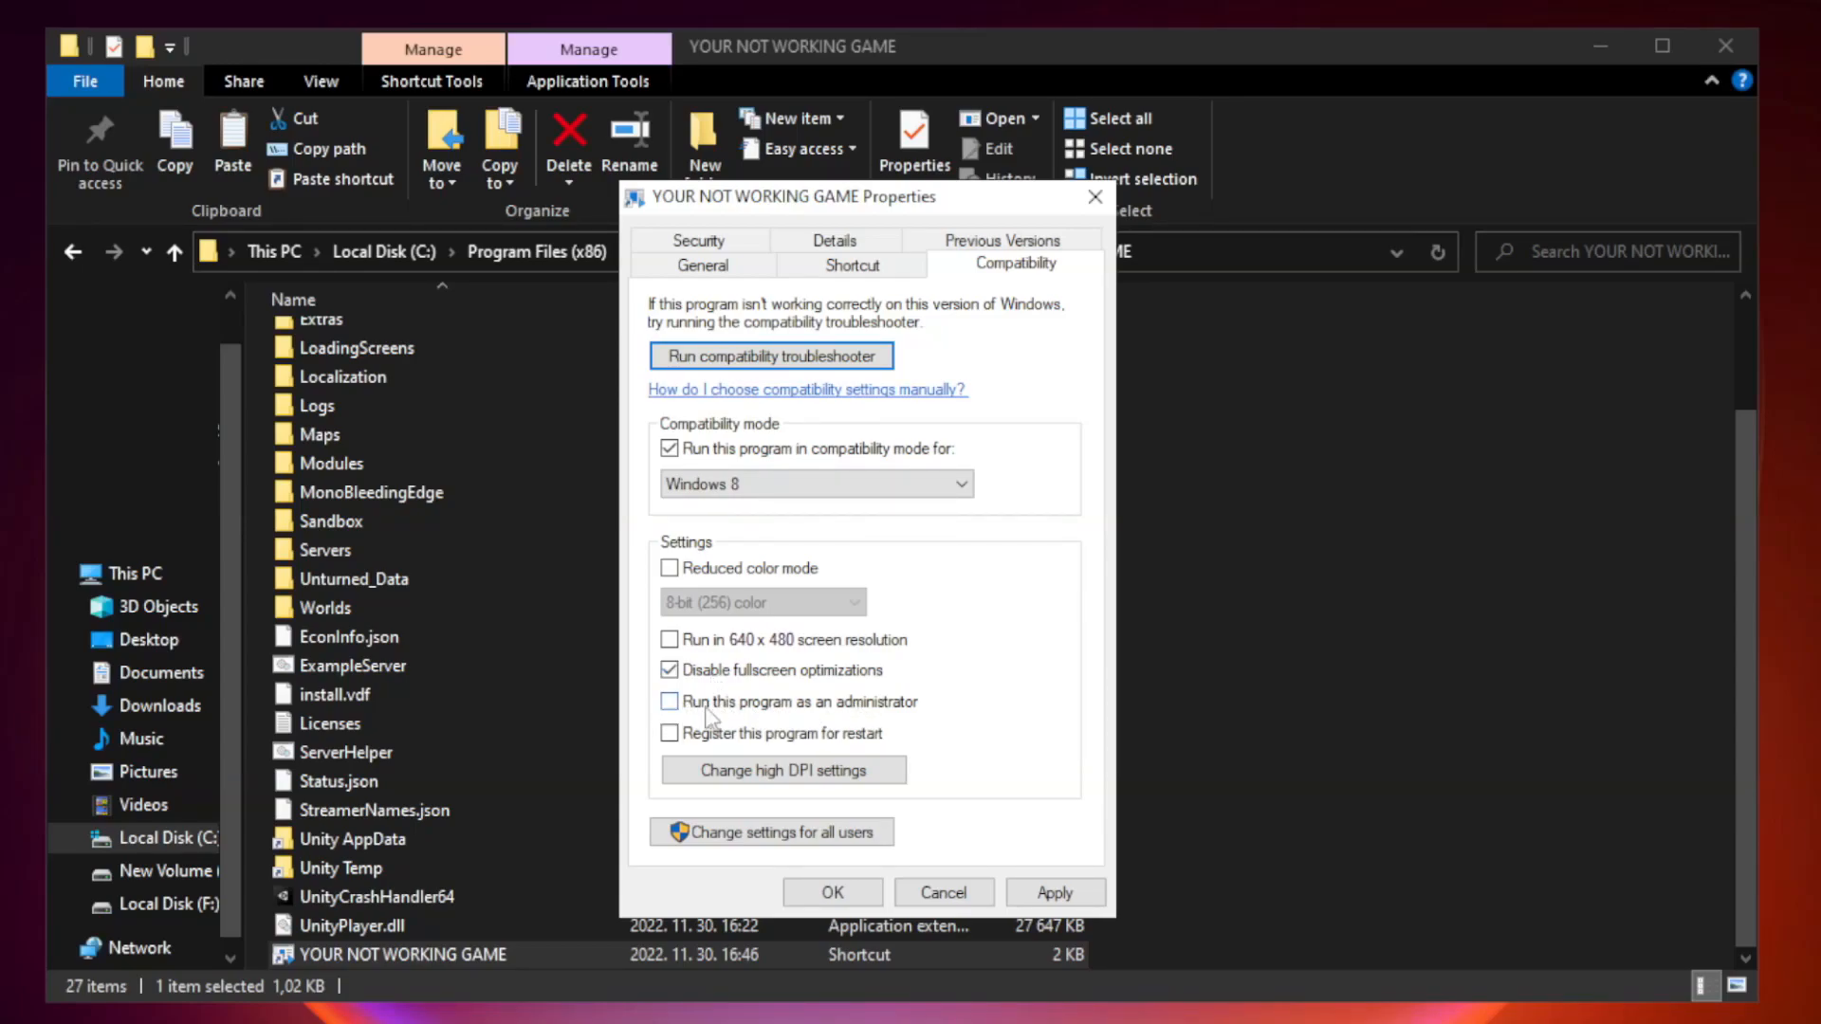
{"action": "left_click", "coordinate": [670, 702]}
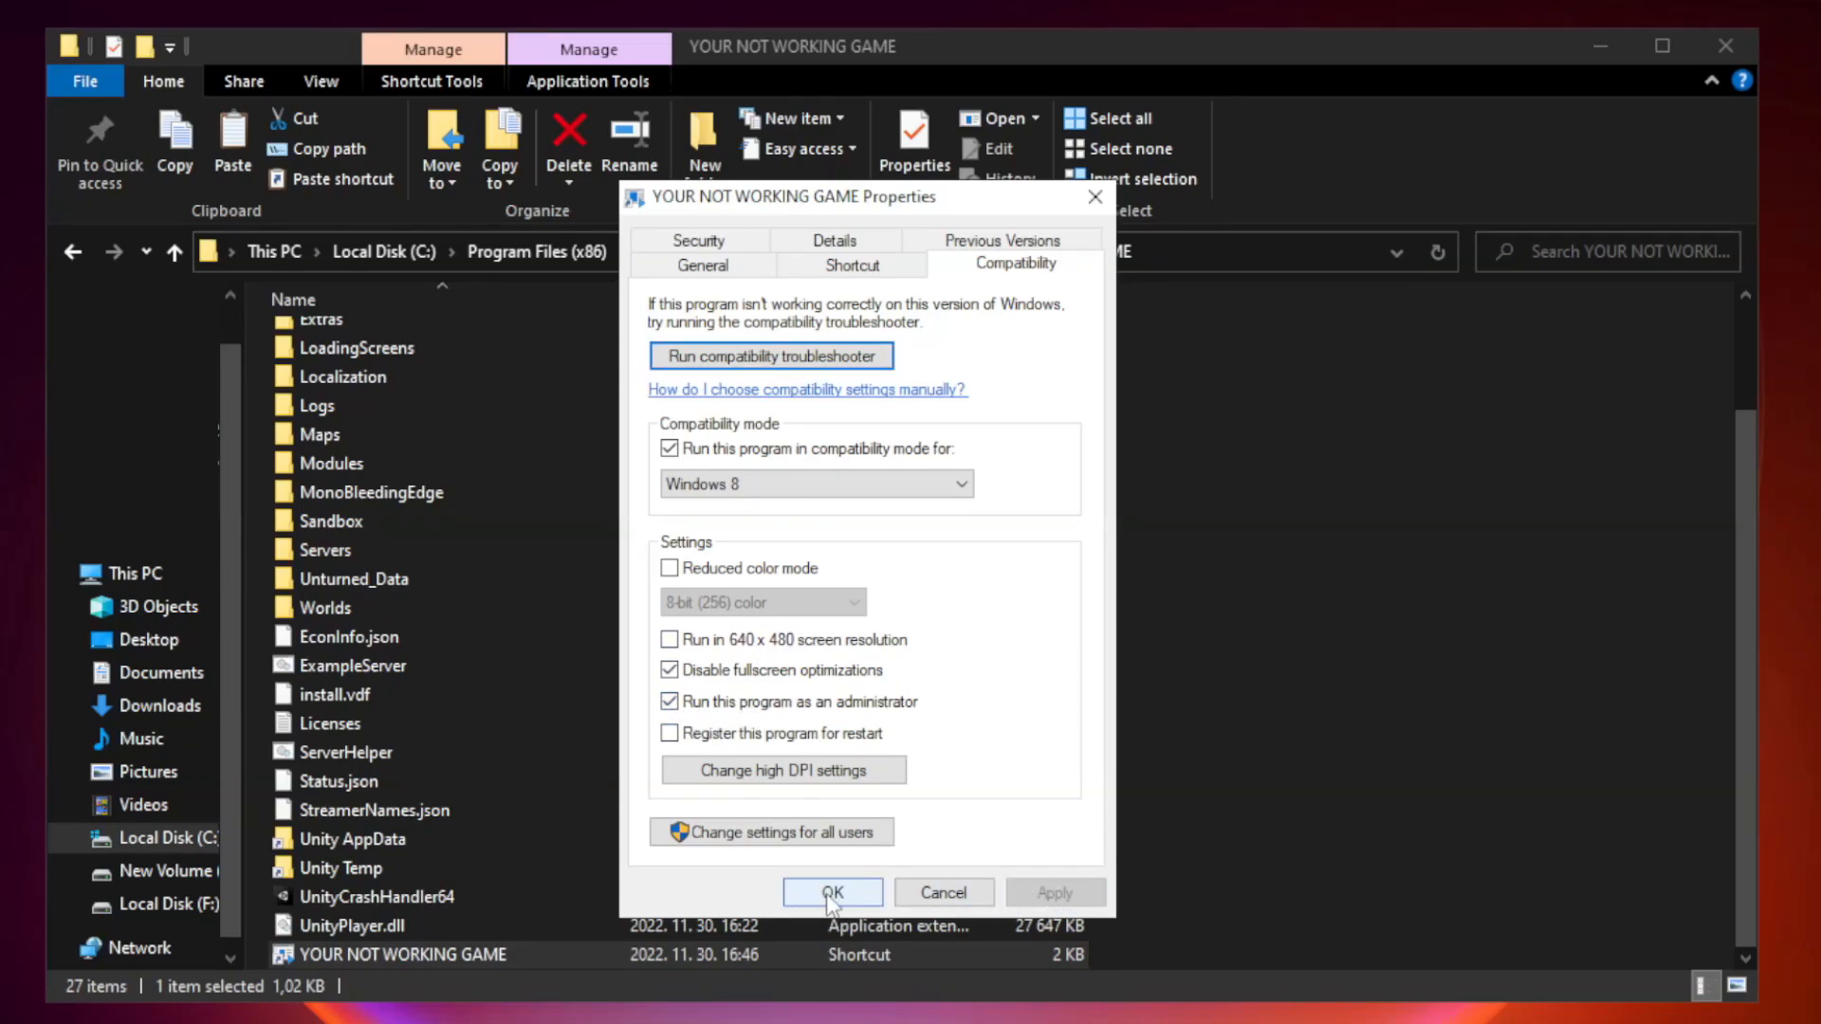
{"action": "left_click", "coordinate": [831, 891]}
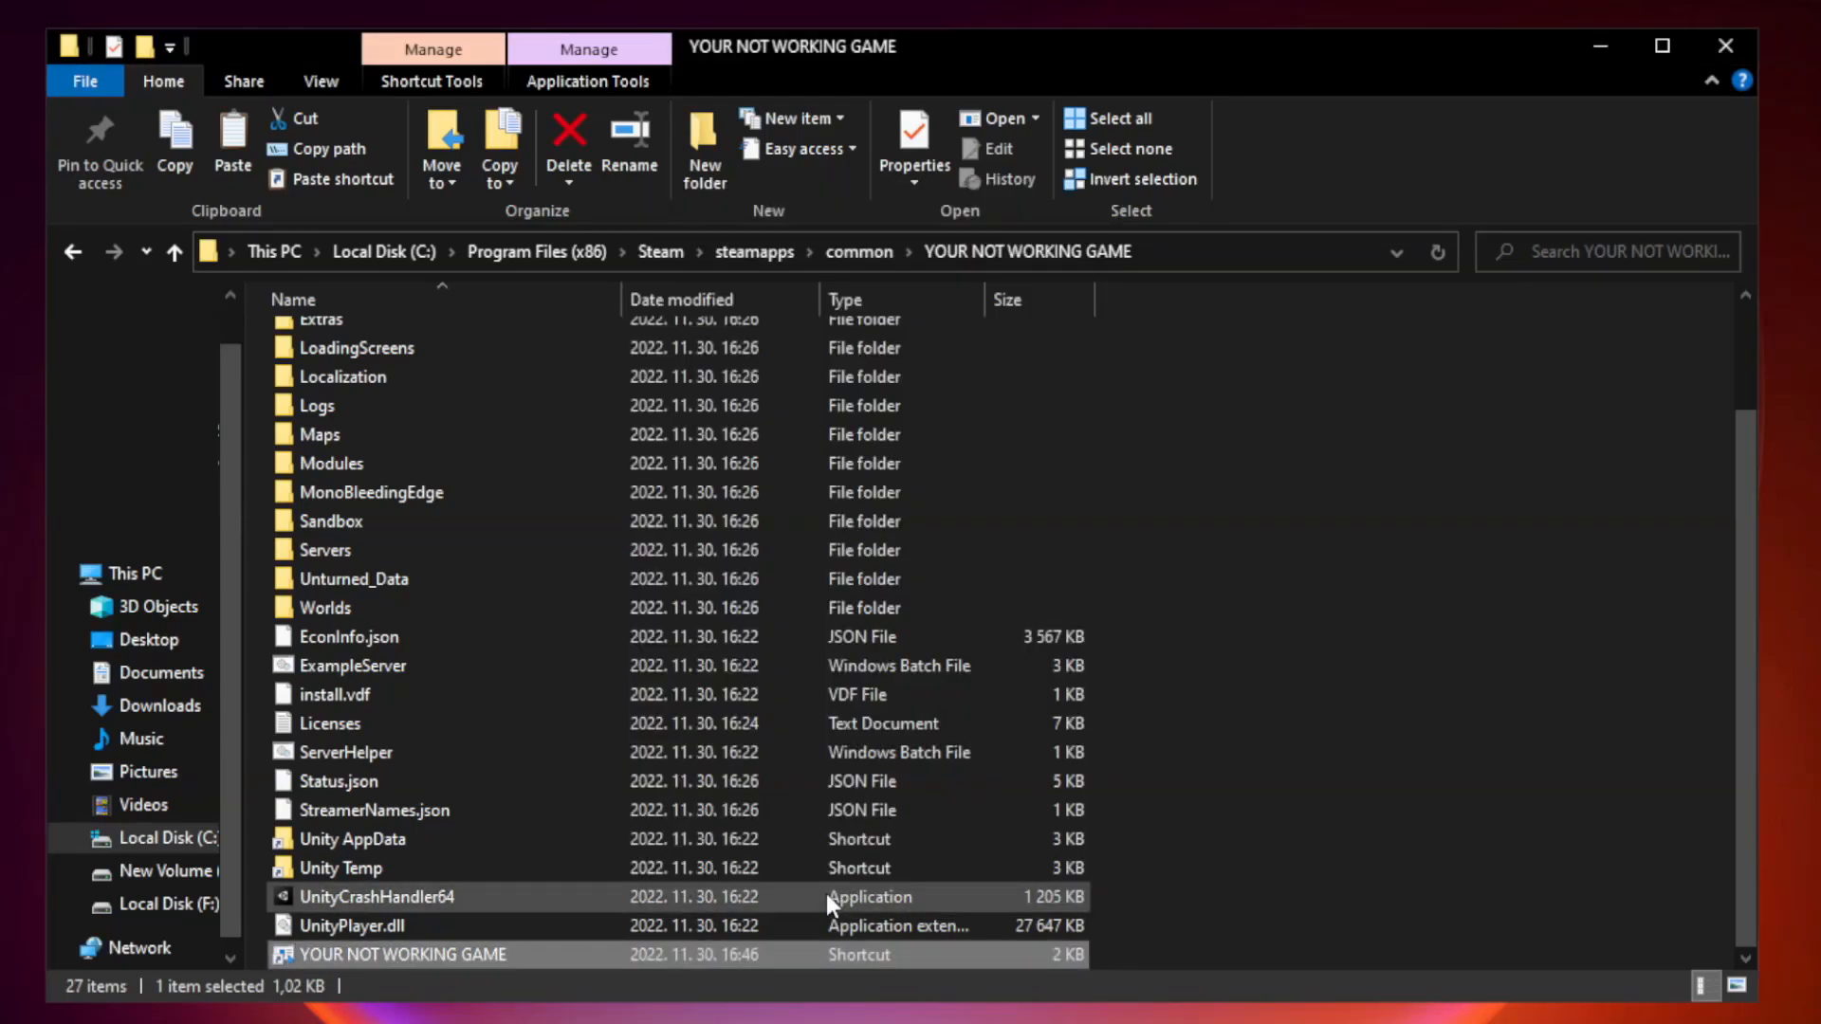
{"action": "mouse_move", "coordinate": [1421, 672]}
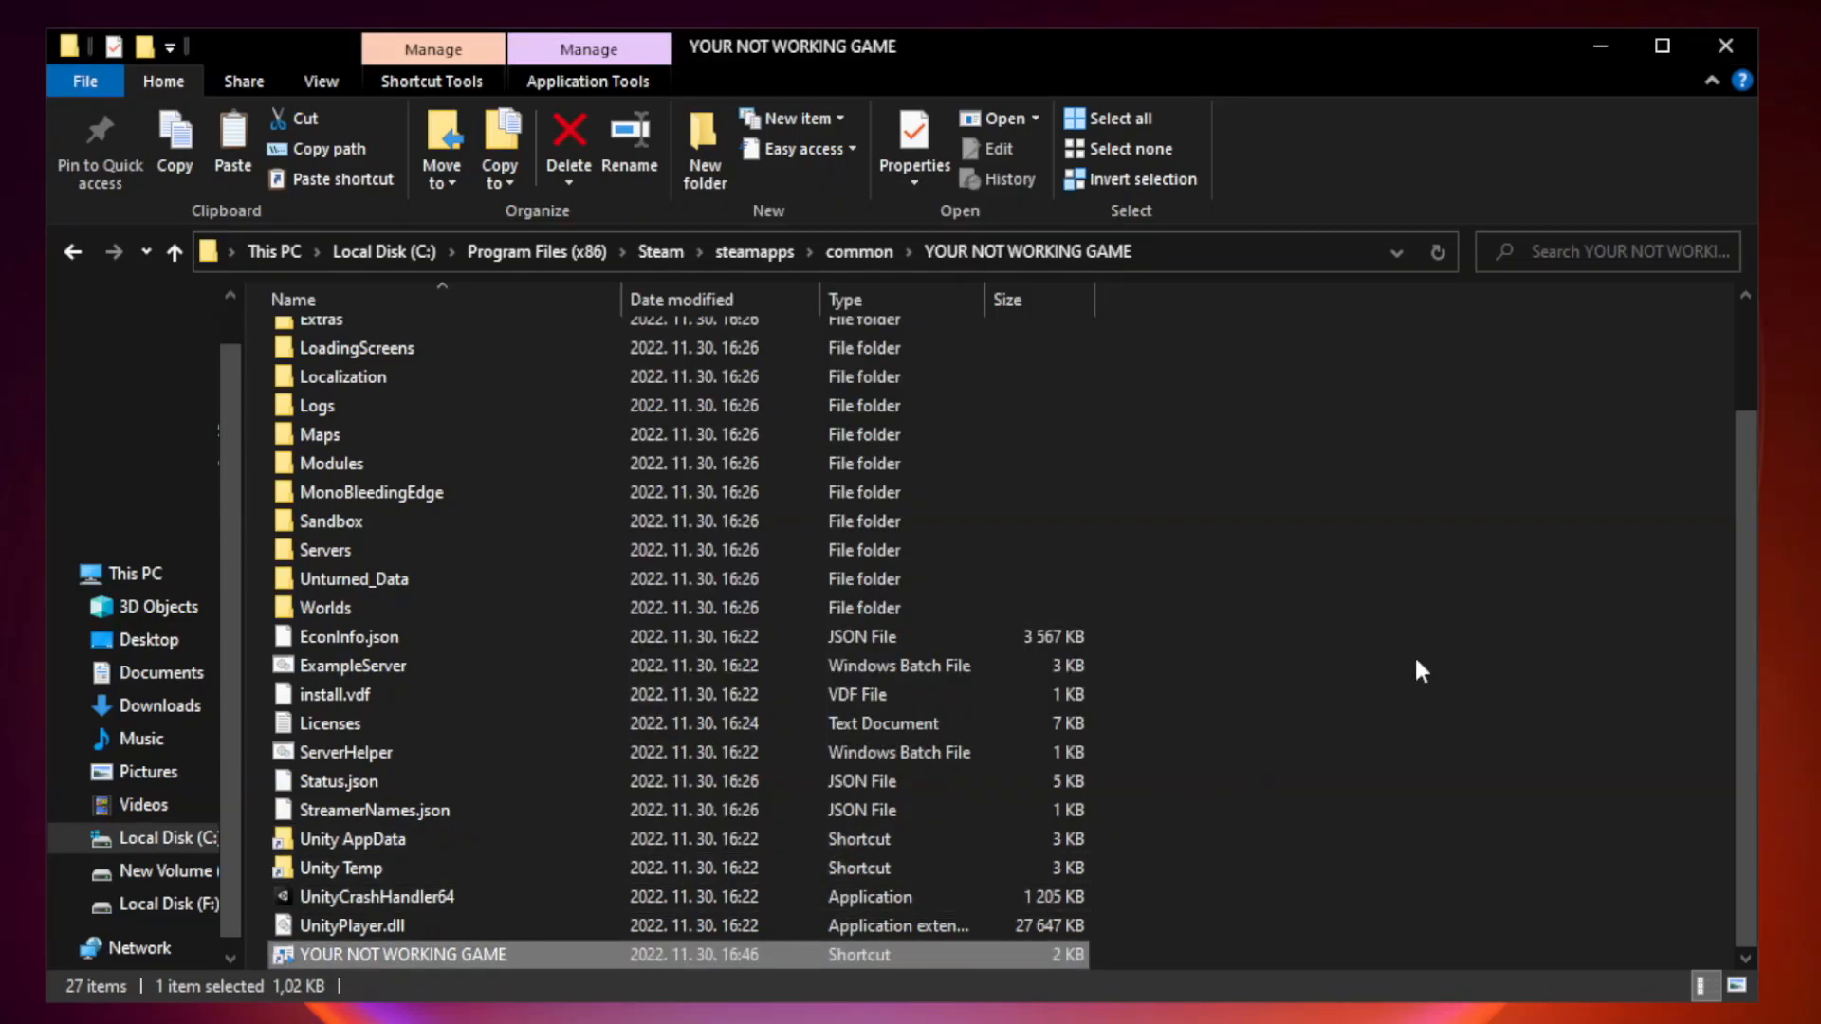
{"action": "mouse_move", "coordinate": [1725, 47]}
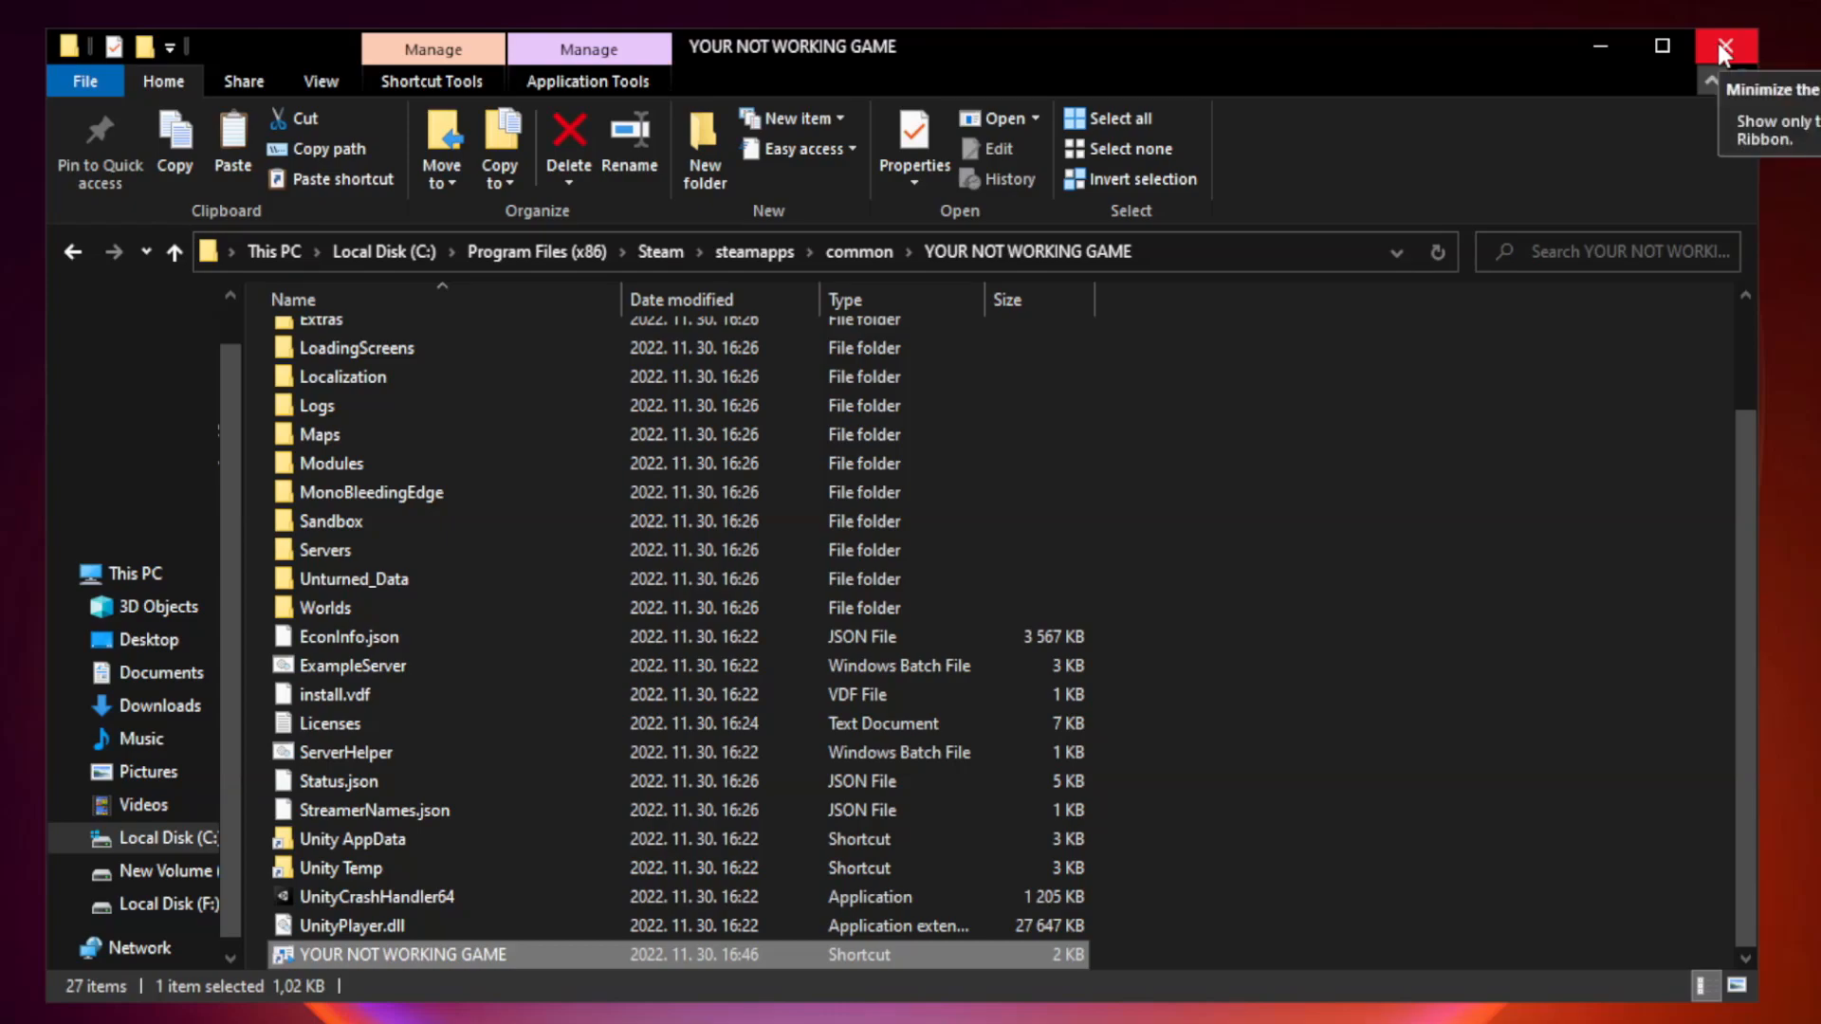
{"action": "mouse_move", "coordinate": [1724, 50]}
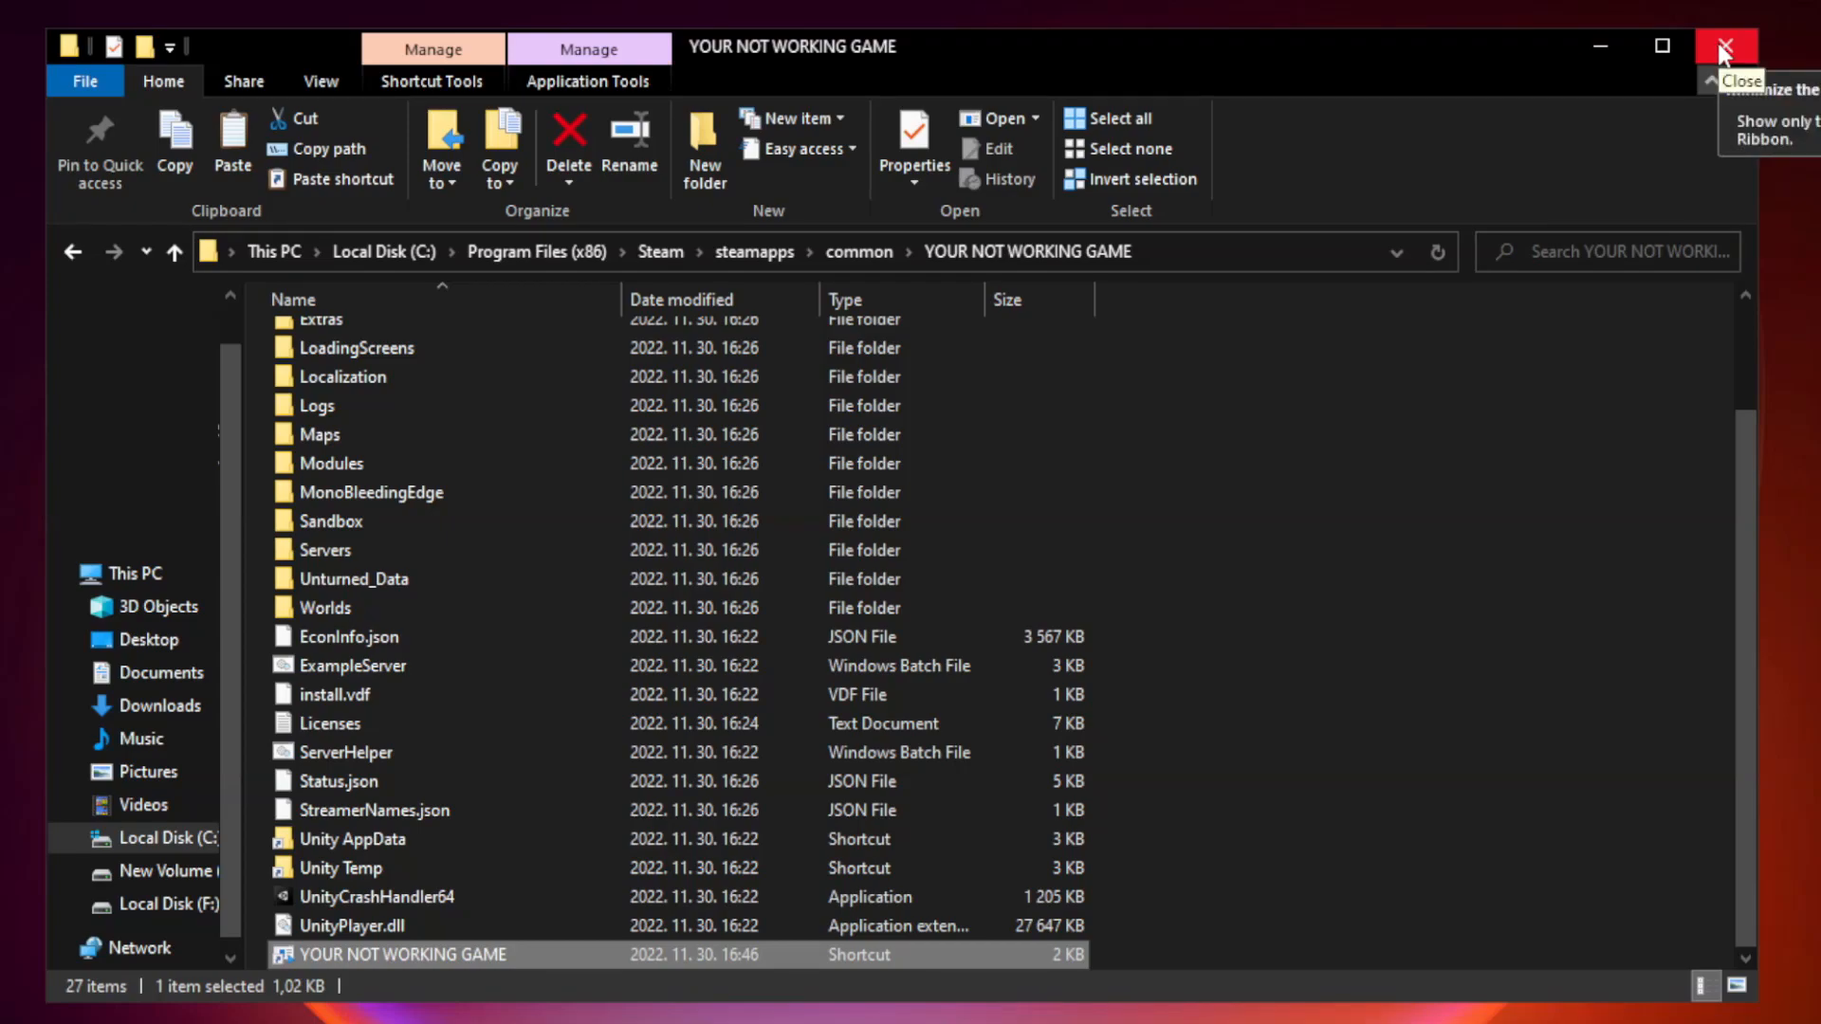
Step: Close the game folder window and bring up the Start button's shortcuts menu
{"action": "left_click", "coordinate": [1724, 48]}
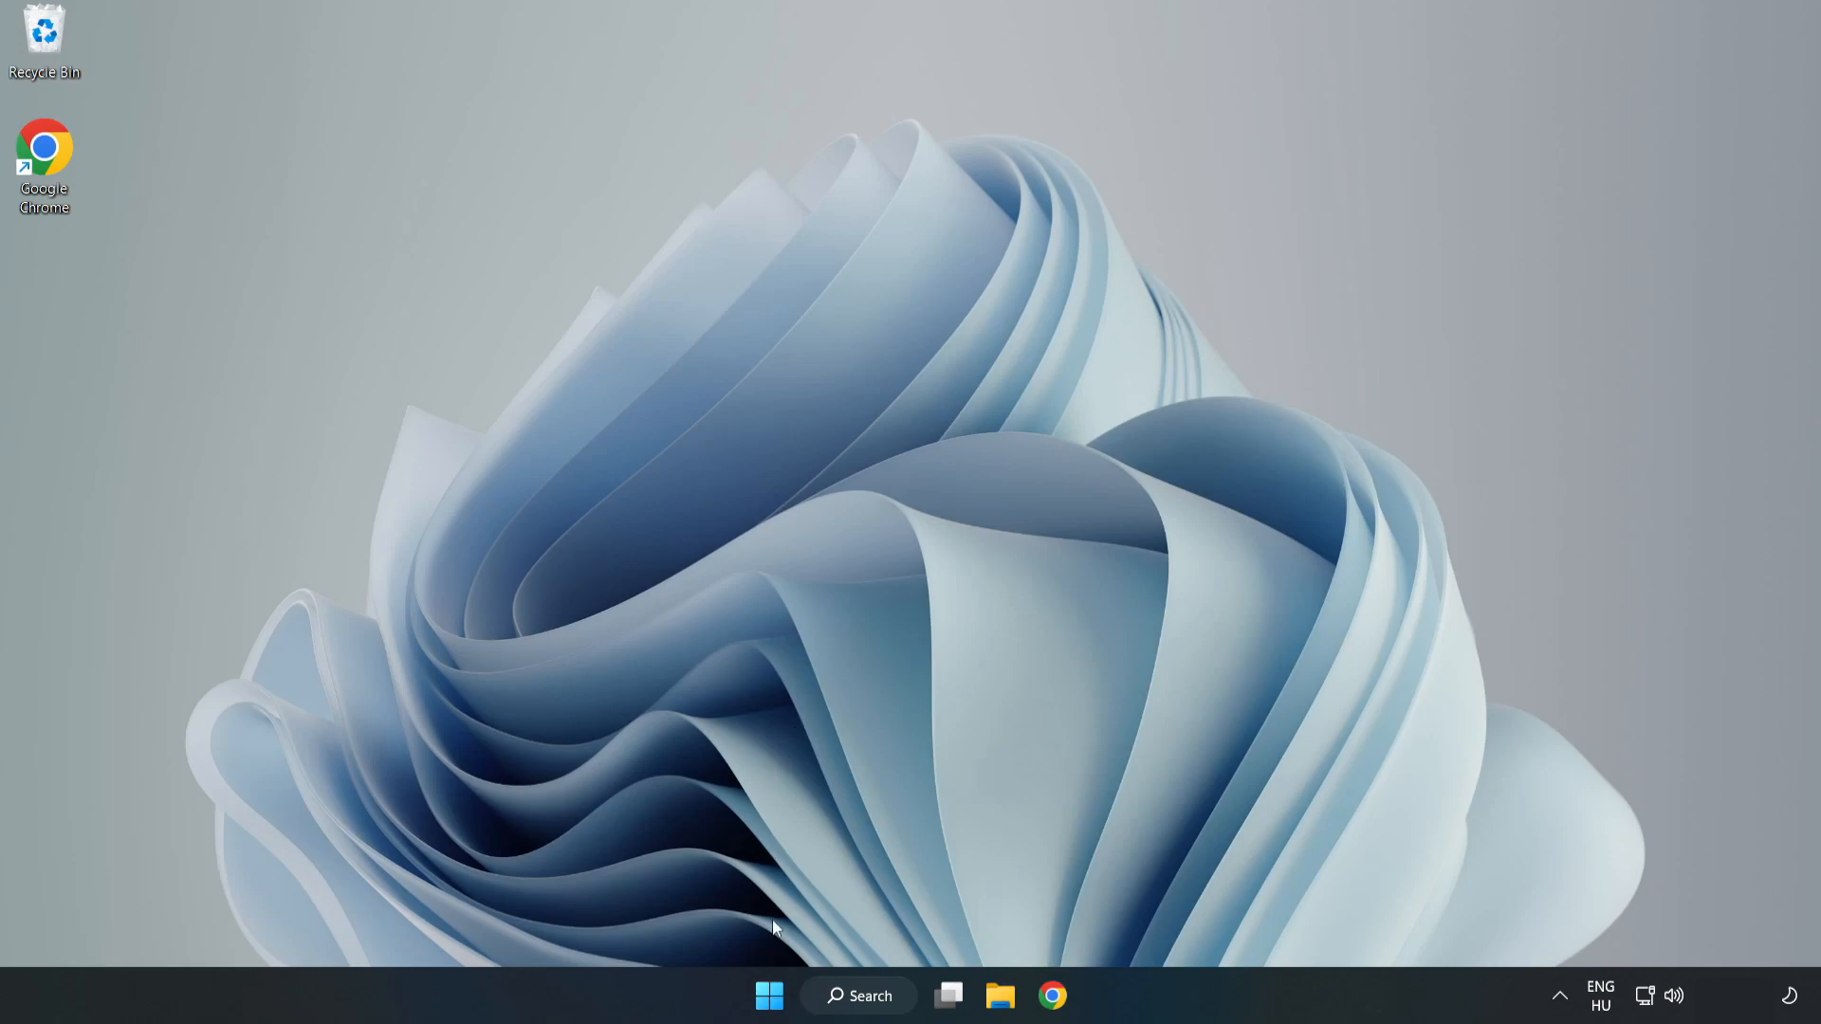
{"action": "mouse_move", "coordinate": [768, 996]}
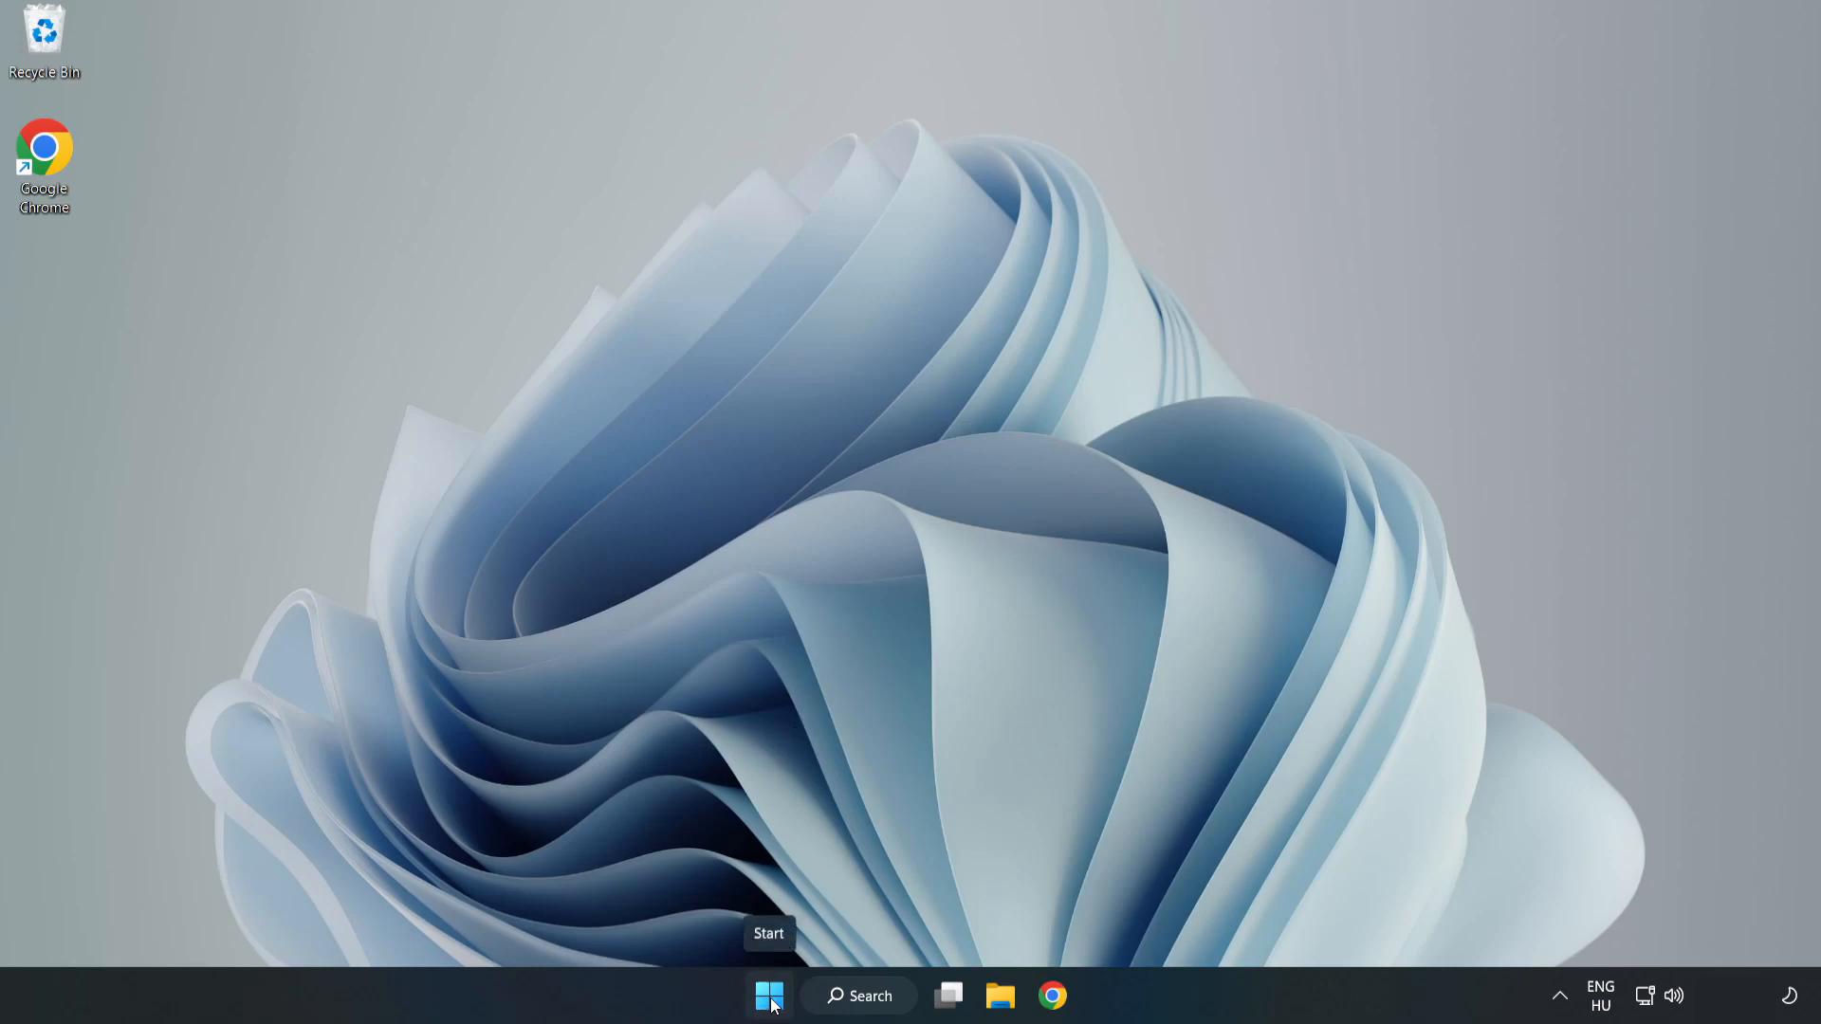
{"action": "right_click", "coordinate": [768, 995]}
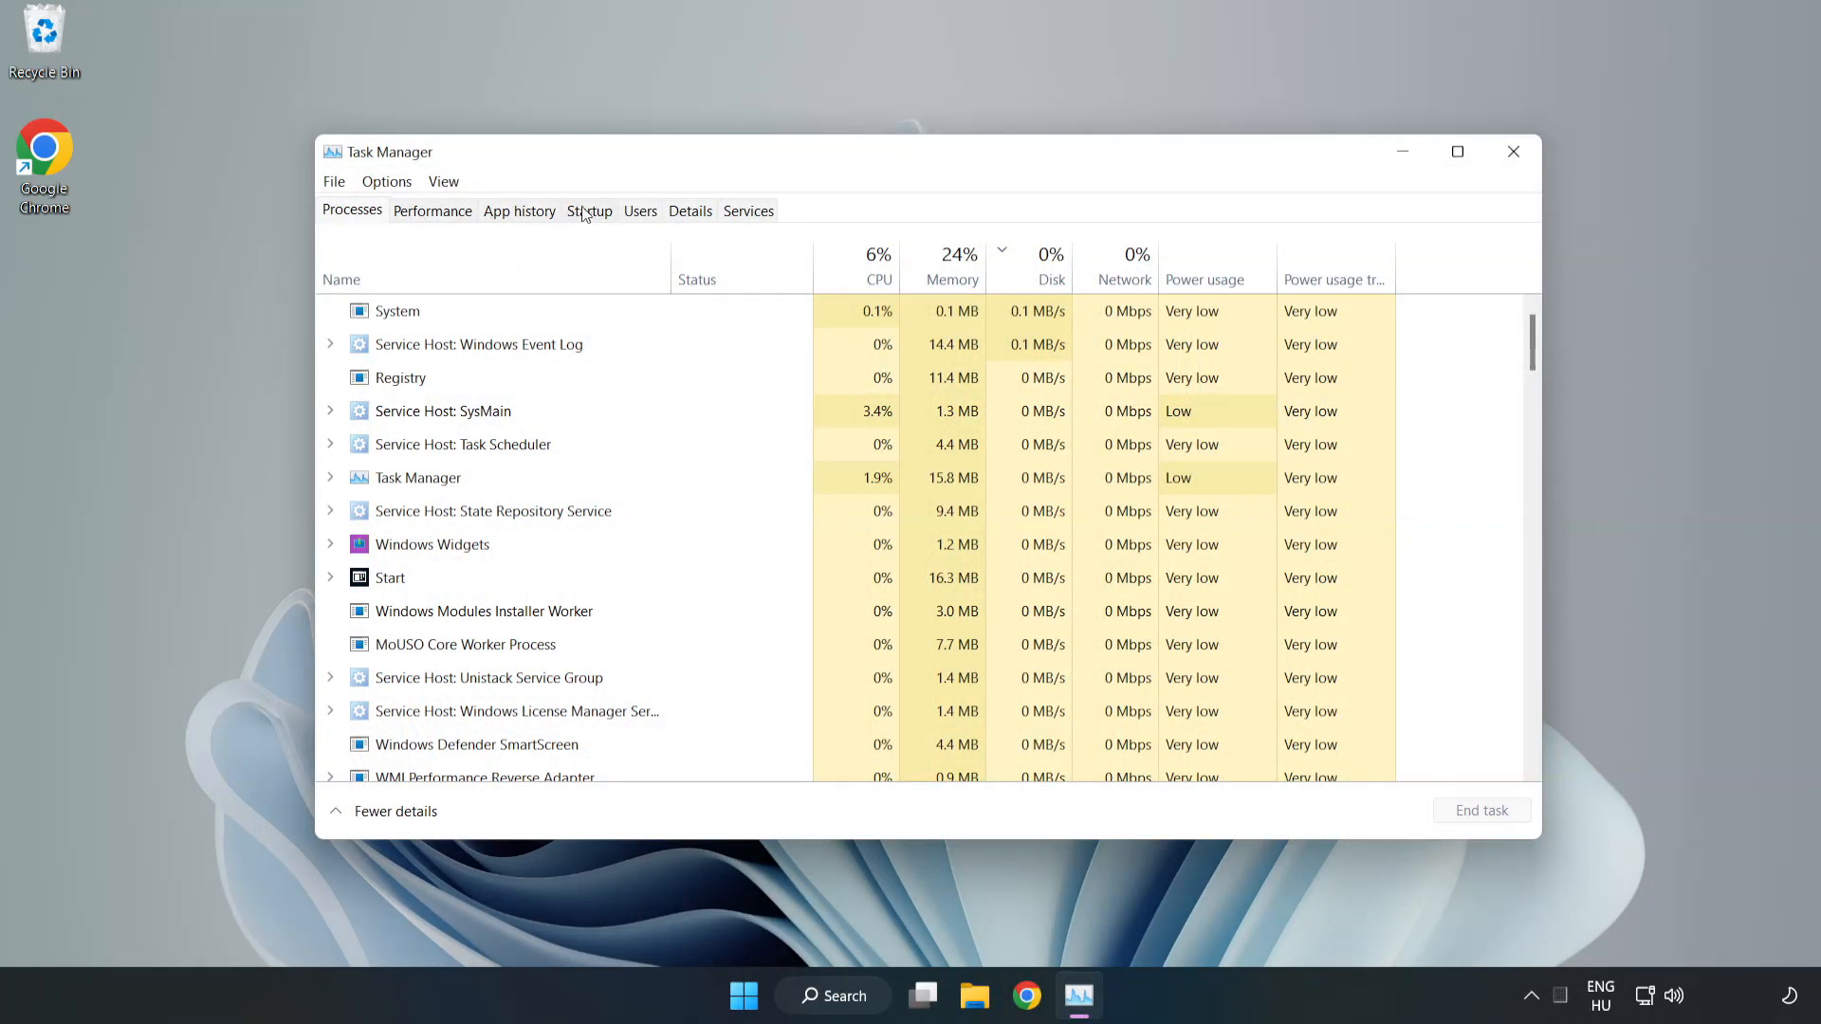
Step: Disable Cortana and Phone Link in the Startup list, then close Task Manager
{"action": "left_click", "coordinate": [588, 211]}
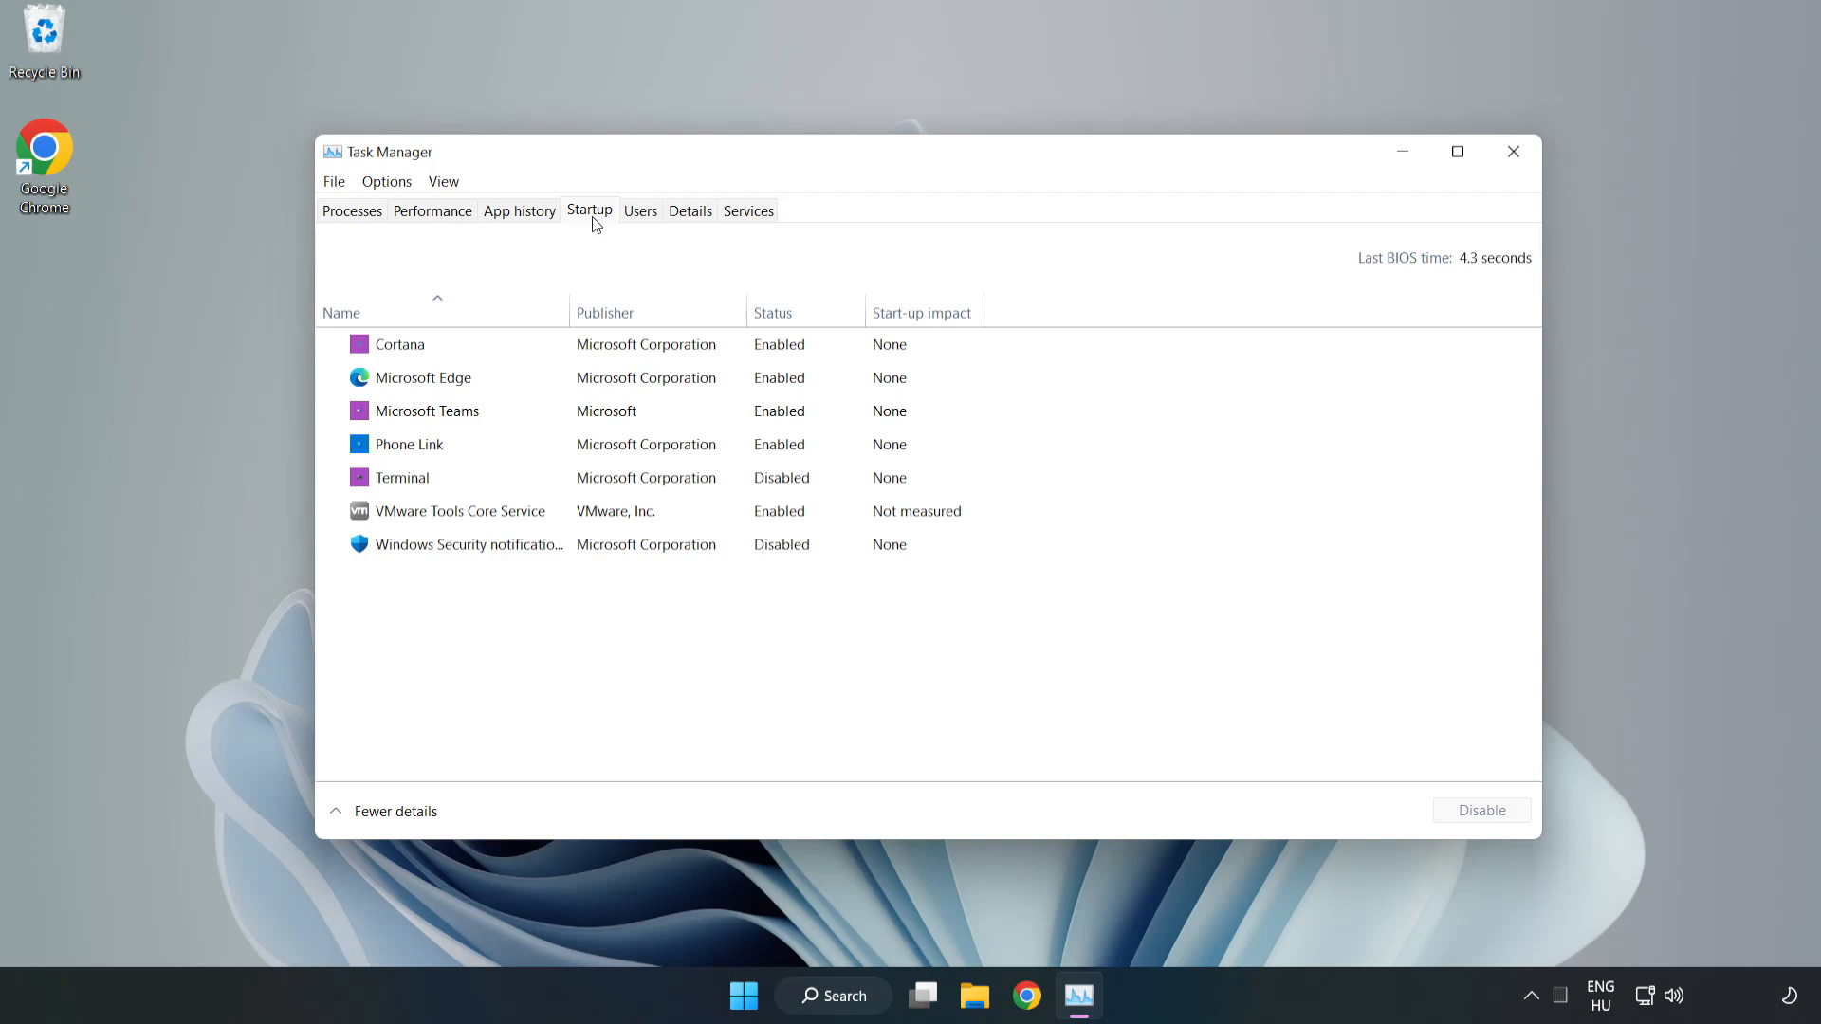
{"action": "left_click", "coordinate": [400, 343]}
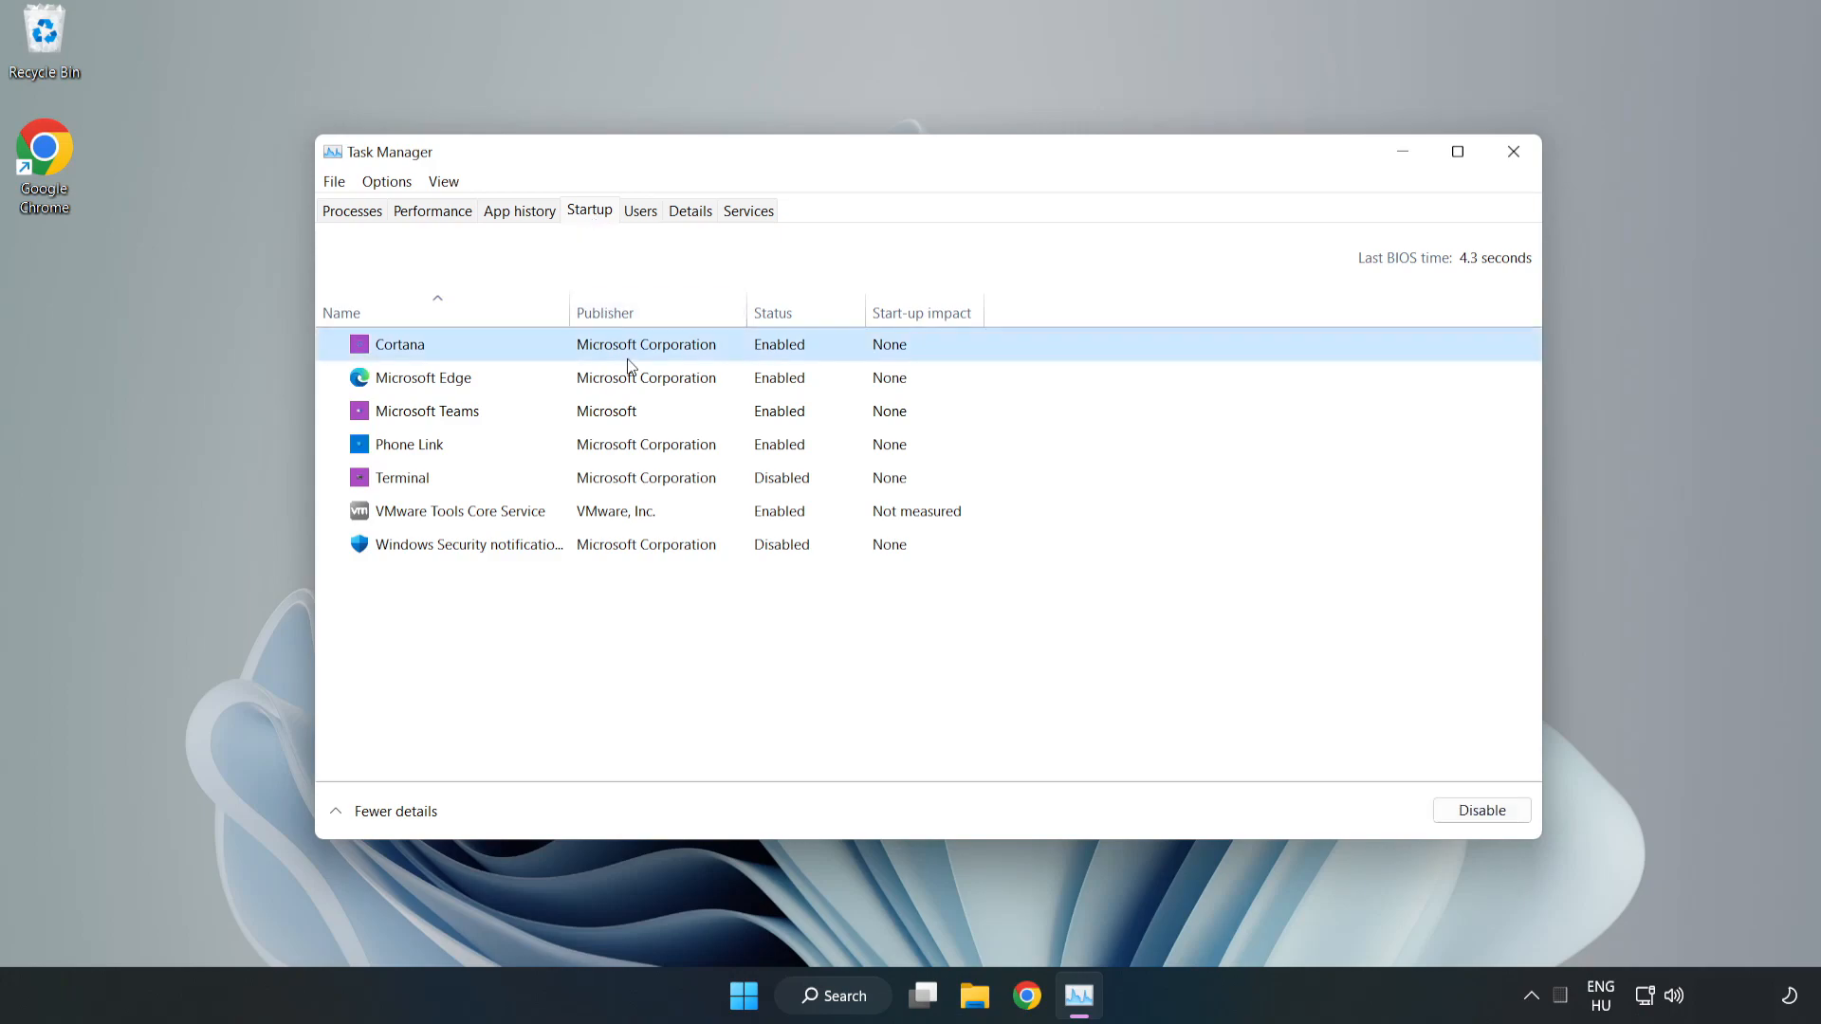
{"action": "left_click", "coordinate": [1481, 809]}
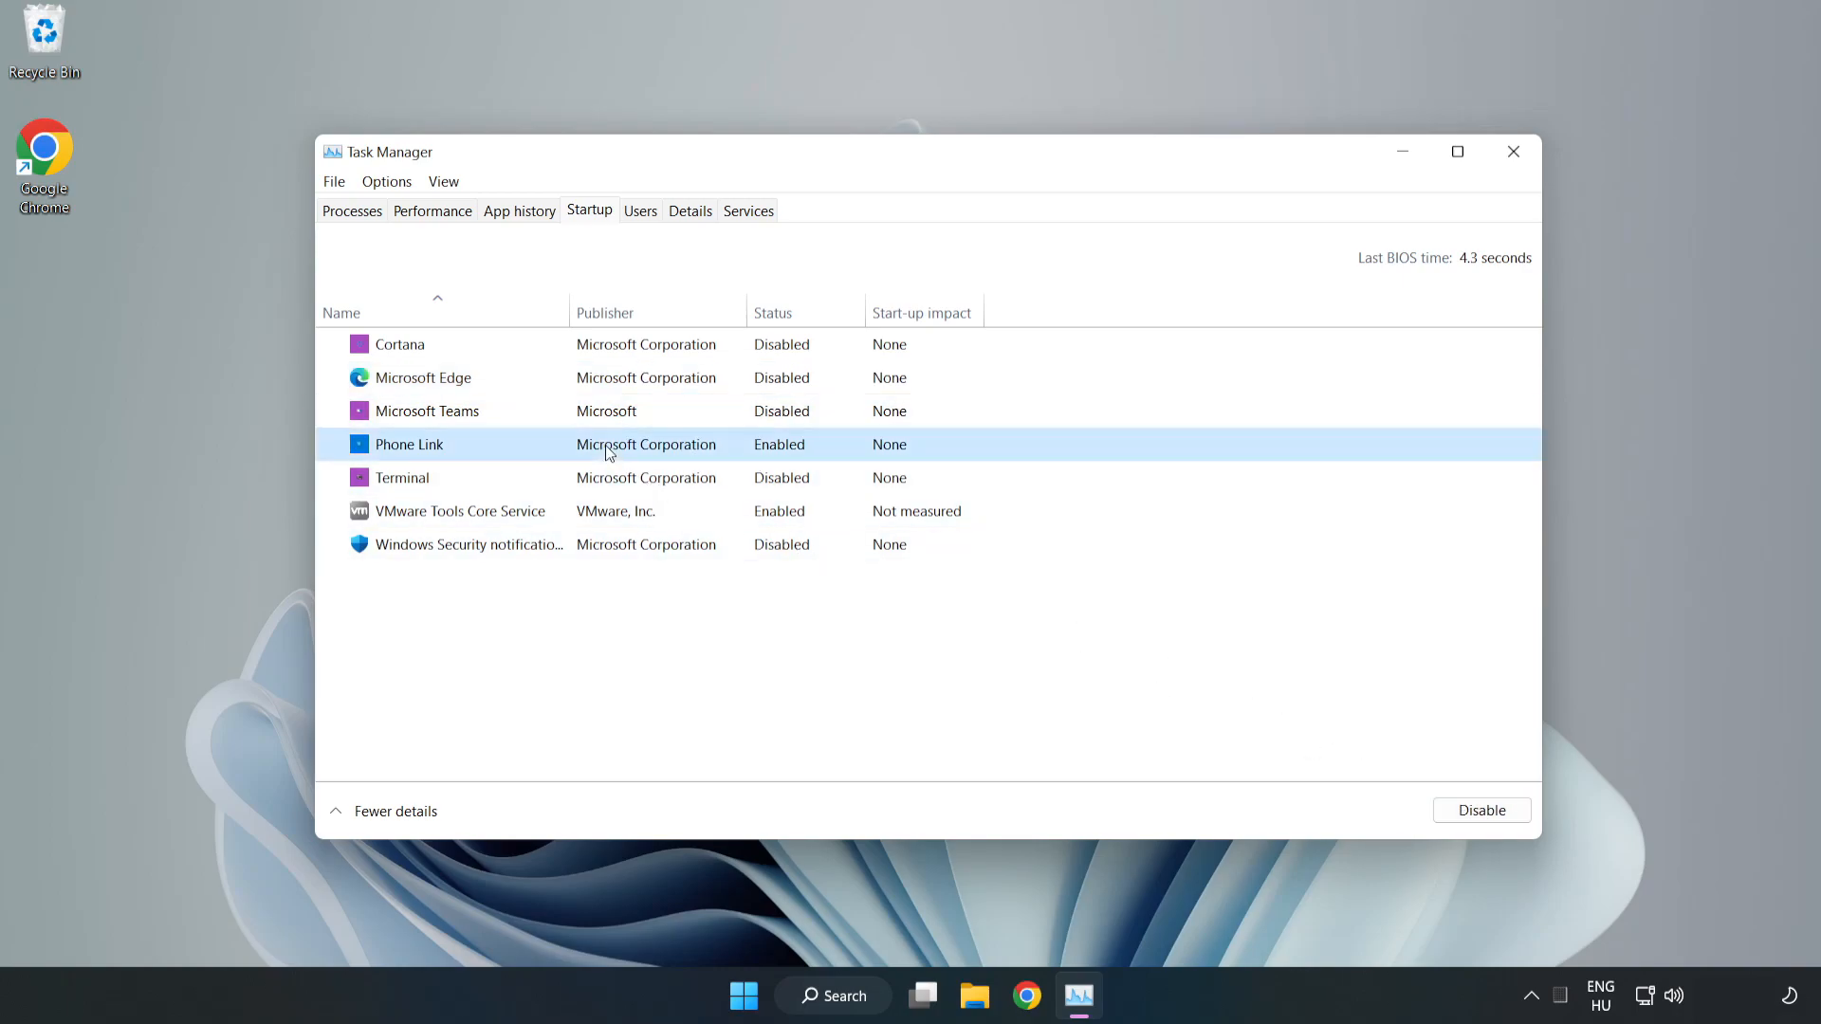
{"action": "left_click", "coordinate": [1481, 810]}
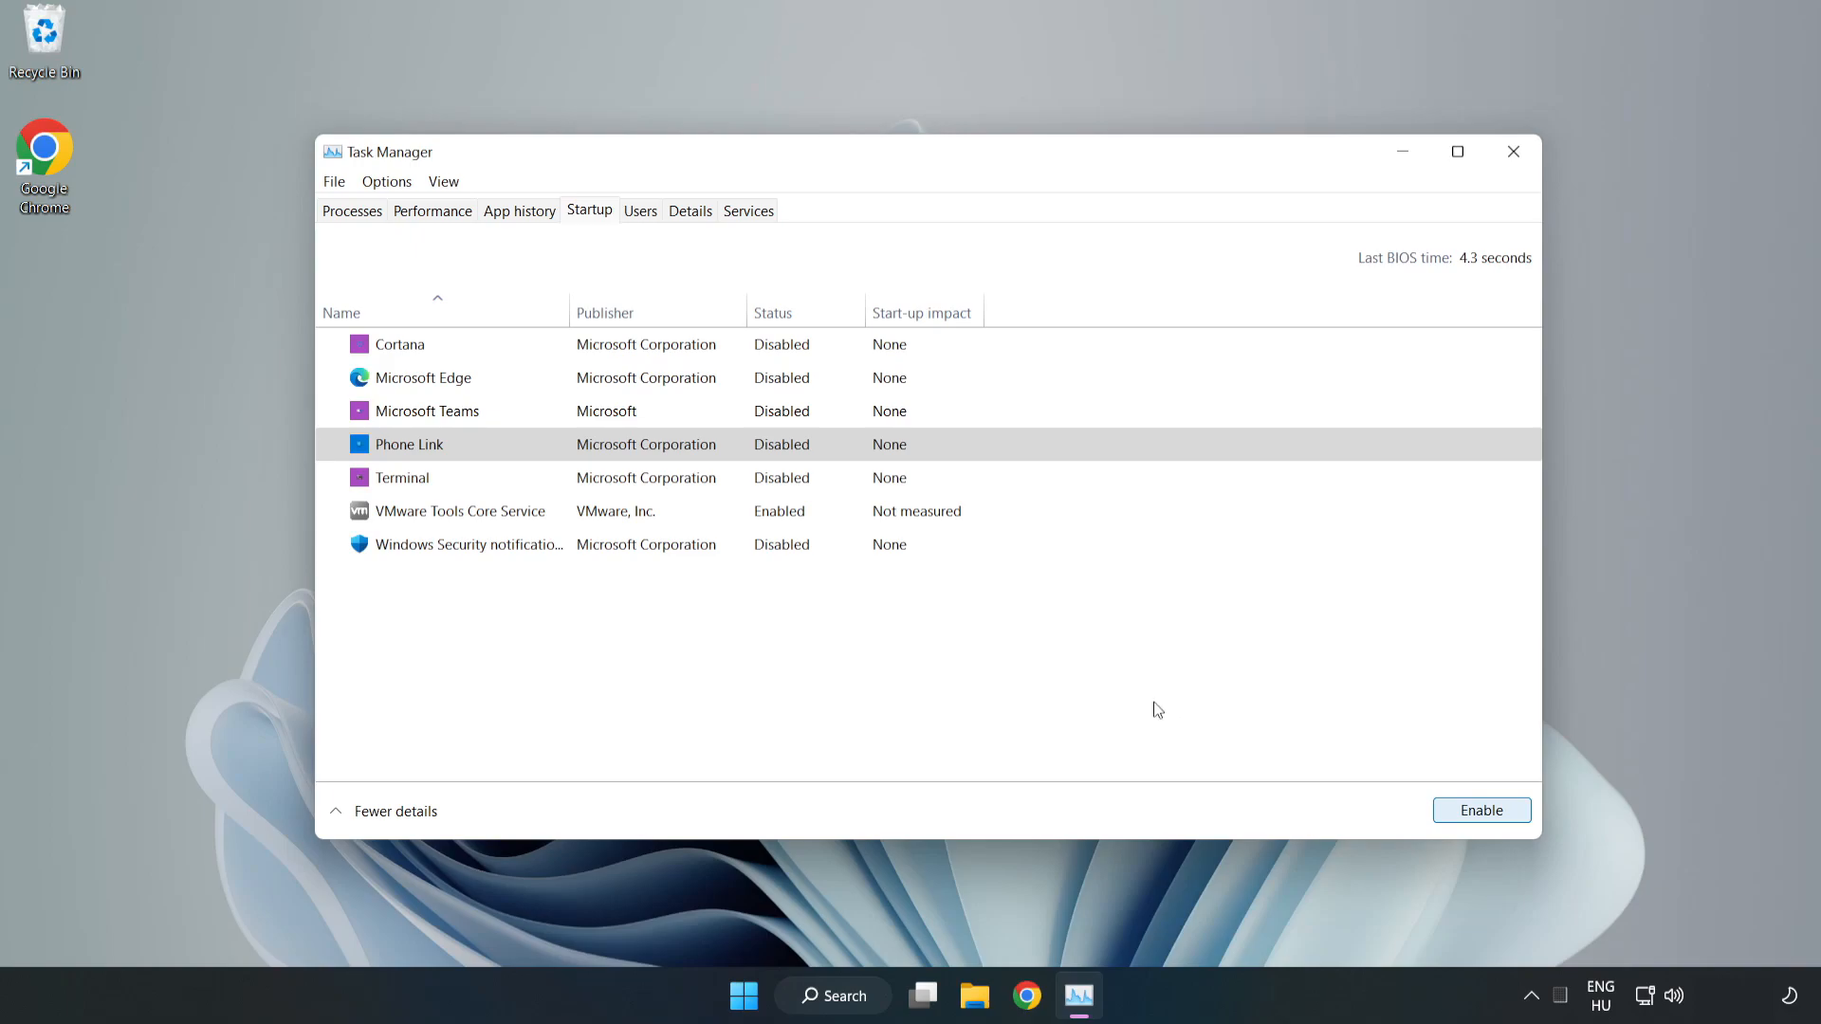
{"action": "mouse_move", "coordinate": [1446, 198]}
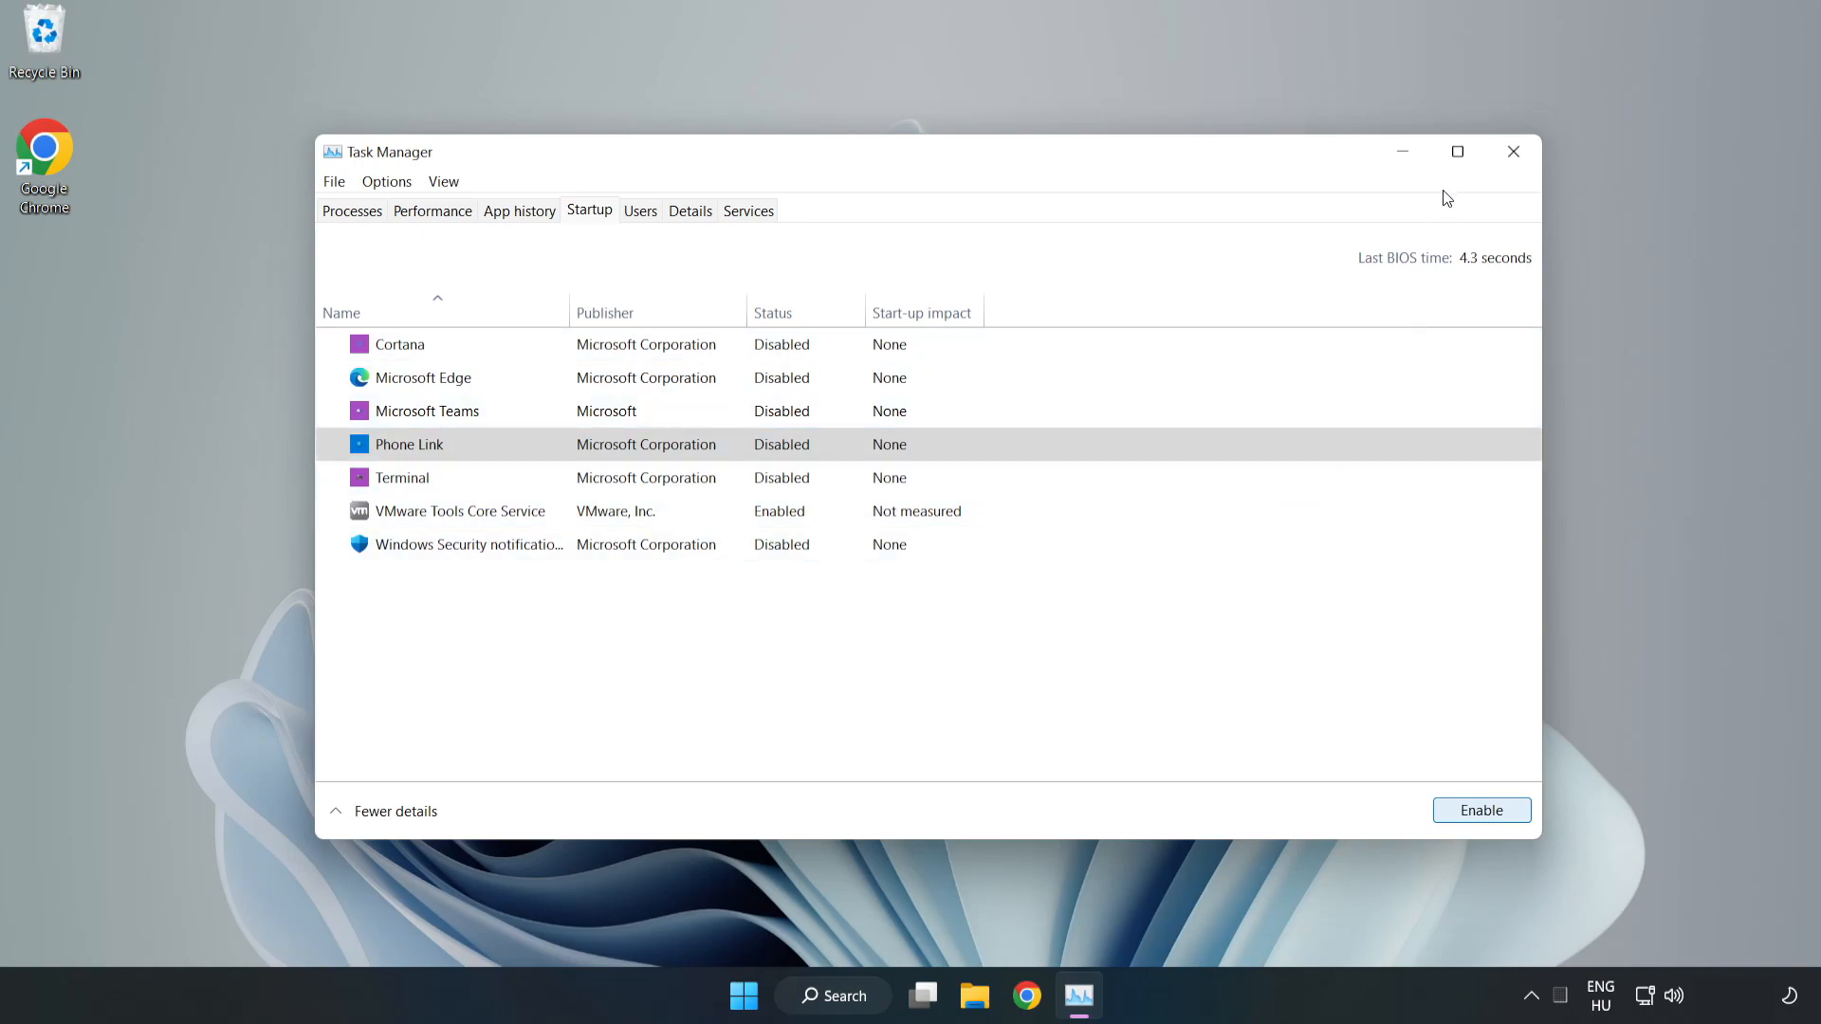
{"action": "mouse_move", "coordinate": [1513, 152]}
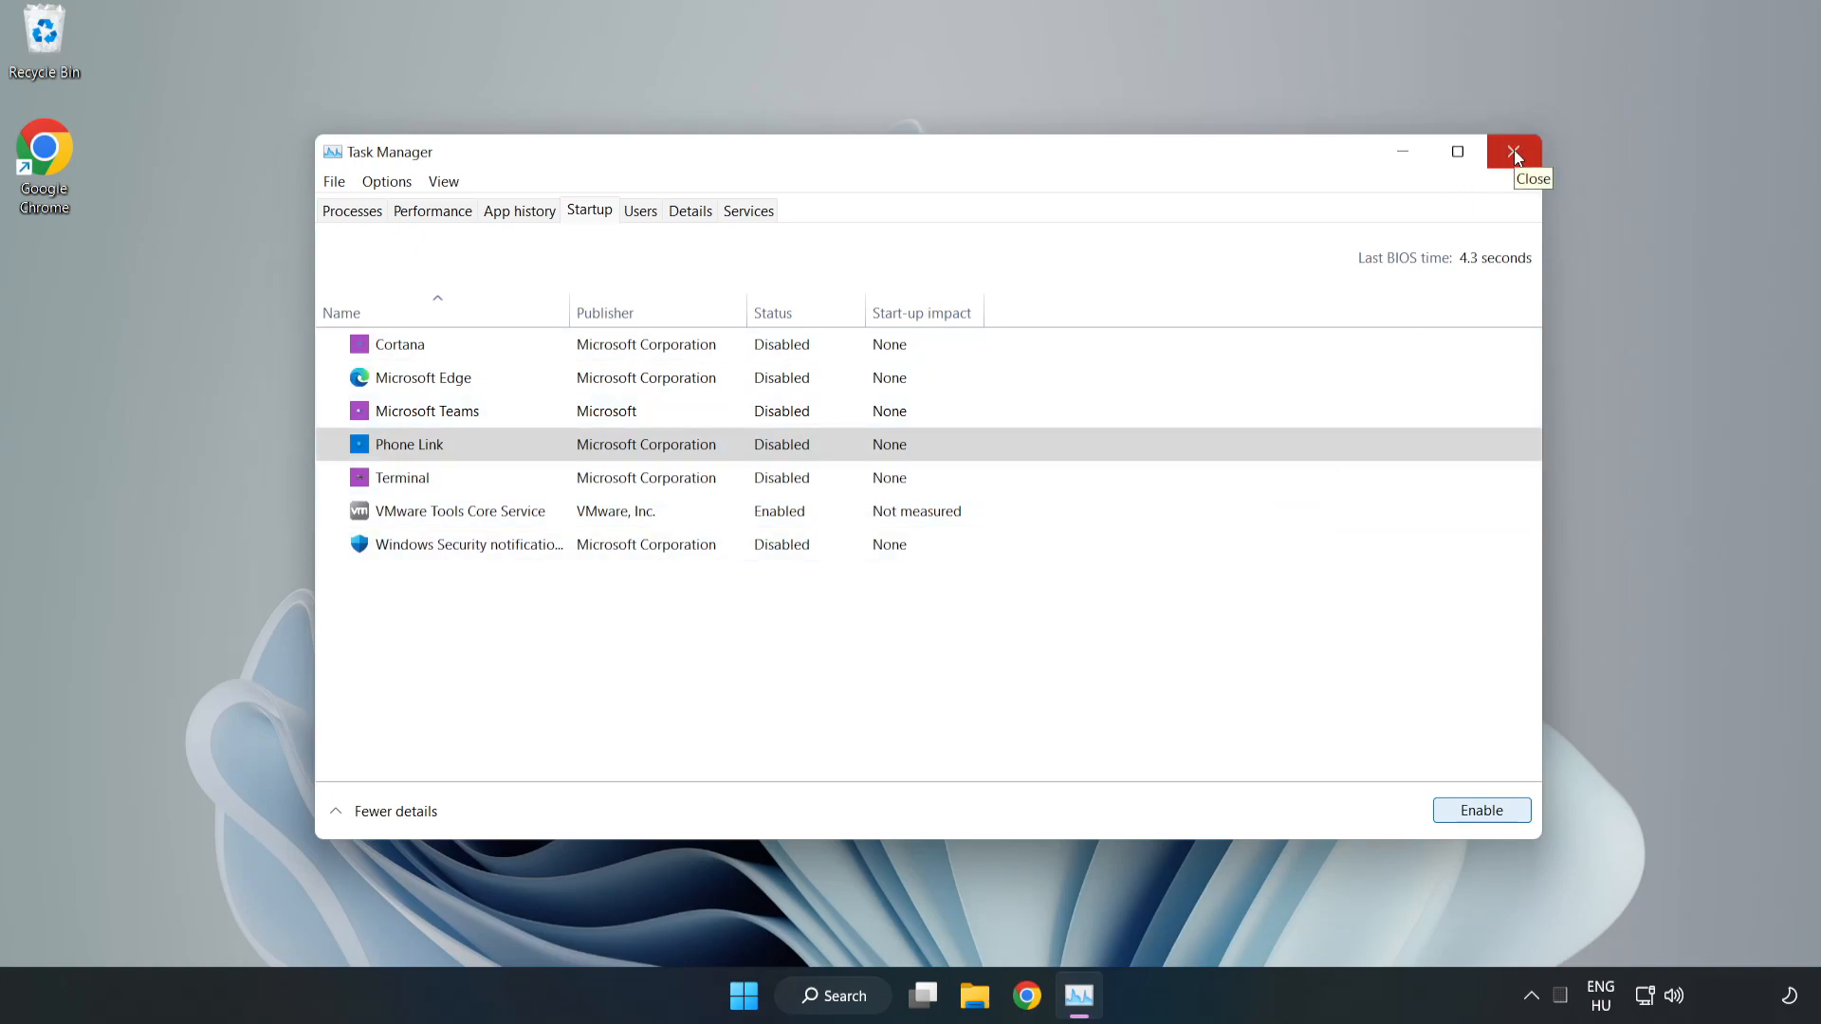
{"action": "left_click", "coordinate": [1513, 152]}
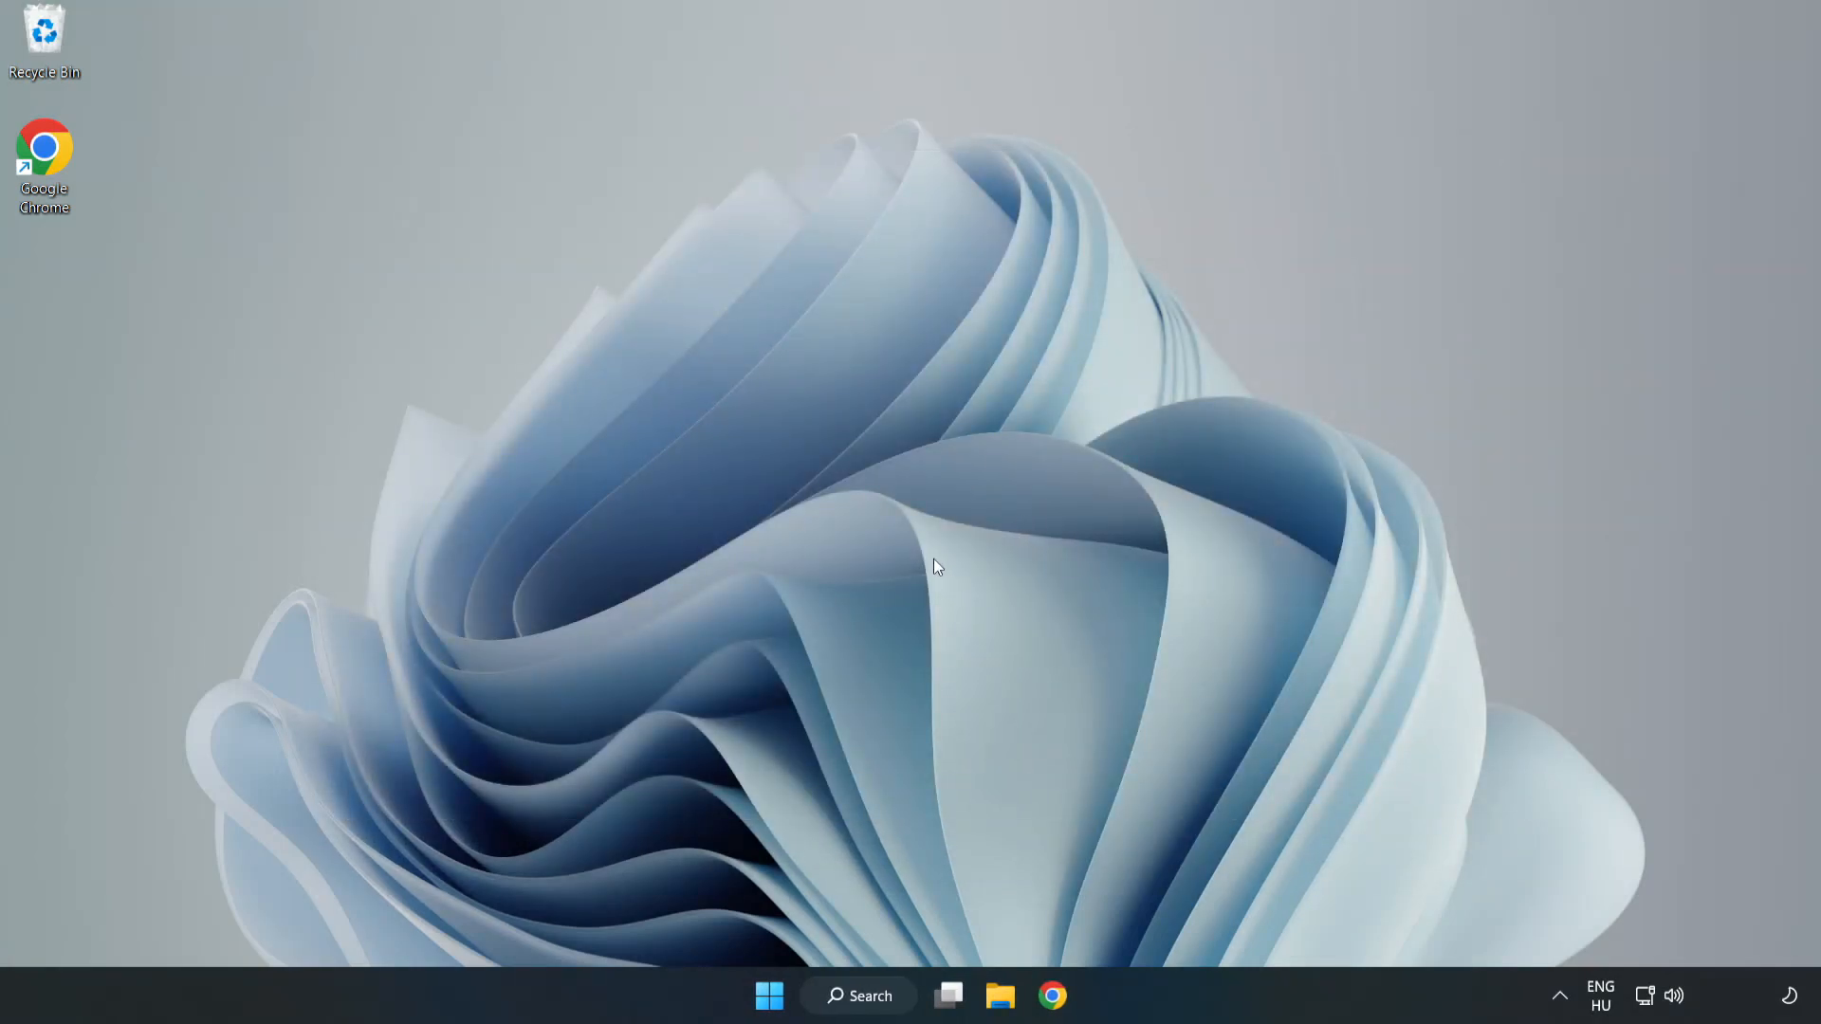
Step: Search for cmd and launch Command Prompt with Run as administrator
{"action": "left_click", "coordinate": [857, 996]}
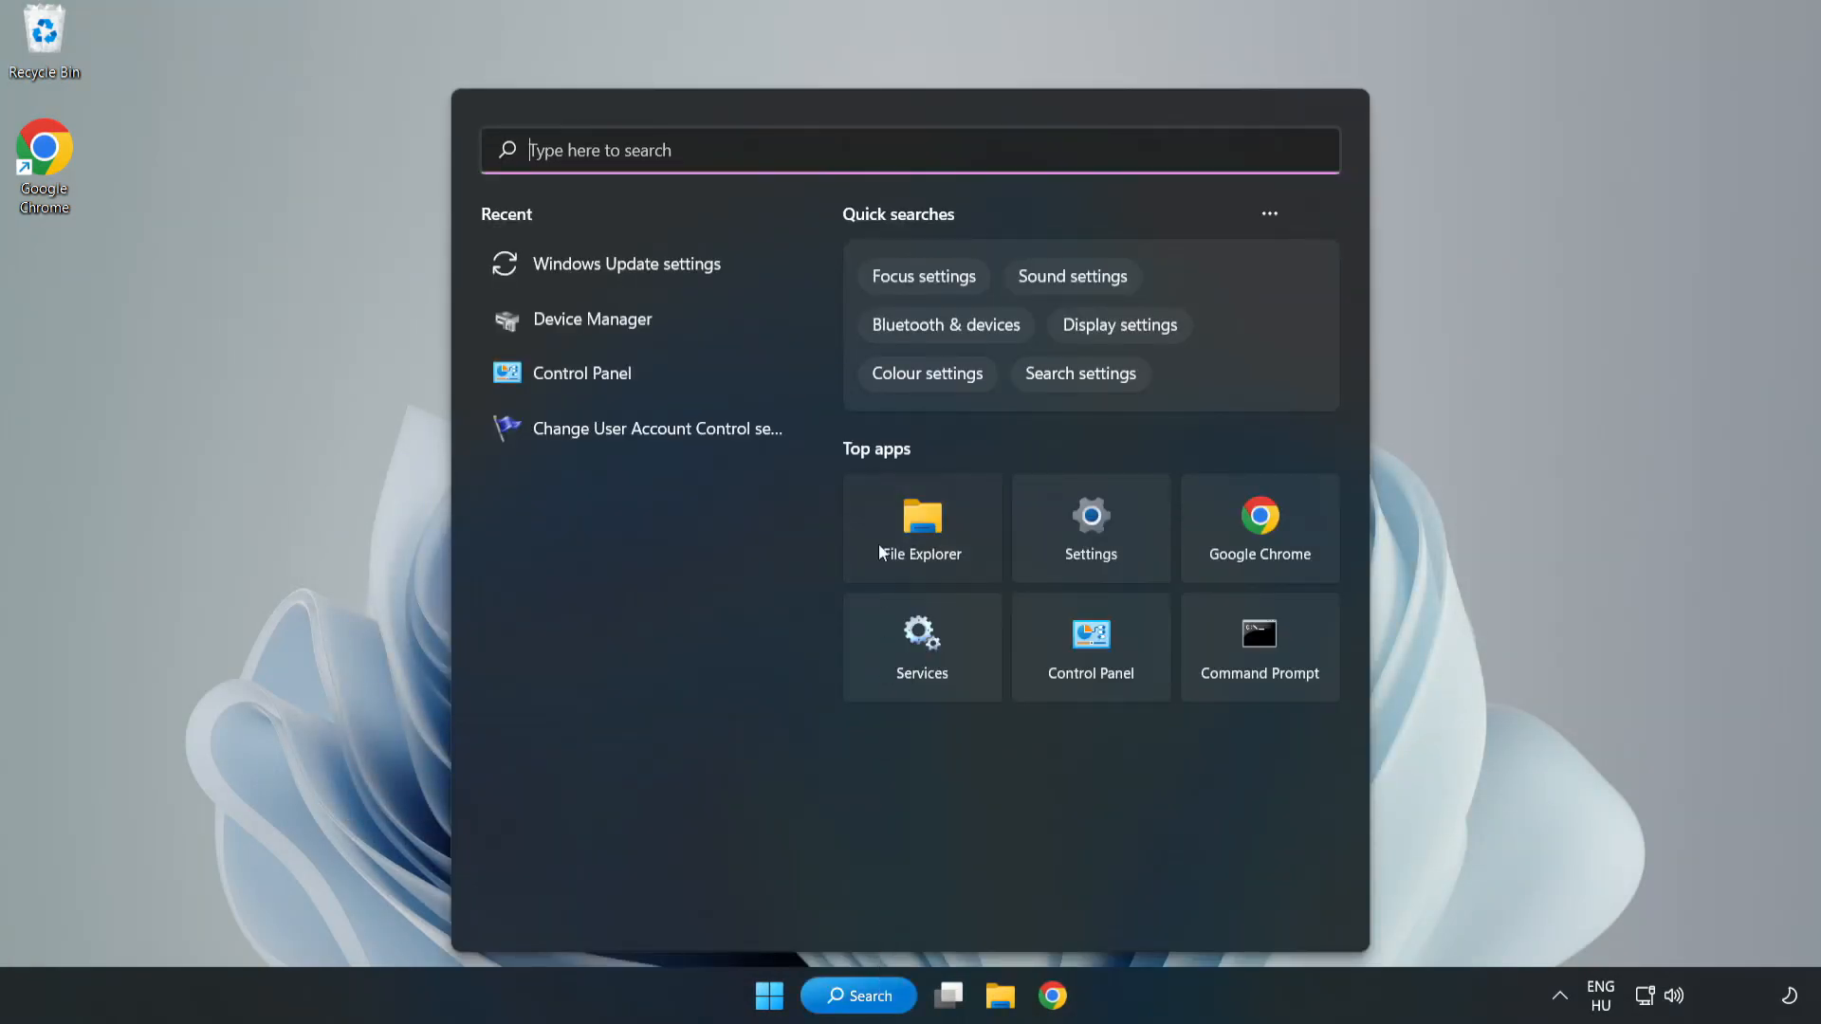
{"action": "type", "text": "Control Panel"}
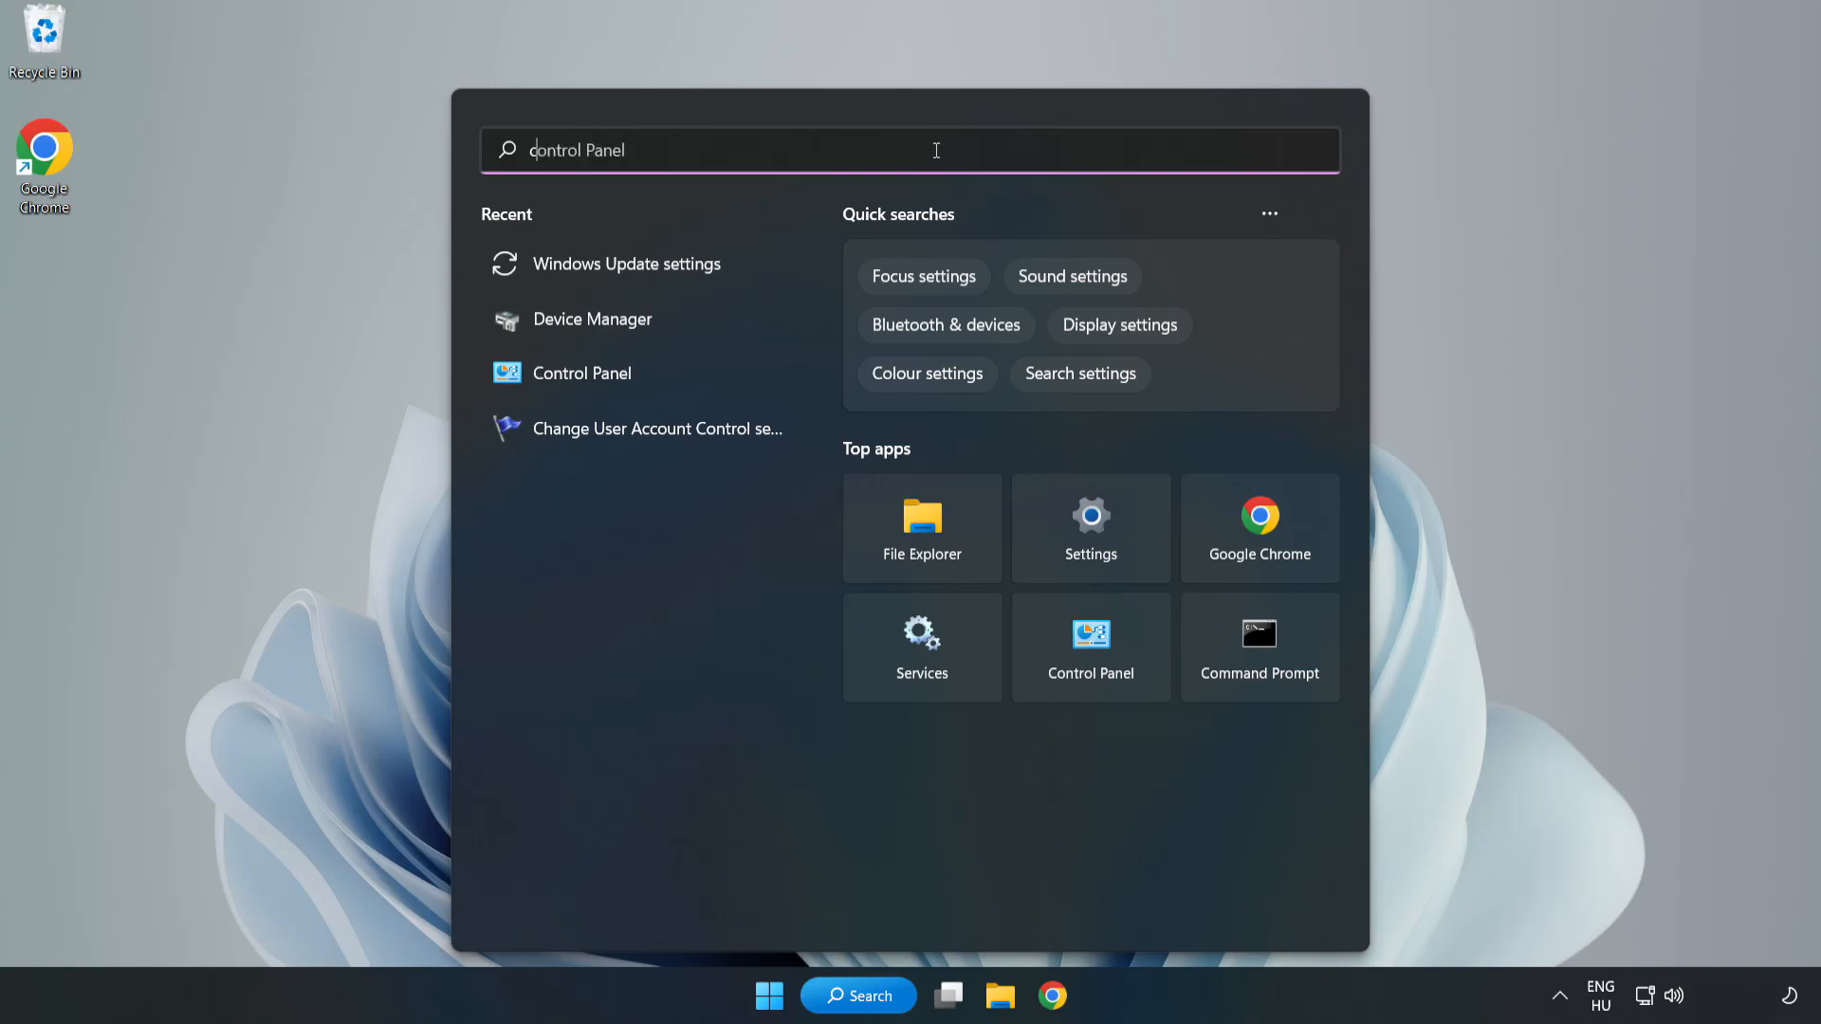
{"action": "type", "text": "cmd"}
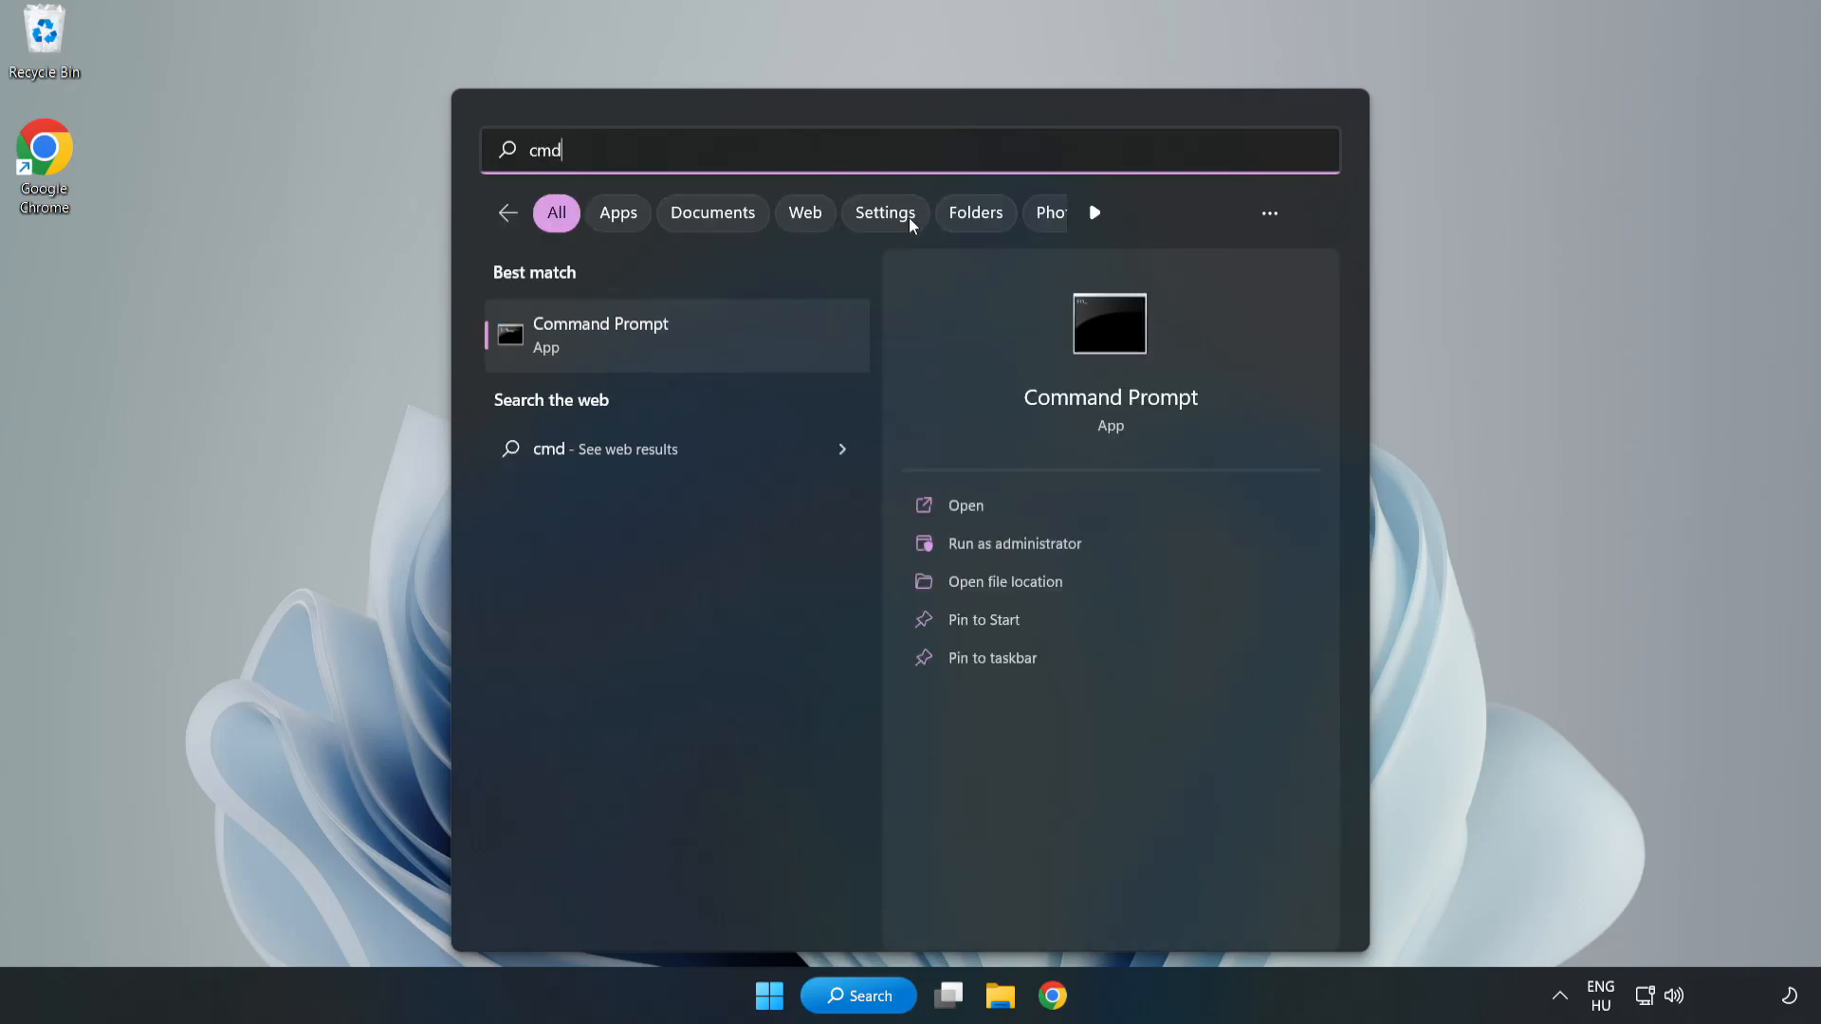
{"action": "mouse_move", "coordinate": [715, 343]}
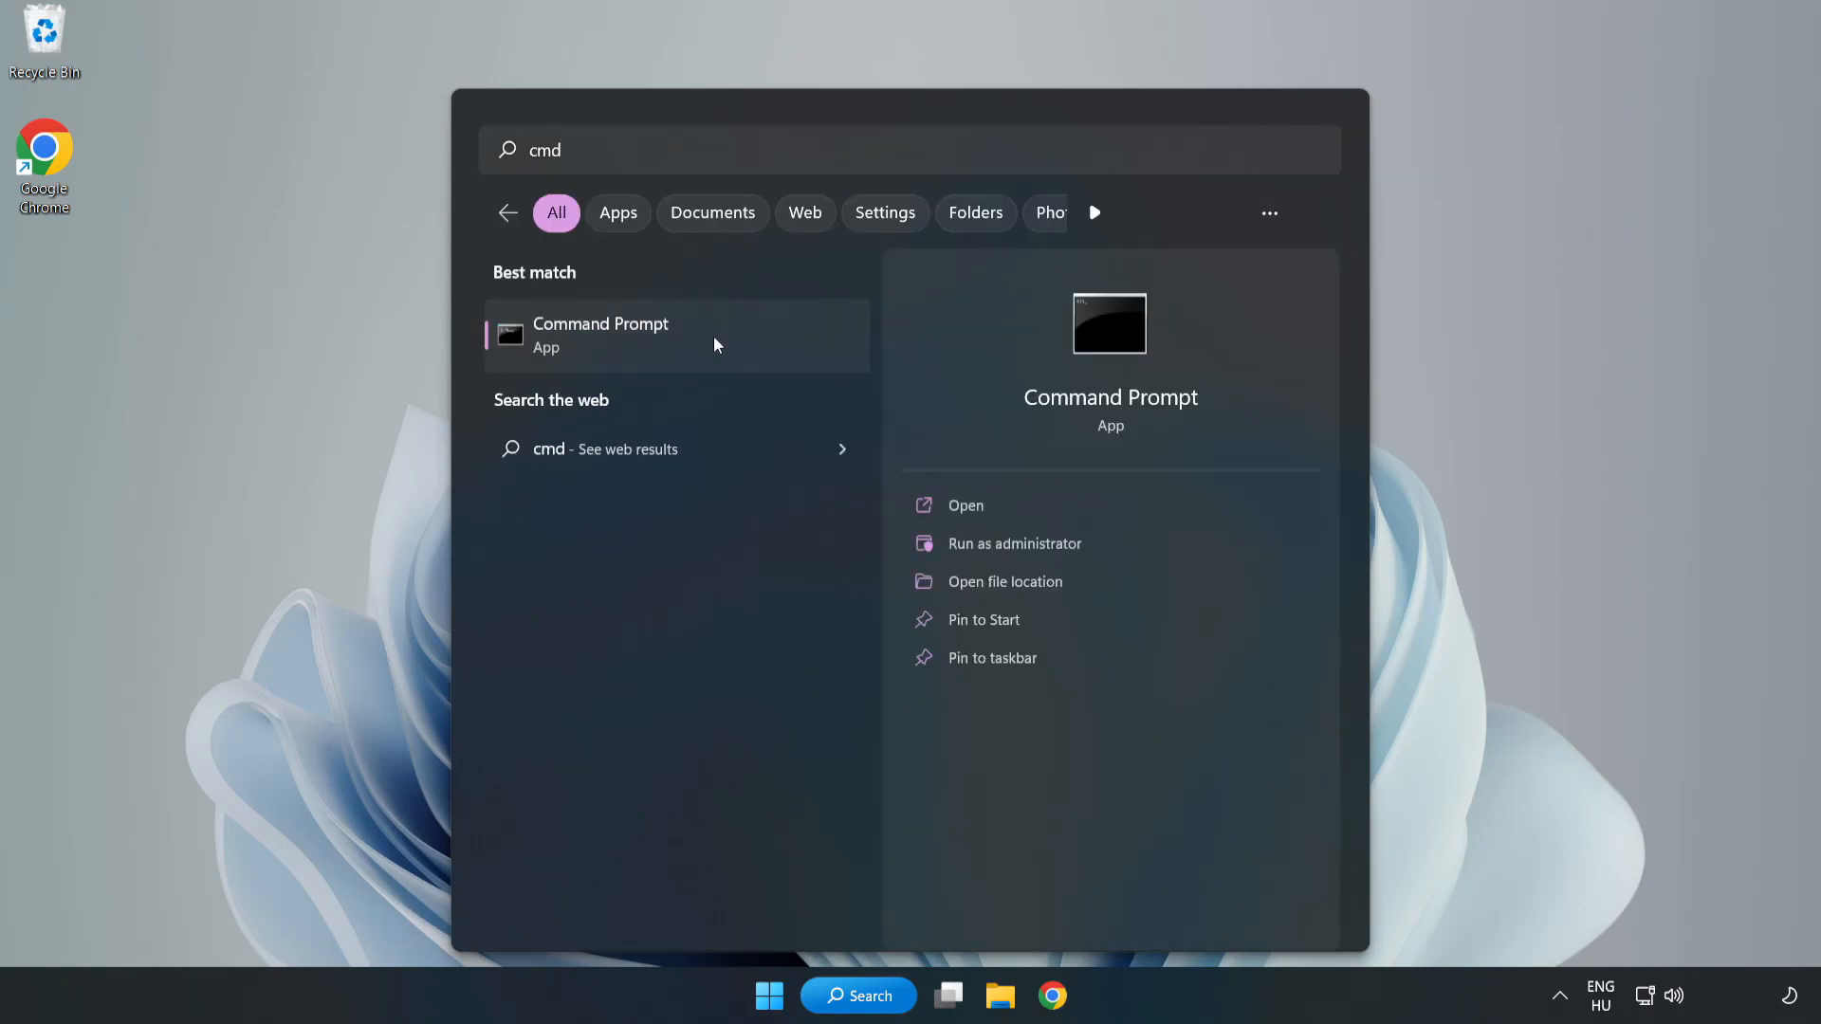
{"action": "right_click", "coordinate": [639, 335]}
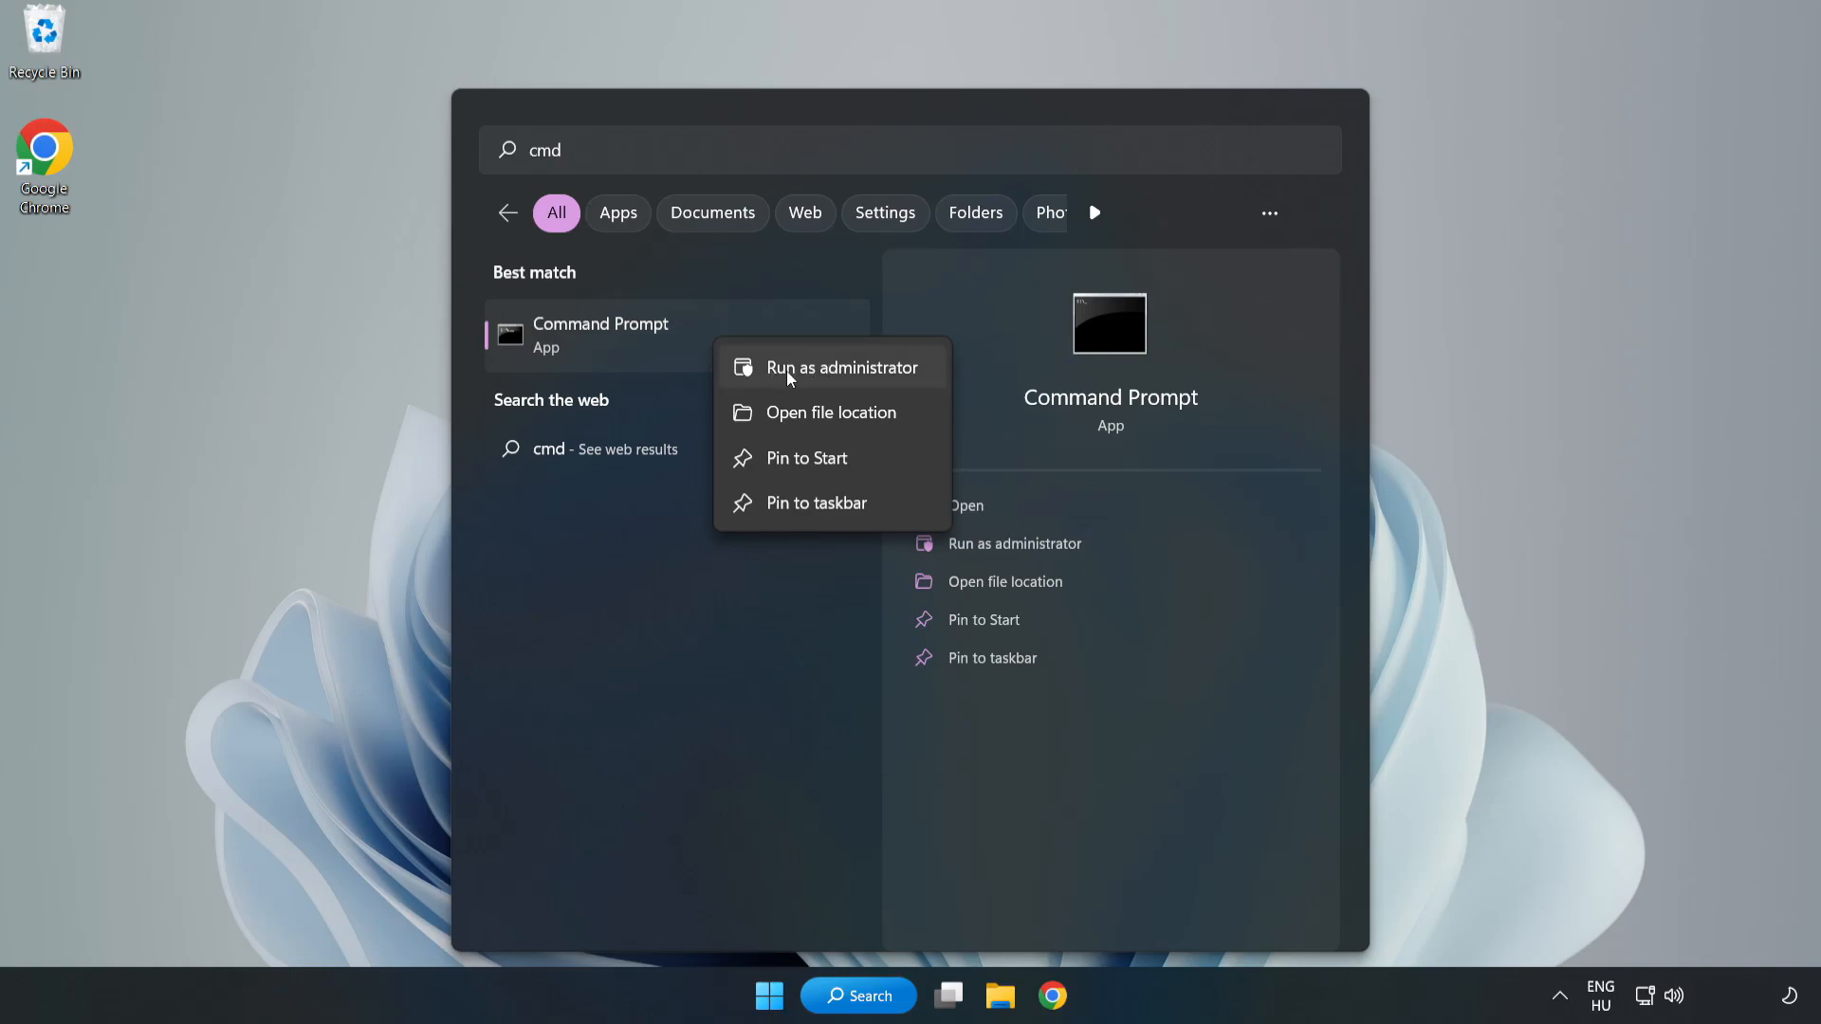
{"action": "left_click", "coordinate": [831, 366]}
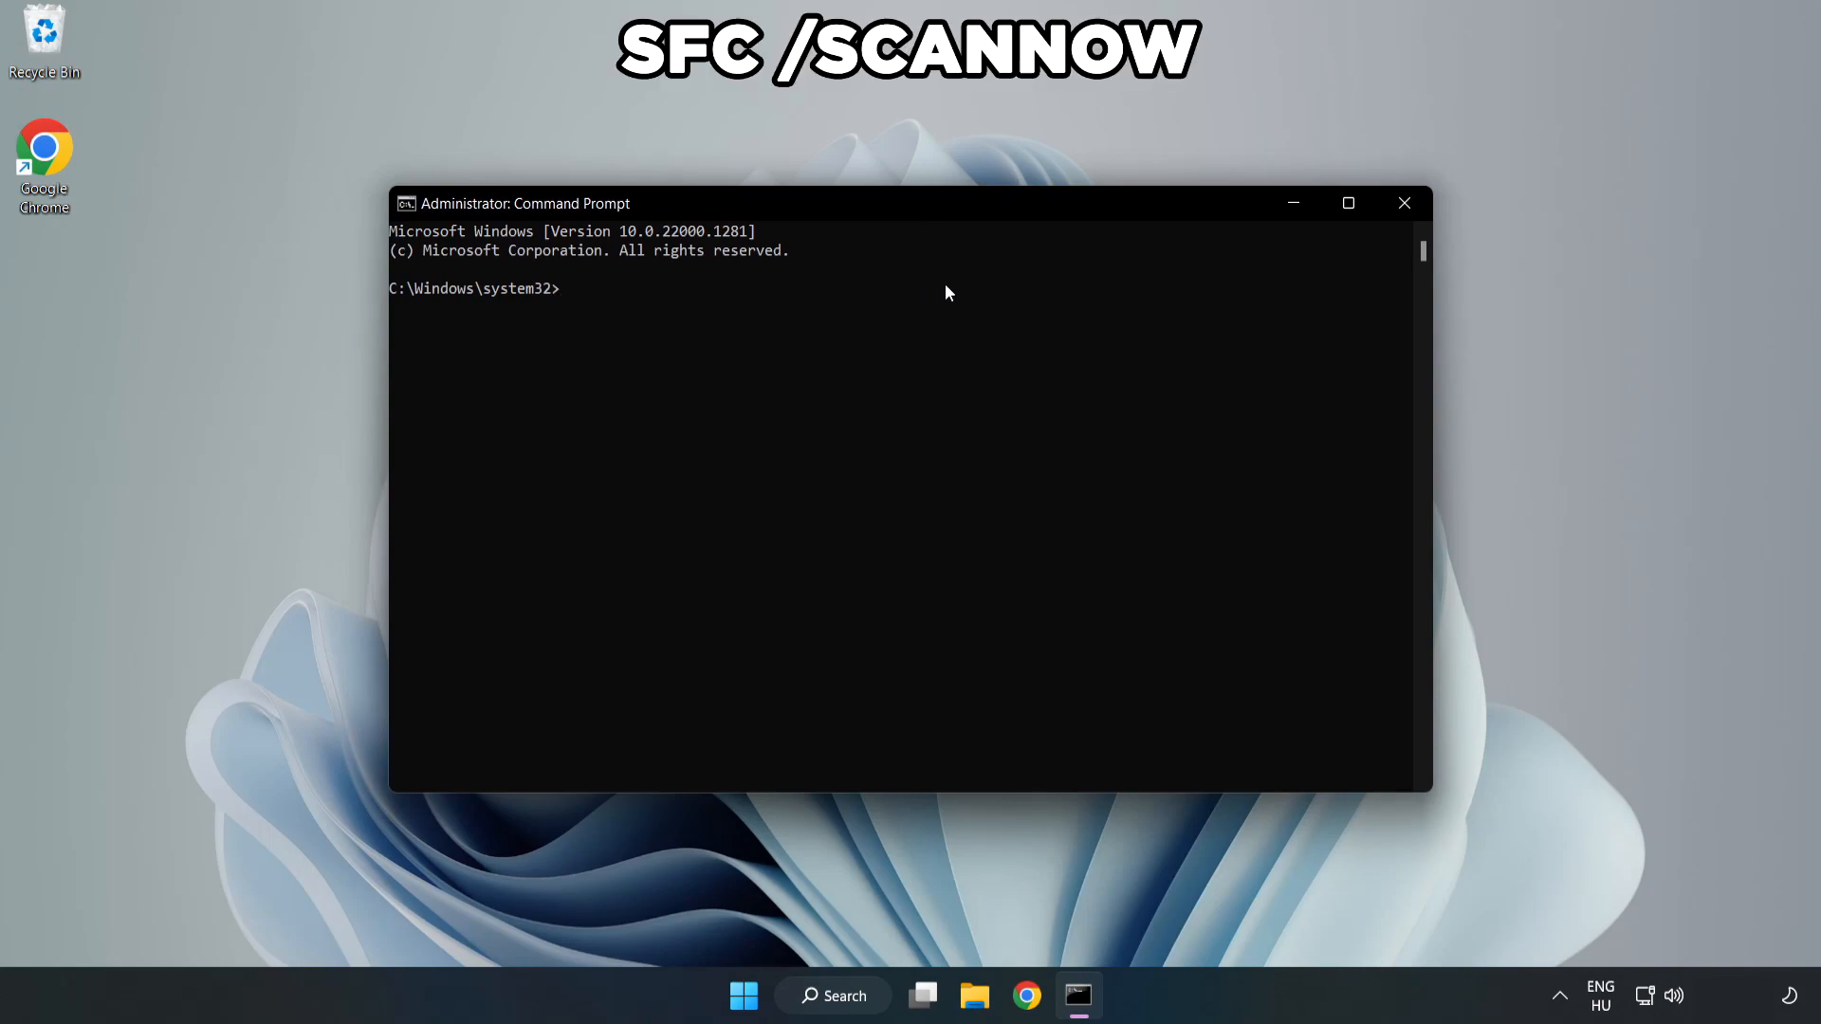
Step: Run sfc /scannow to completion, then close the Command Prompt window
{"action": "type", "text": "sfc /"}
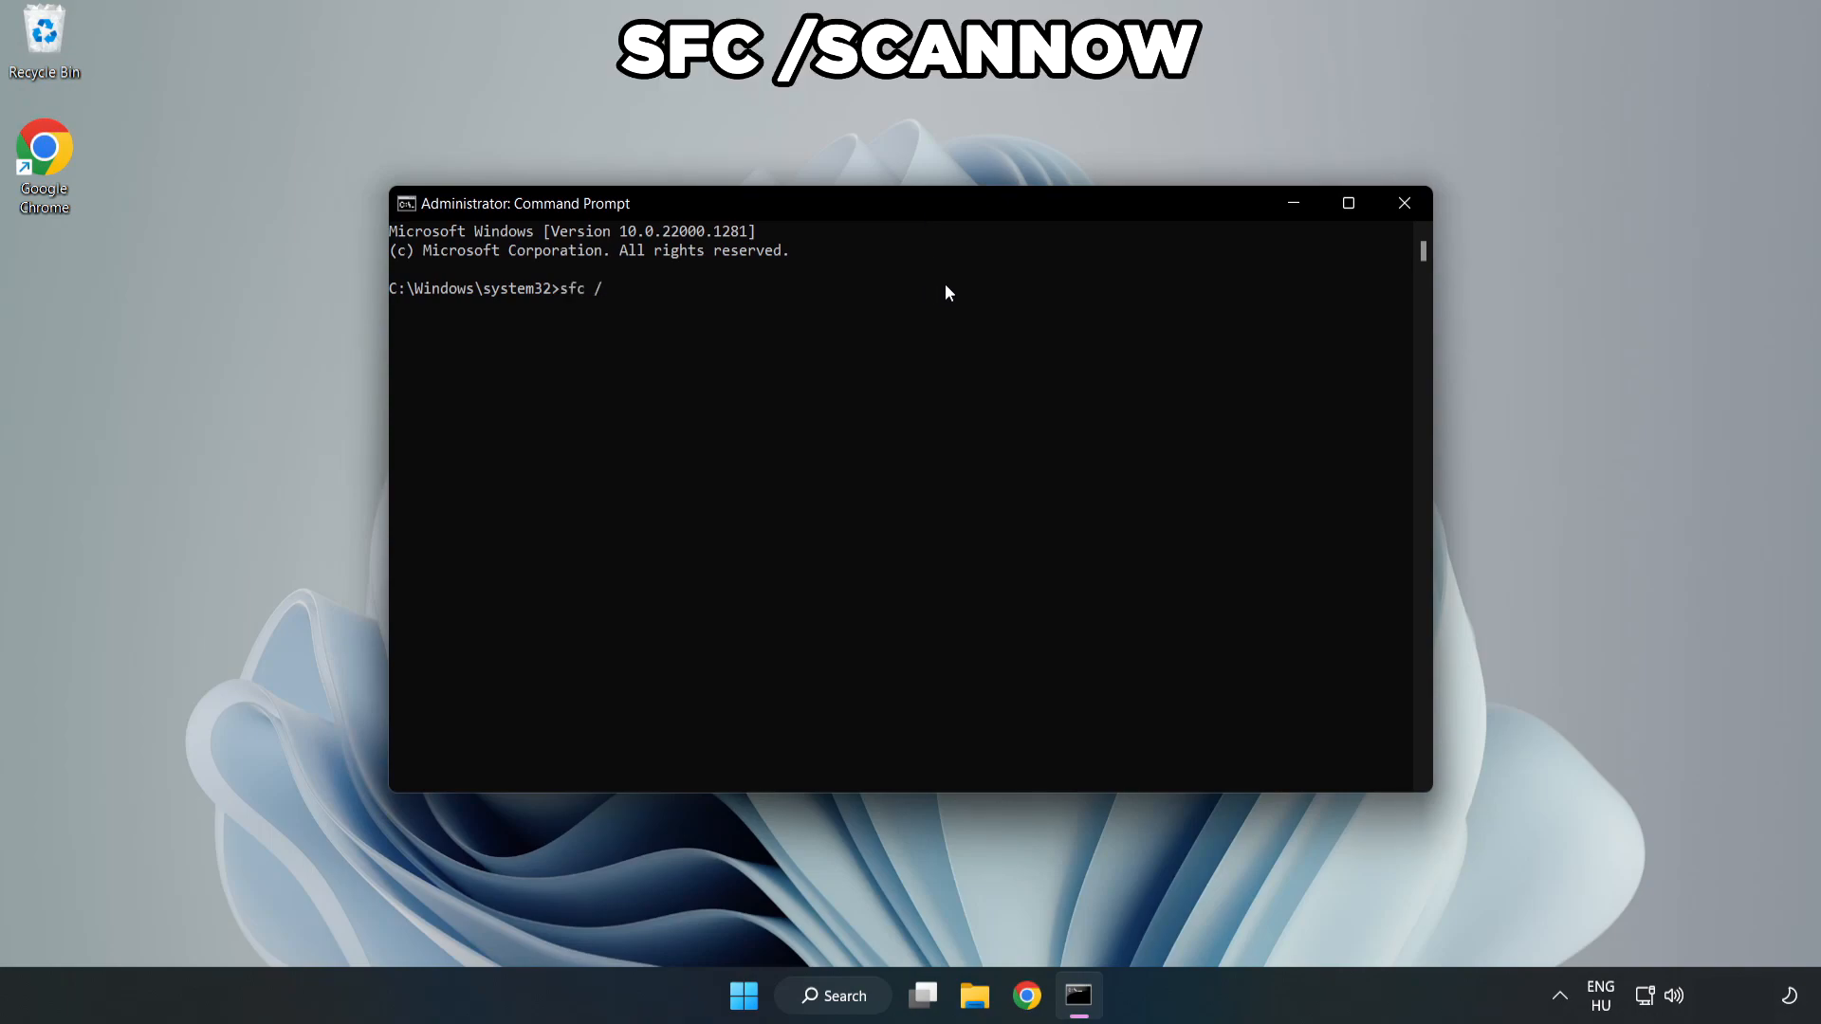
{"action": "type", "text": "scannow"}
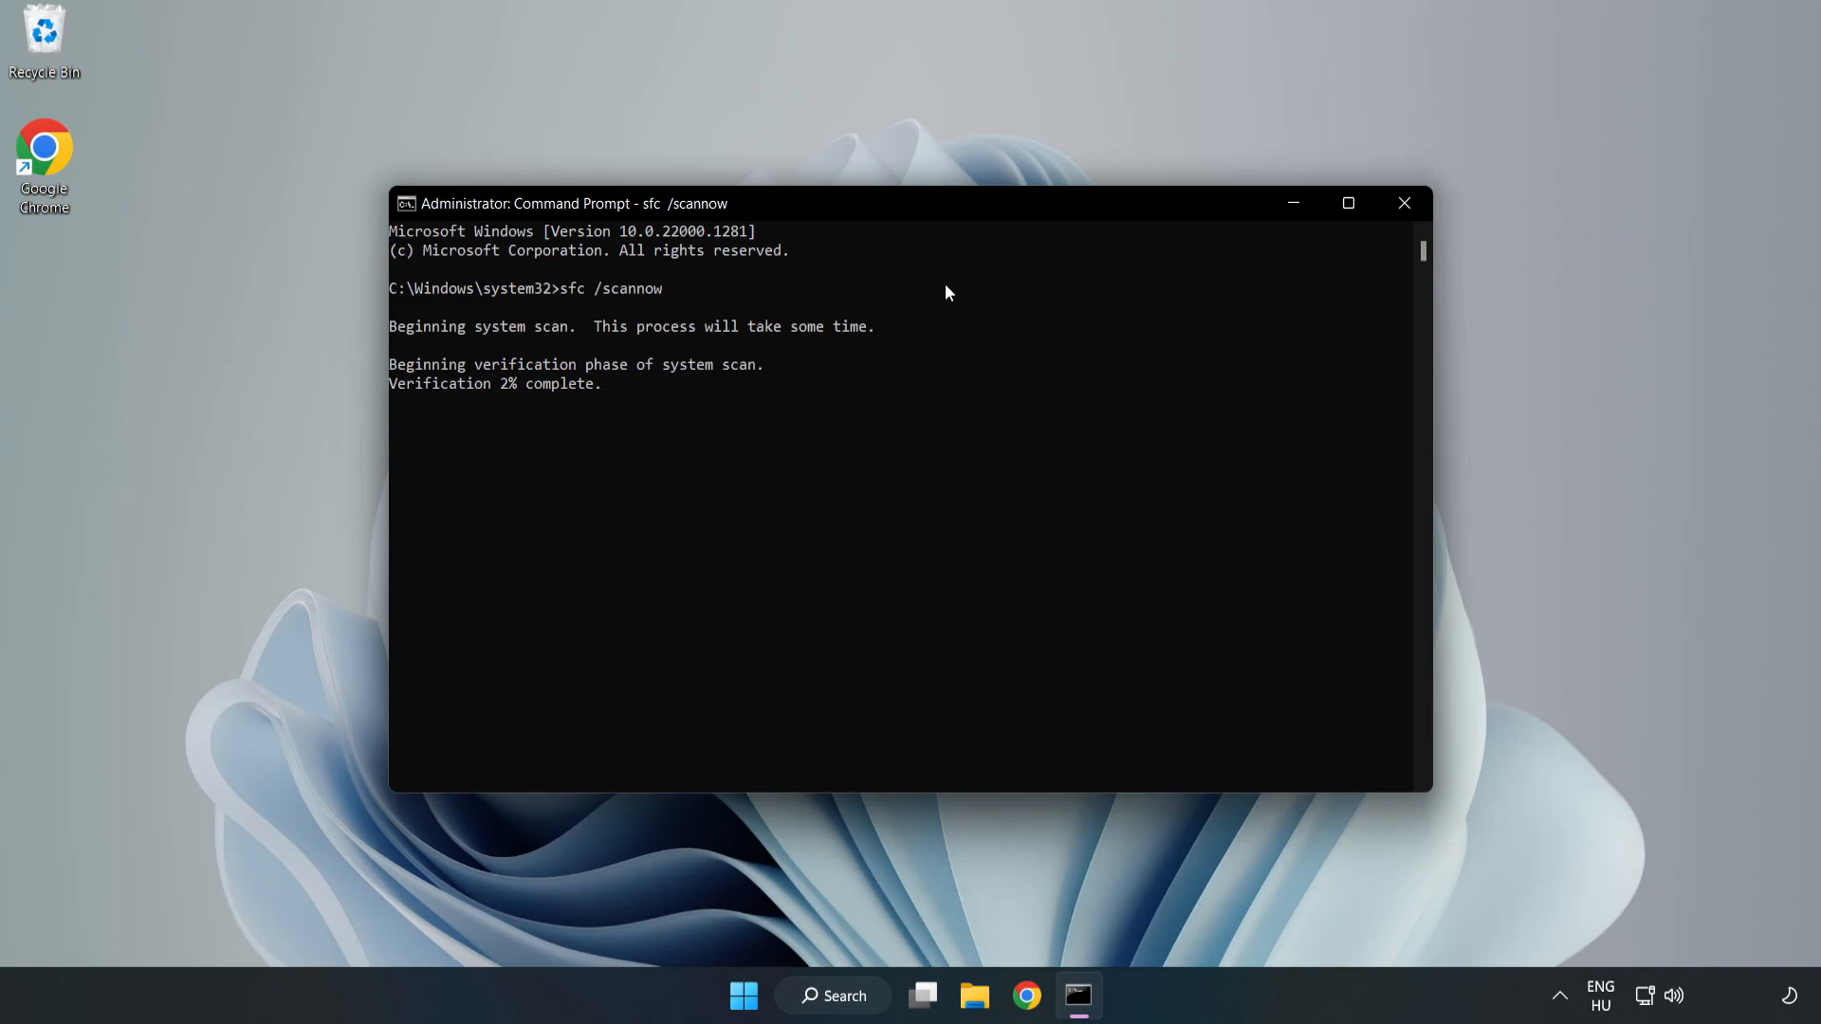
{"action": "mouse_move", "coordinate": [905, 376]}
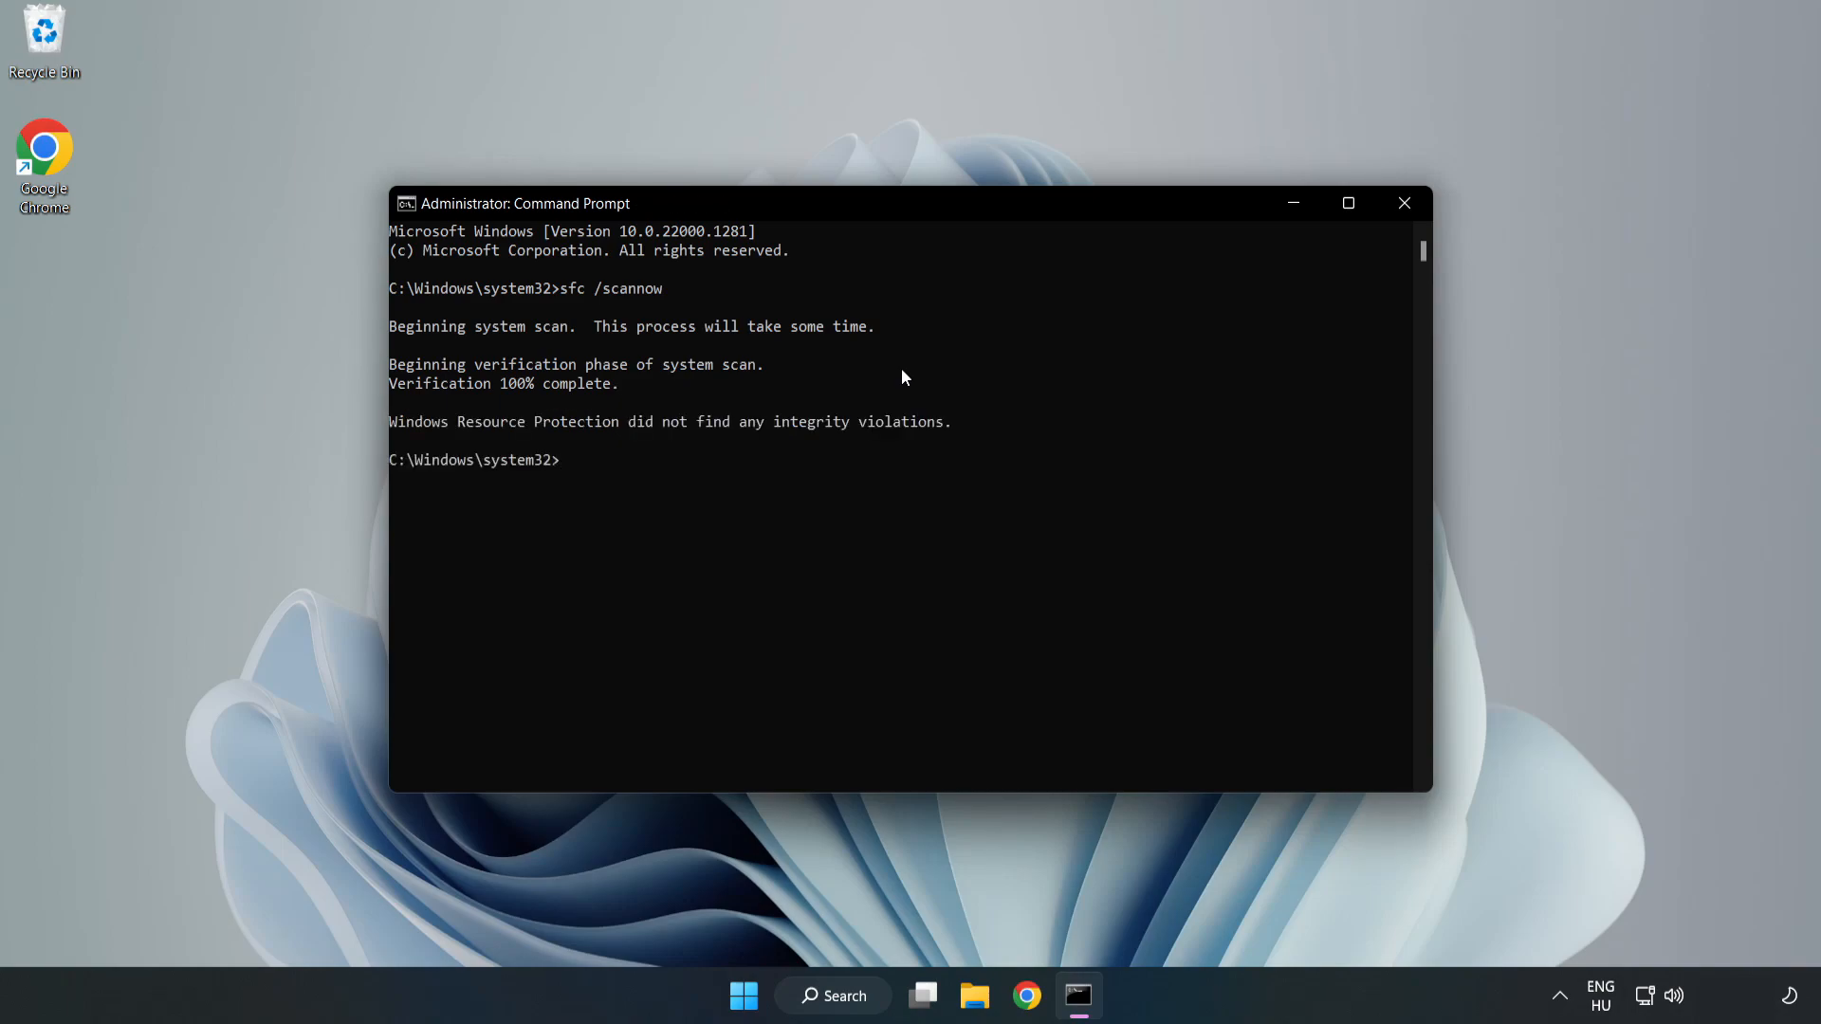
{"action": "mouse_move", "coordinate": [1404, 203]}
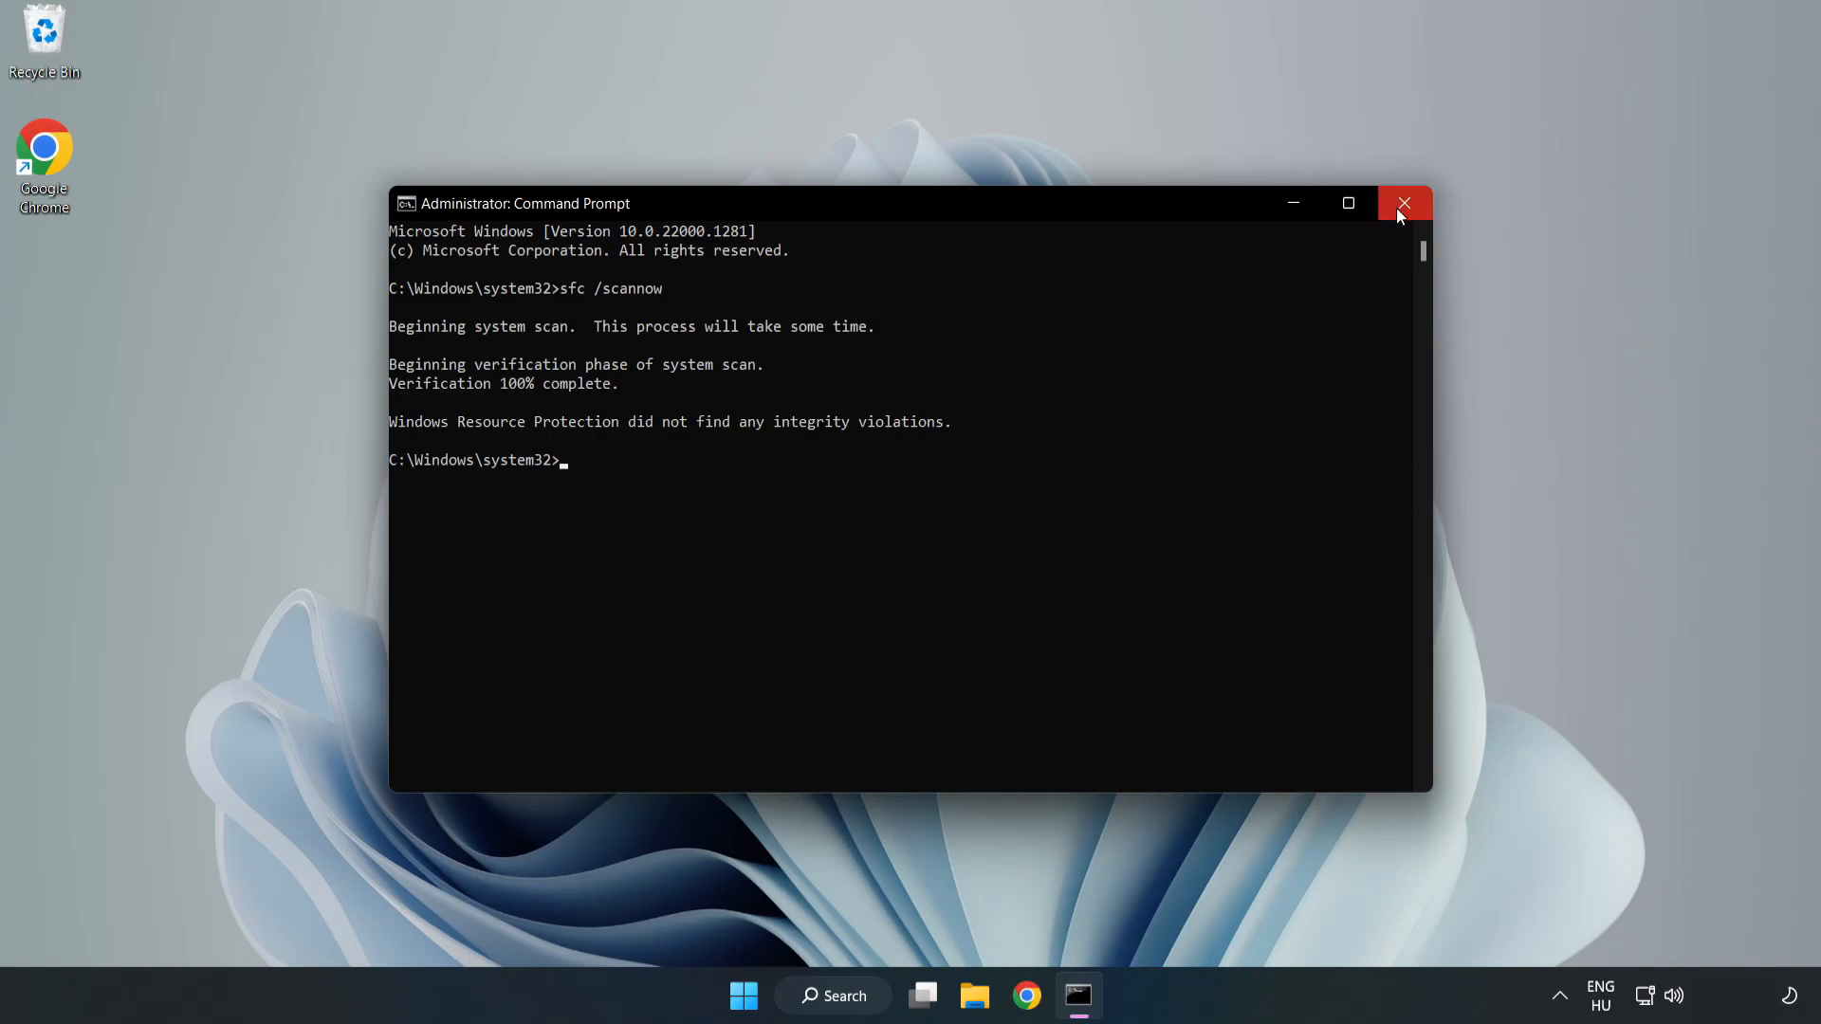
{"action": "left_click", "coordinate": [1403, 203]}
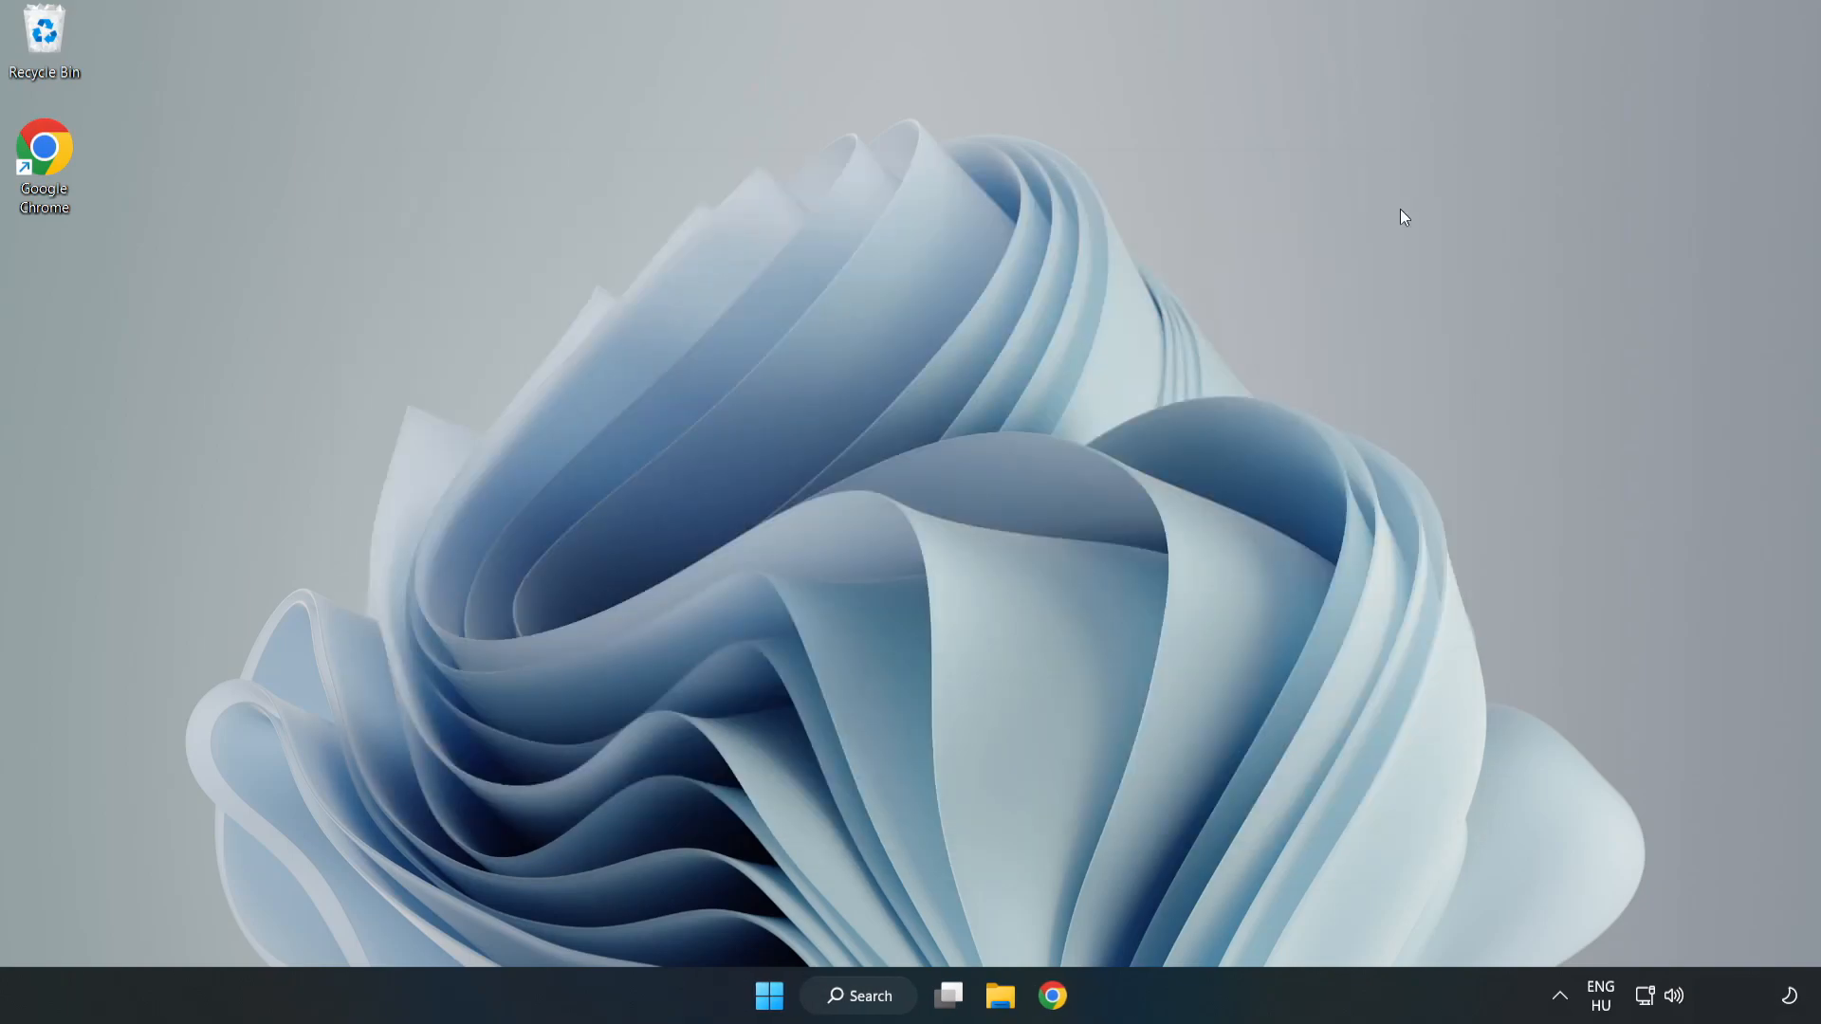
{"action": "mouse_move", "coordinate": [1122, 434]}
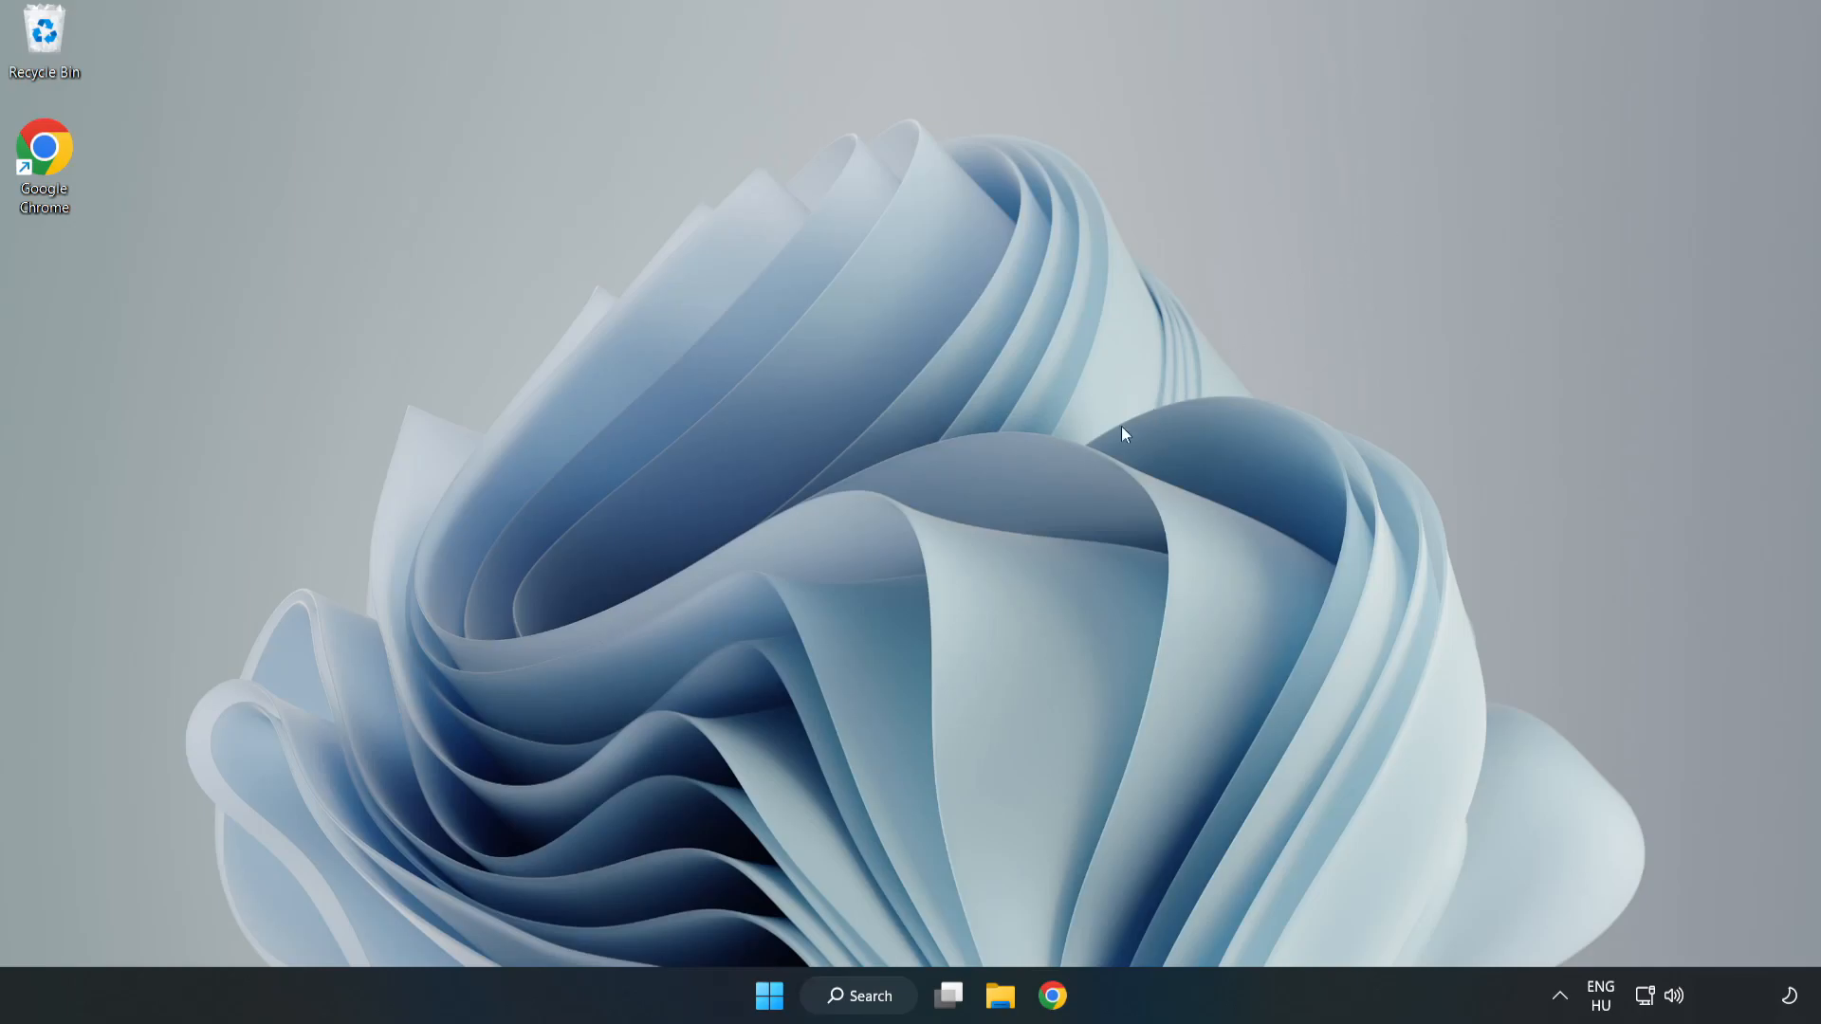
{"action": "mouse_move", "coordinate": [908, 857]}
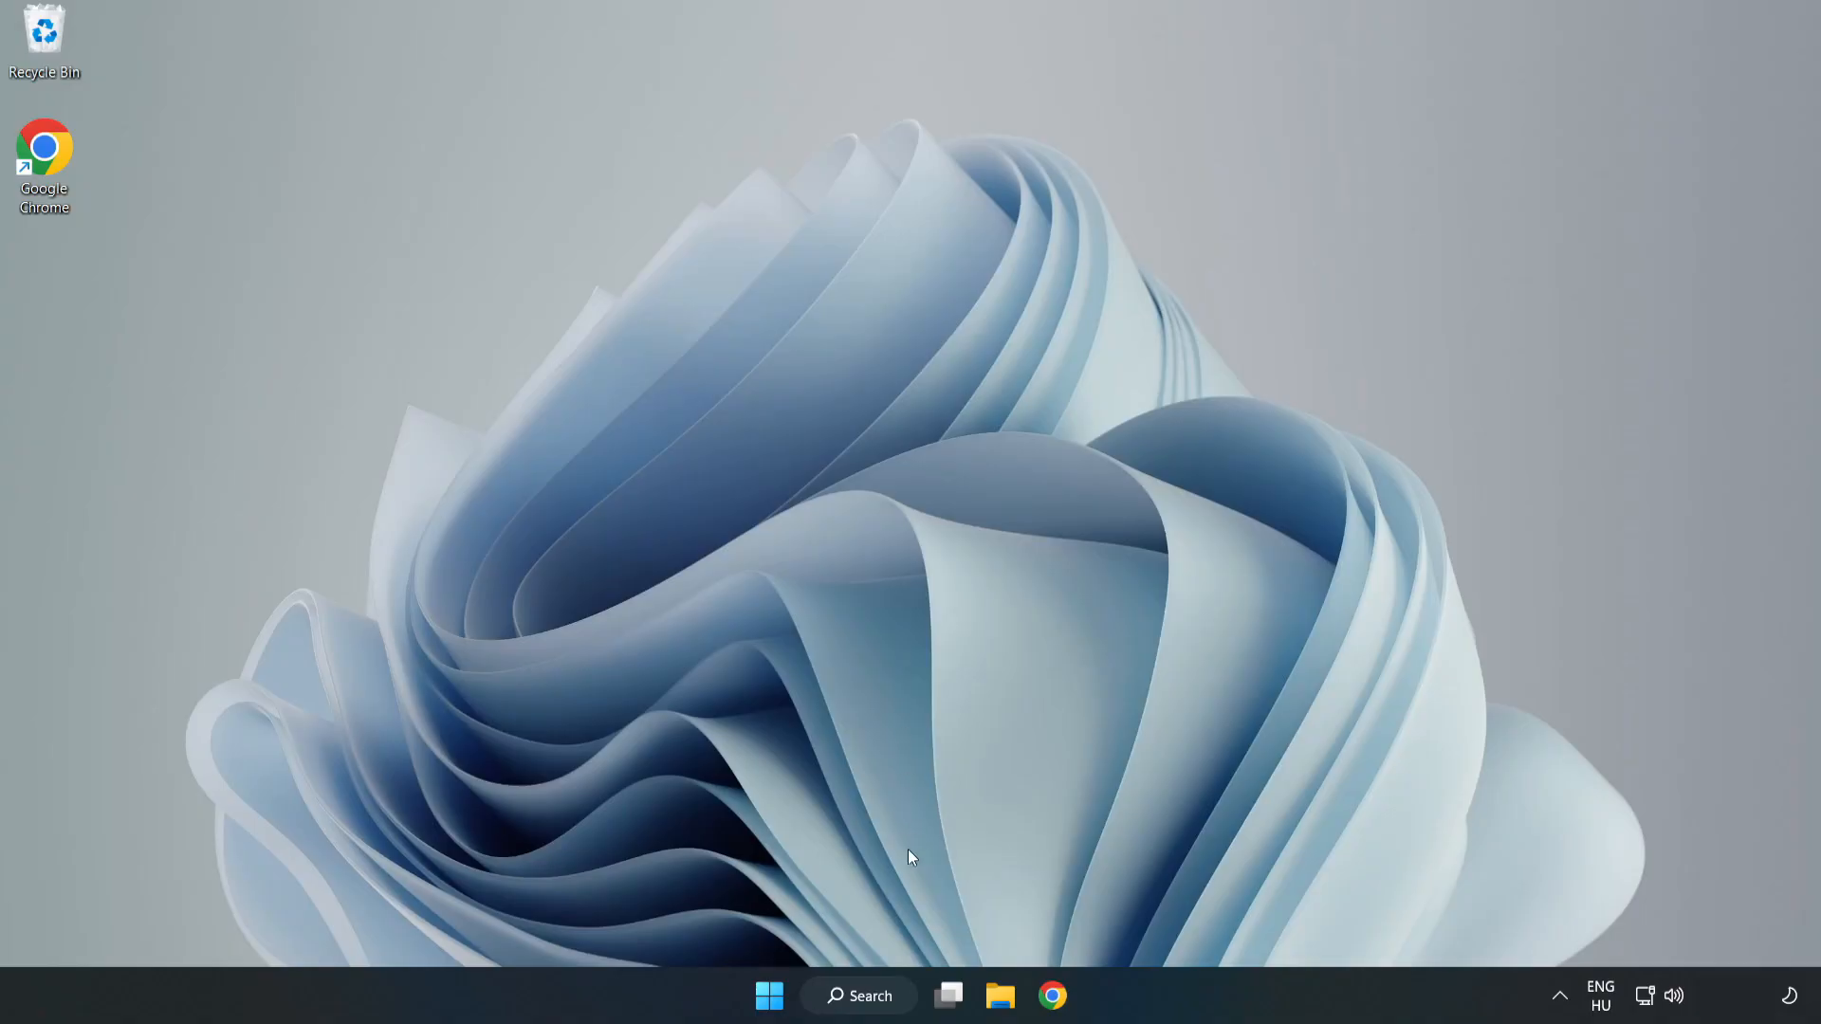
Step: Search for 'secu' and launch Windows Security from Best match
{"action": "left_click", "coordinate": [857, 996]}
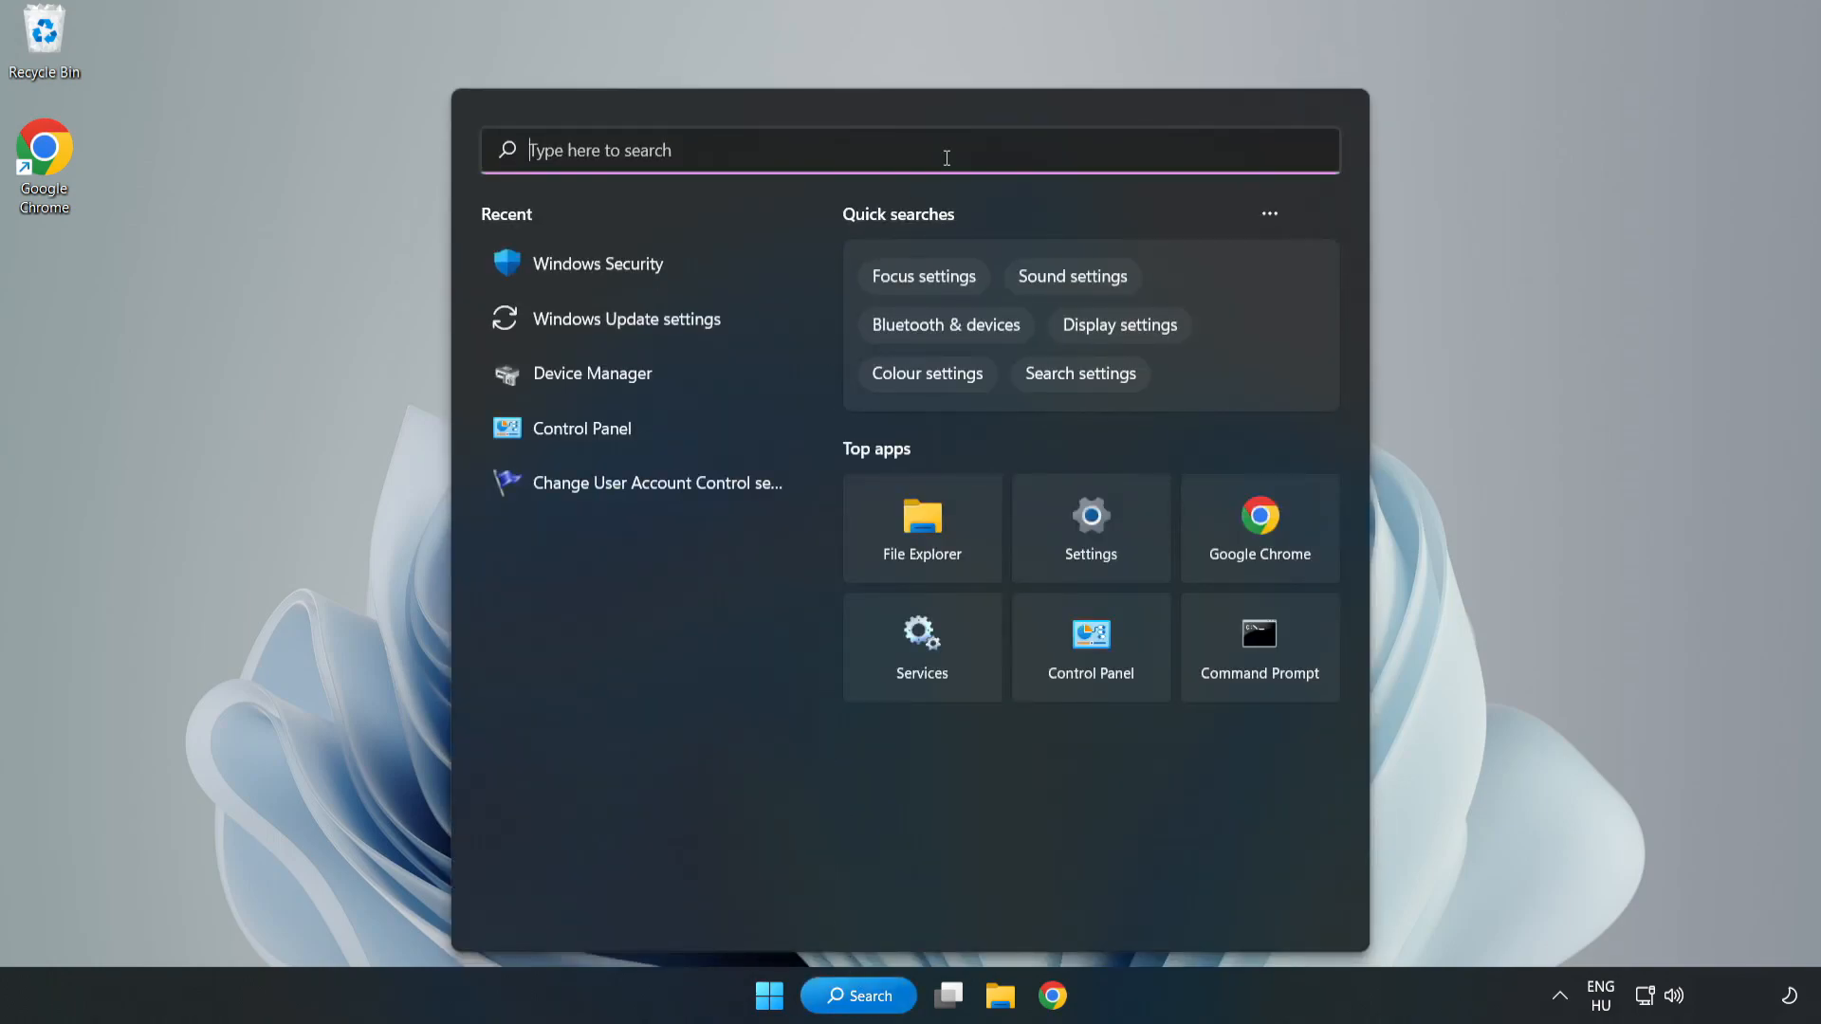
{"action": "type", "text": "security"}
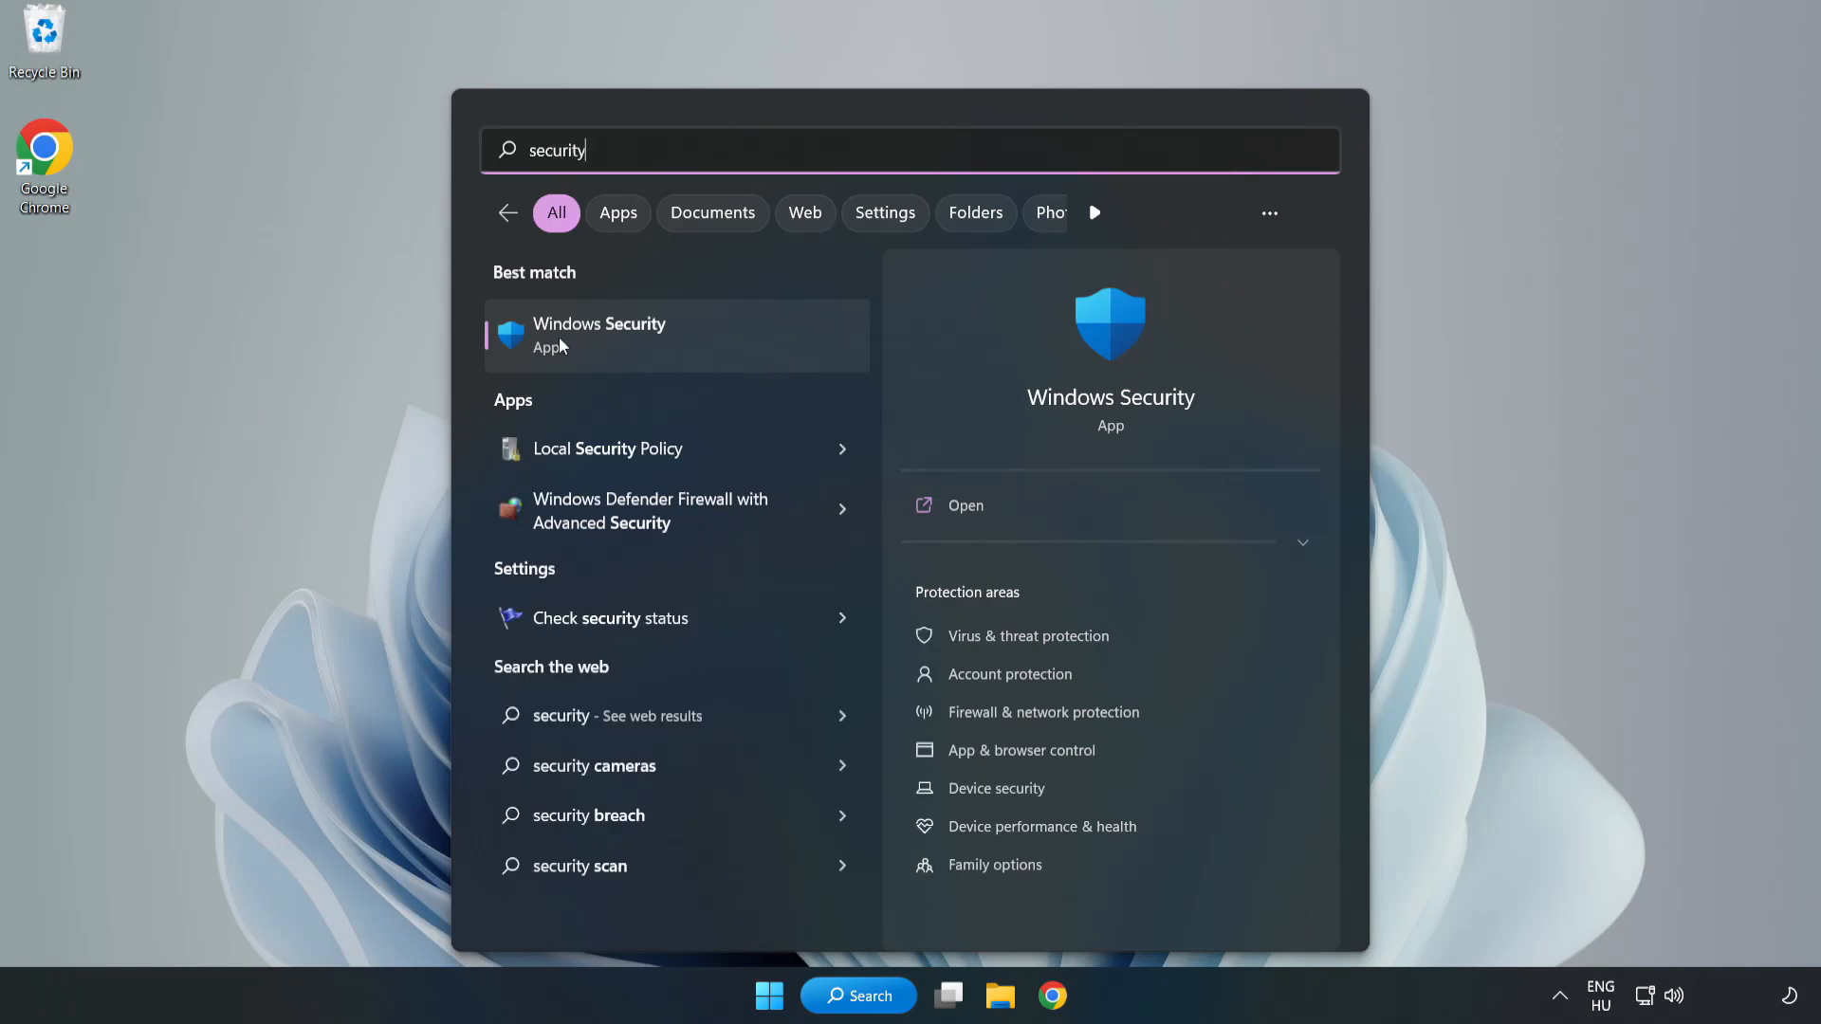
{"action": "left_click", "coordinate": [600, 334]}
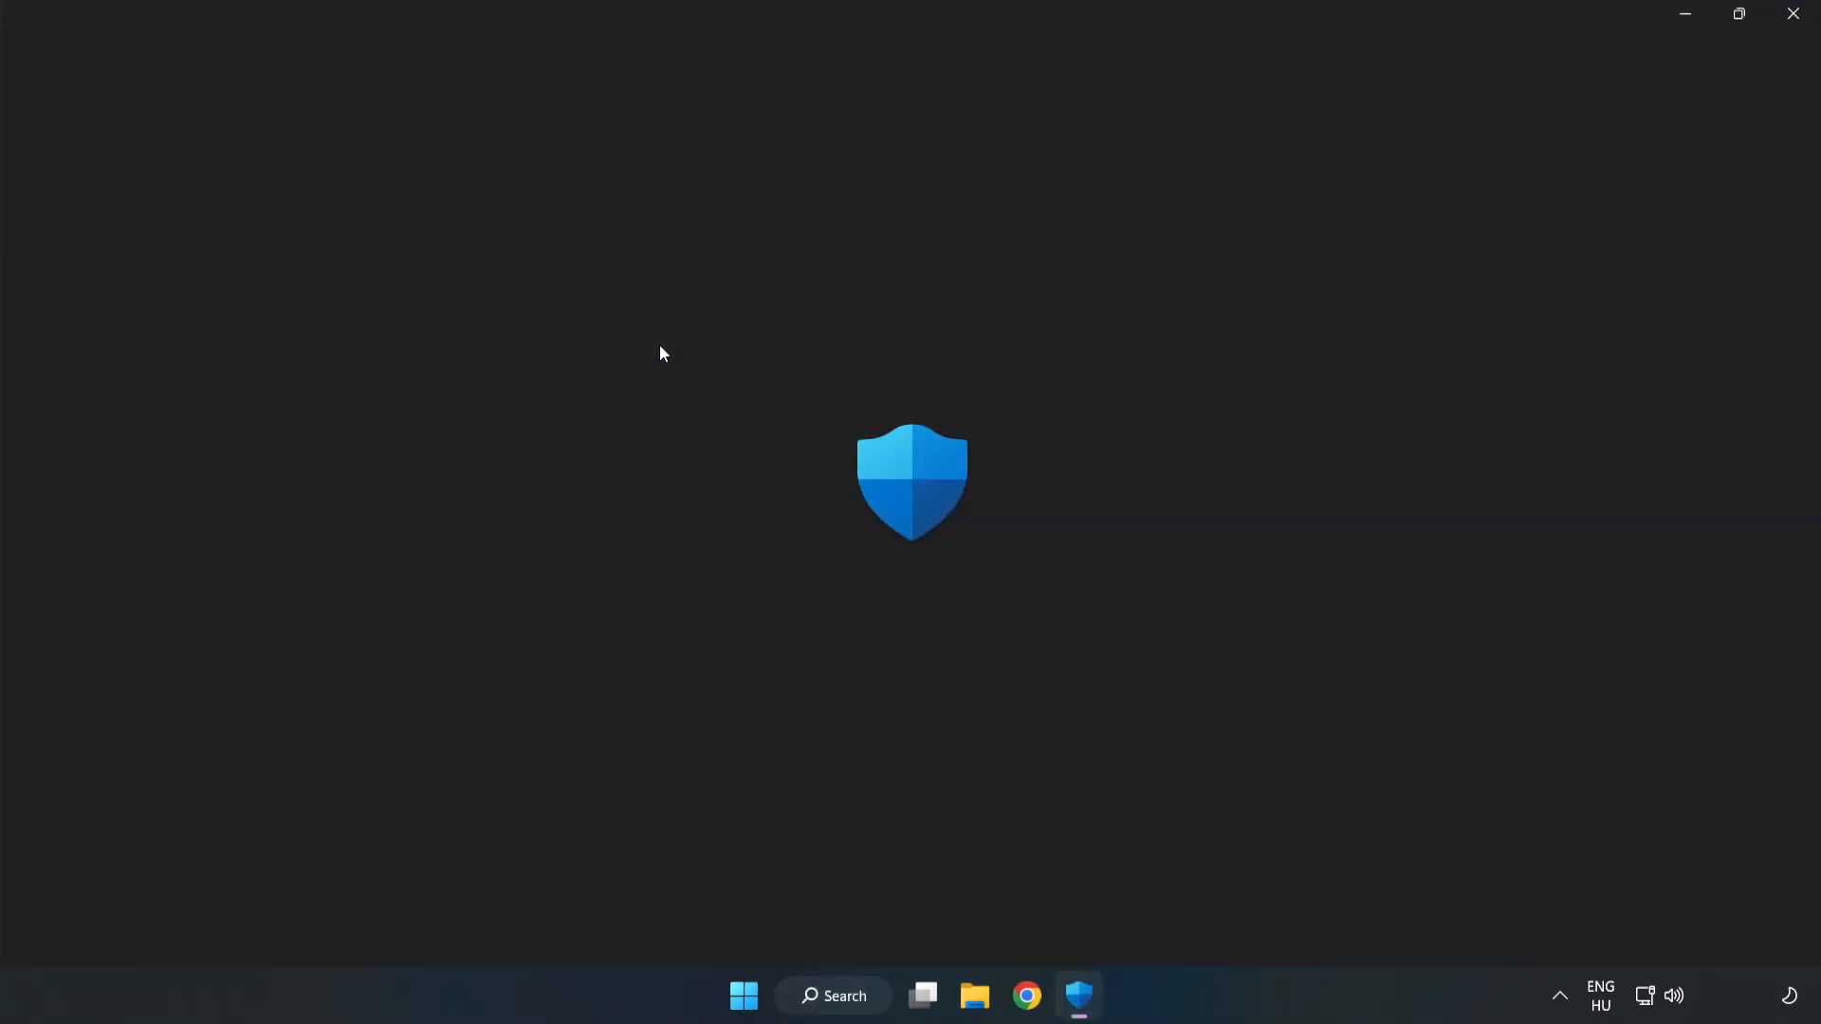
Step: Go to Virus & threat protection, Manage settings, and scroll down to Exclusions
{"action": "left_click", "coordinate": [1077, 996]}
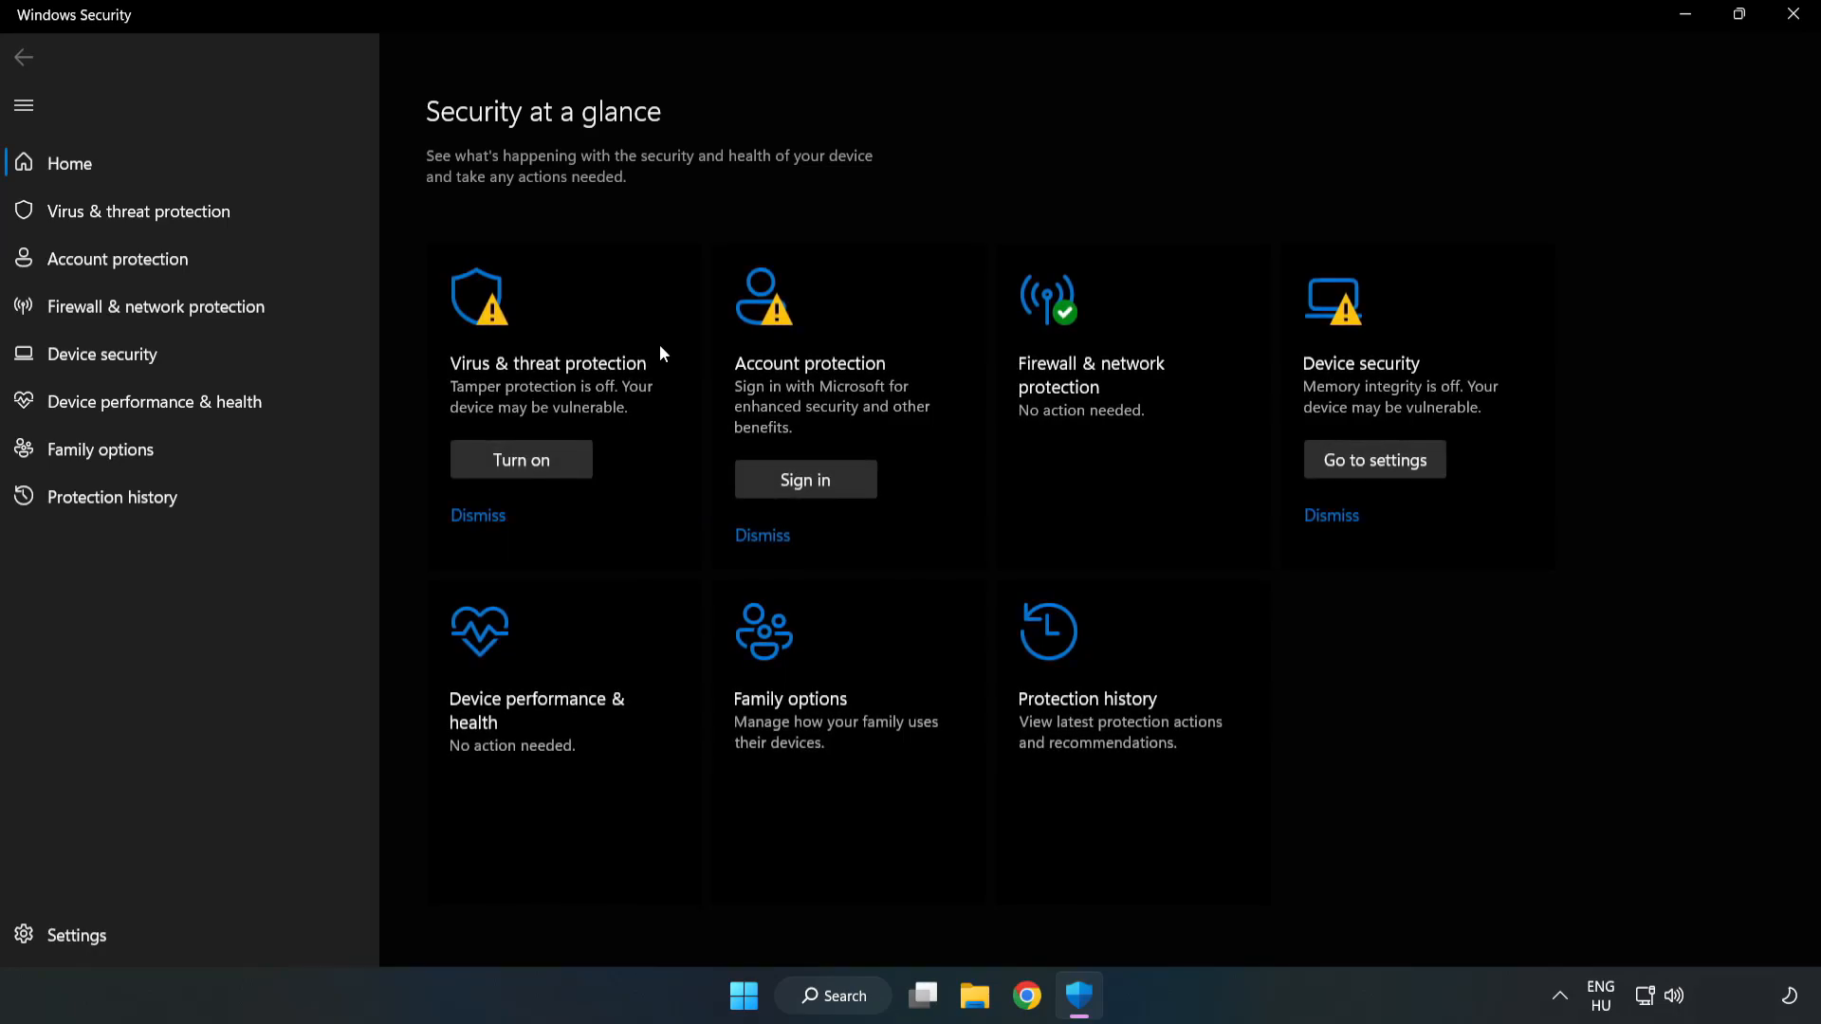
{"action": "mouse_move", "coordinate": [137, 211]}
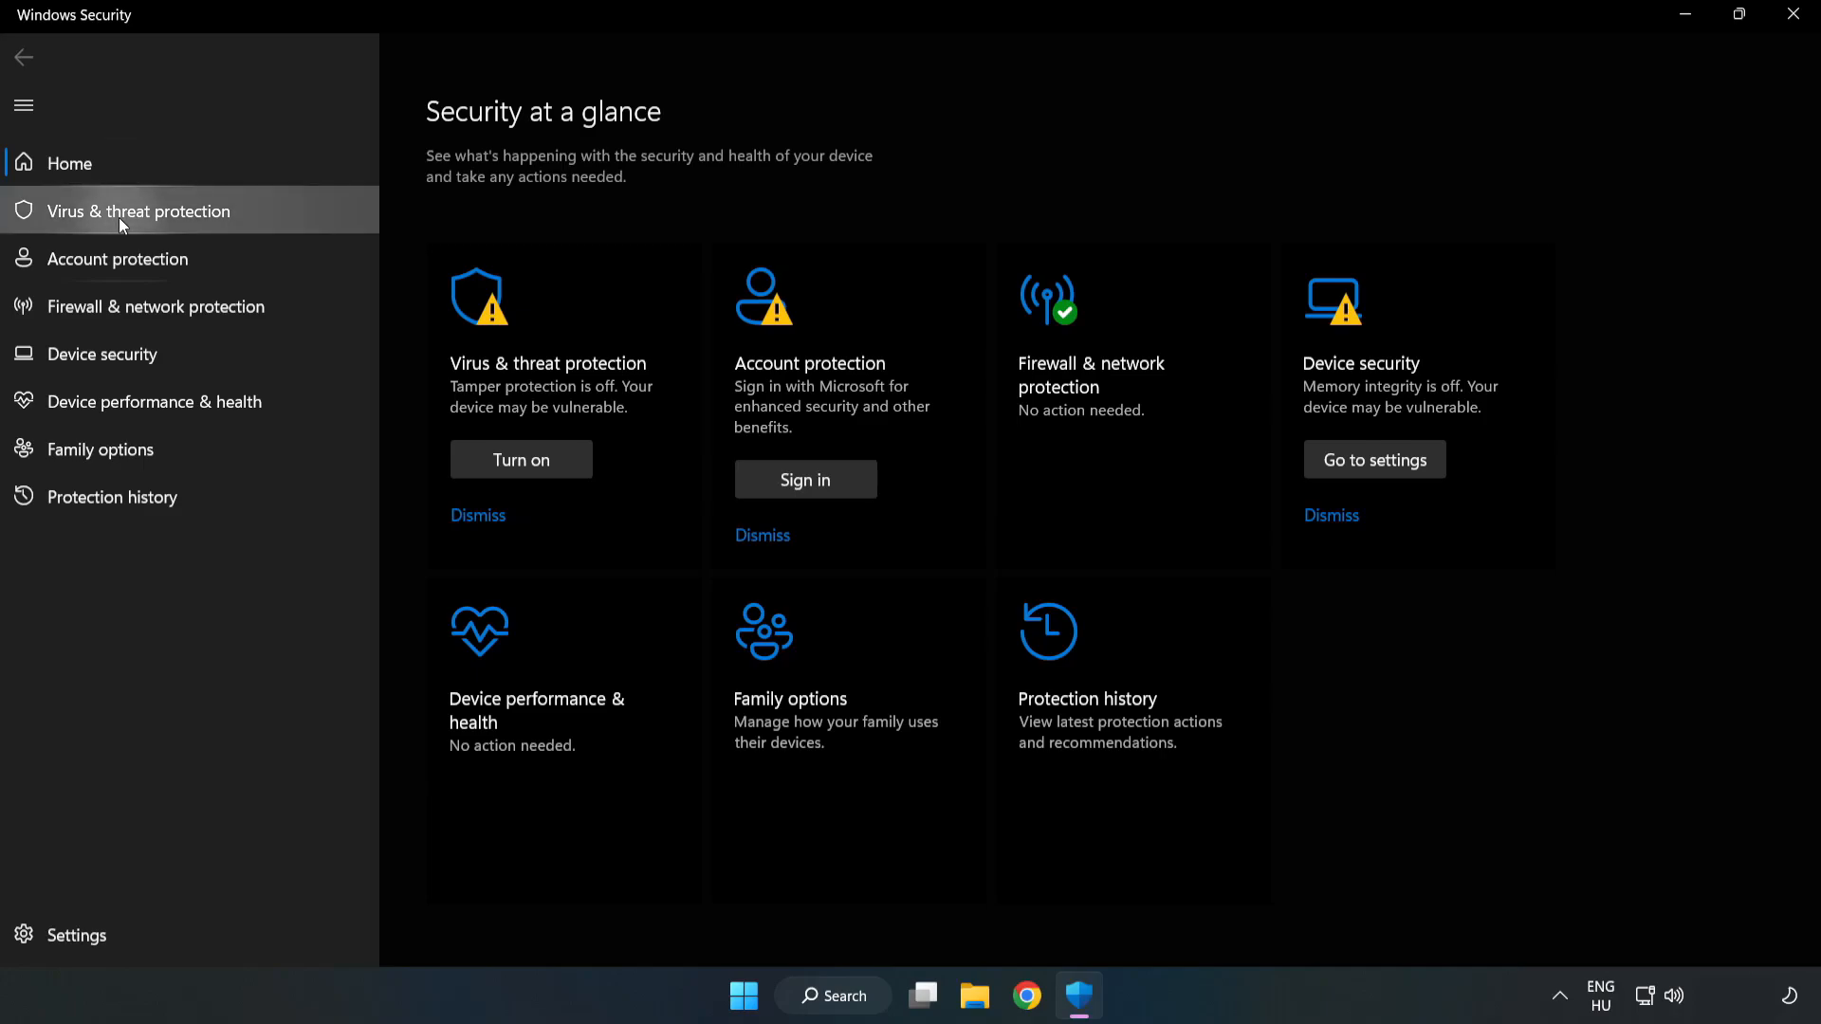
{"action": "left_click", "coordinate": [137, 210]}
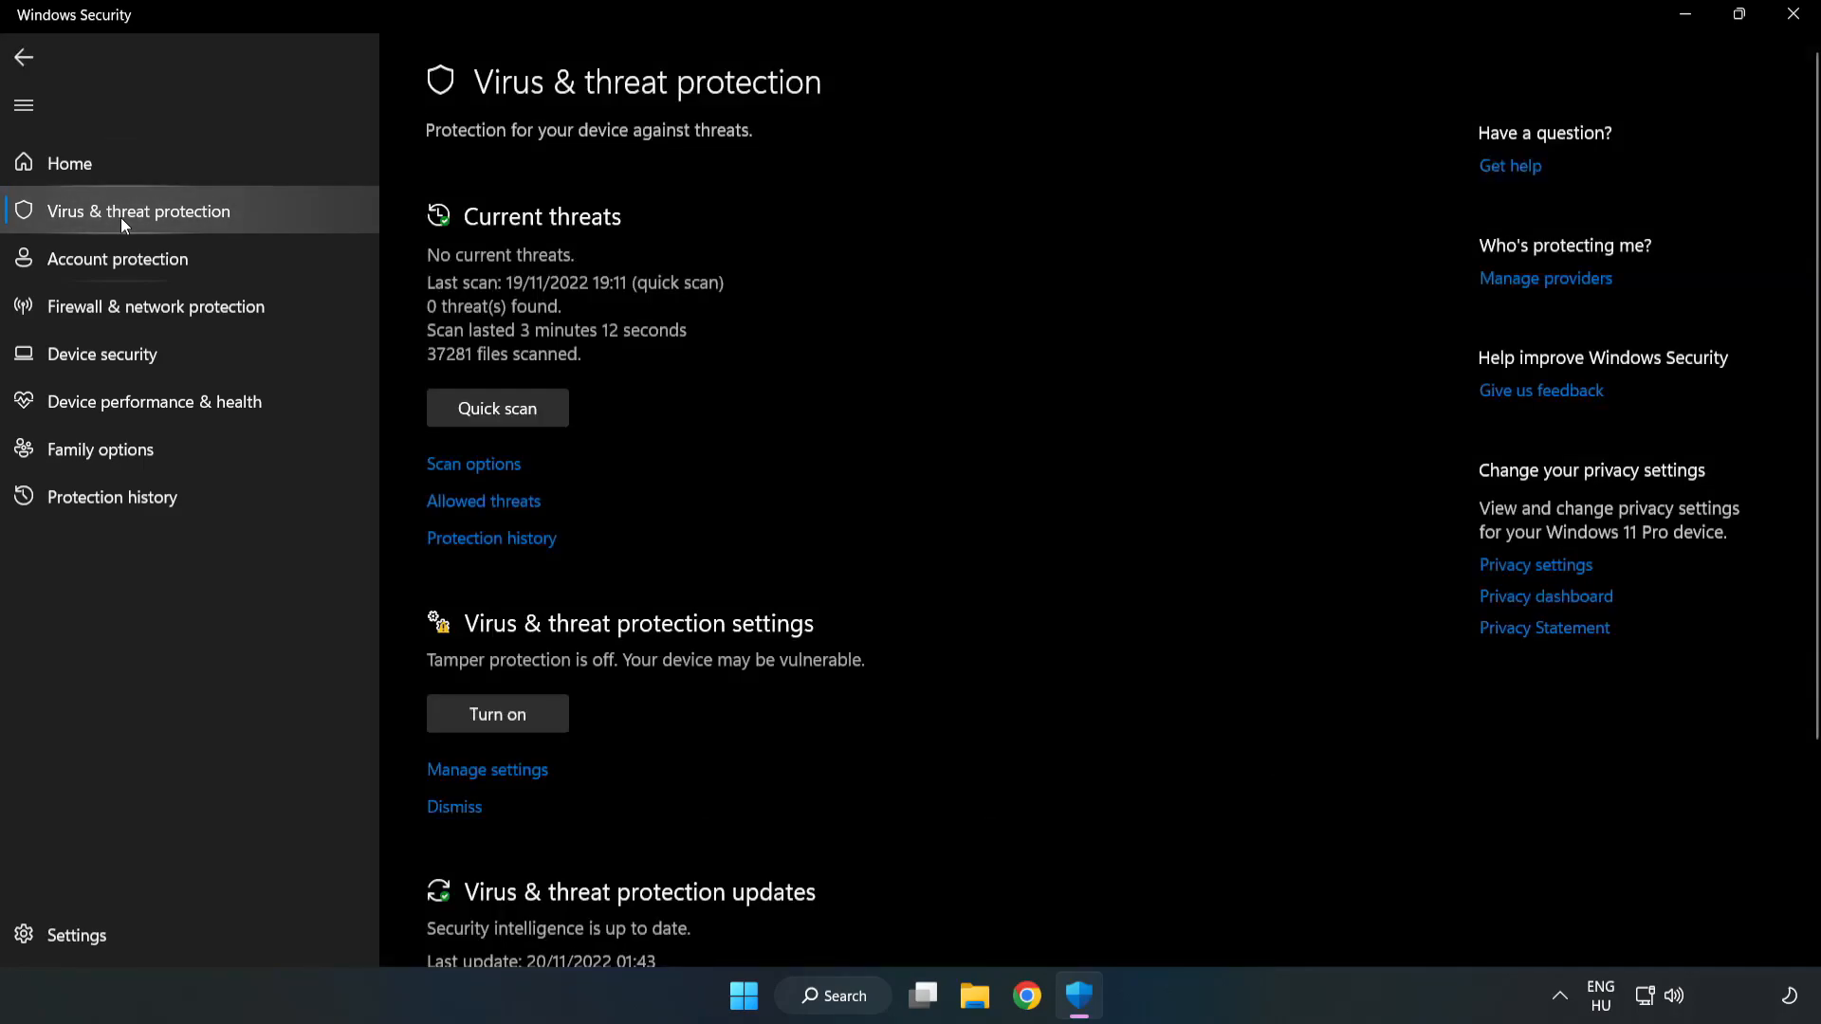
{"action": "scroll", "scroll_direction": "down", "scroll_amount": 3}
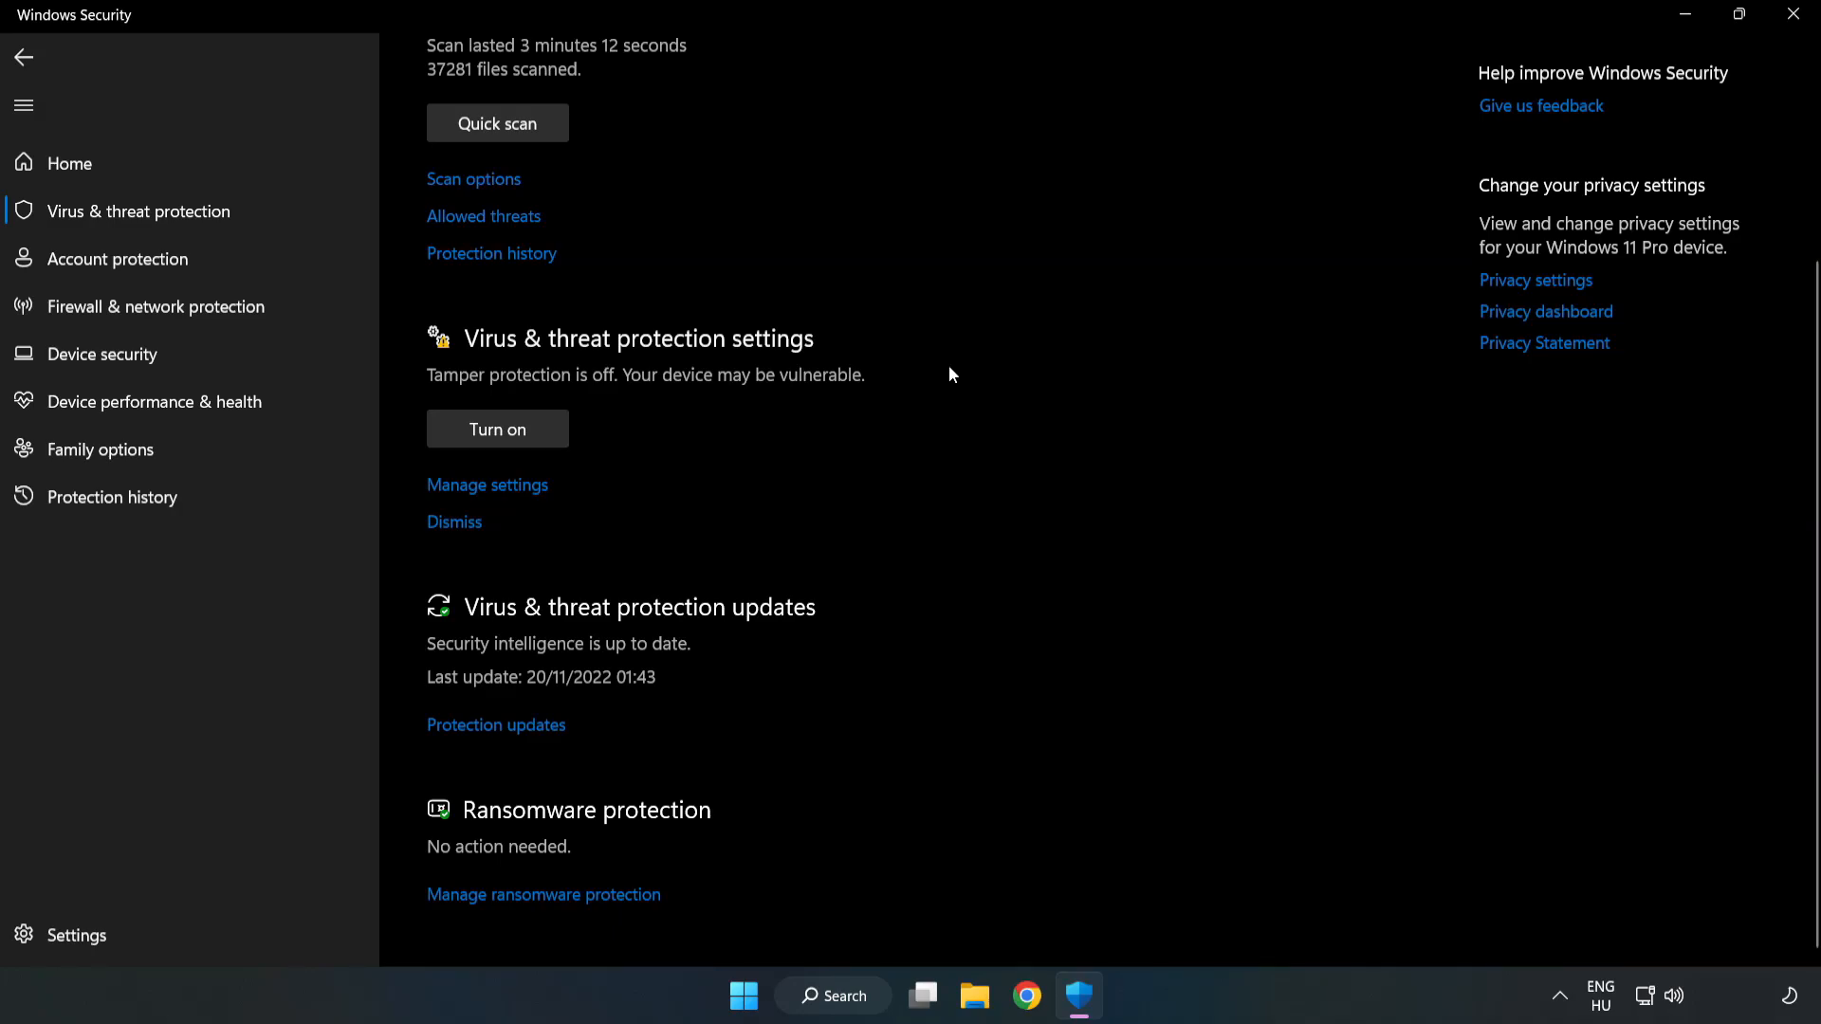
{"action": "mouse_move", "coordinate": [488, 485]}
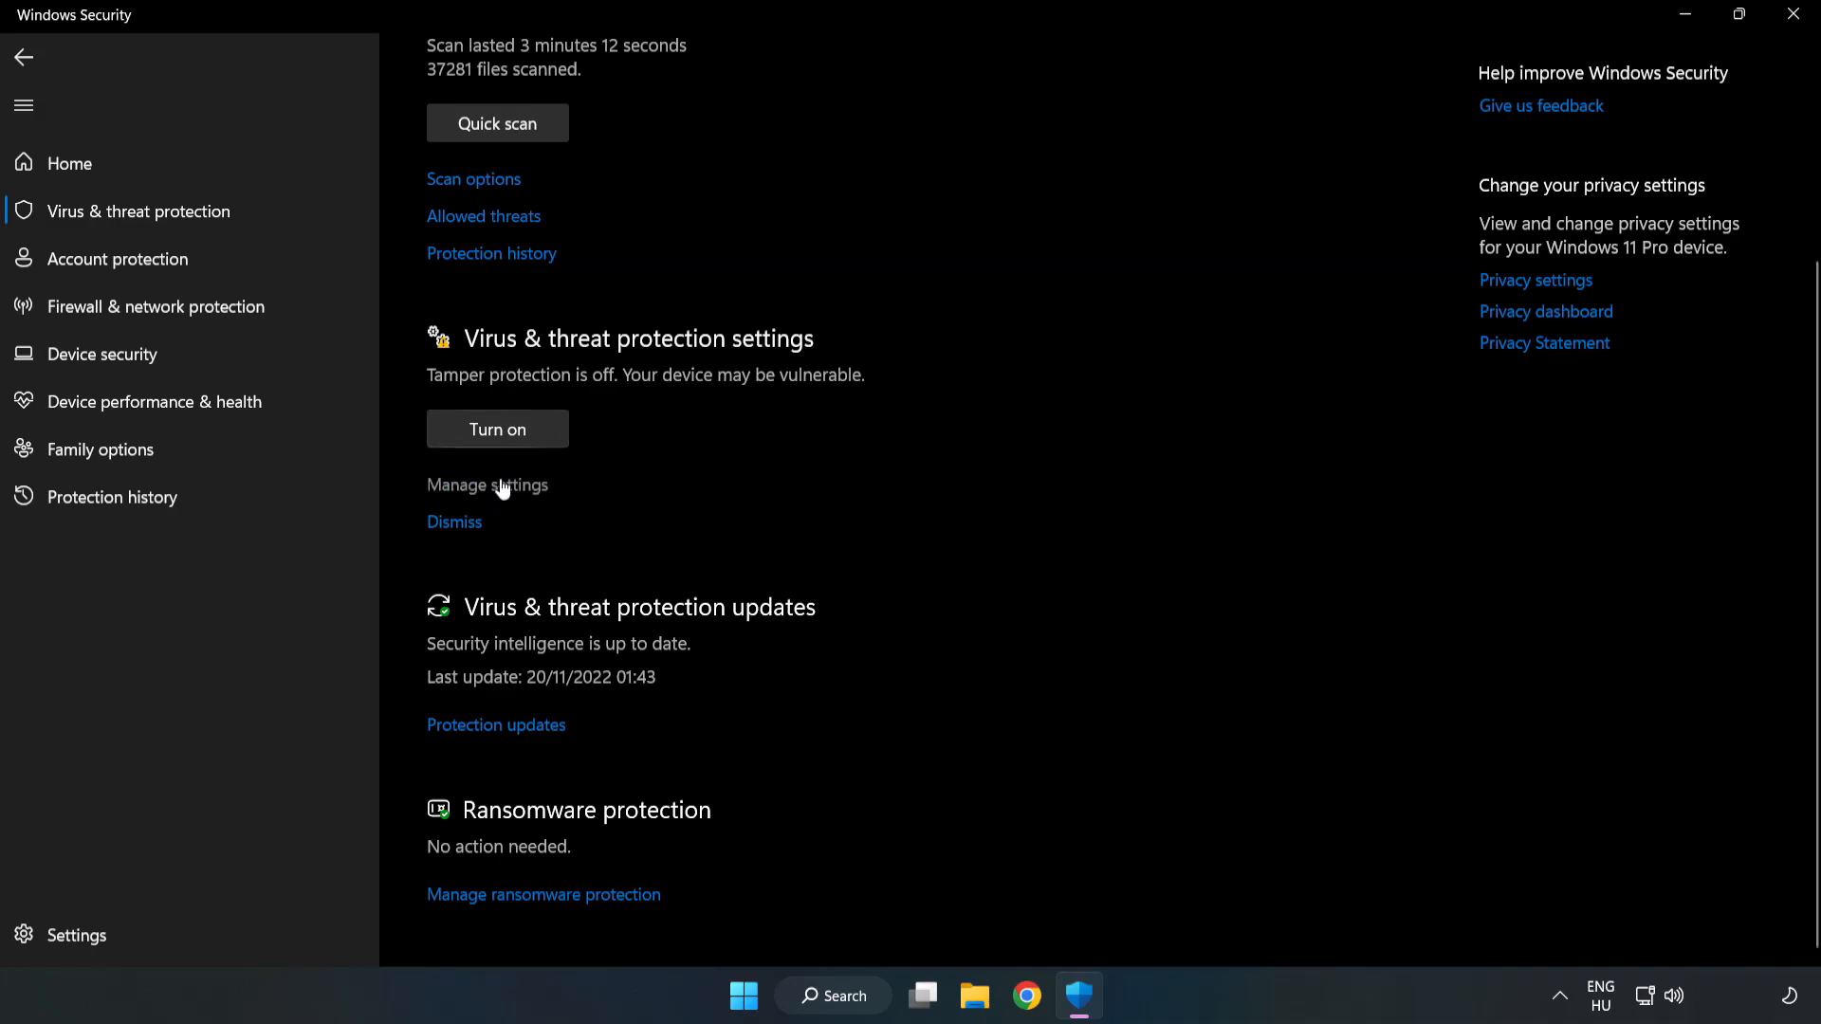
{"action": "left_click", "coordinate": [488, 484]}
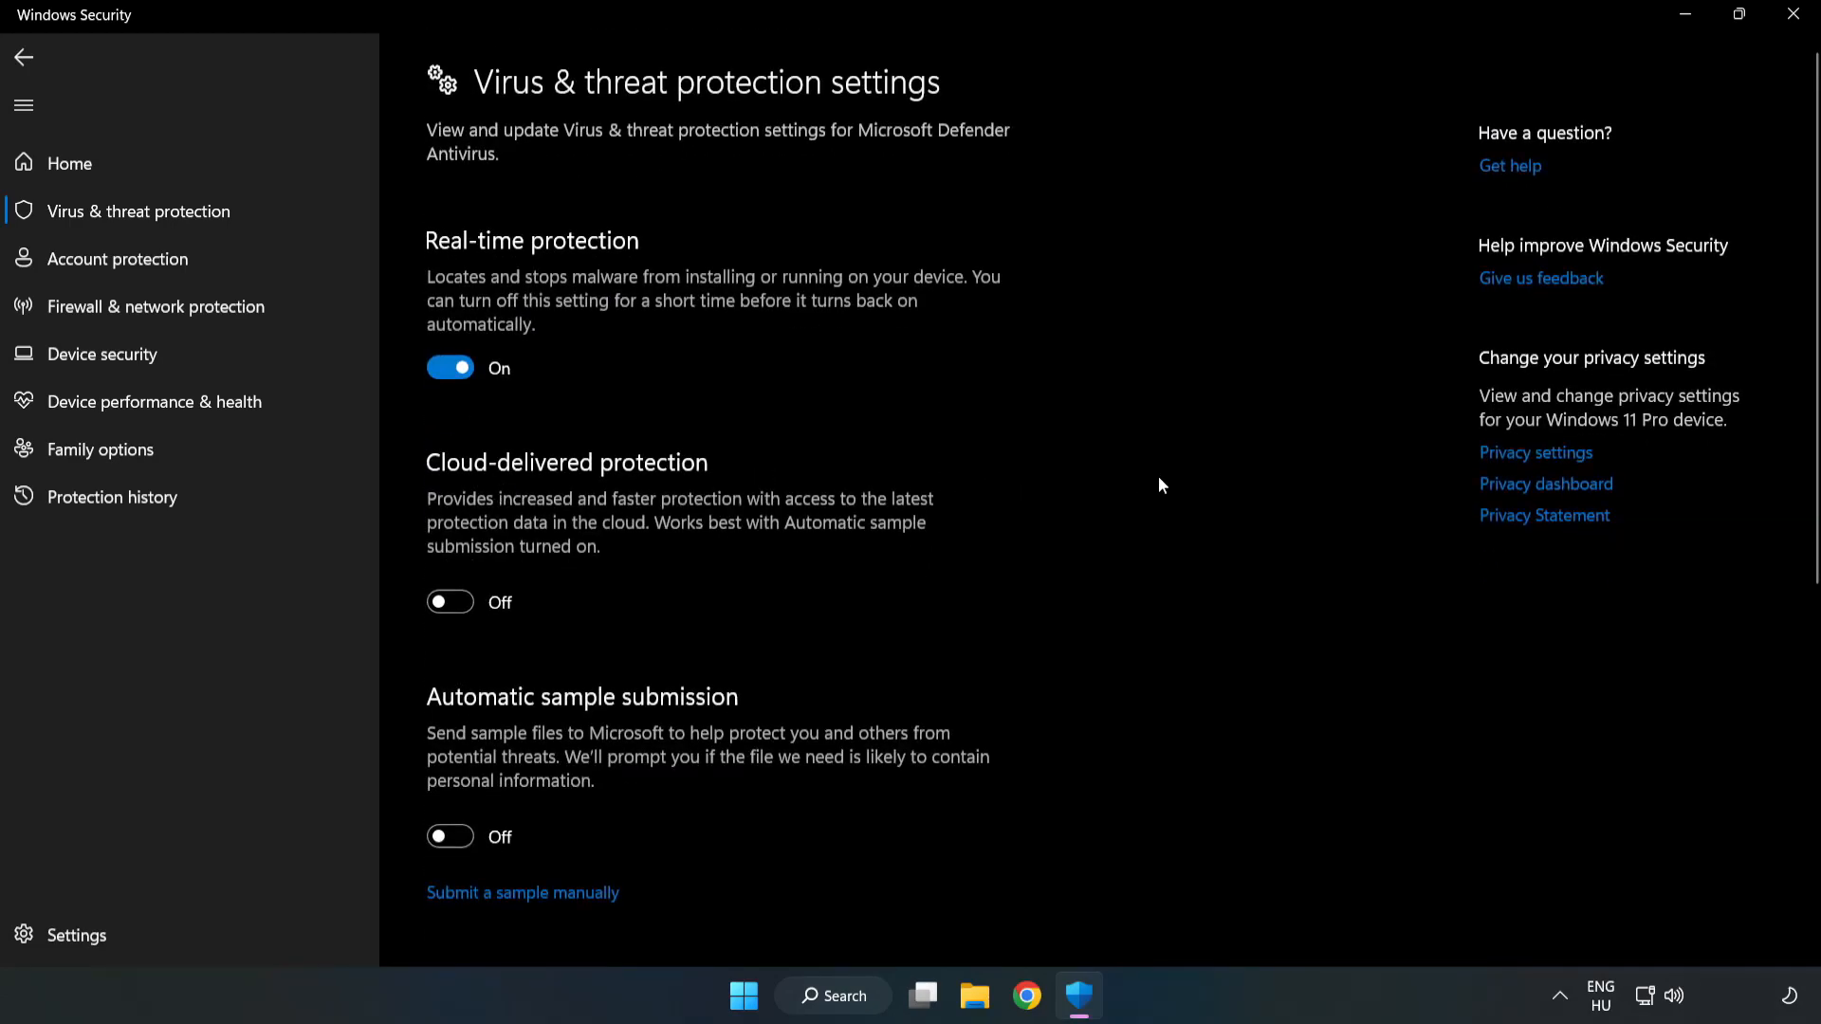
{"action": "scroll", "scroll_direction": "down", "scroll_amount": 3}
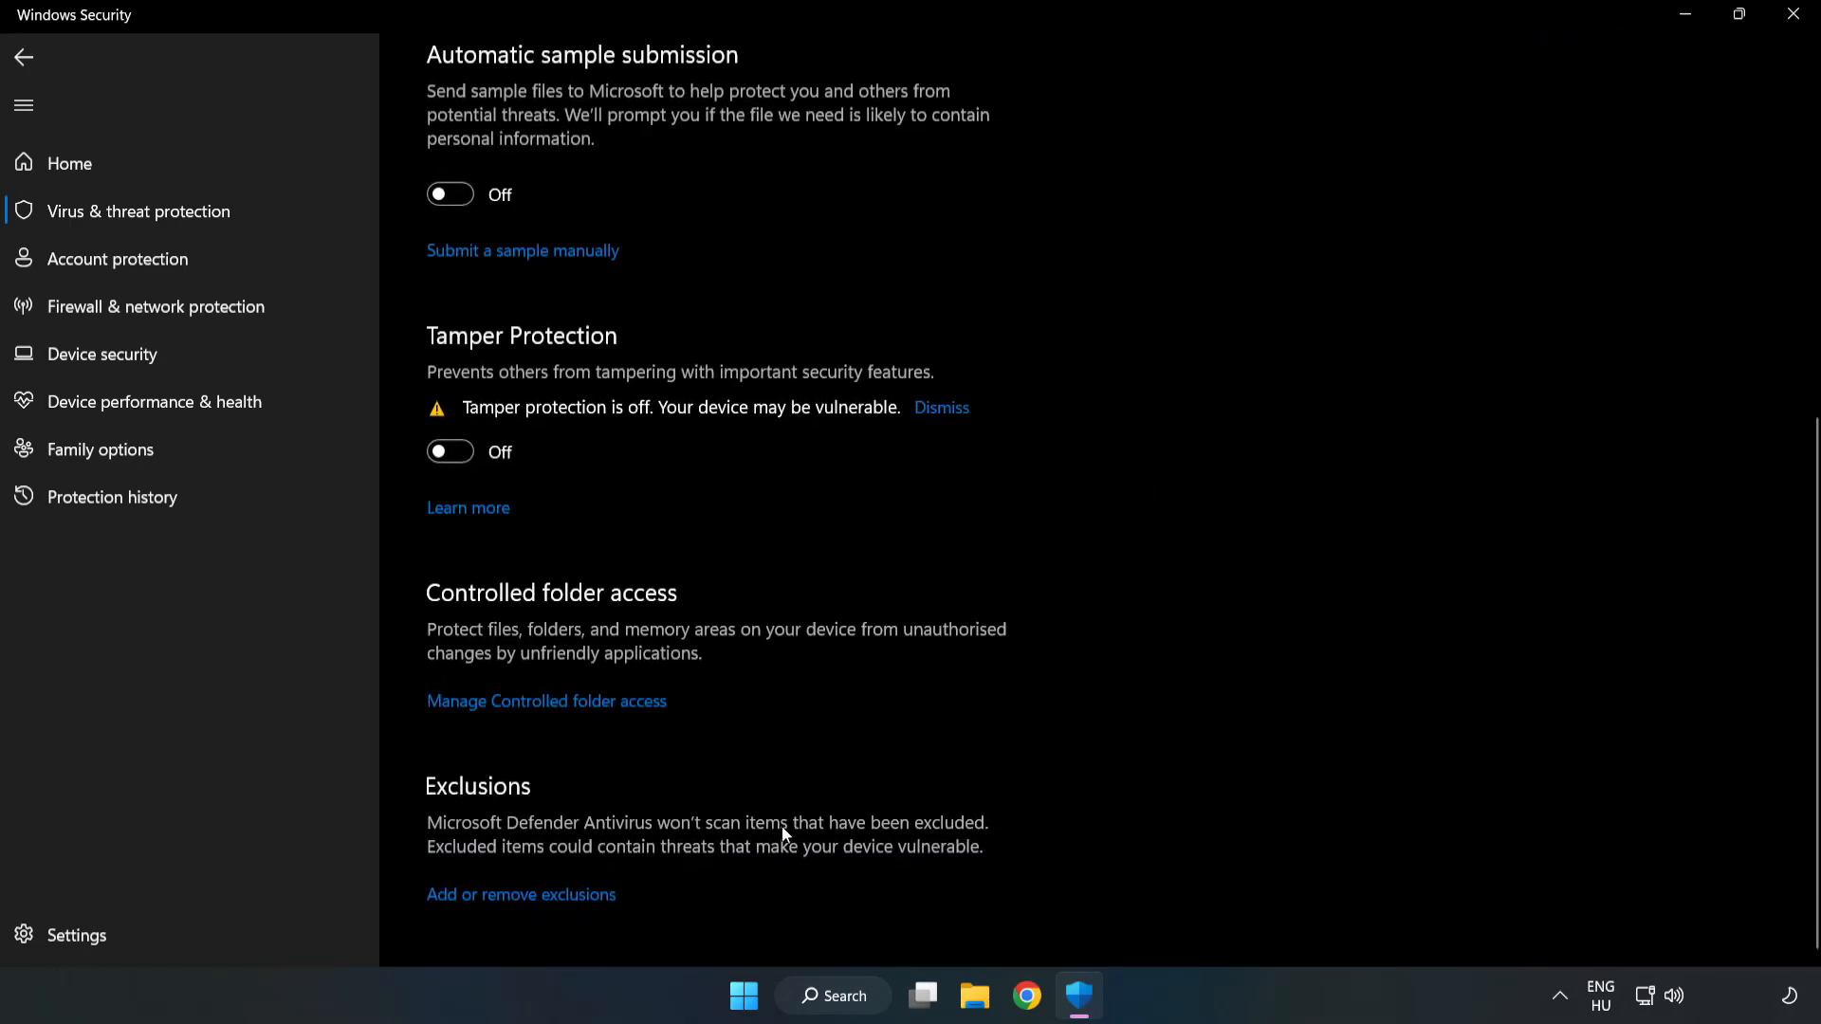
{"action": "mouse_move", "coordinate": [601, 905]}
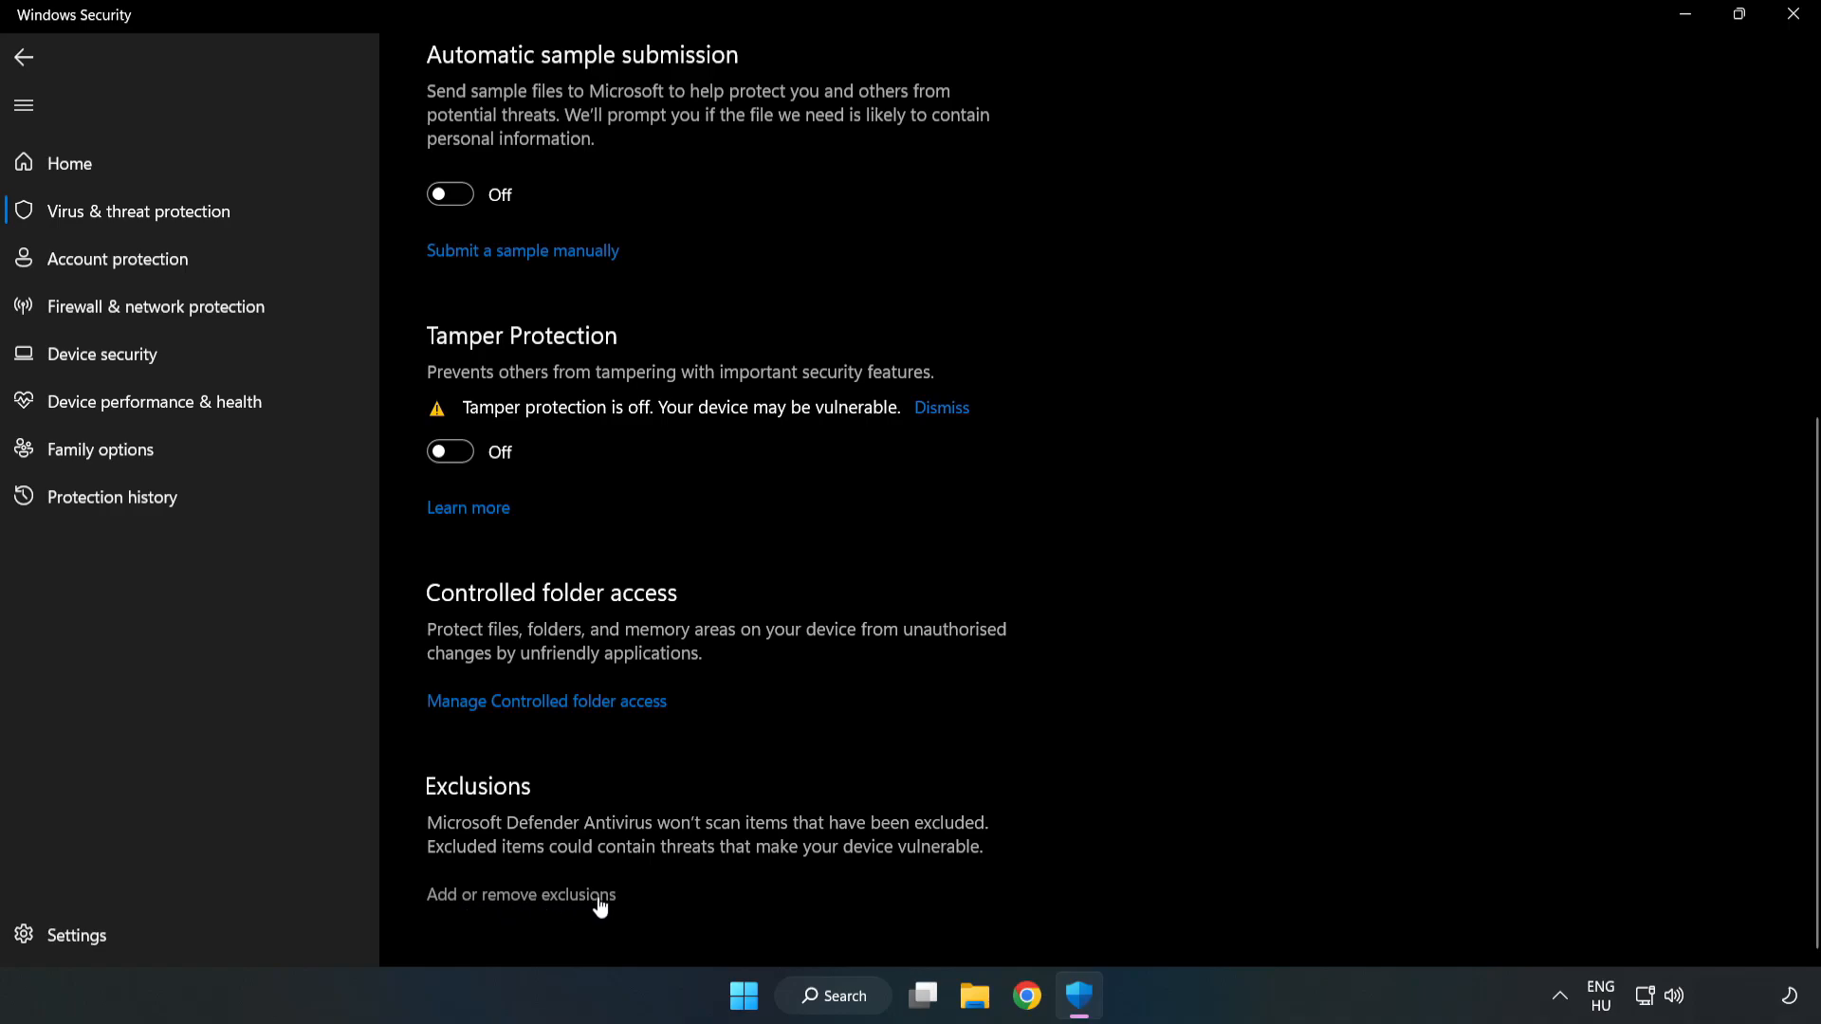
Step: Open 'Add or remove exclusions' and start adding a new exclusion
{"action": "left_click", "coordinate": [520, 893]}
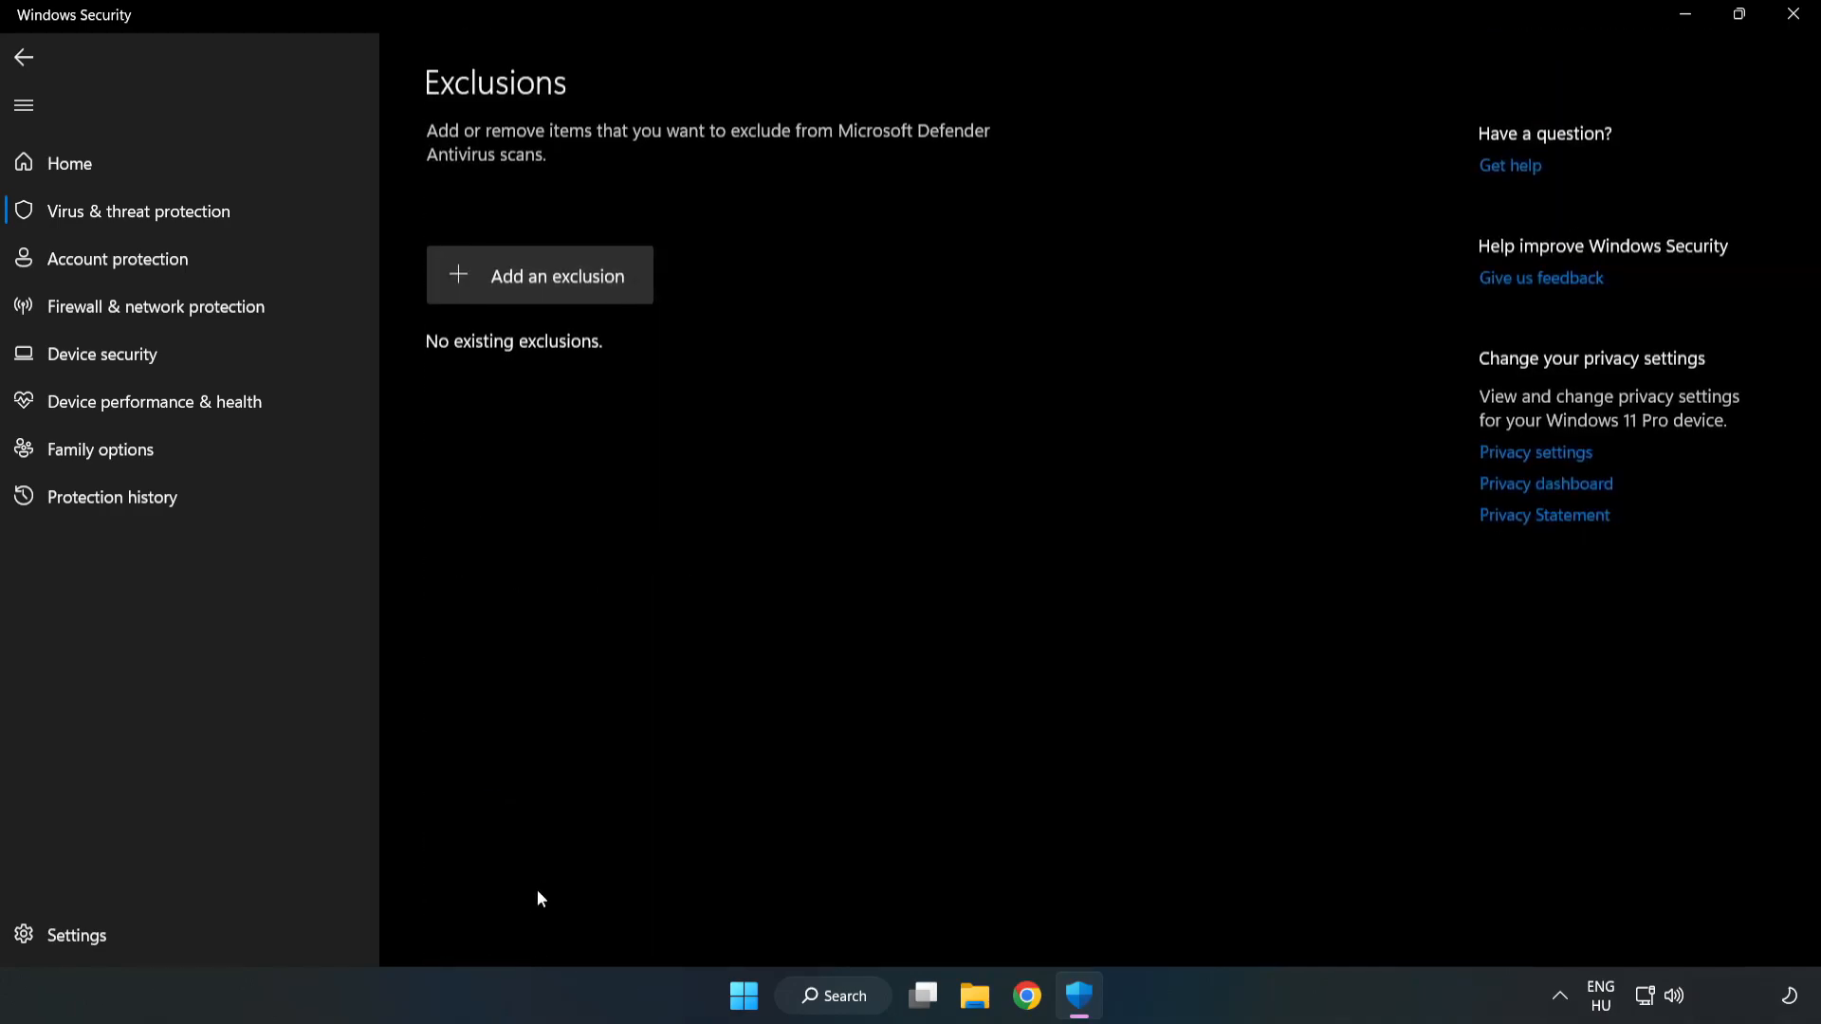
{"action": "mouse_move", "coordinate": [539, 275]}
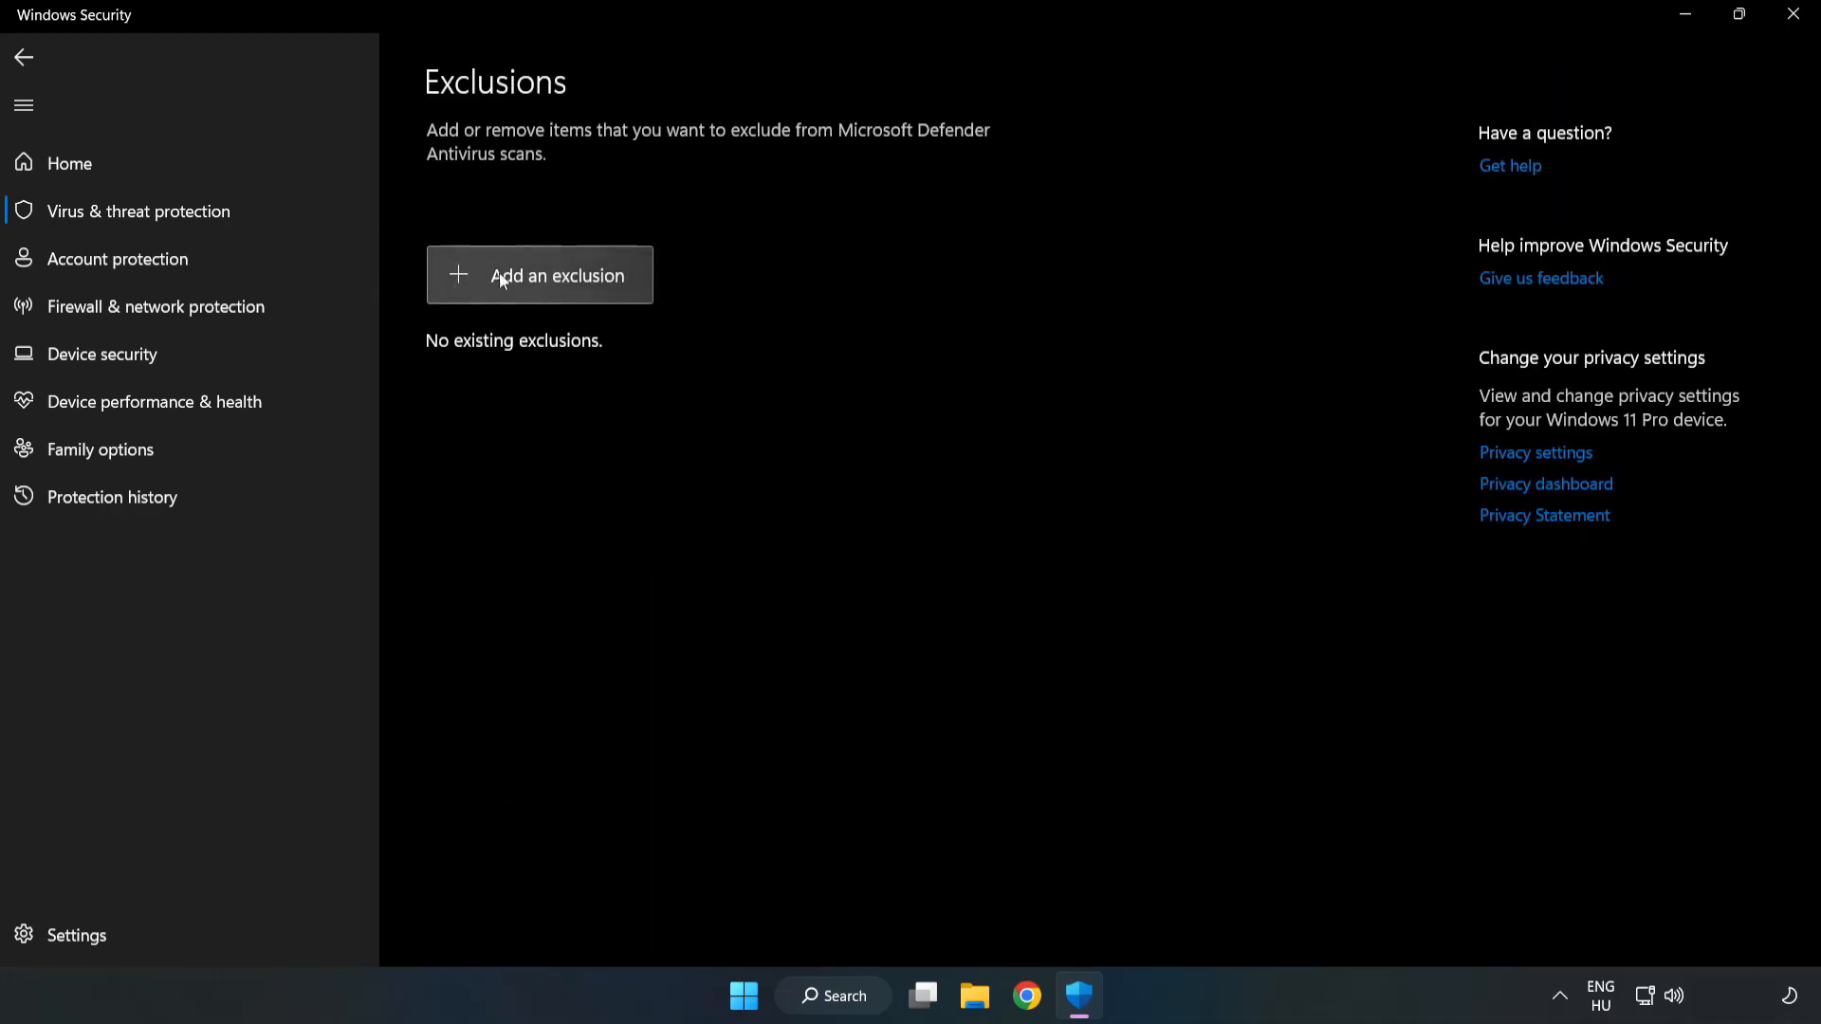
{"action": "left_click", "coordinate": [558, 275]}
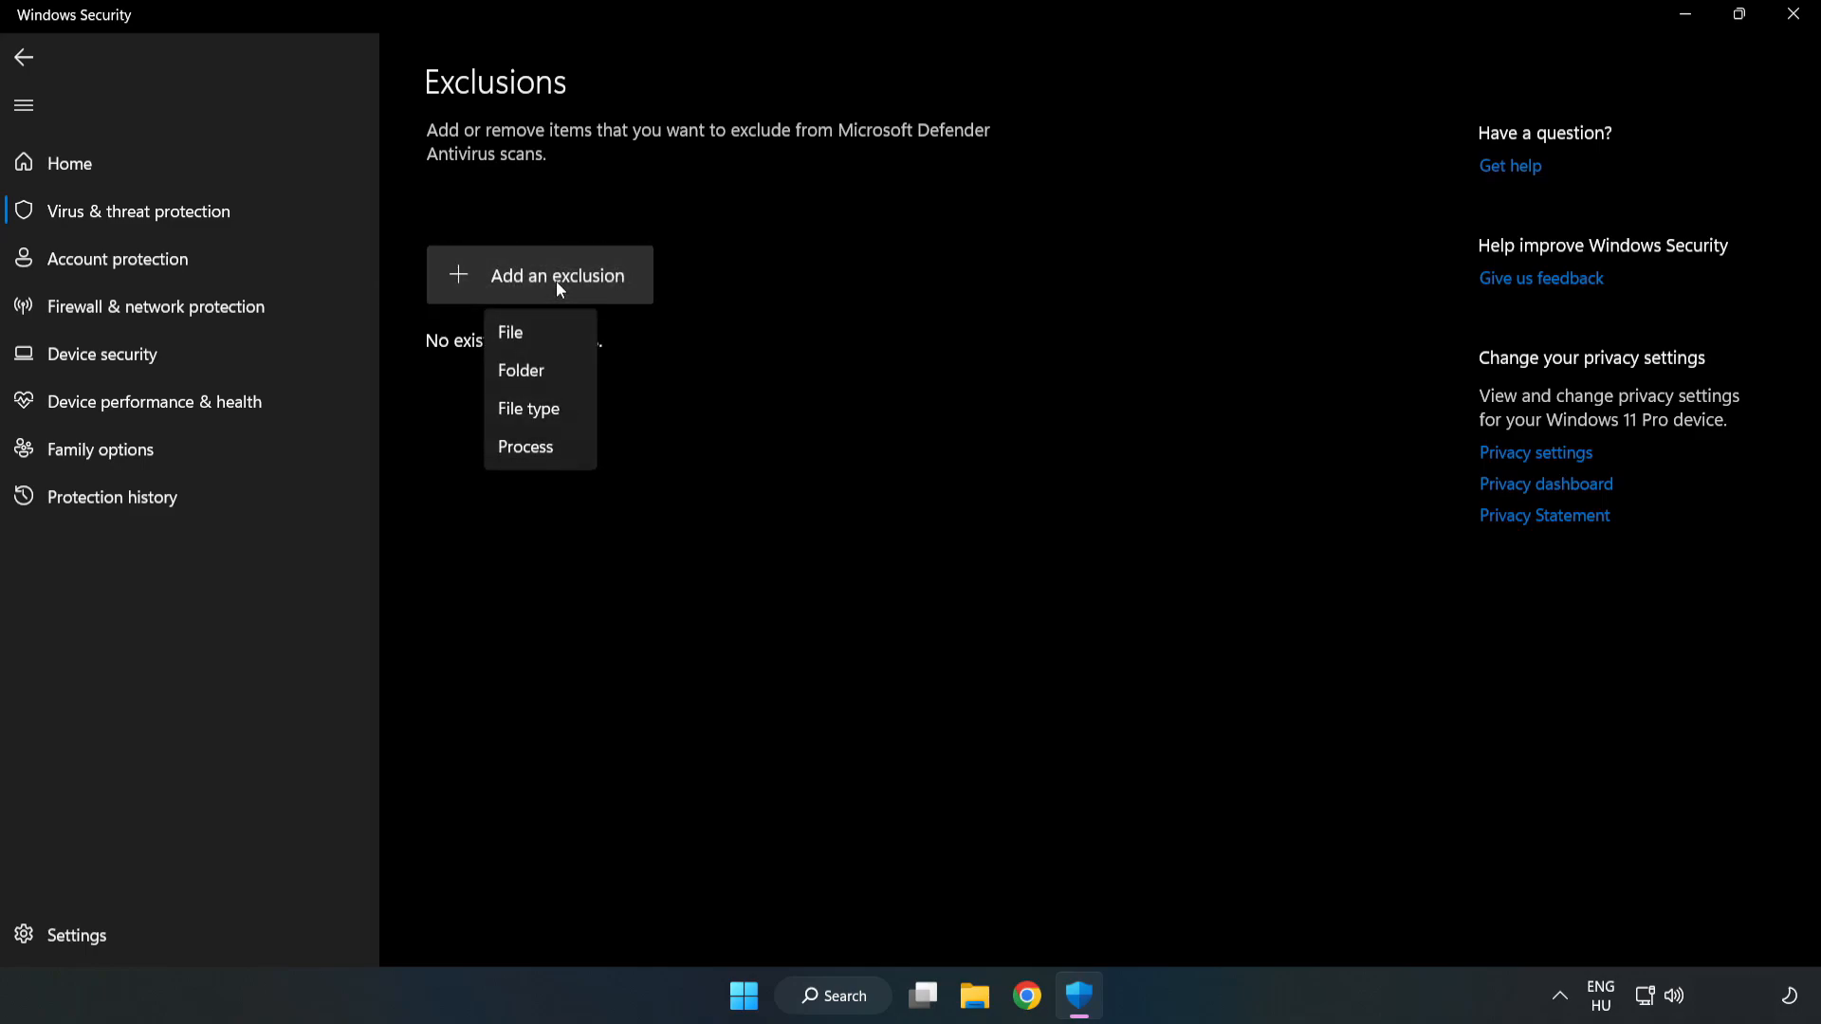
{"action": "mouse_move", "coordinate": [510, 334]}
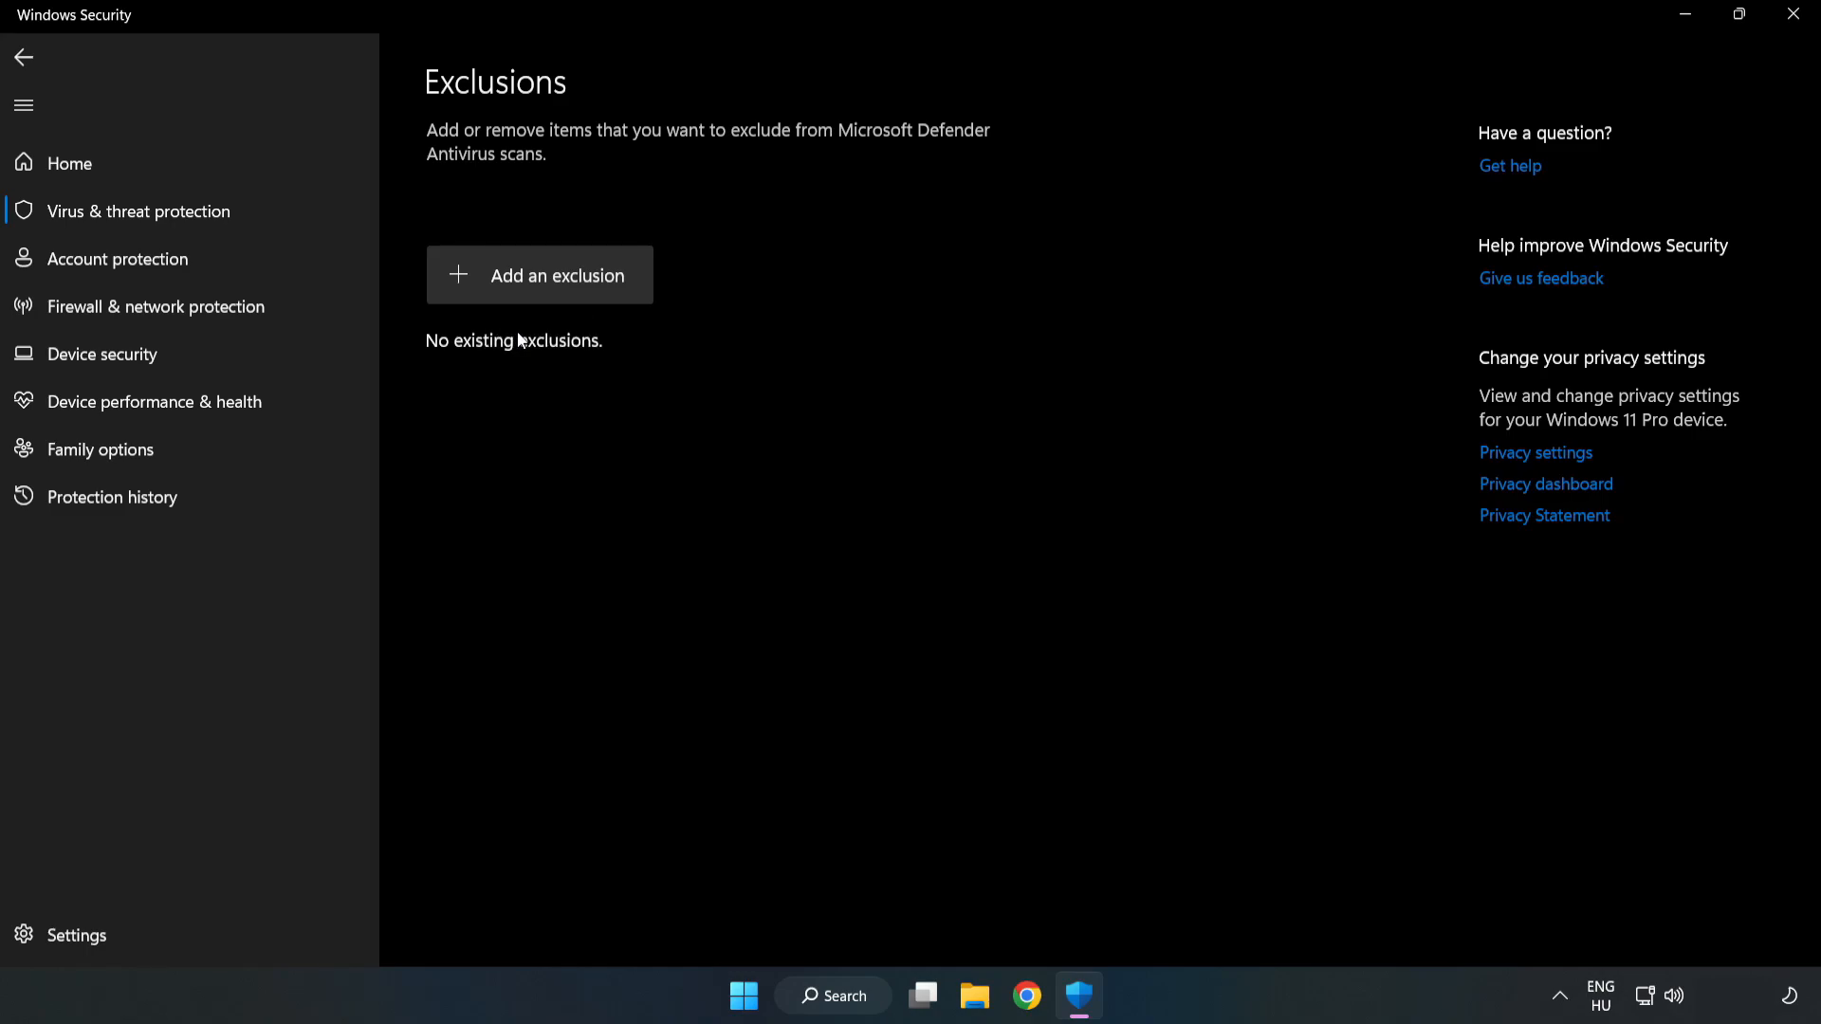
Step: Exclude the NOT WORKING APP shortcut under C:\Program Files (x86), then close Windows Security
{"action": "left_click", "coordinate": [538, 275]}
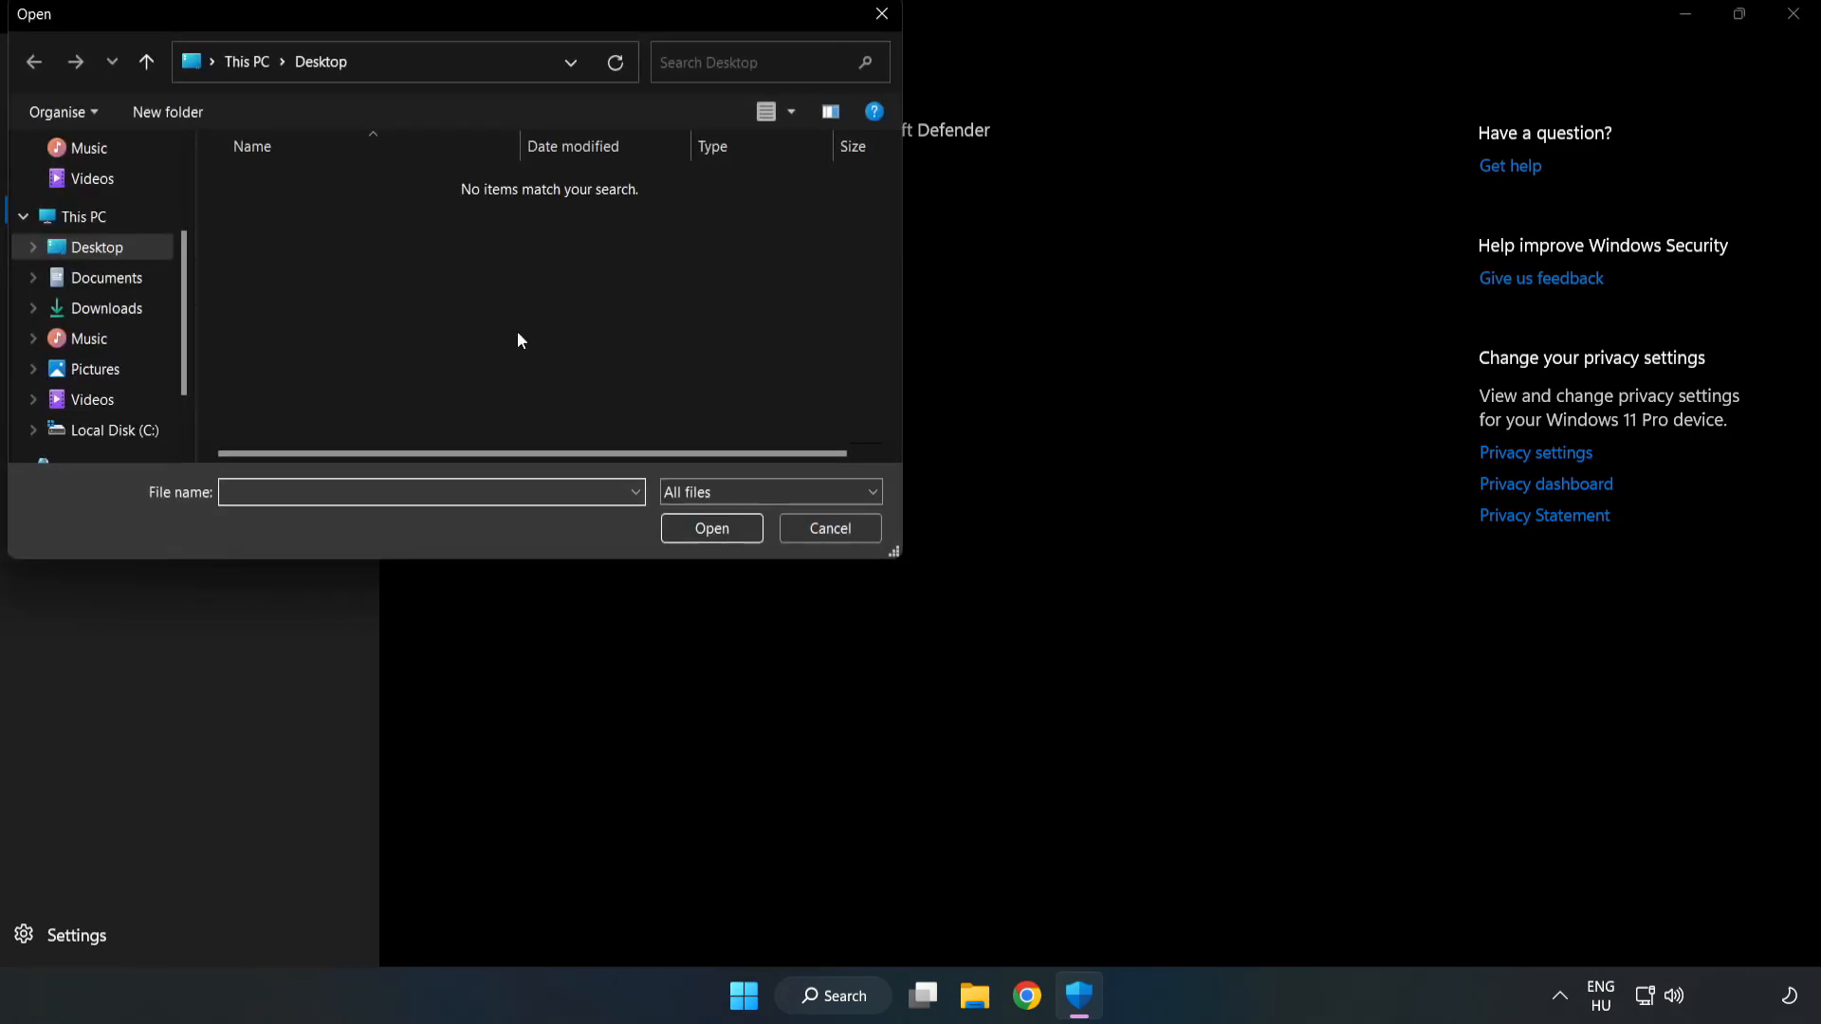
{"action": "mouse_move", "coordinate": [489, 45]}
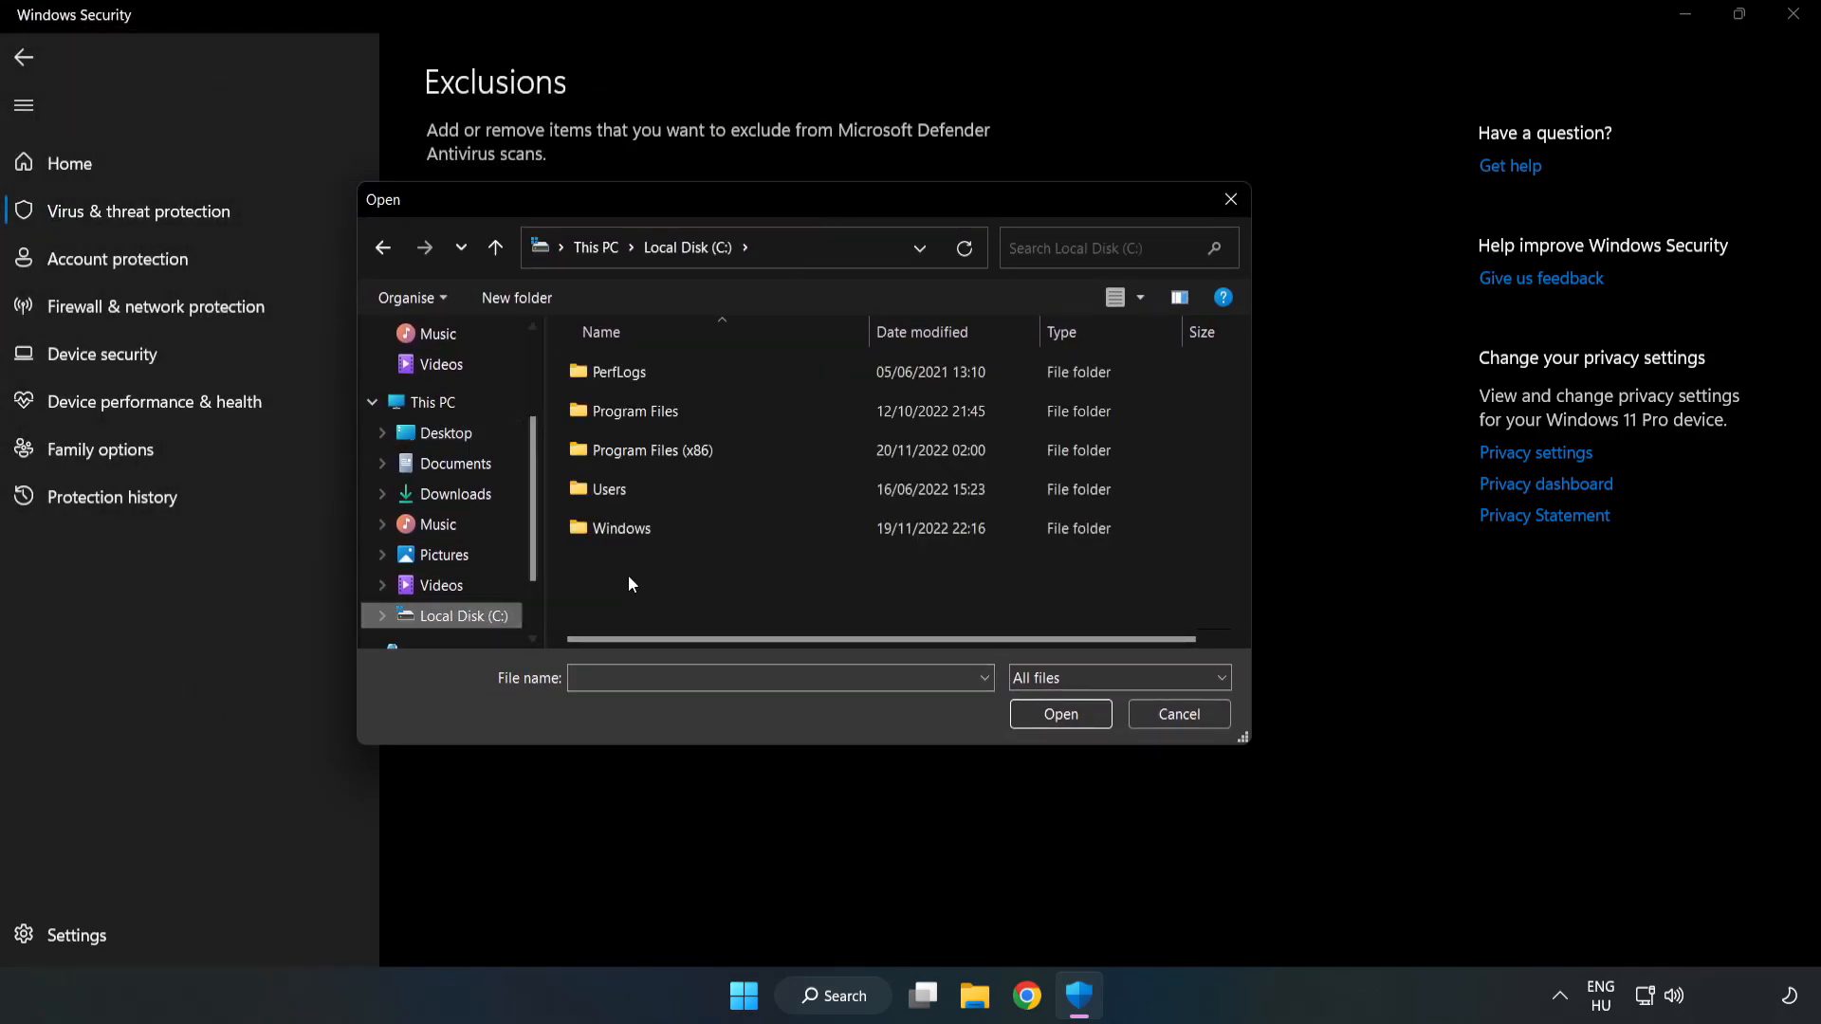
{"action": "double_click", "coordinate": [651, 449]}
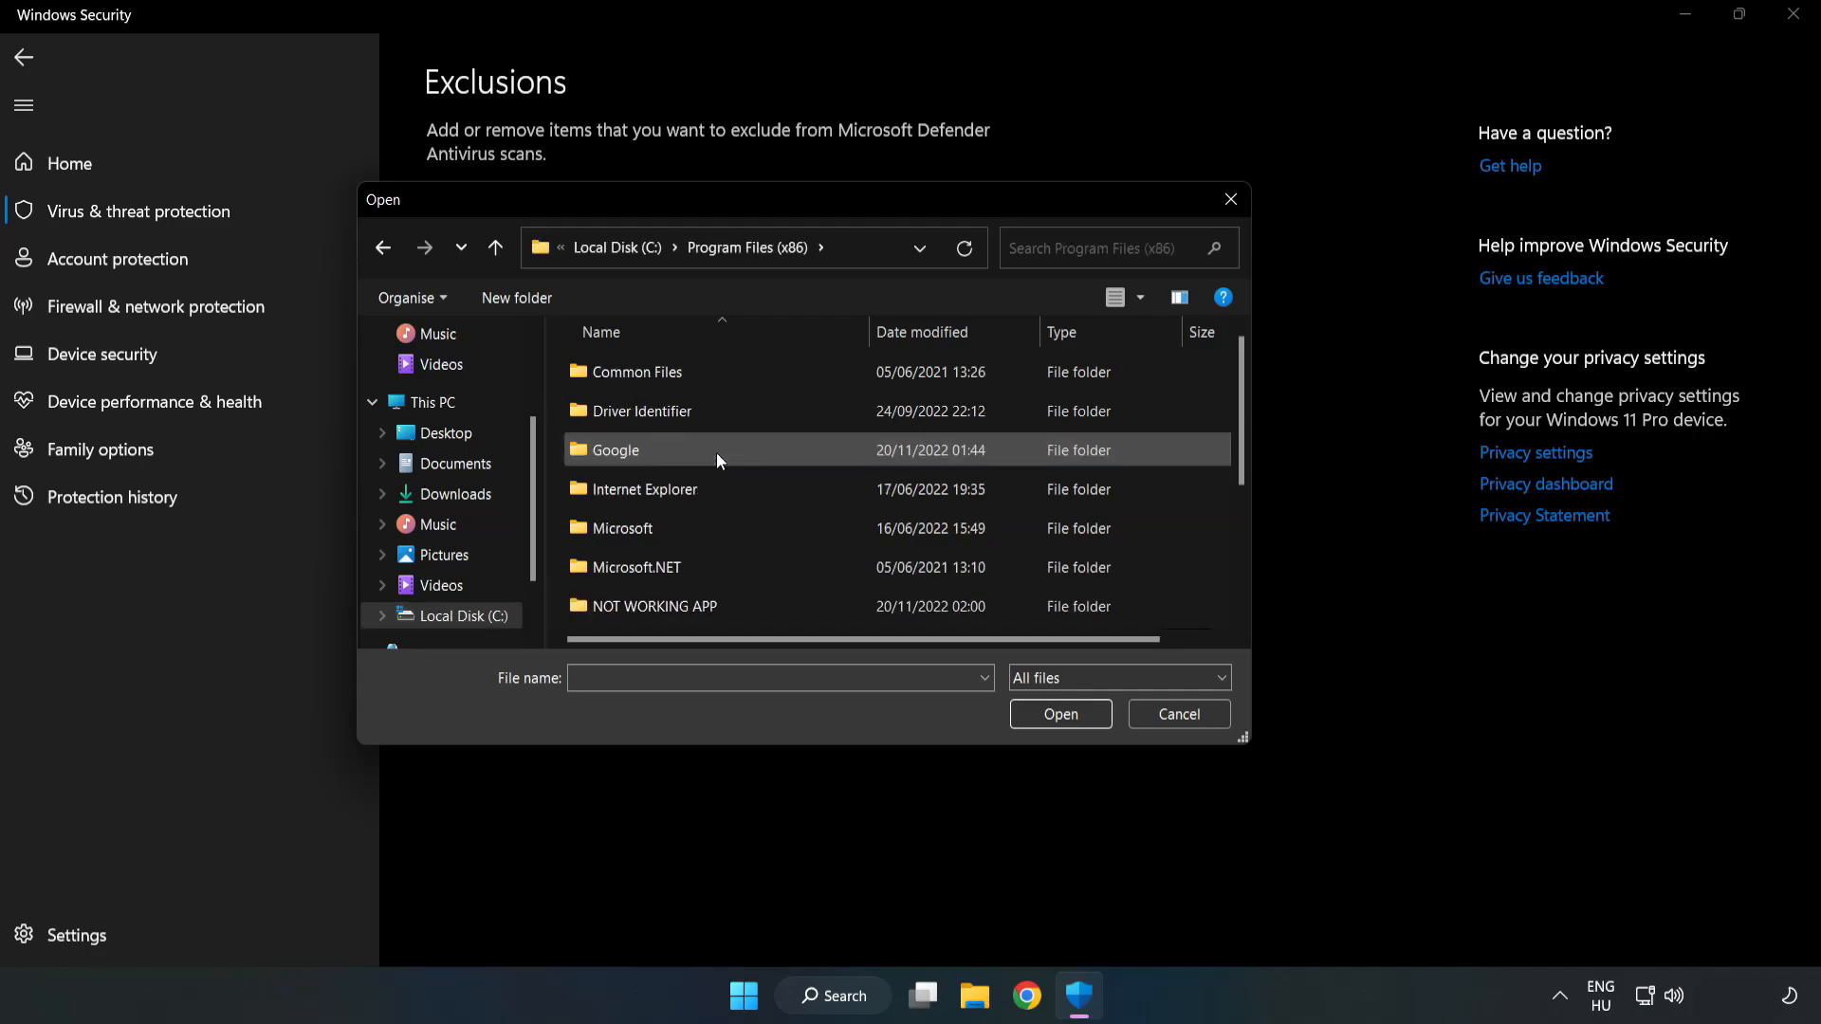
{"action": "double_click", "coordinate": [654, 605]}
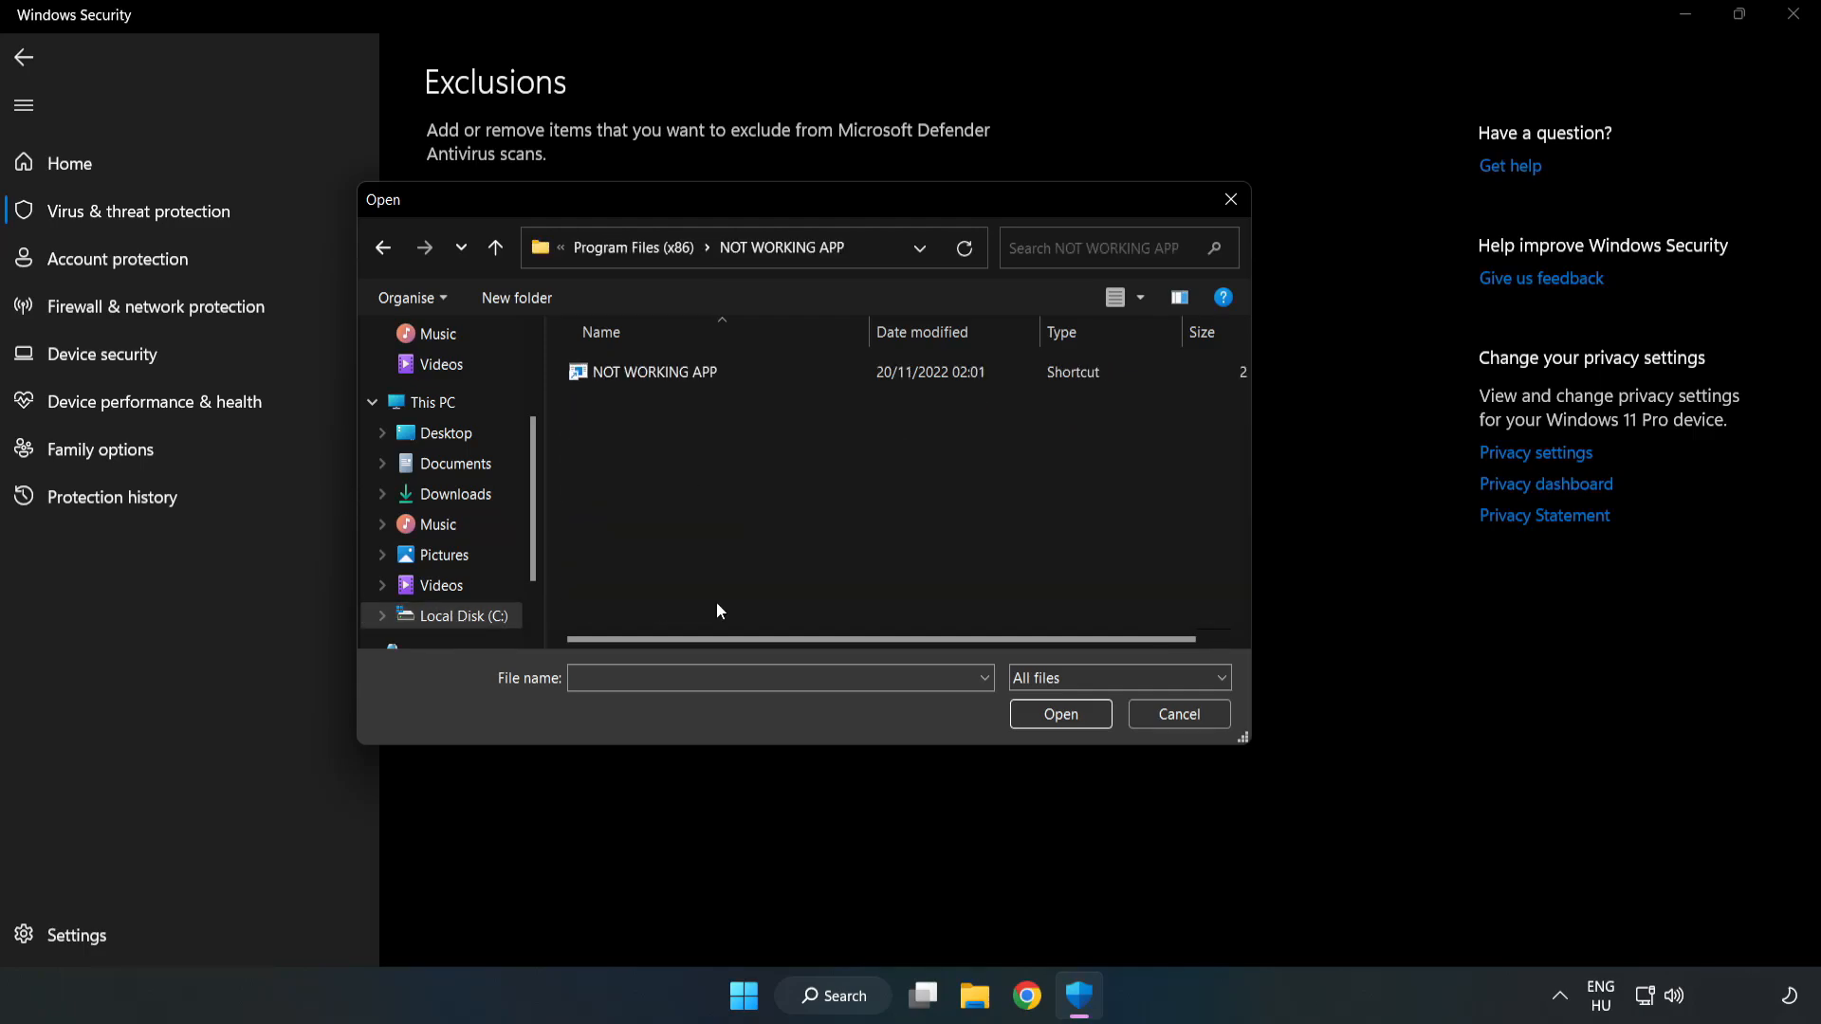
{"action": "left_click", "coordinate": [656, 372]}
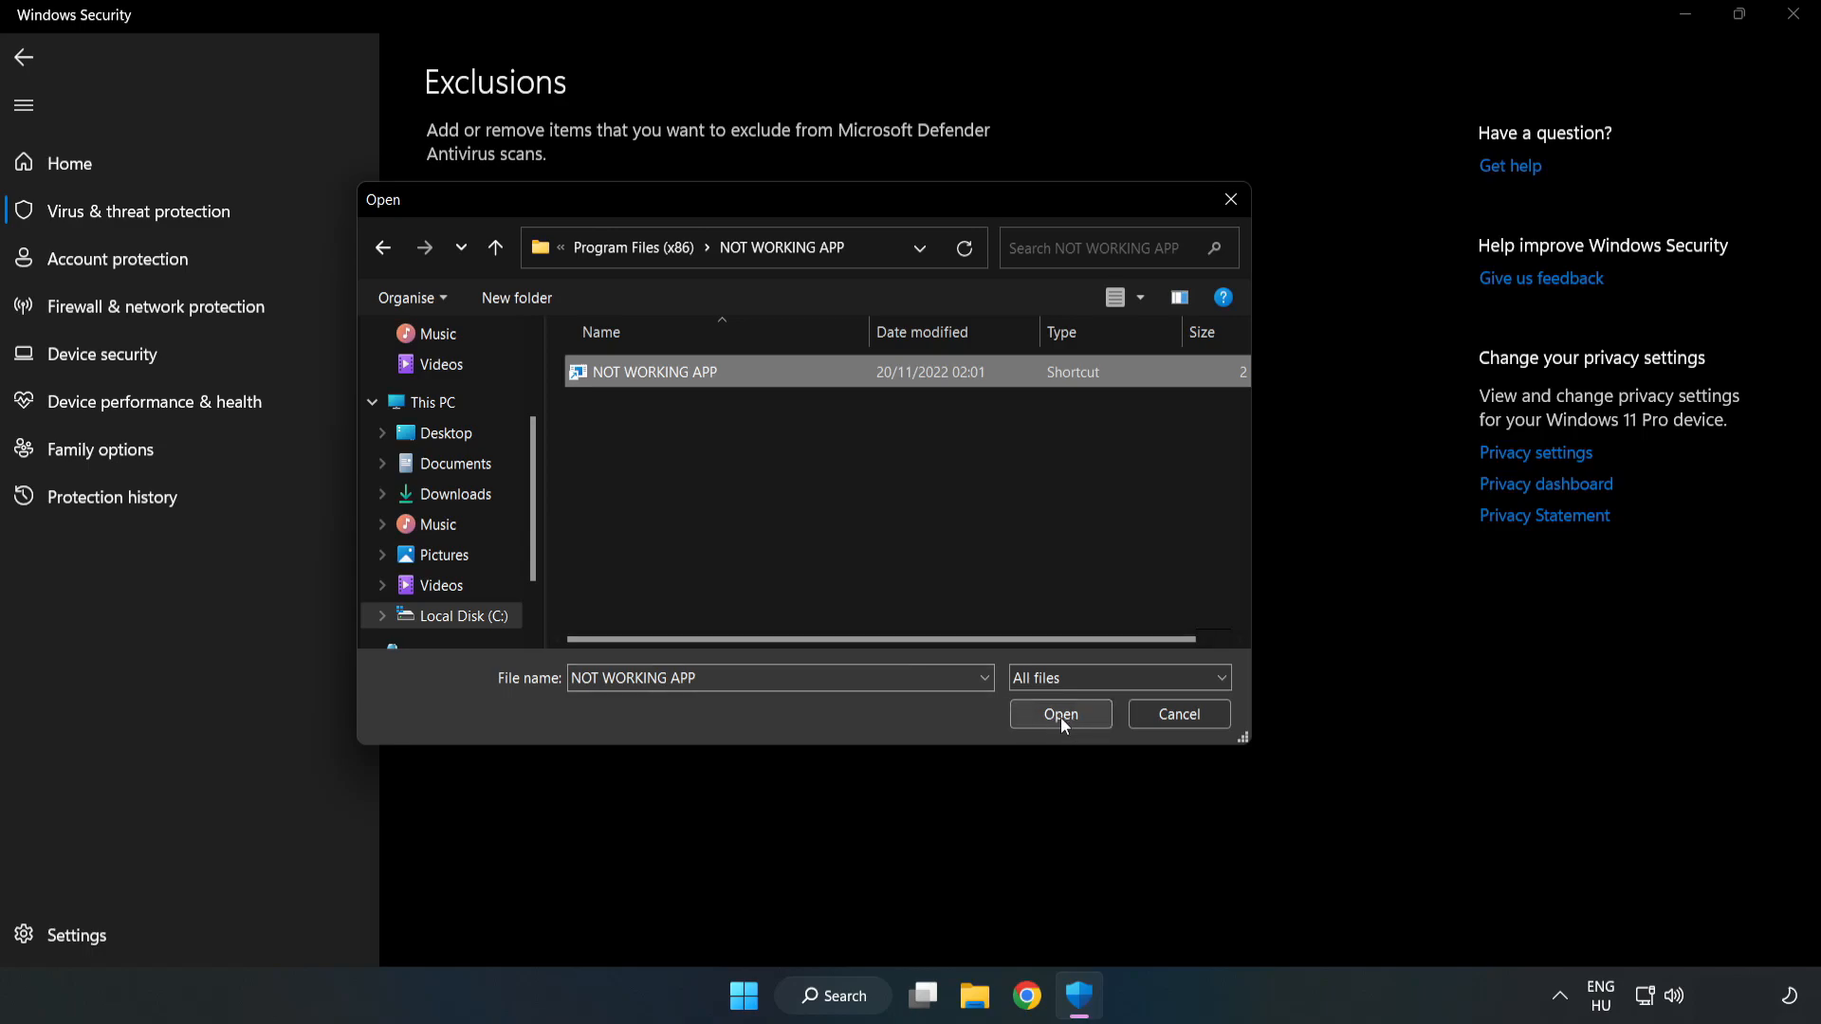
{"action": "left_click", "coordinate": [1058, 713]}
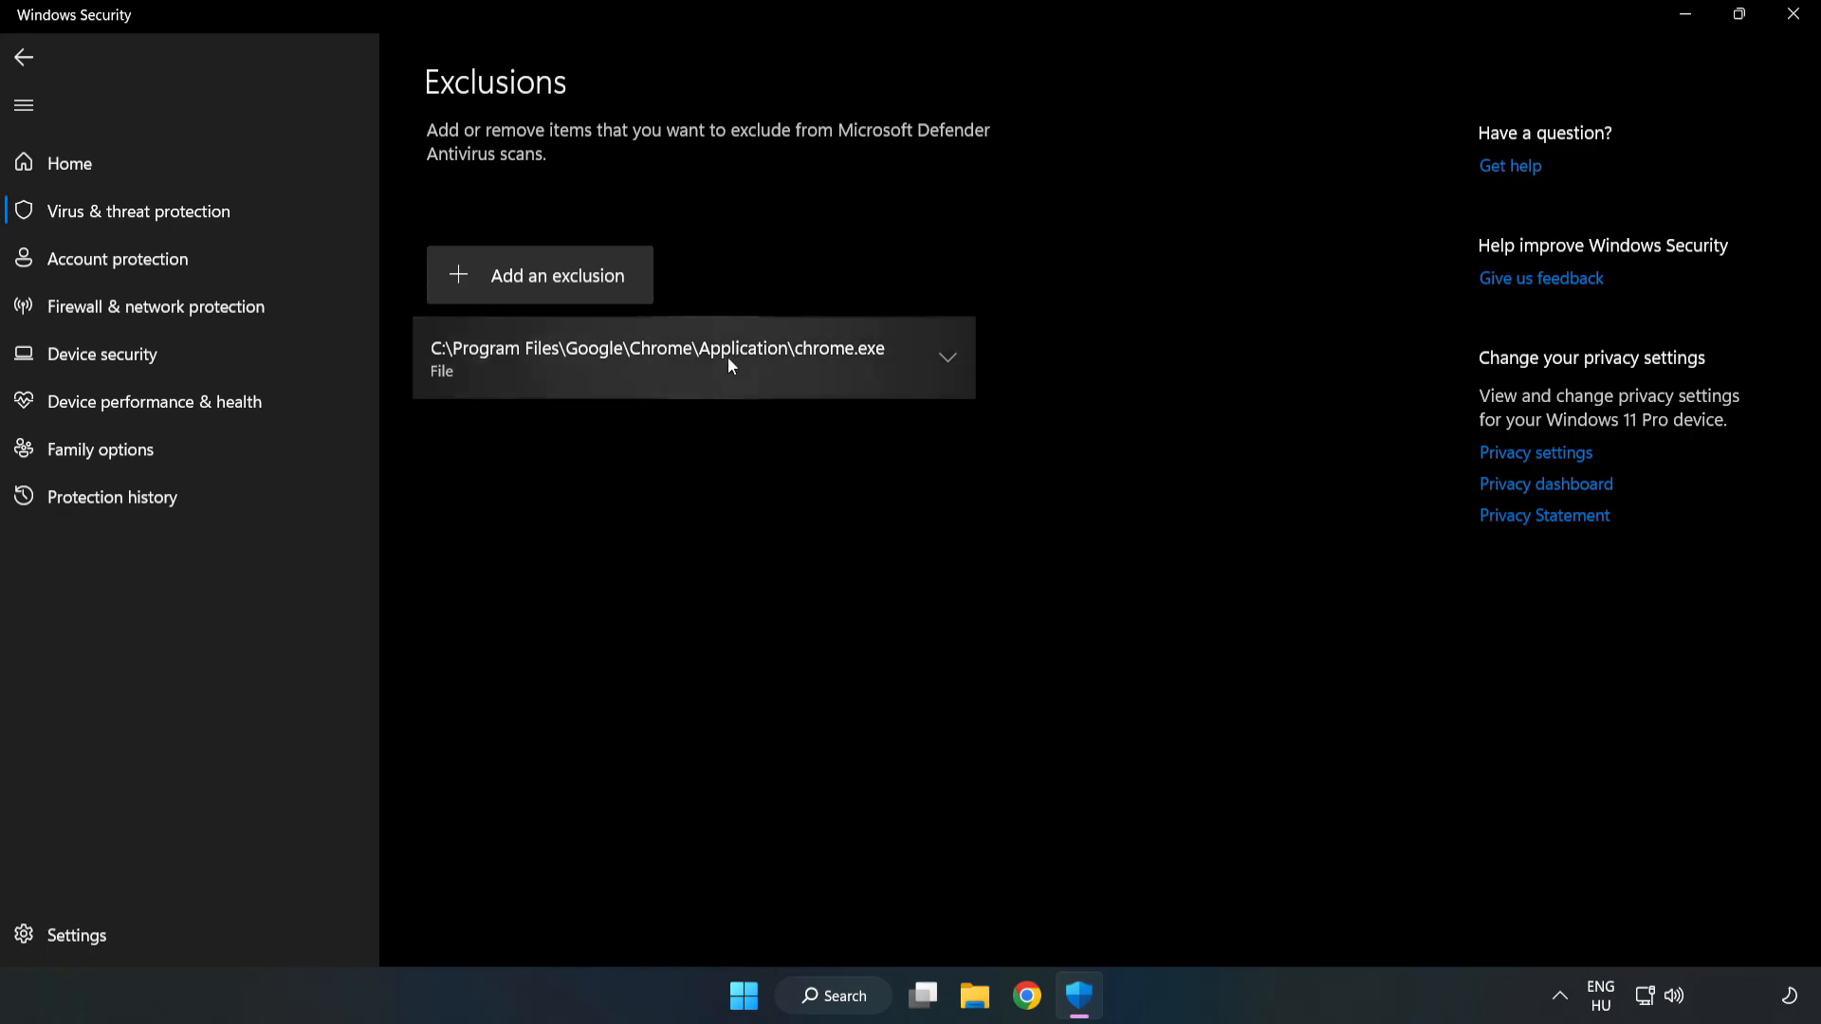
{"action": "mouse_move", "coordinate": [1128, 489]}
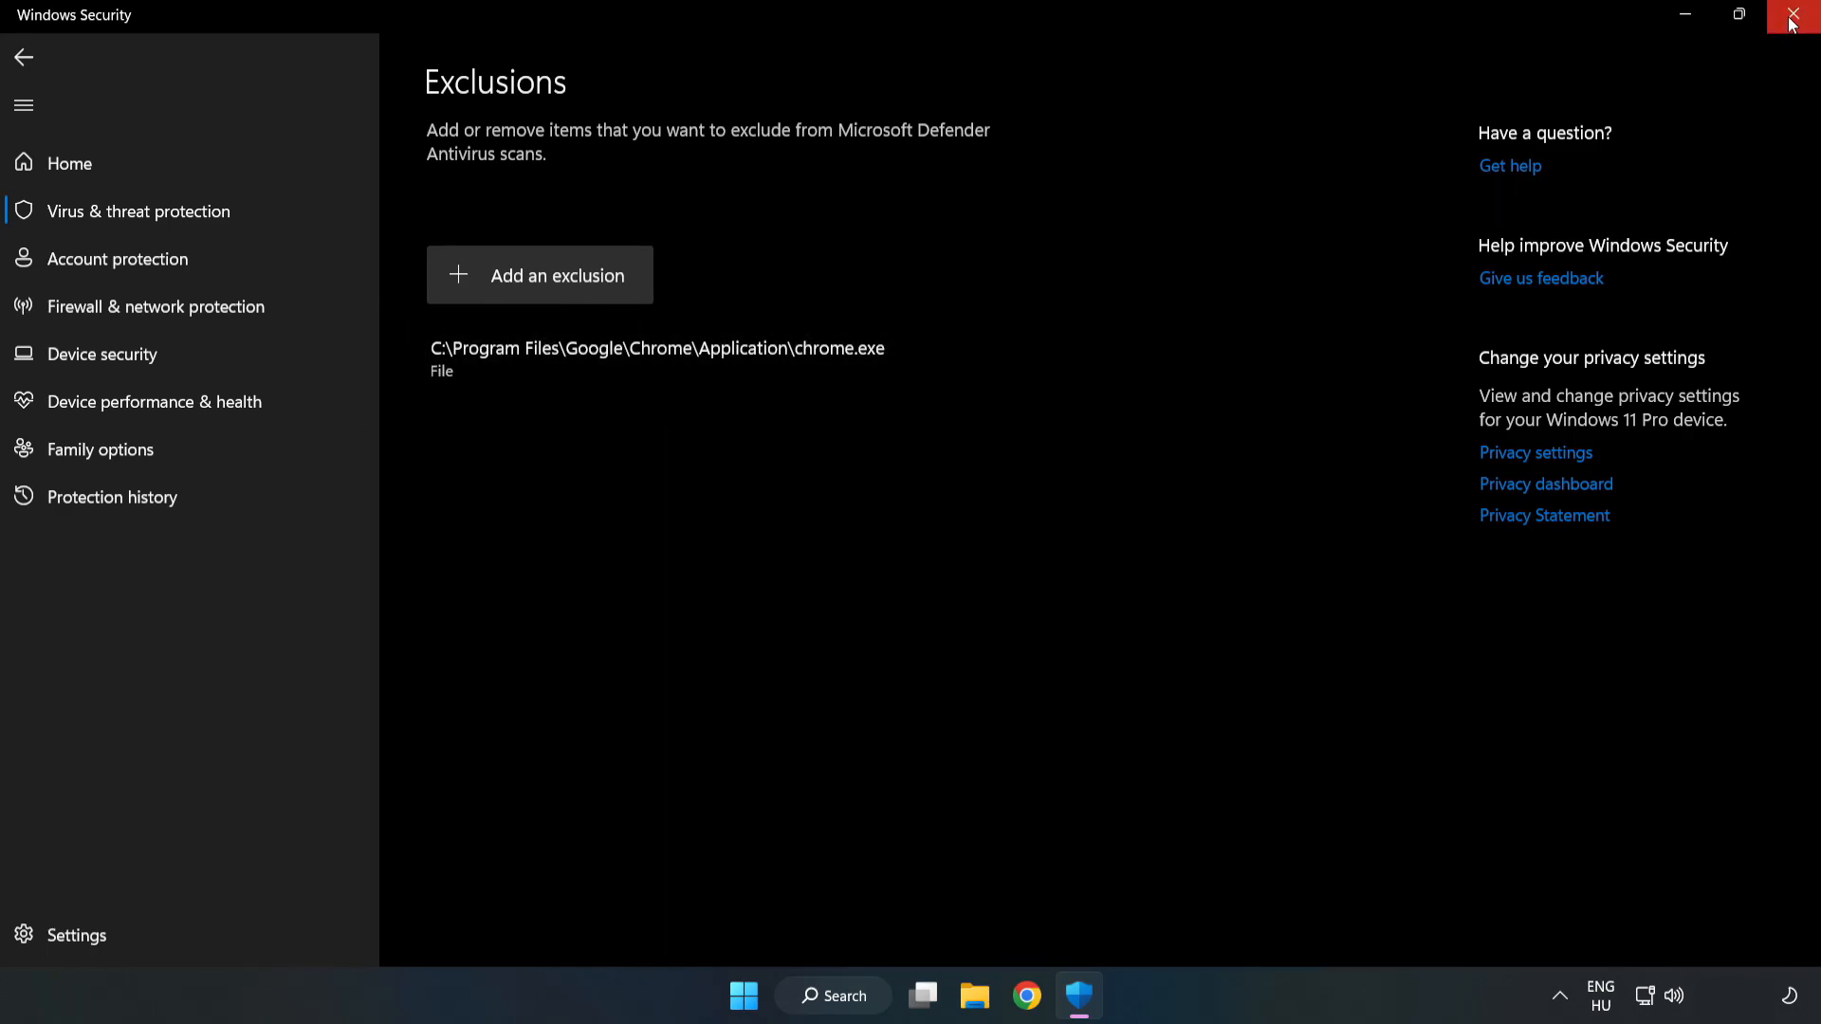
{"action": "mouse_move", "coordinate": [1793, 21]}
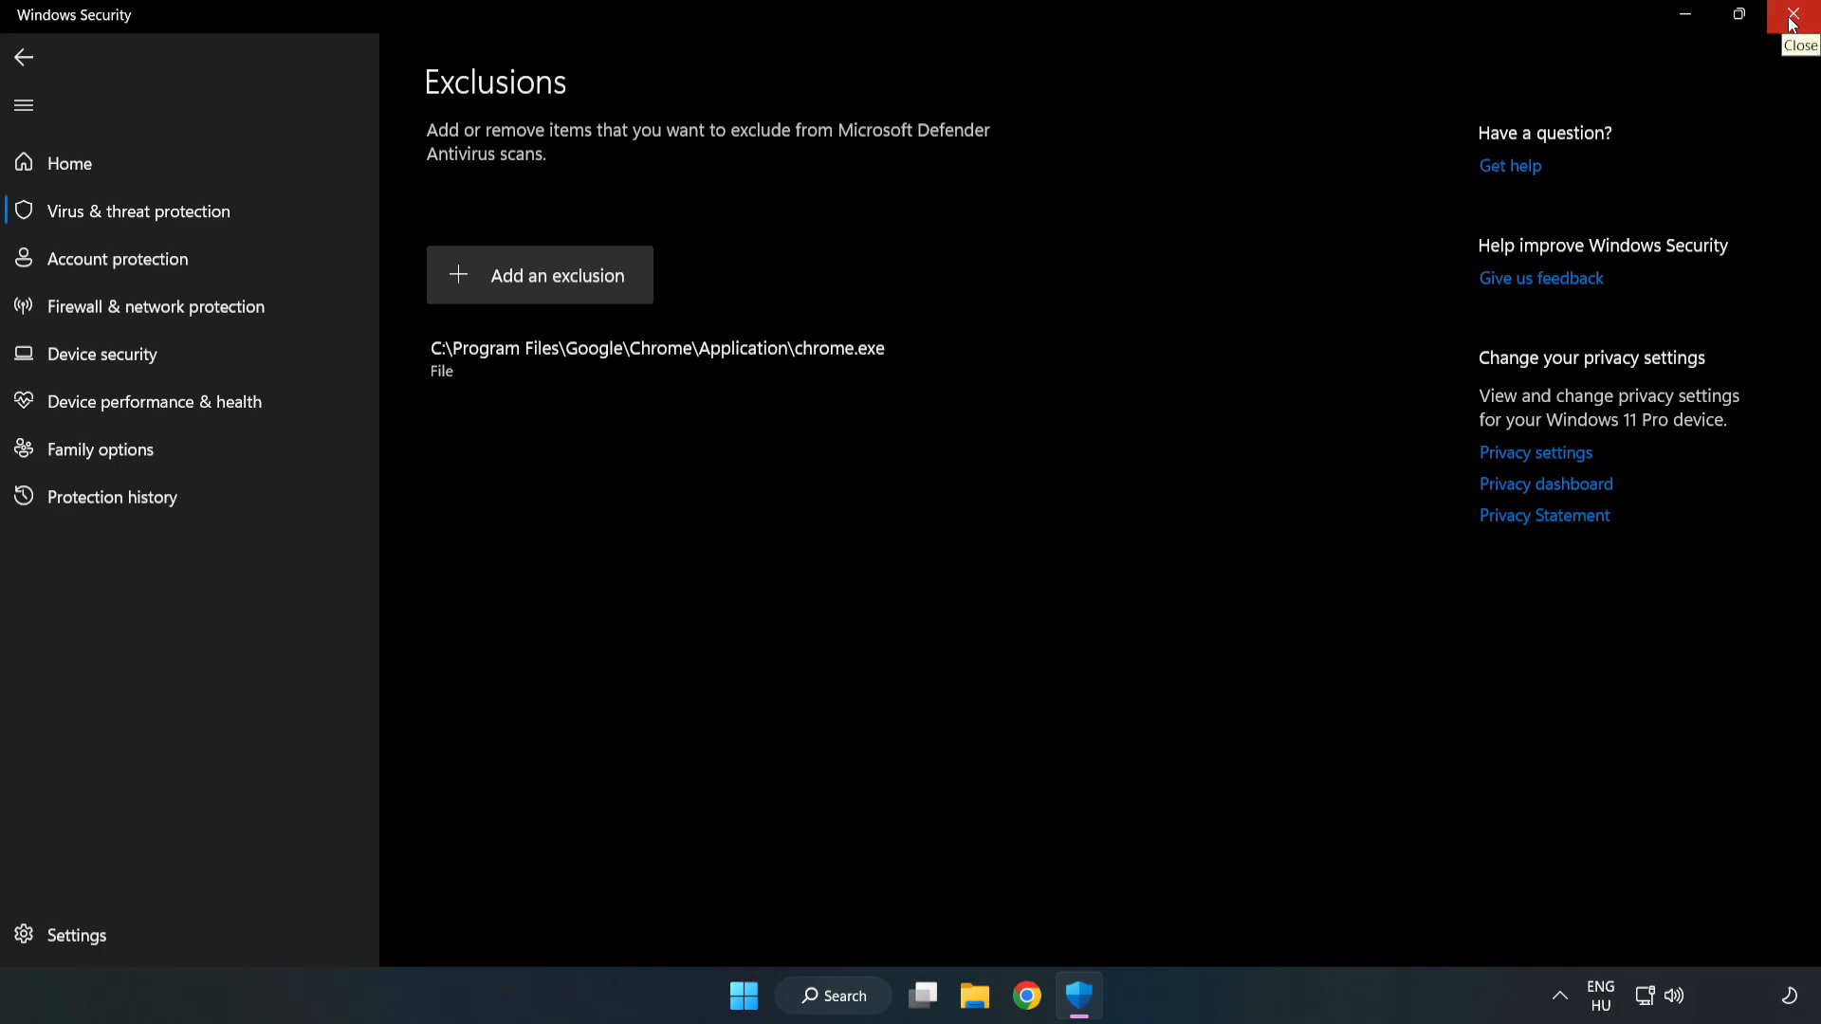
{"action": "left_click", "coordinate": [1798, 17]}
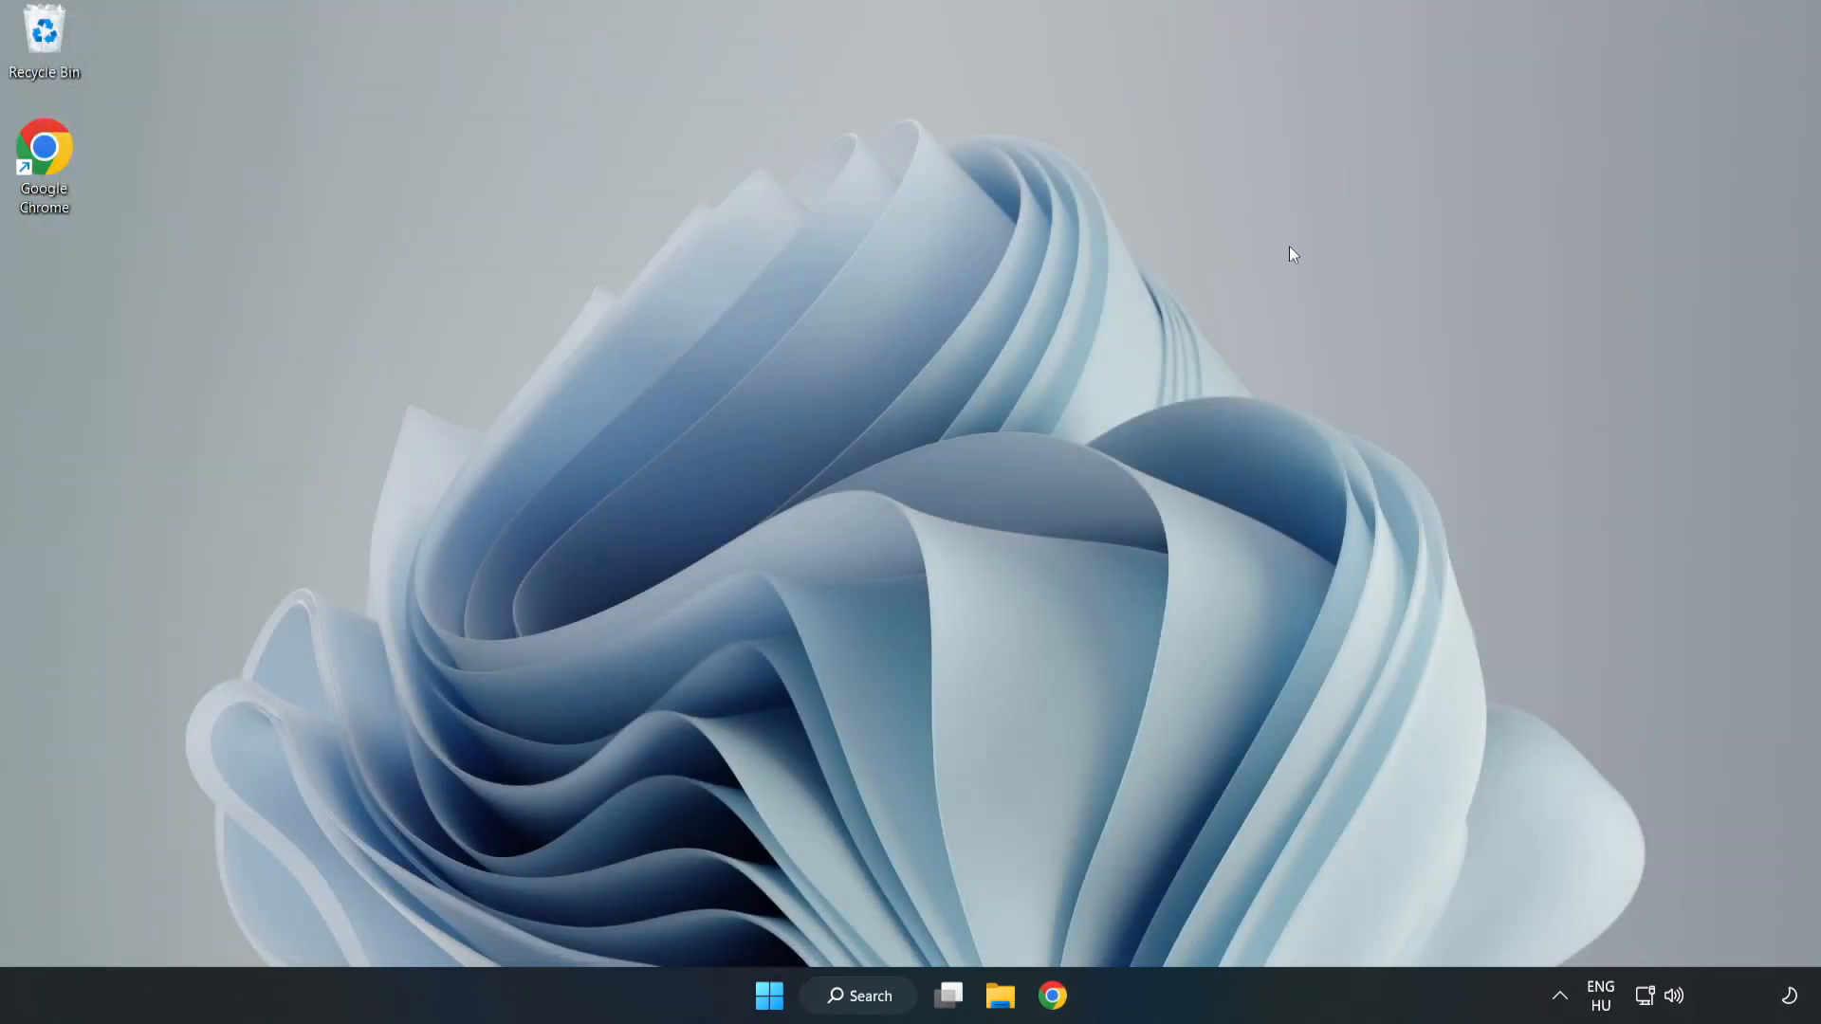
{"action": "mouse_move", "coordinate": [923, 514]}
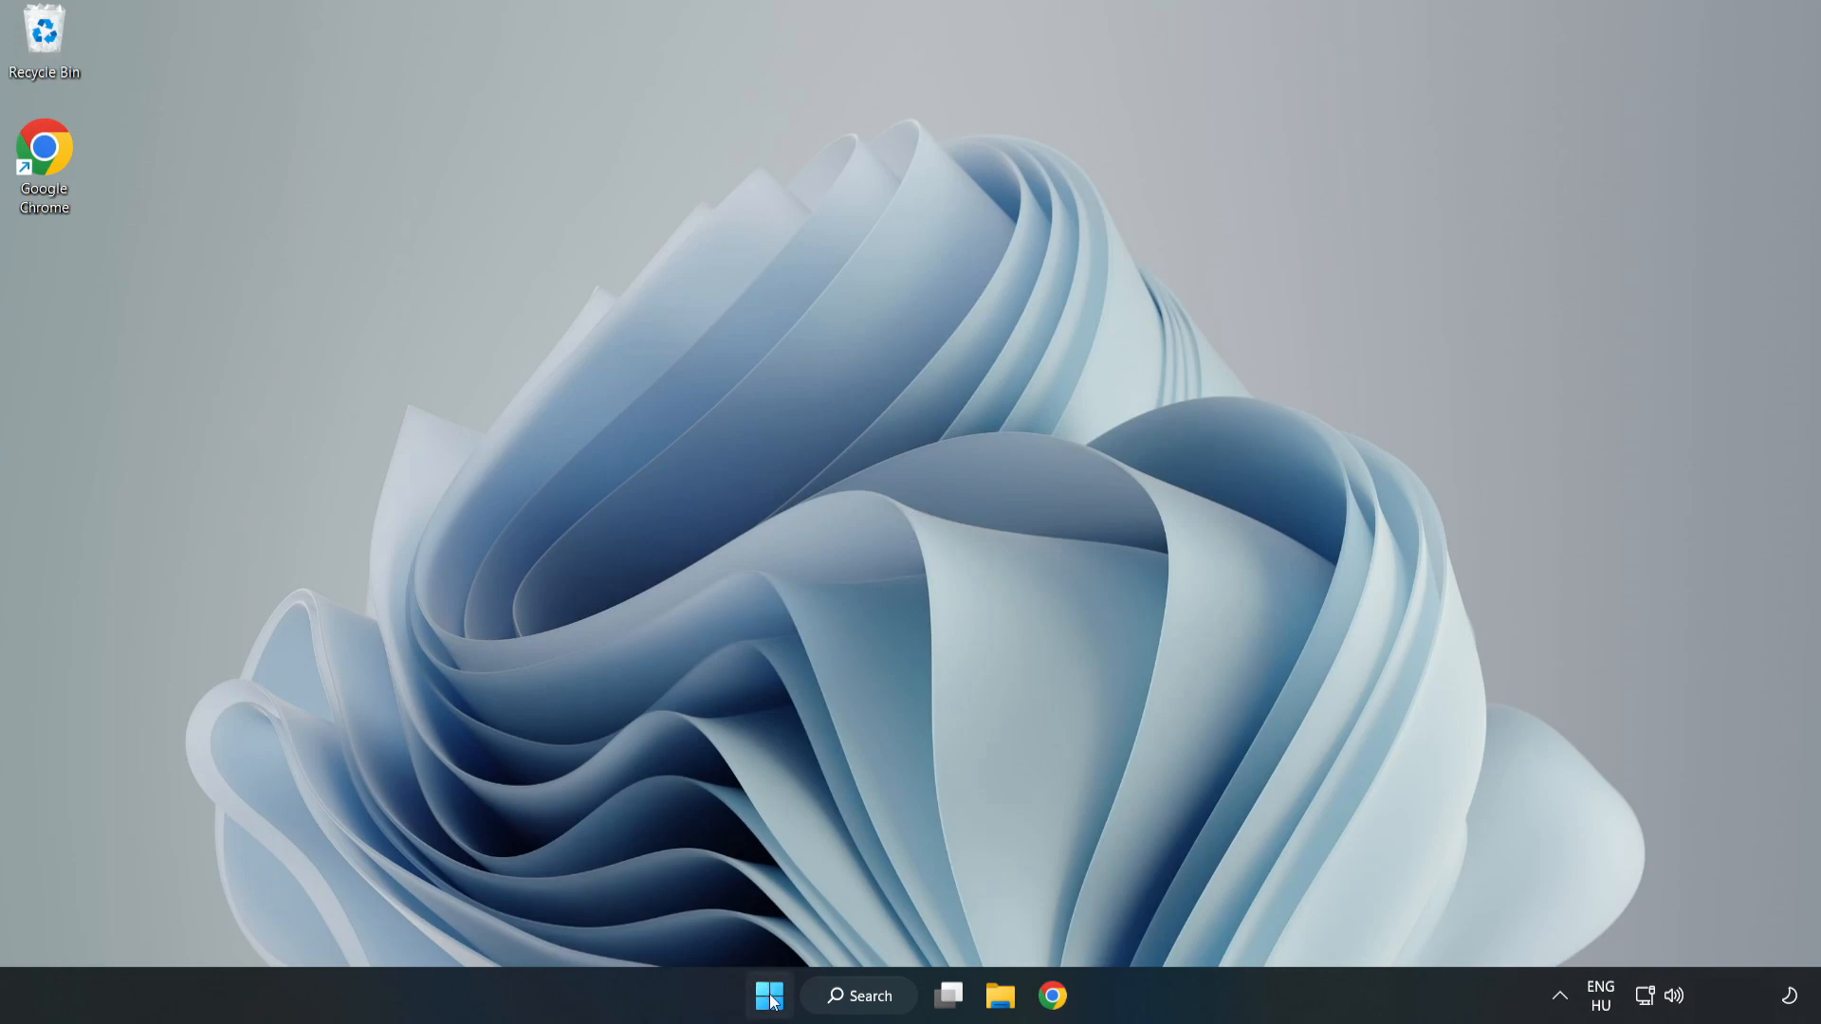
Step: Bring up the Start menu to reach the power options
{"action": "left_click", "coordinate": [769, 996]}
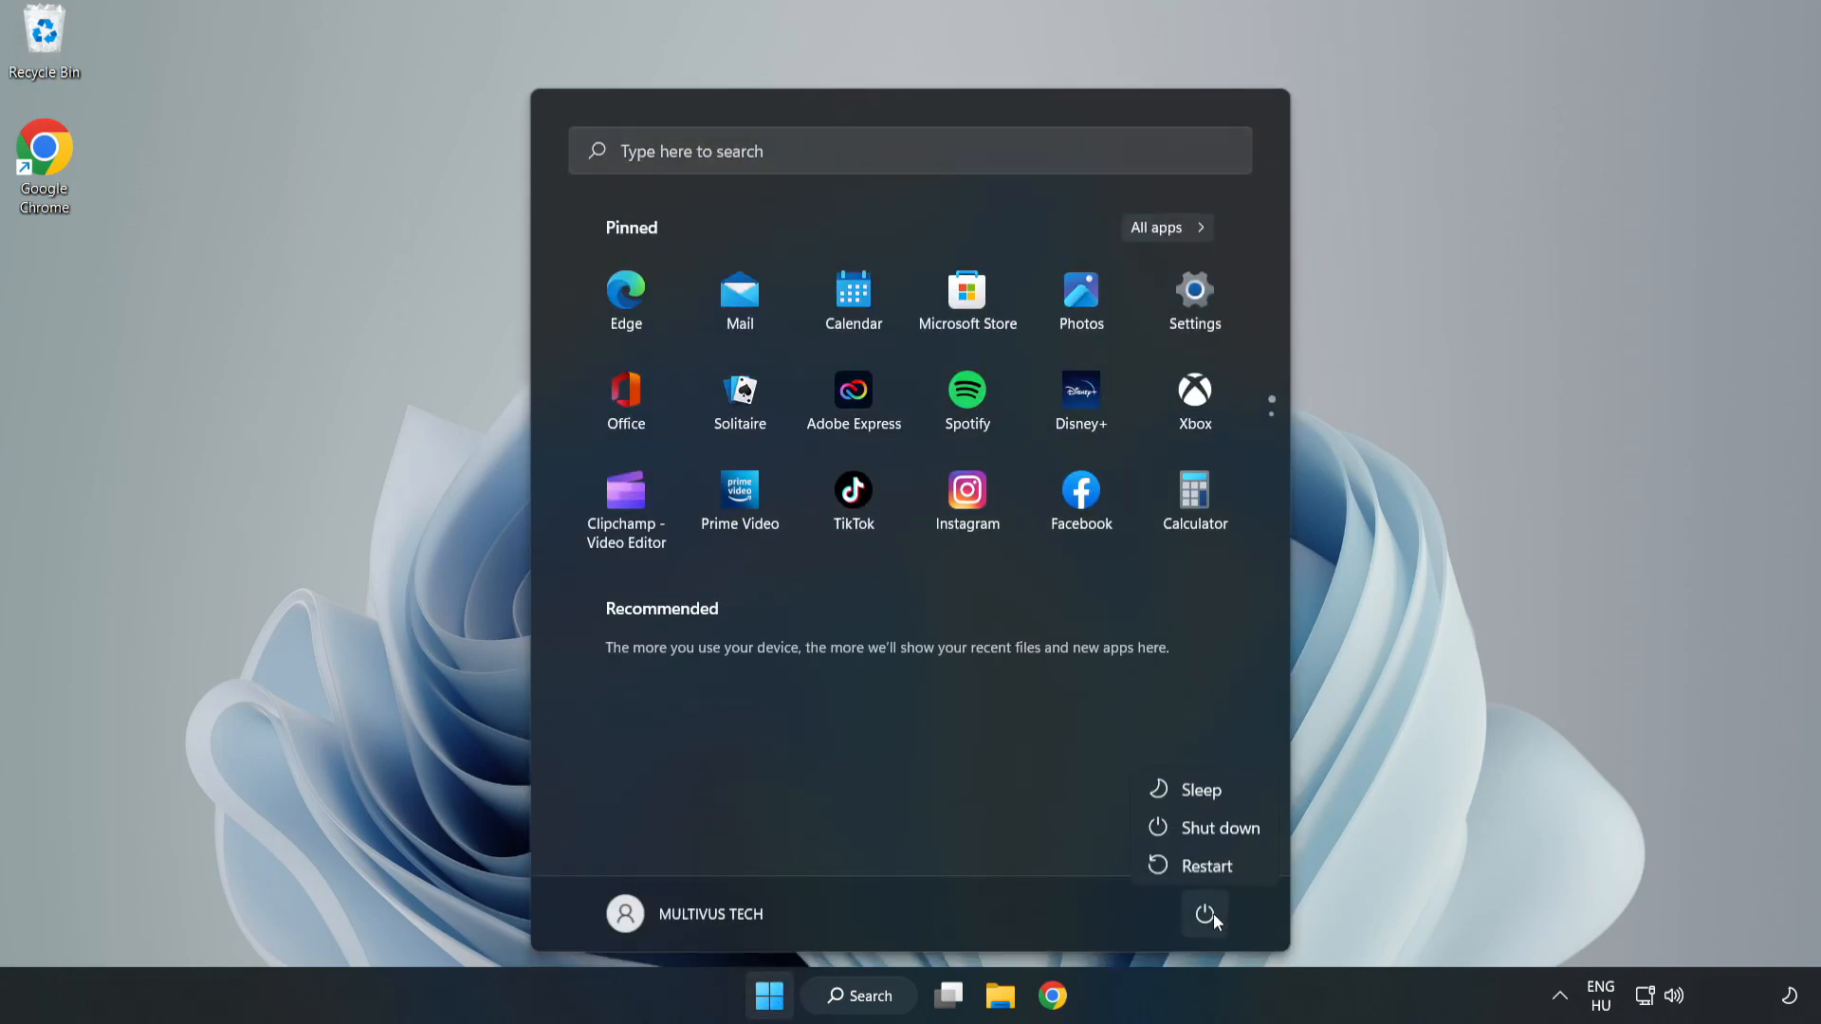